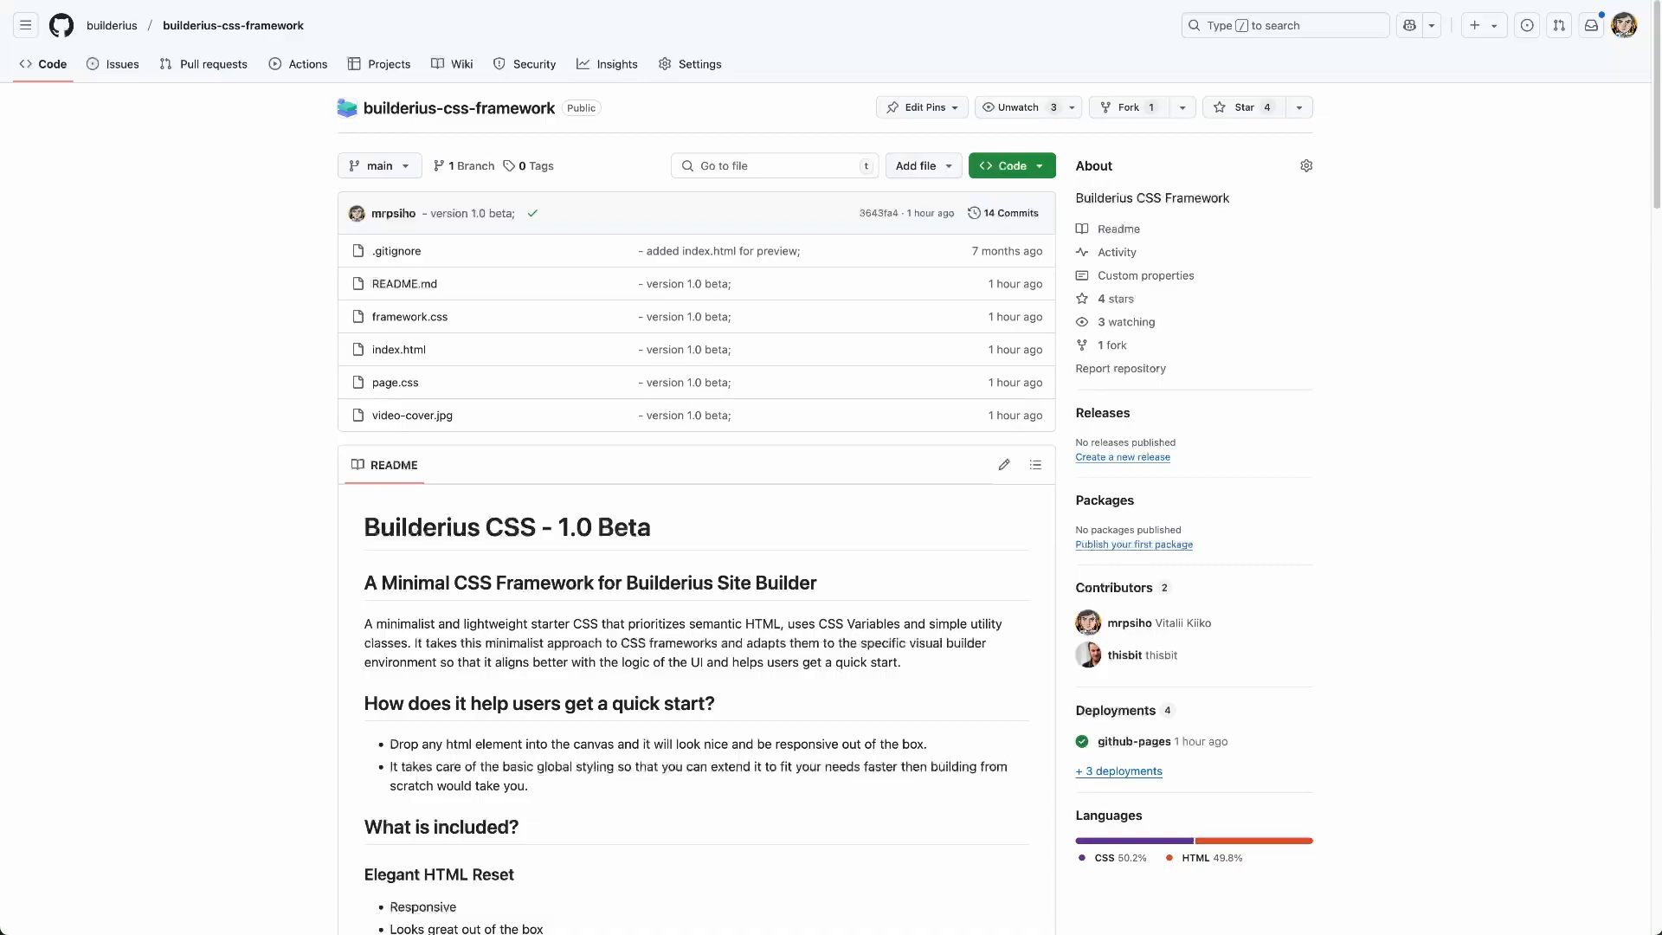
- Scroll through framework.css's :root custom property definitions for colour and spacing tokens
scroll(down, 3)
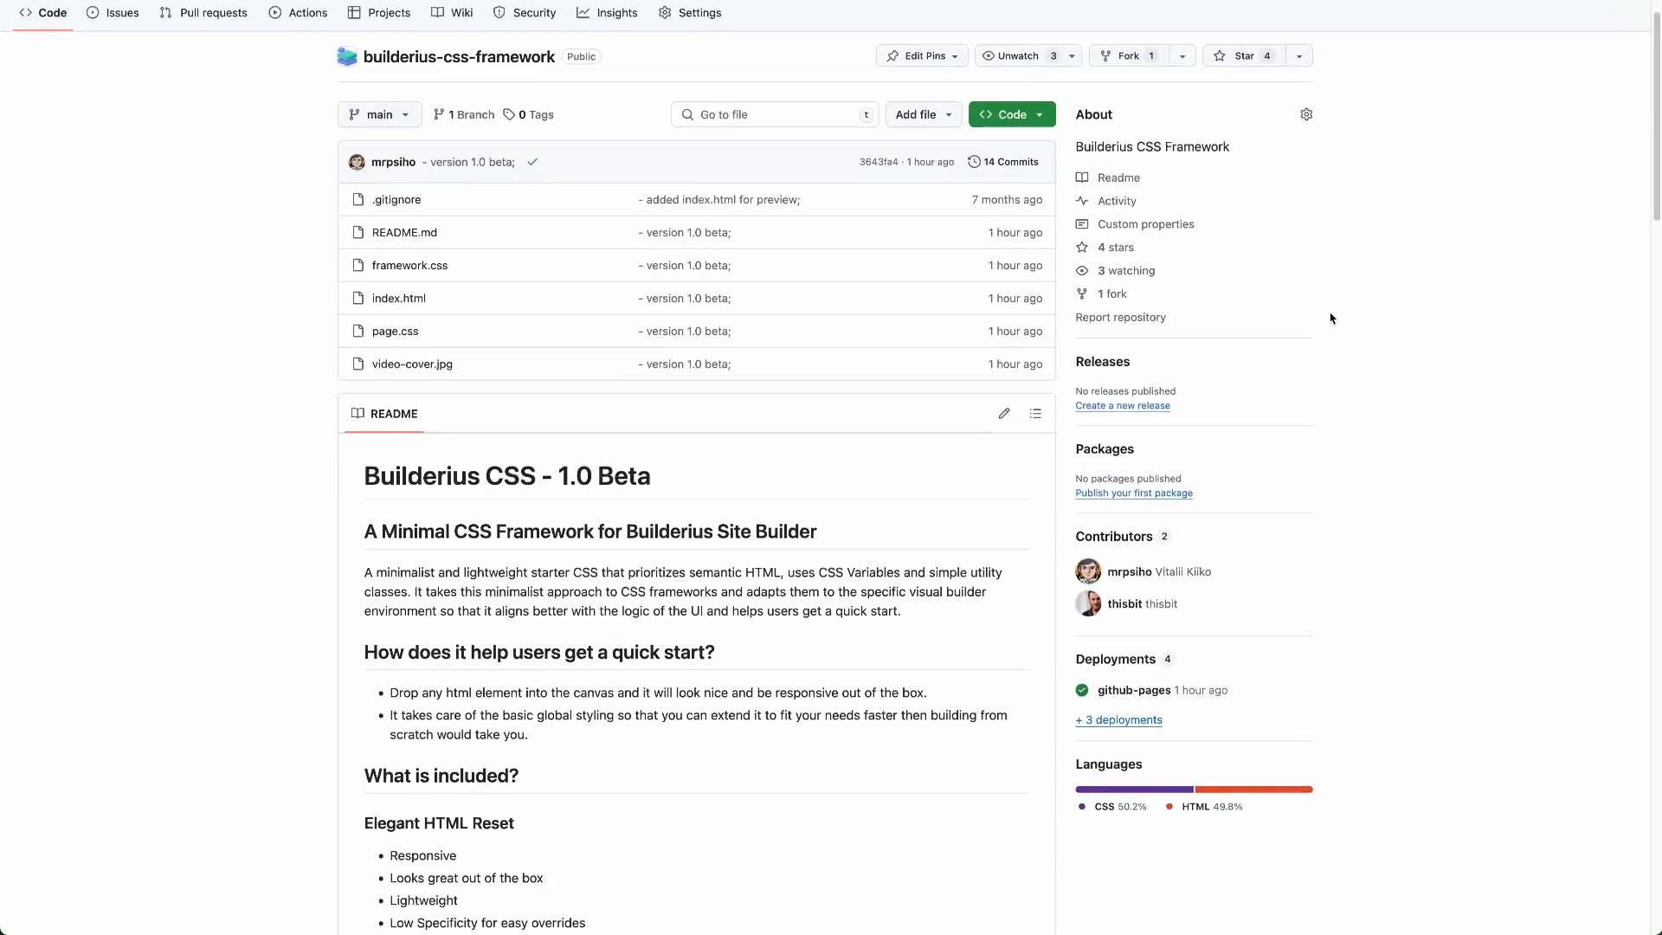
mouse_move(1331, 340)
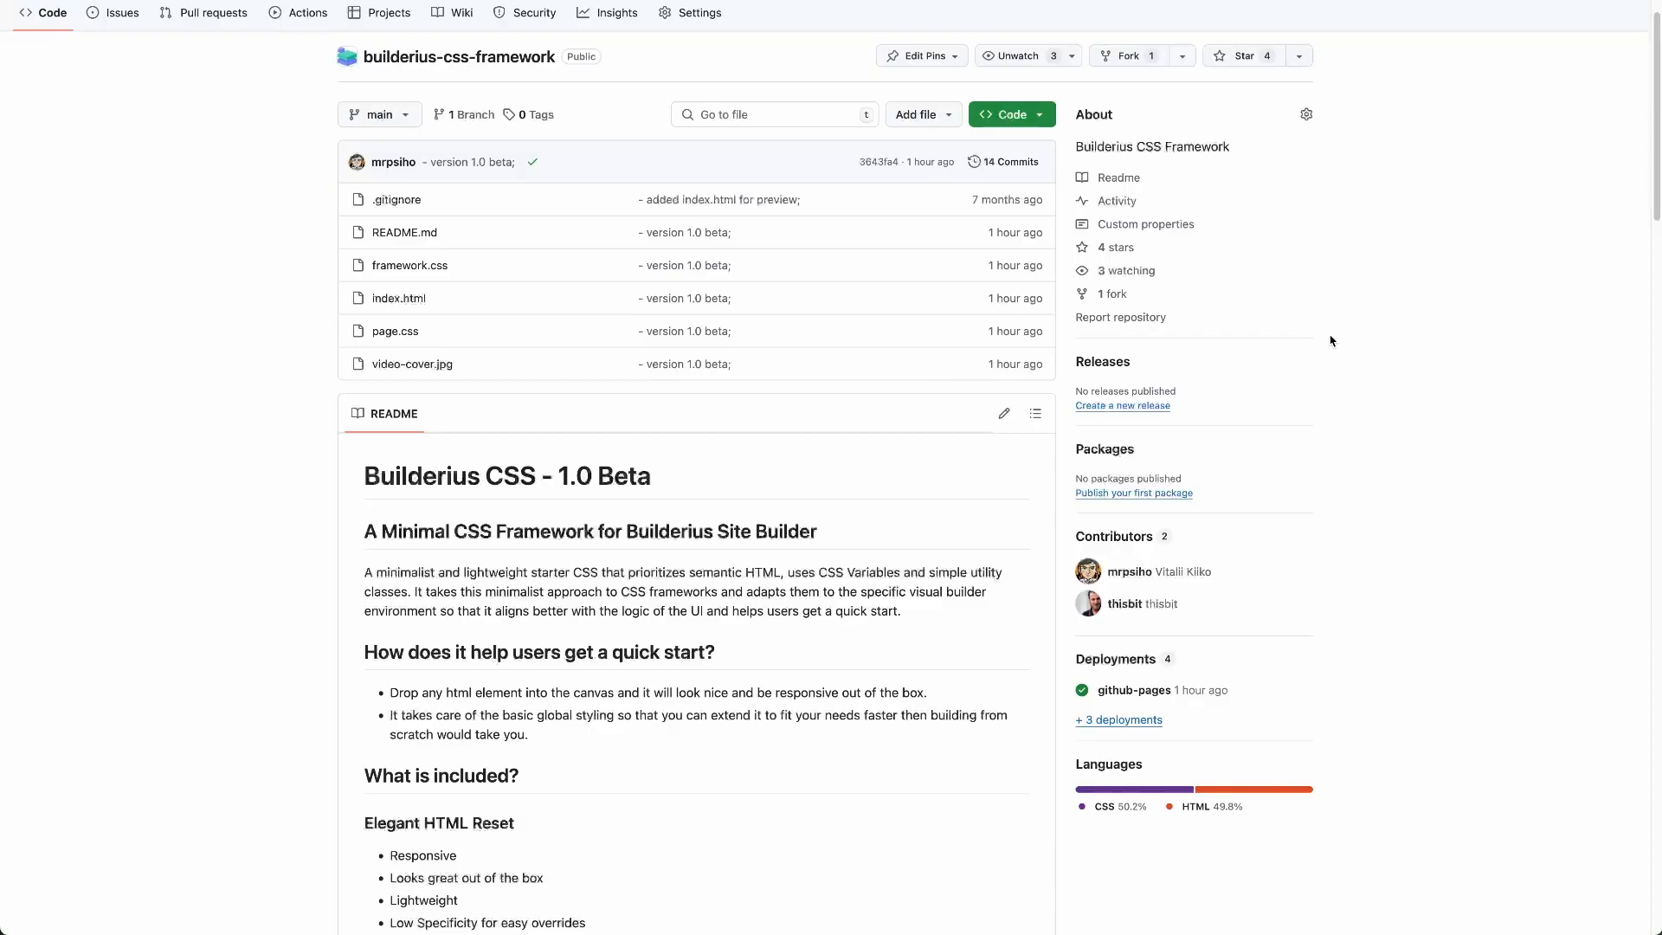
scroll(down, 3)
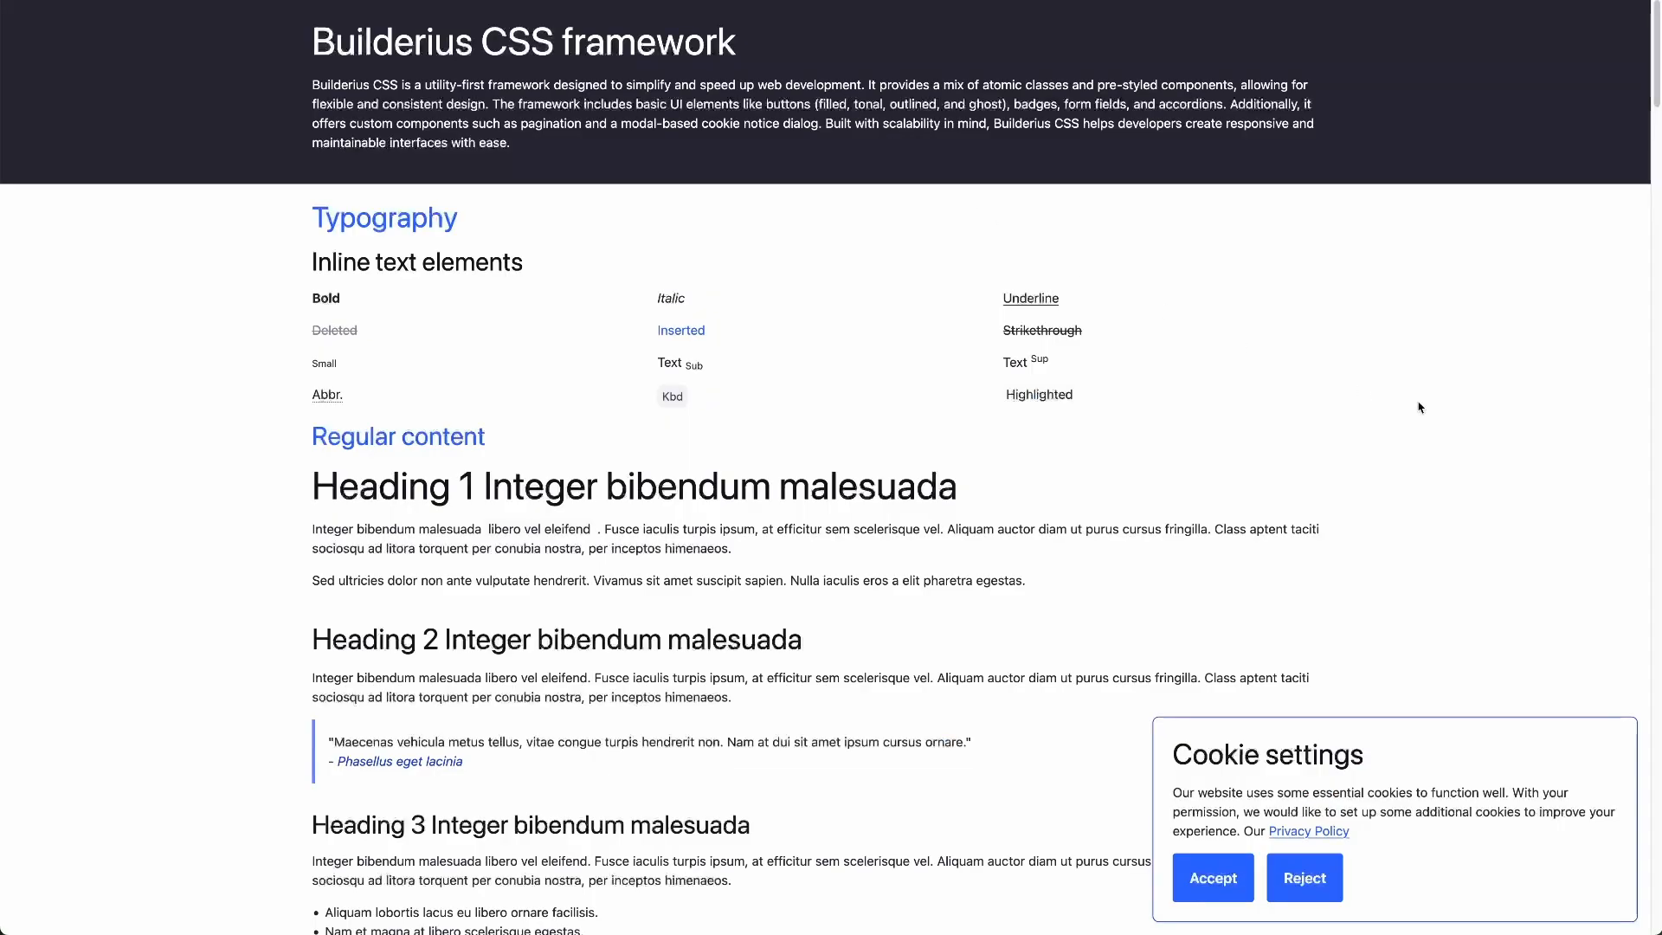
mouse_move(1425, 400)
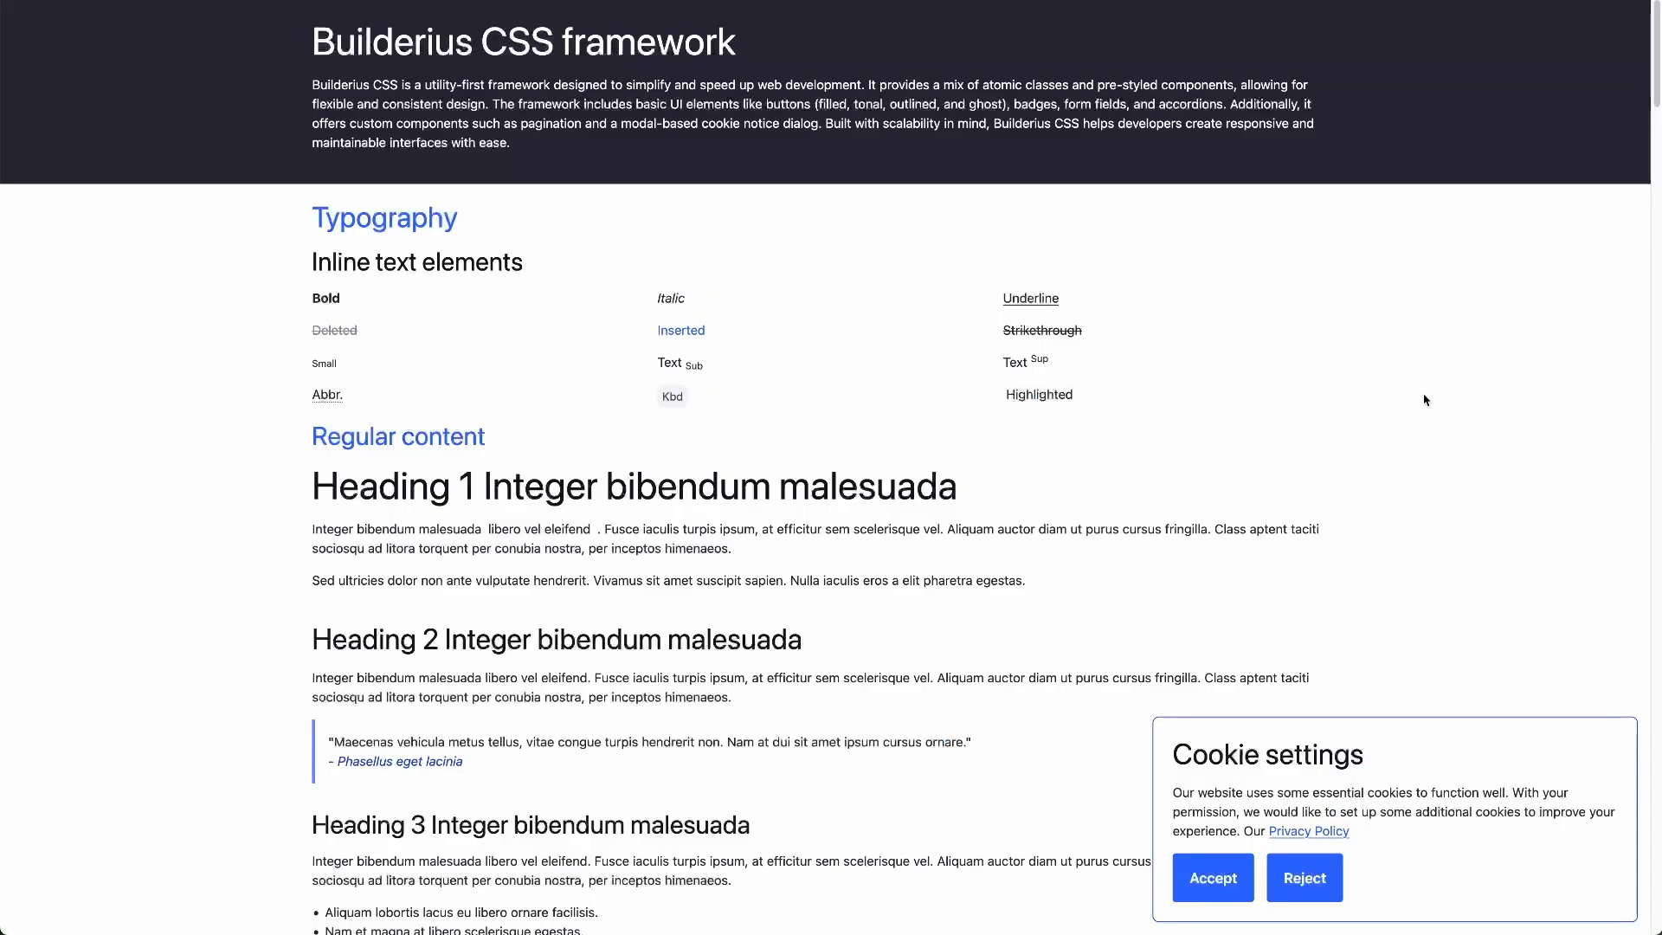
mouse_move(1409, 438)
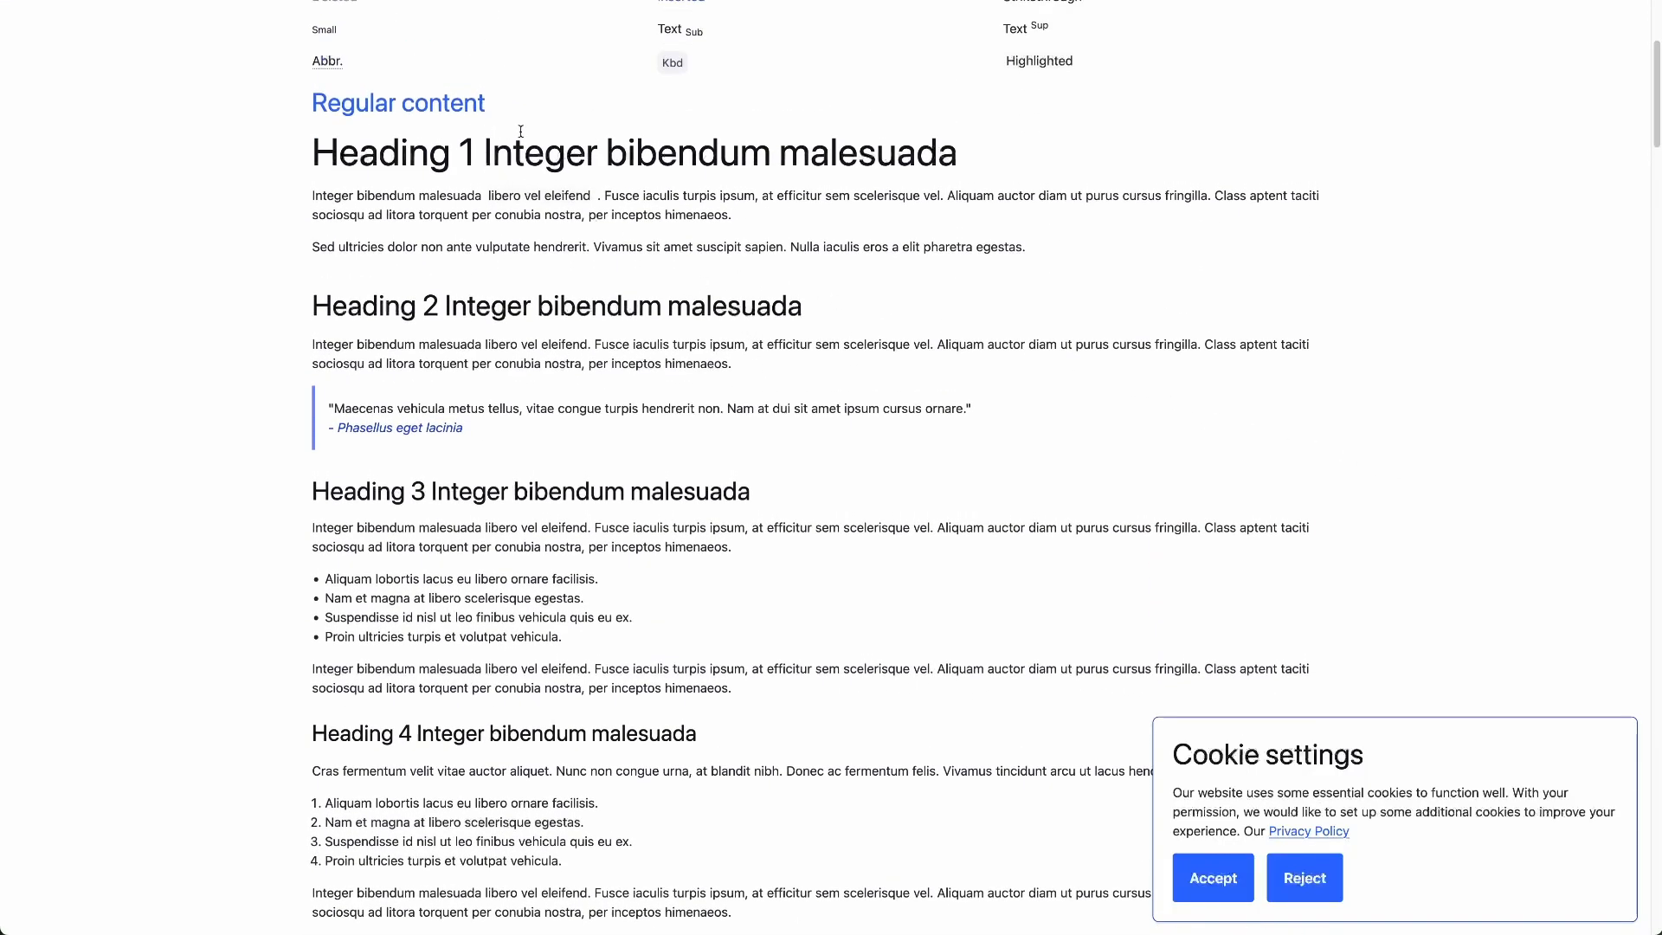
scroll(down, 3)
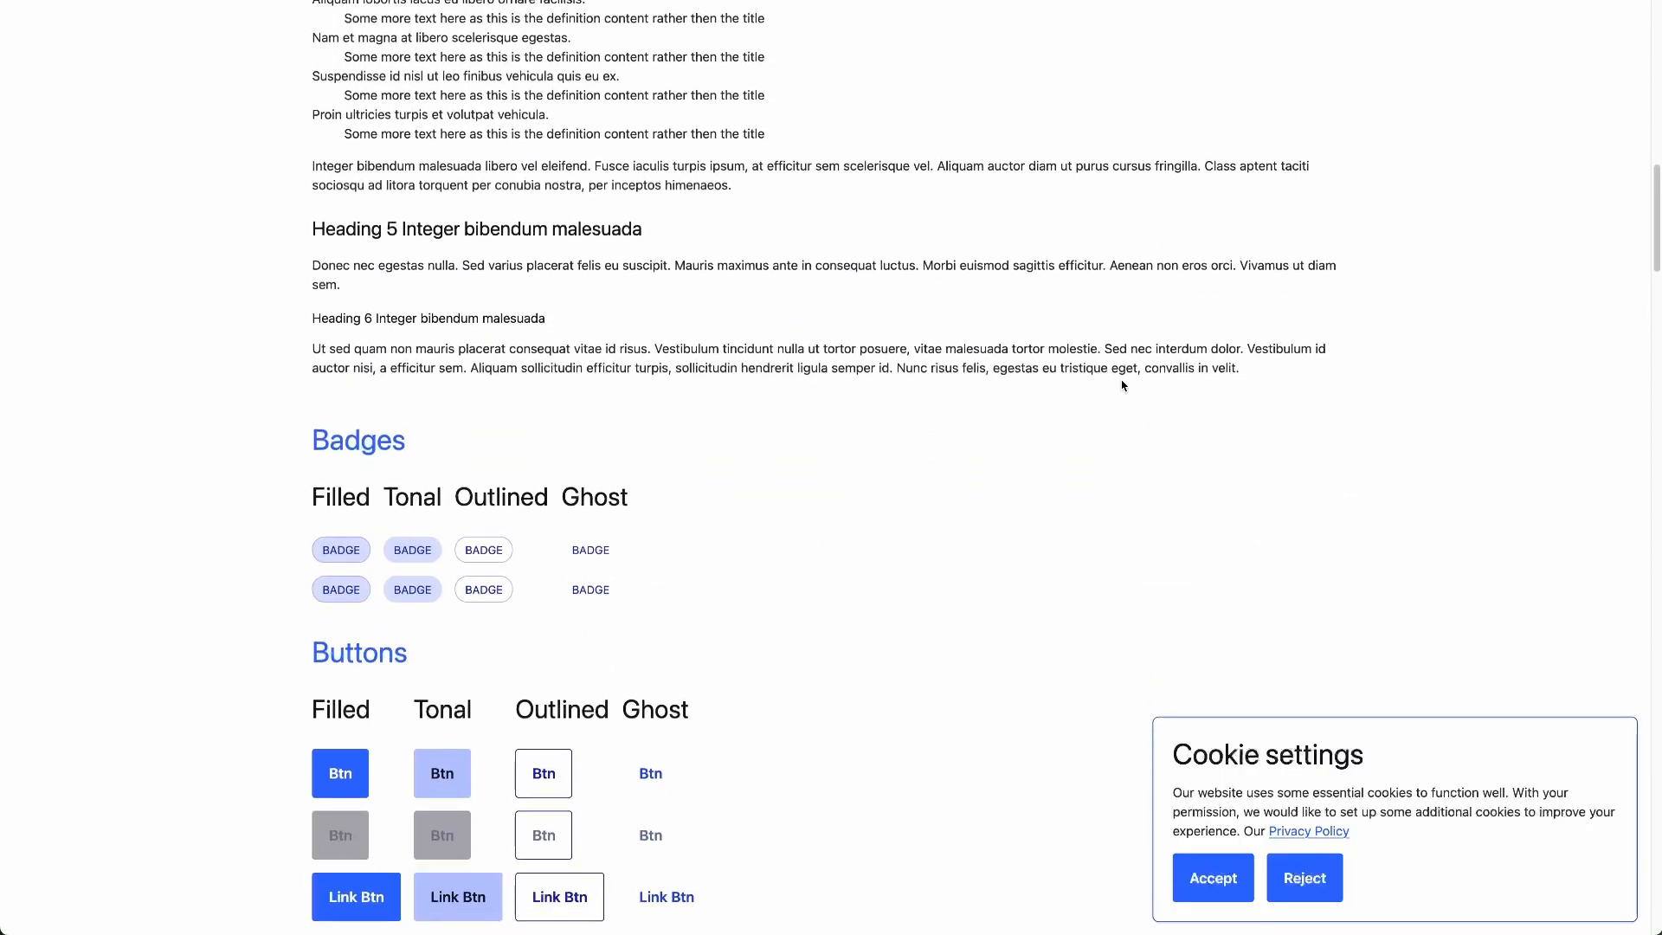
scroll(down, 3)
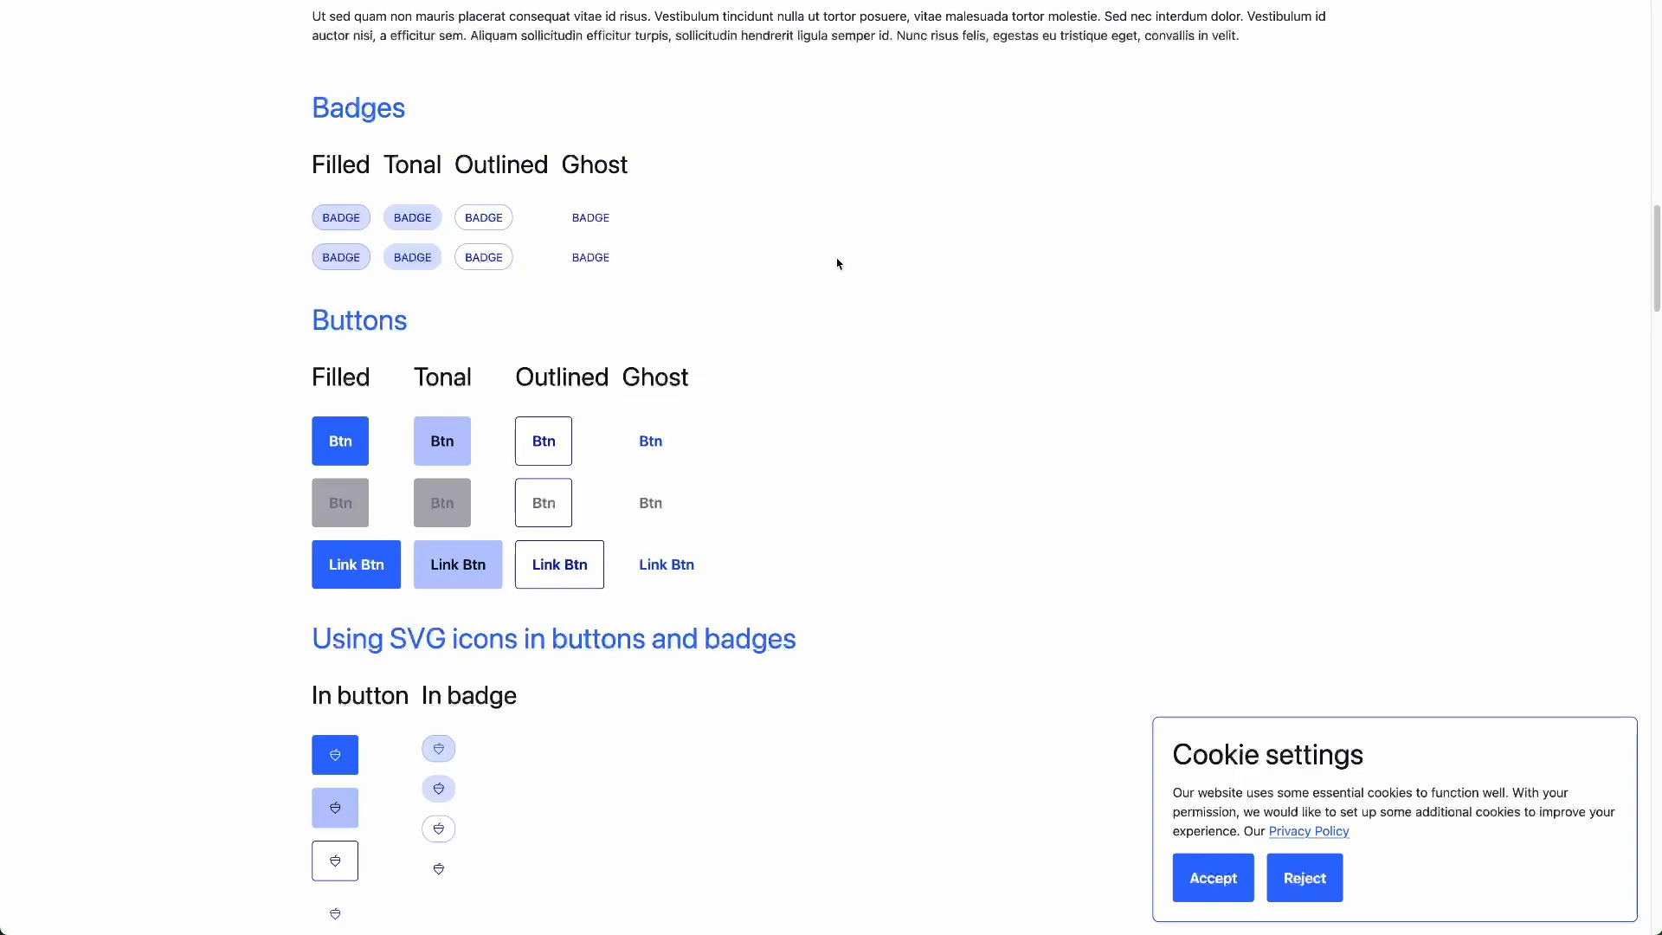
mouse_move(610, 359)
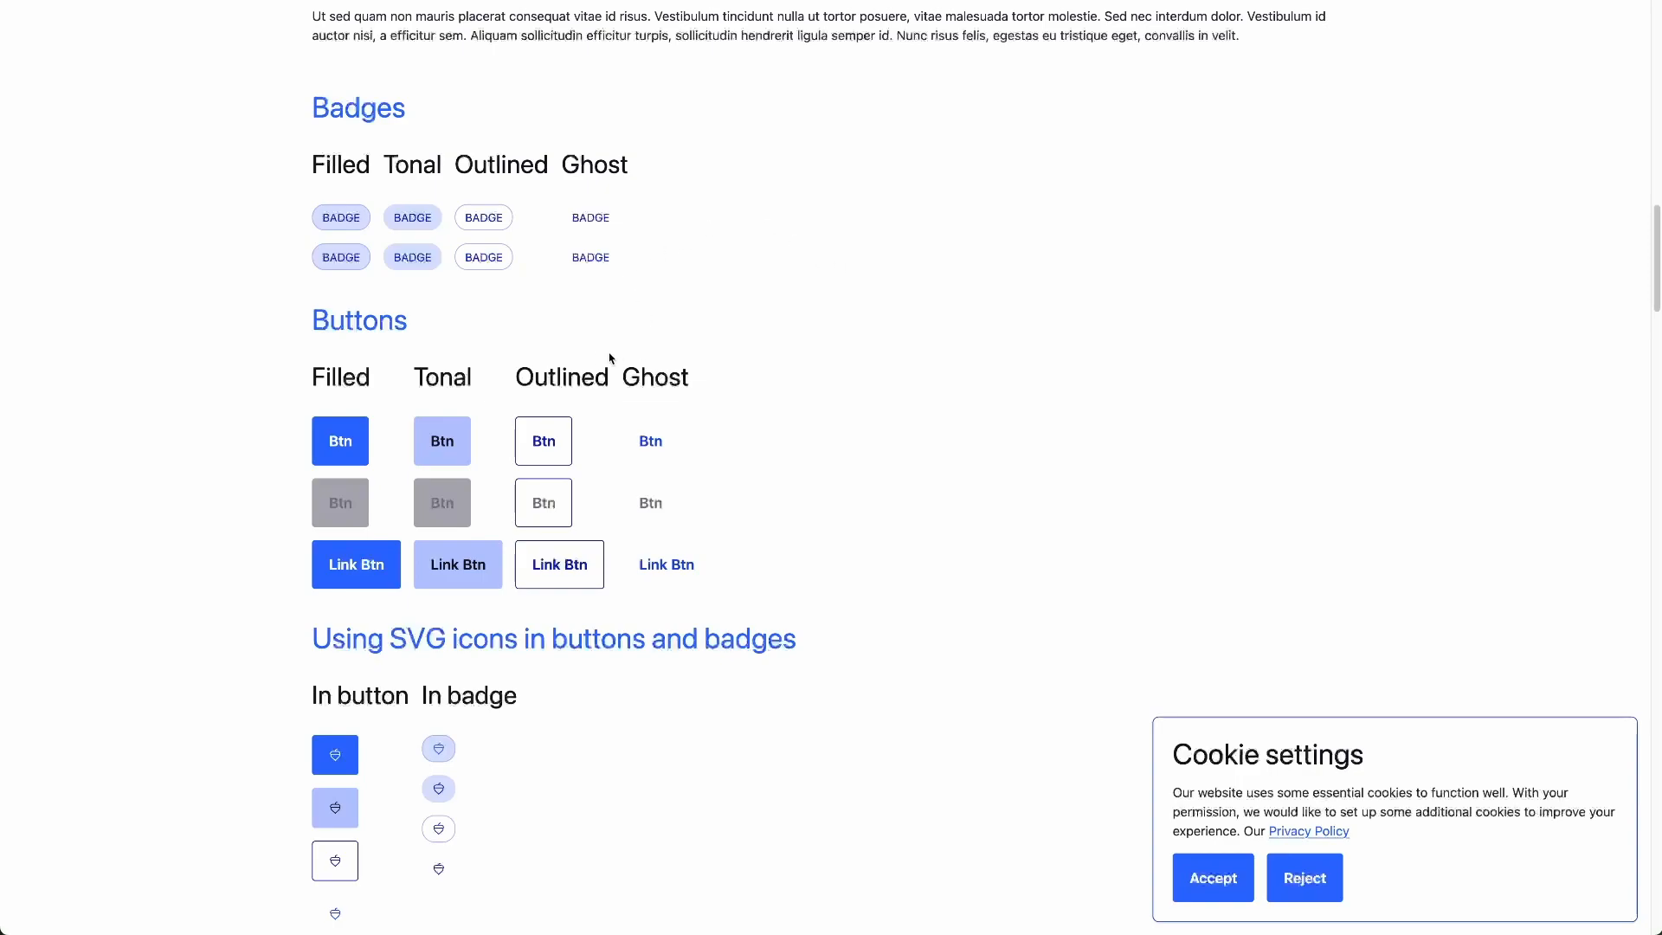
mouse_move(912, 495)
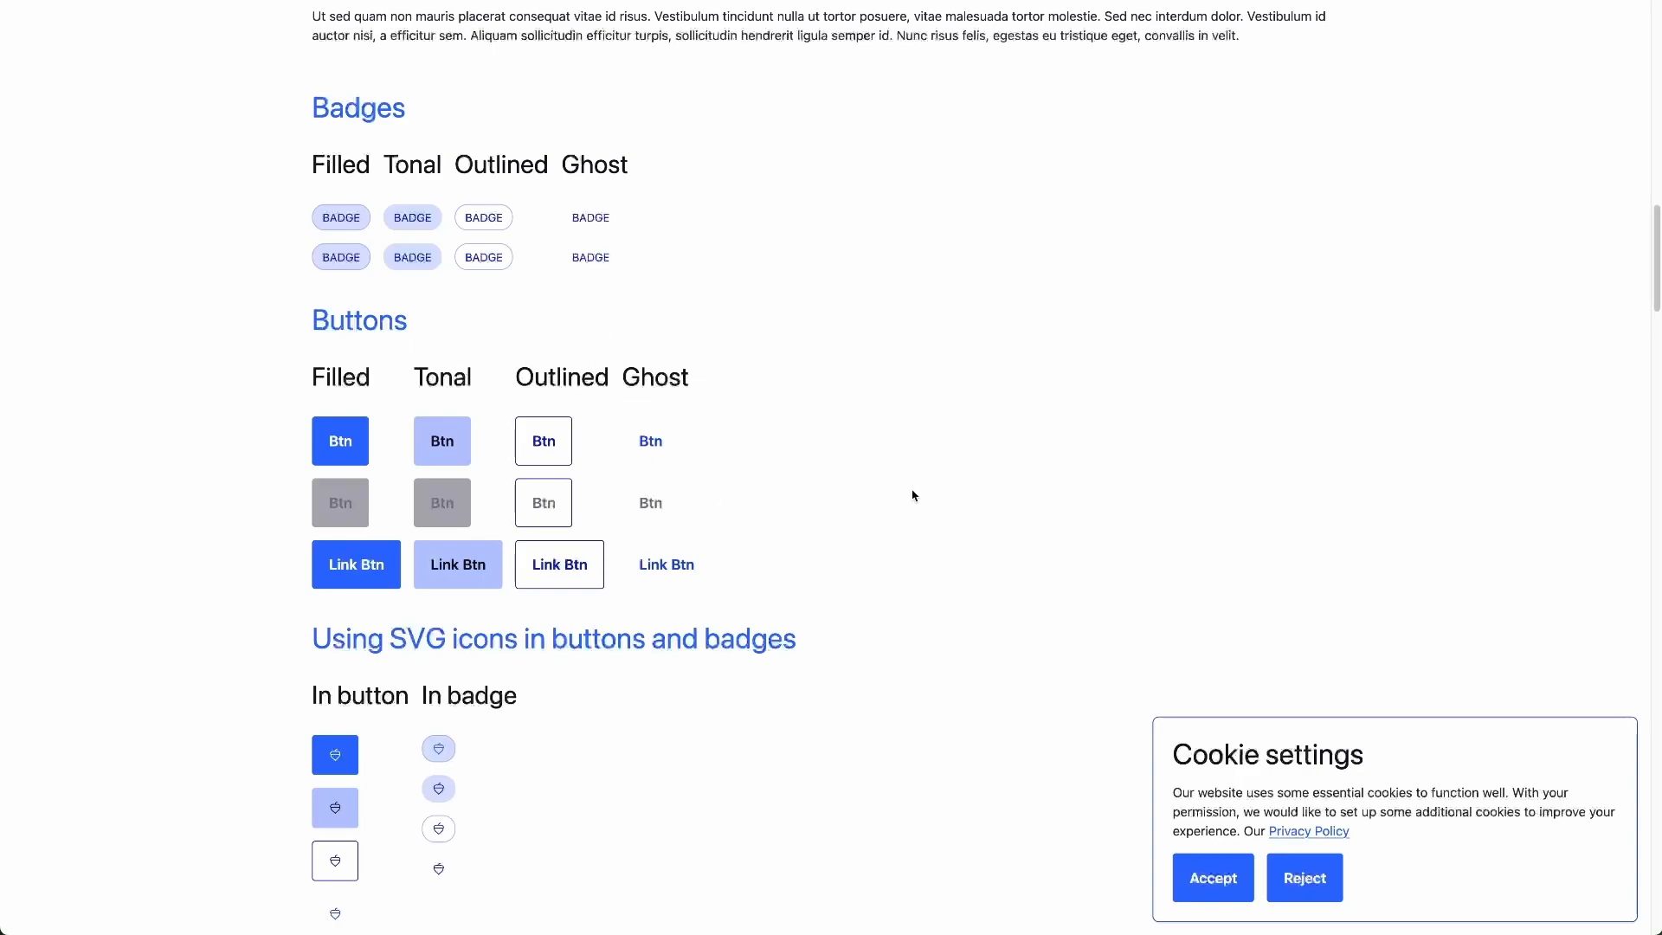
scroll(down, 3)
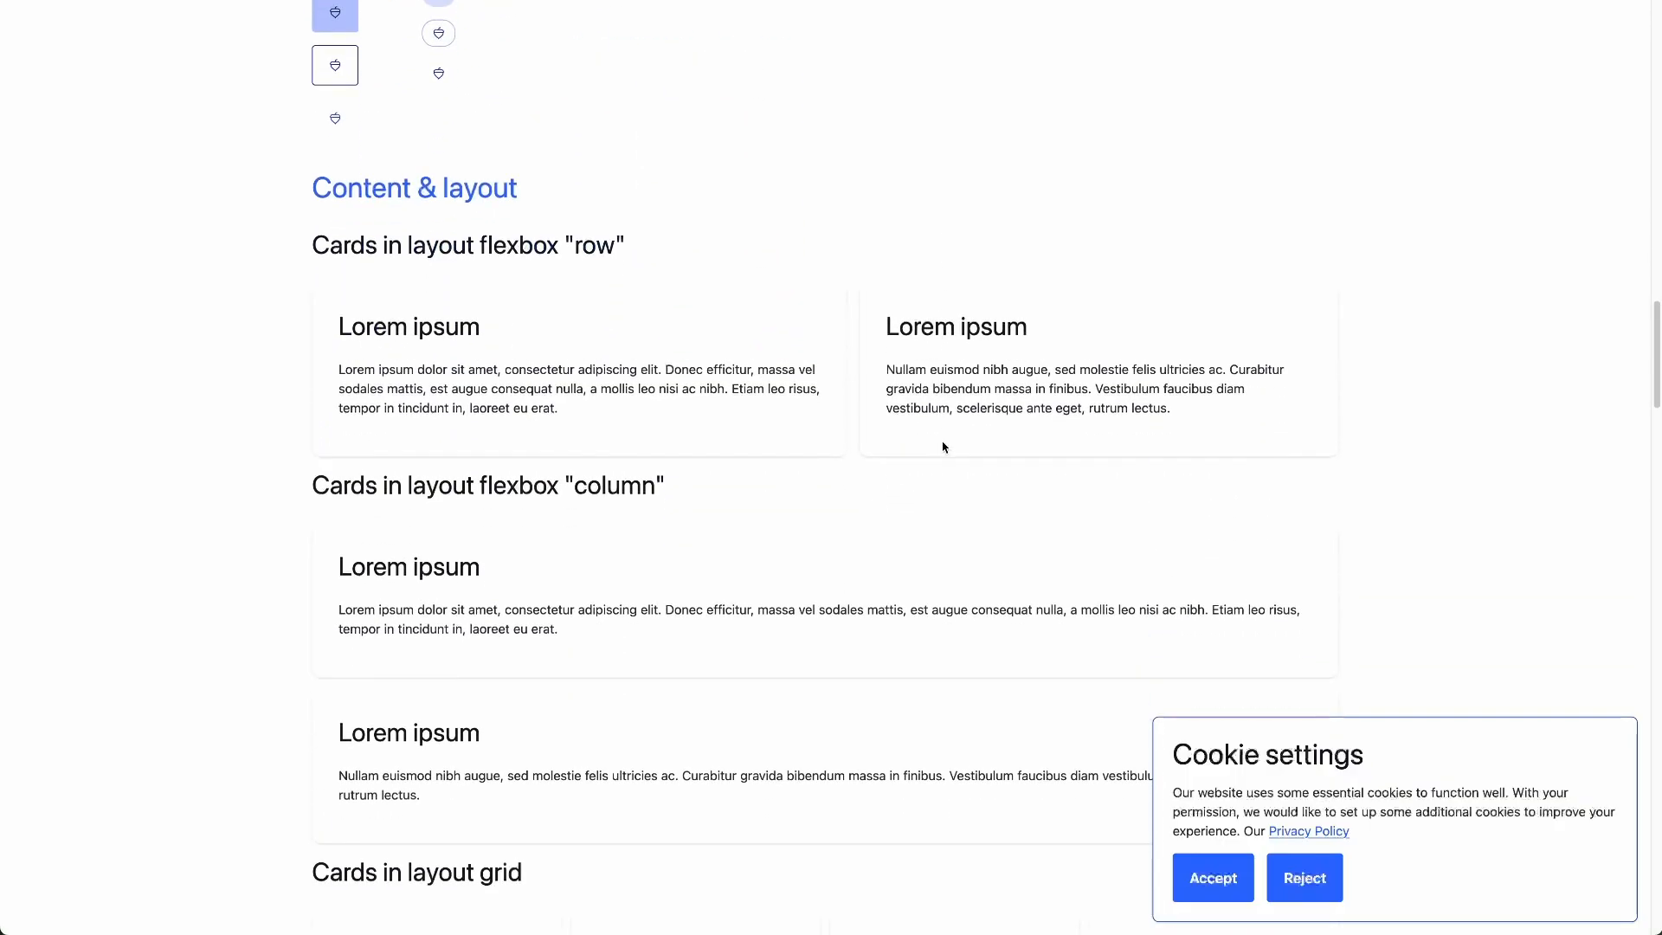
scroll(down, 3)
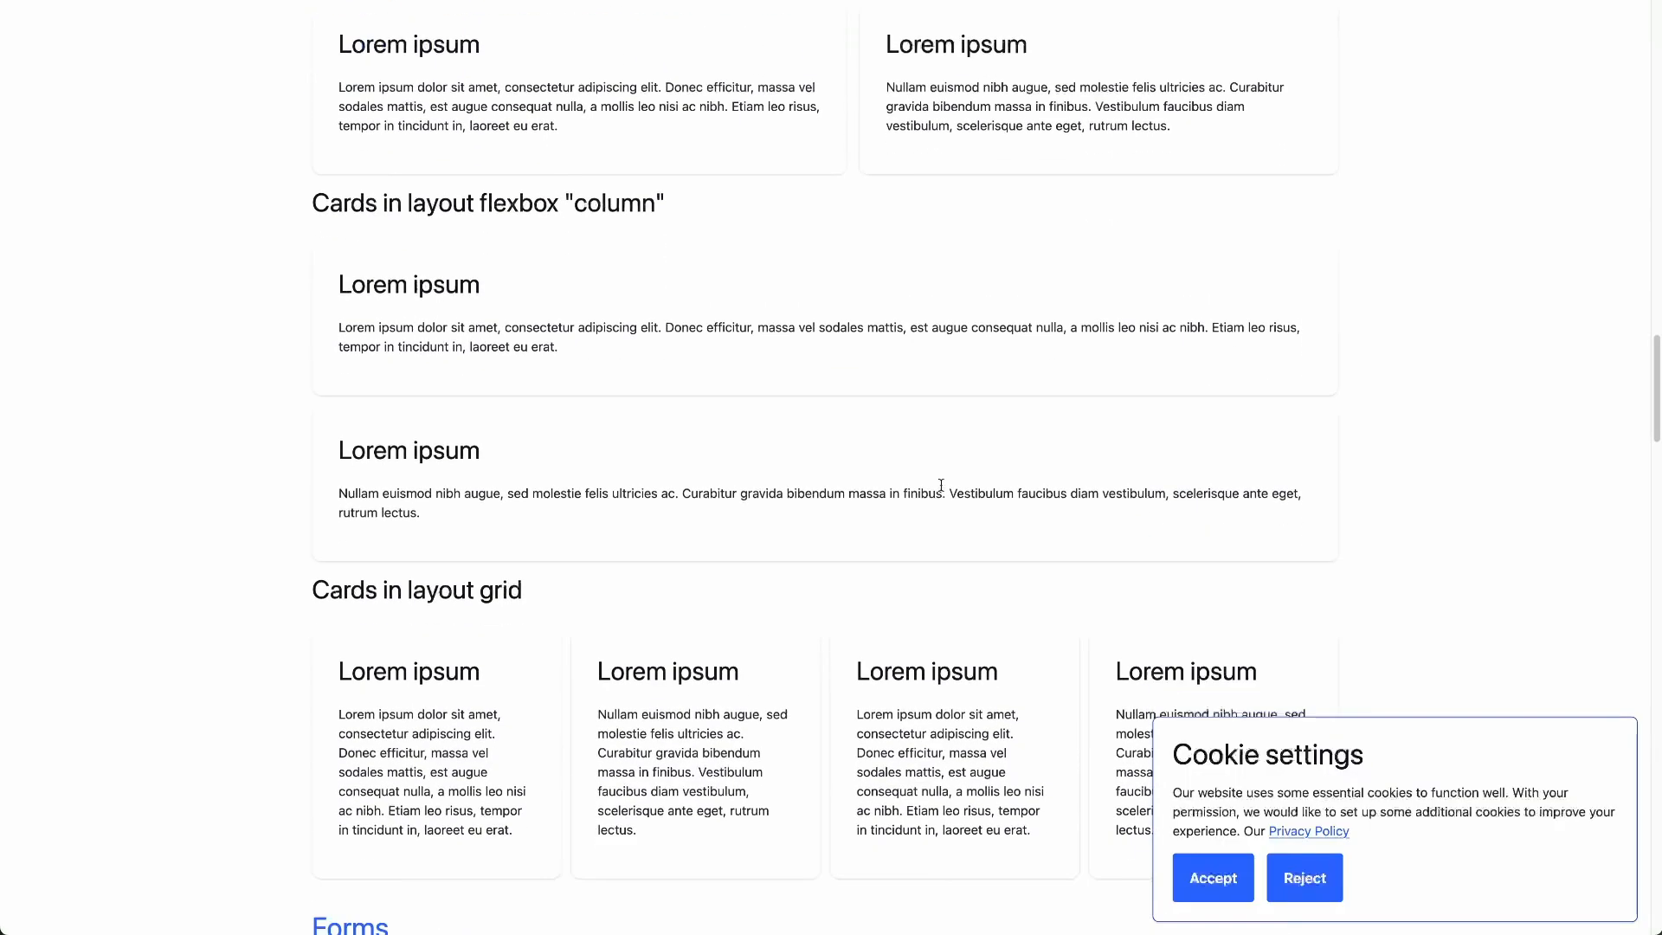
scroll(down, 3)
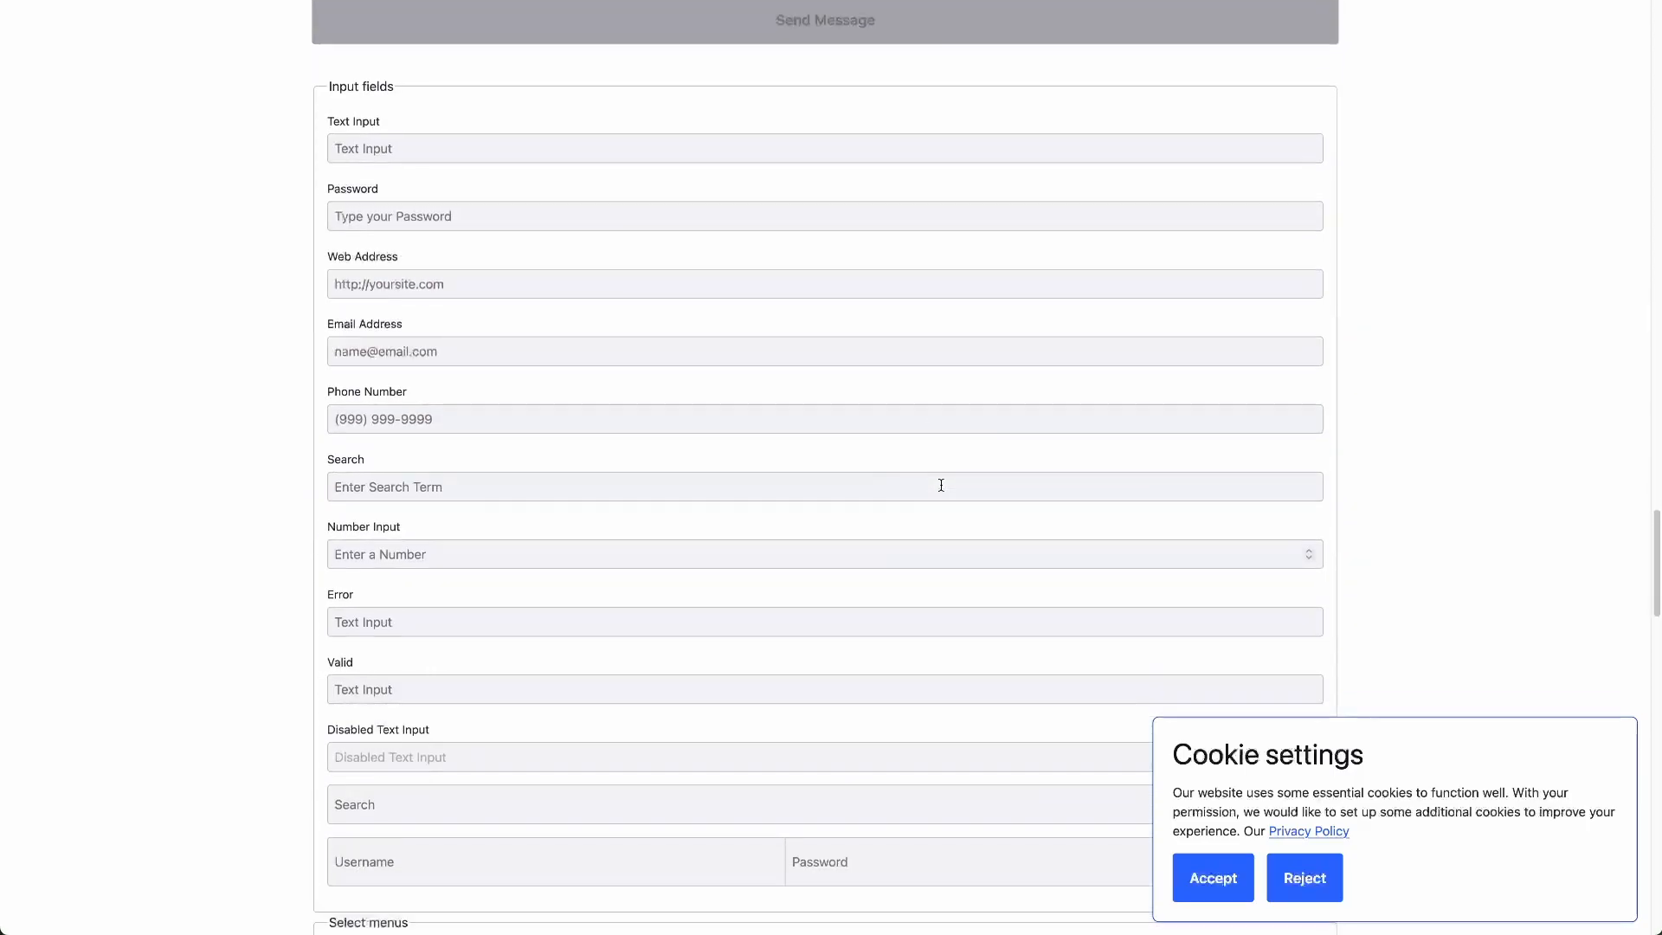
scroll(down, 3)
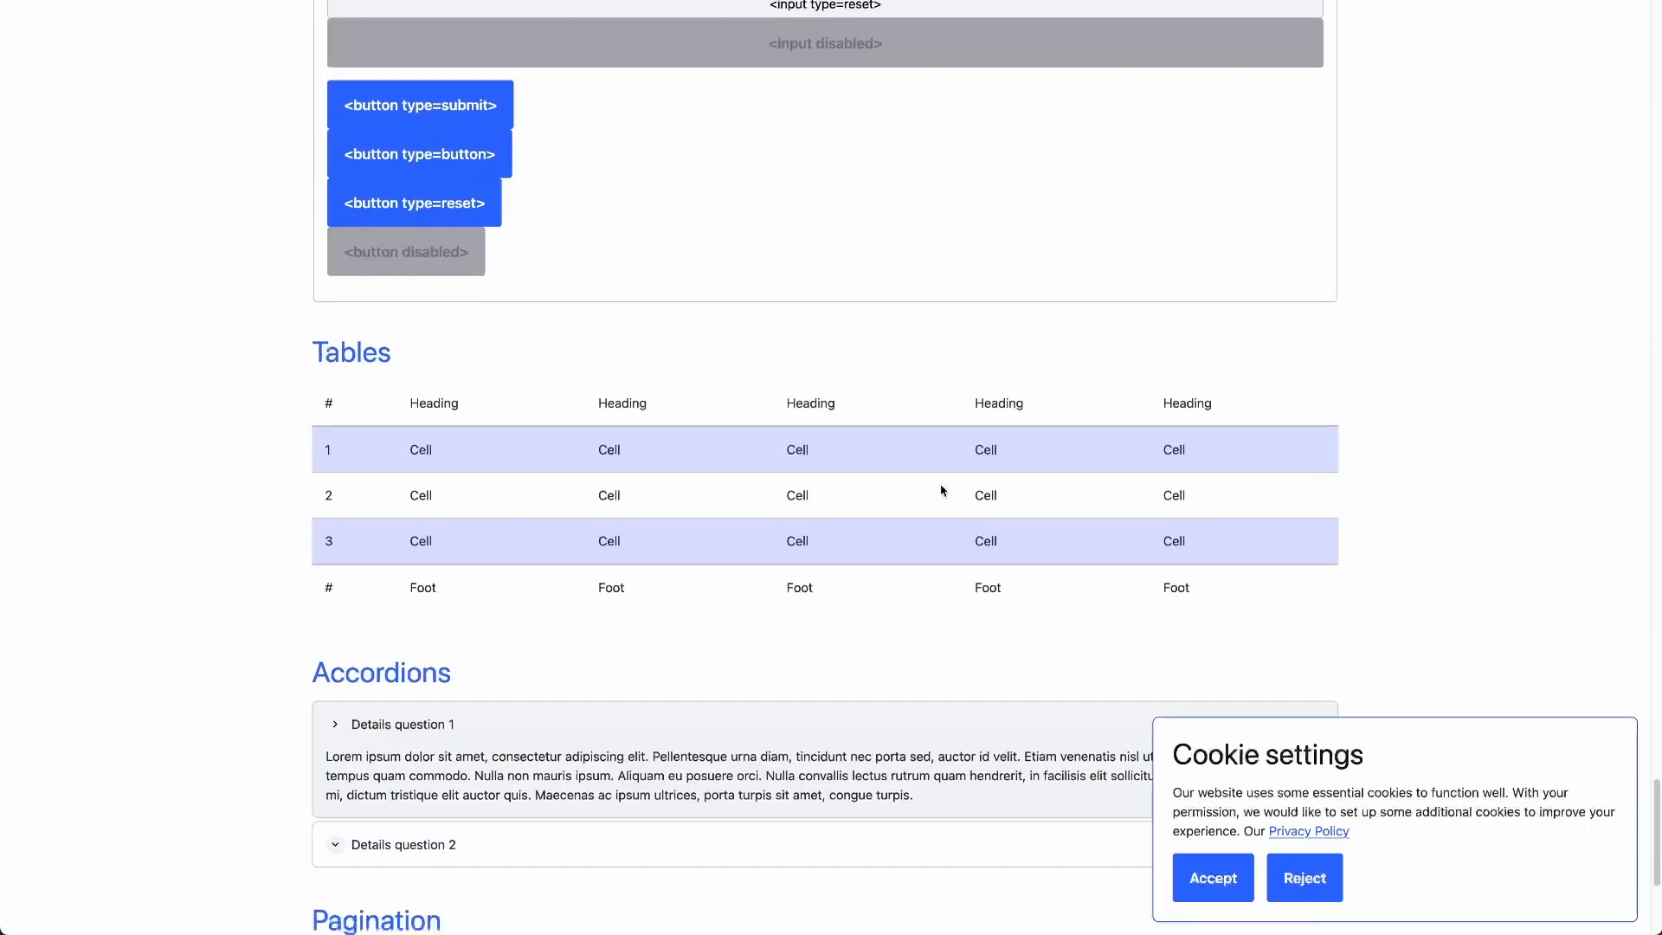
scroll(down, 3)
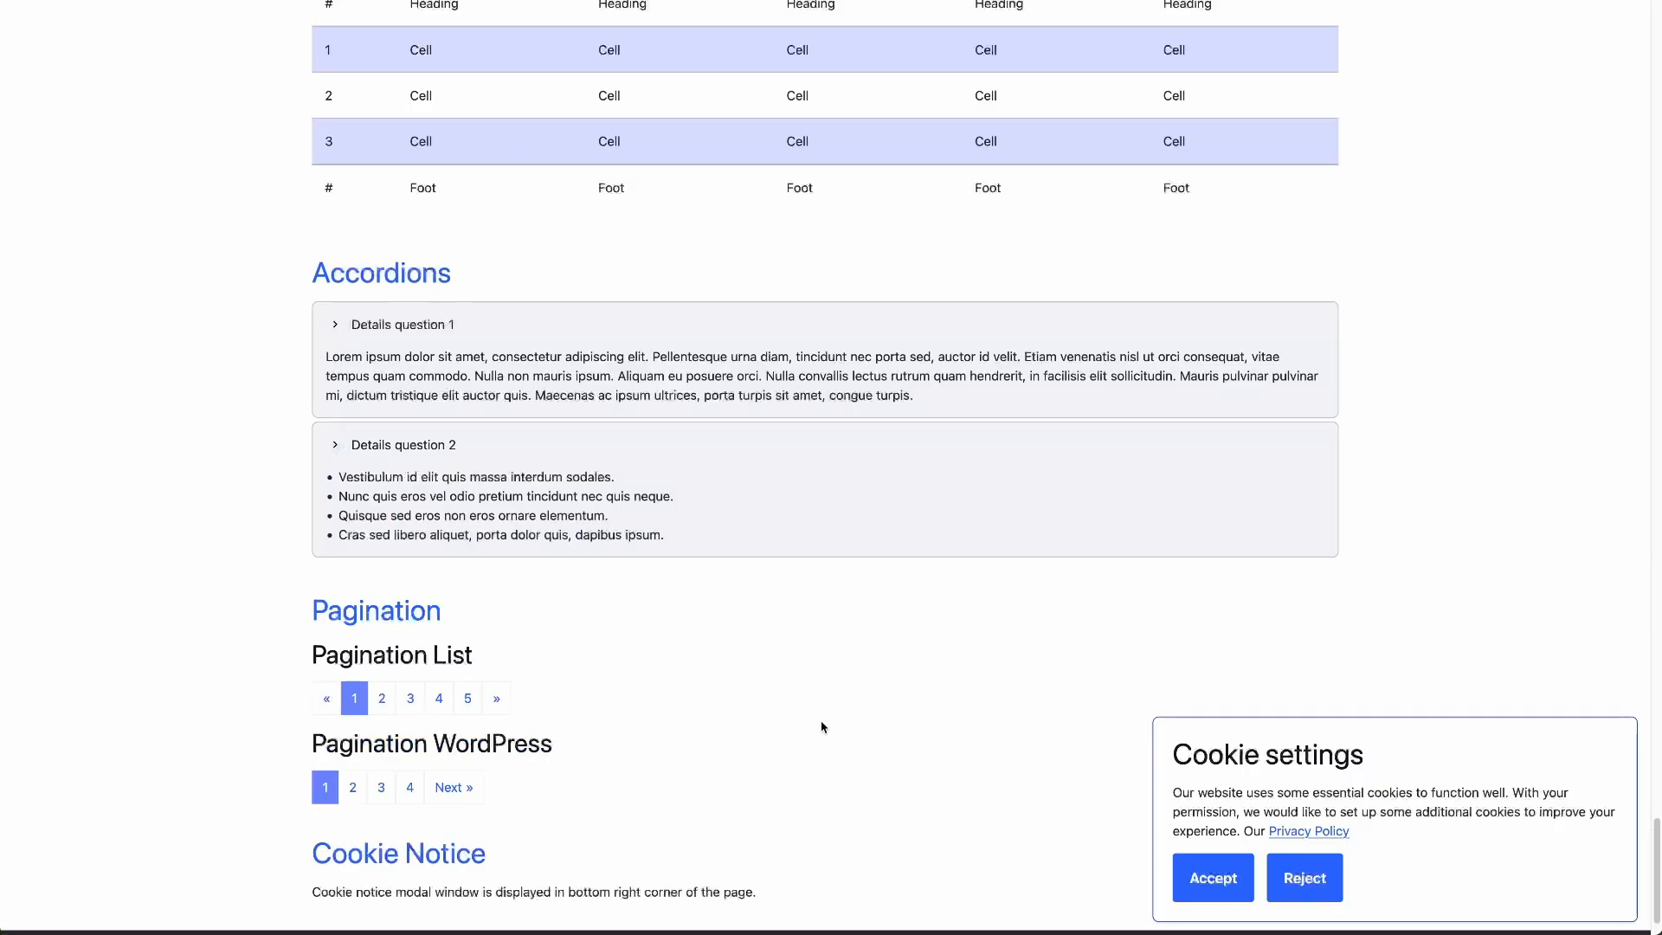
mouse_move(1378, 740)
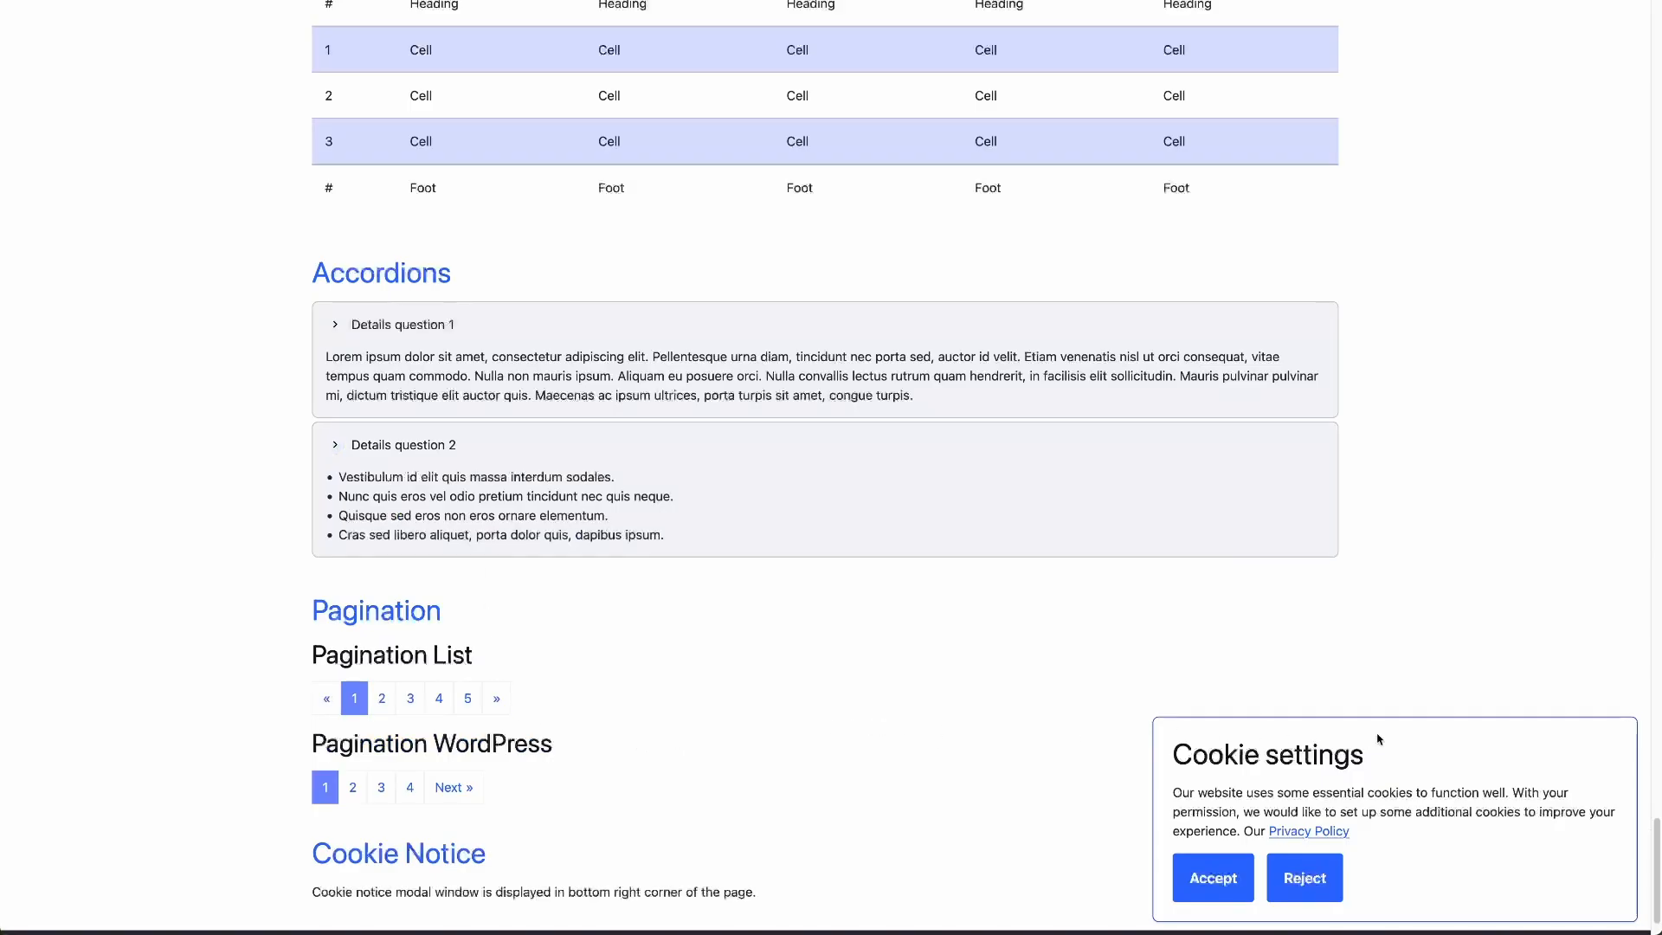
mouse_move(1165, 651)
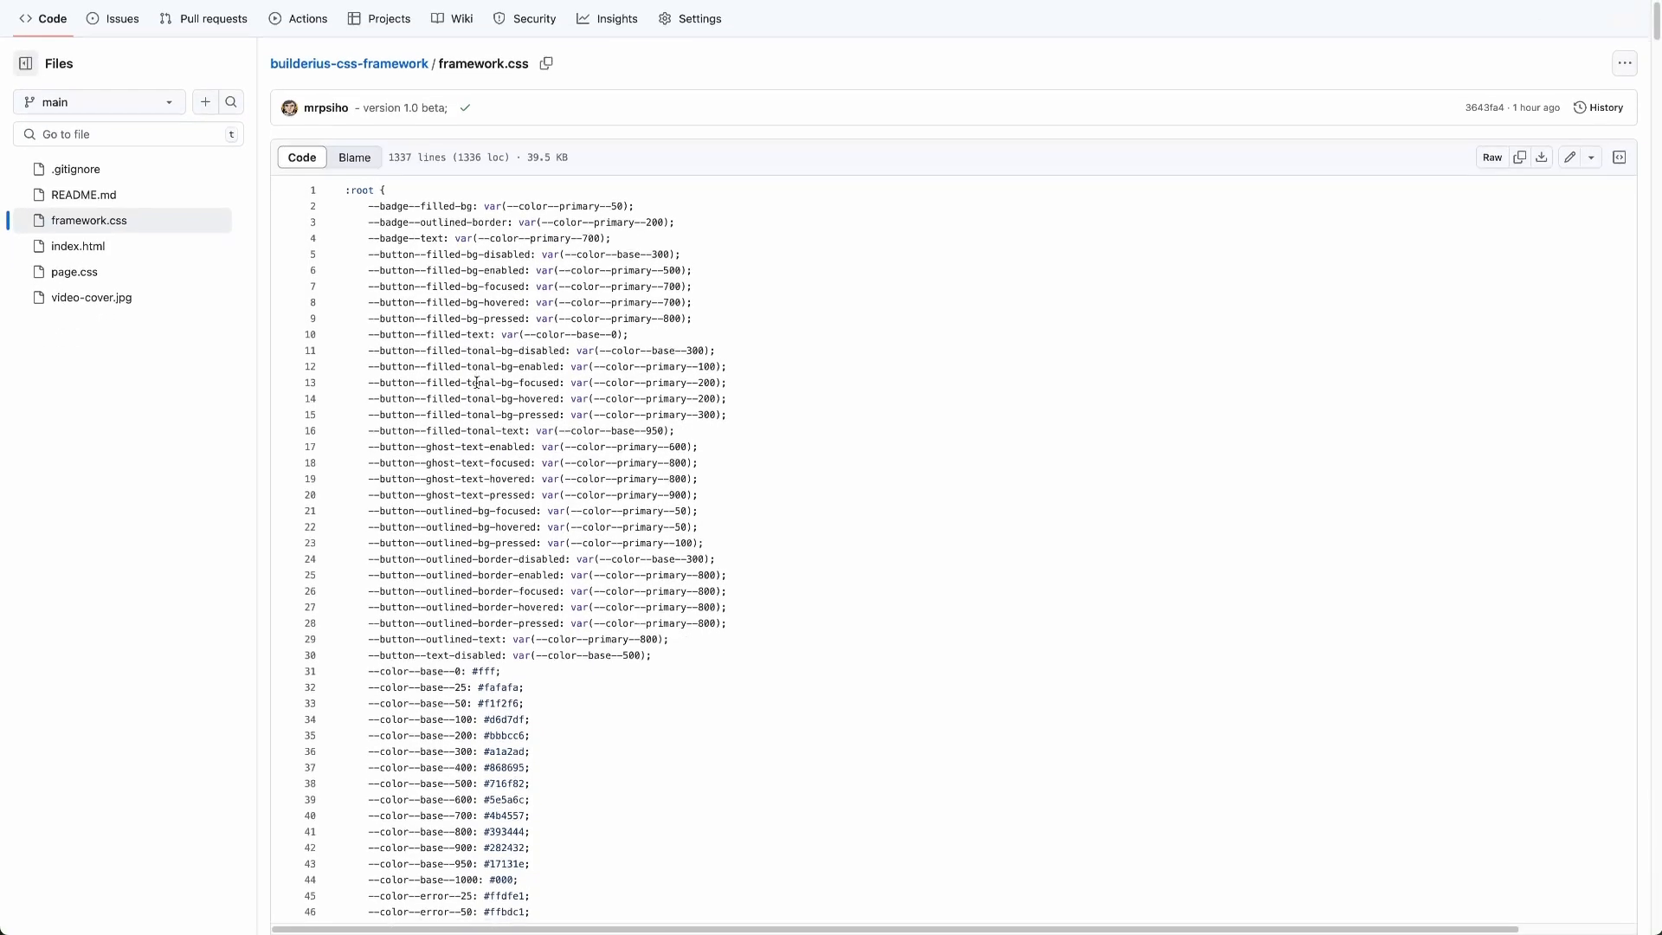
- Continue down the stylesheet to the fonts, grid, accordion and card variable tokens
scroll(down, 3)
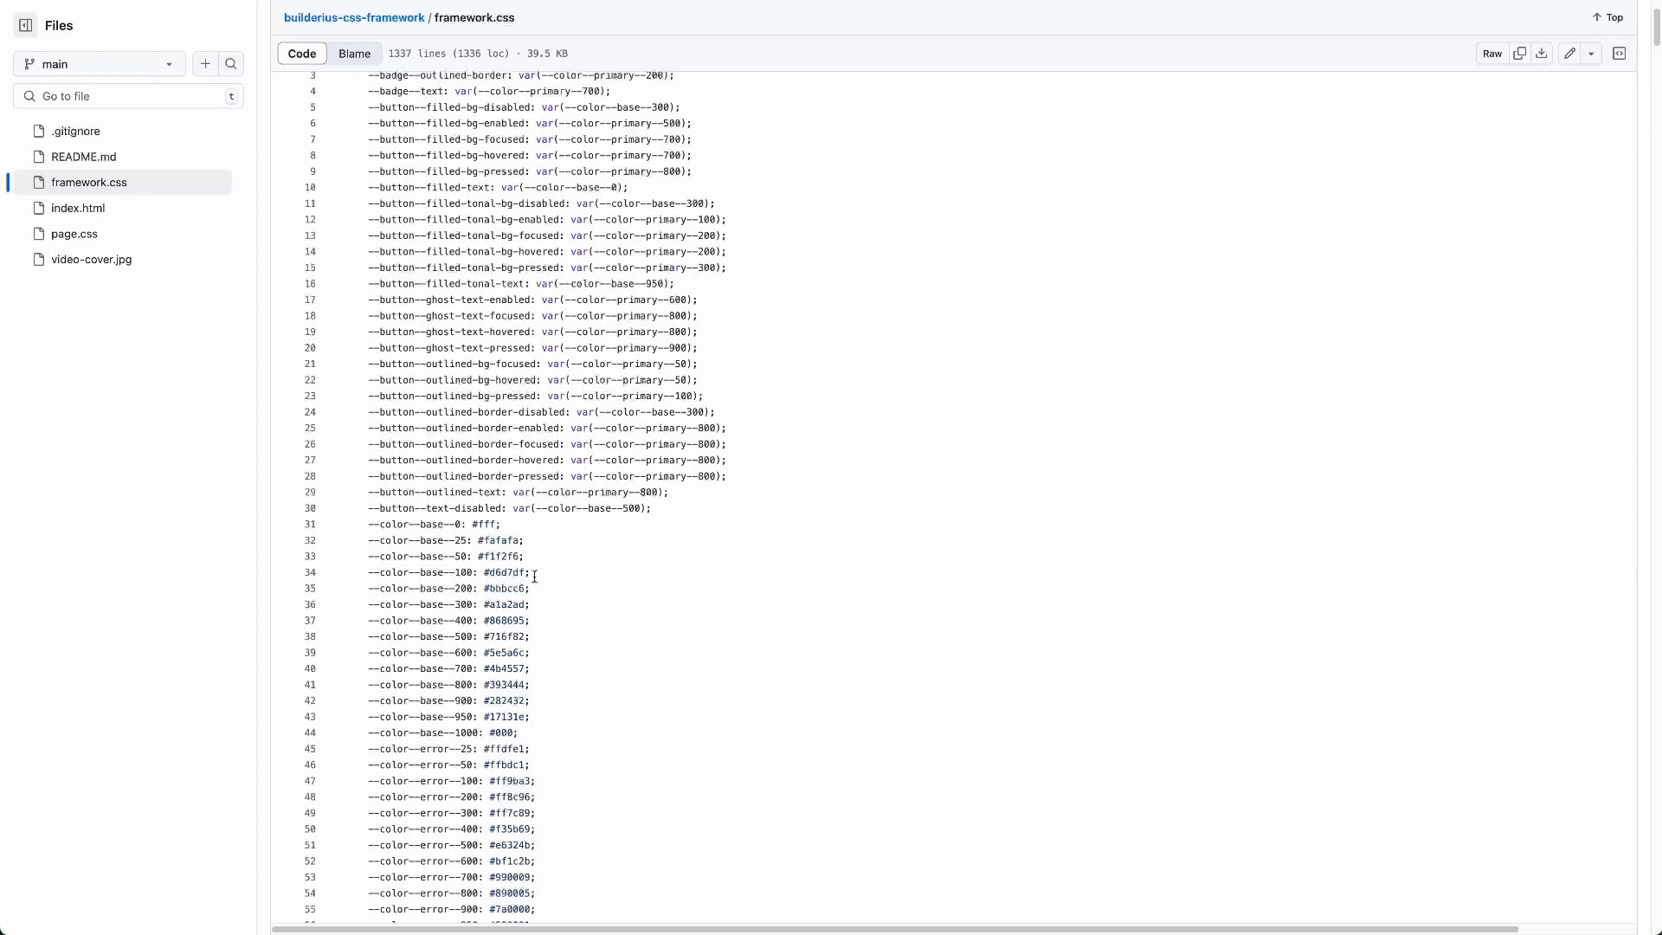
scroll(down, 3)
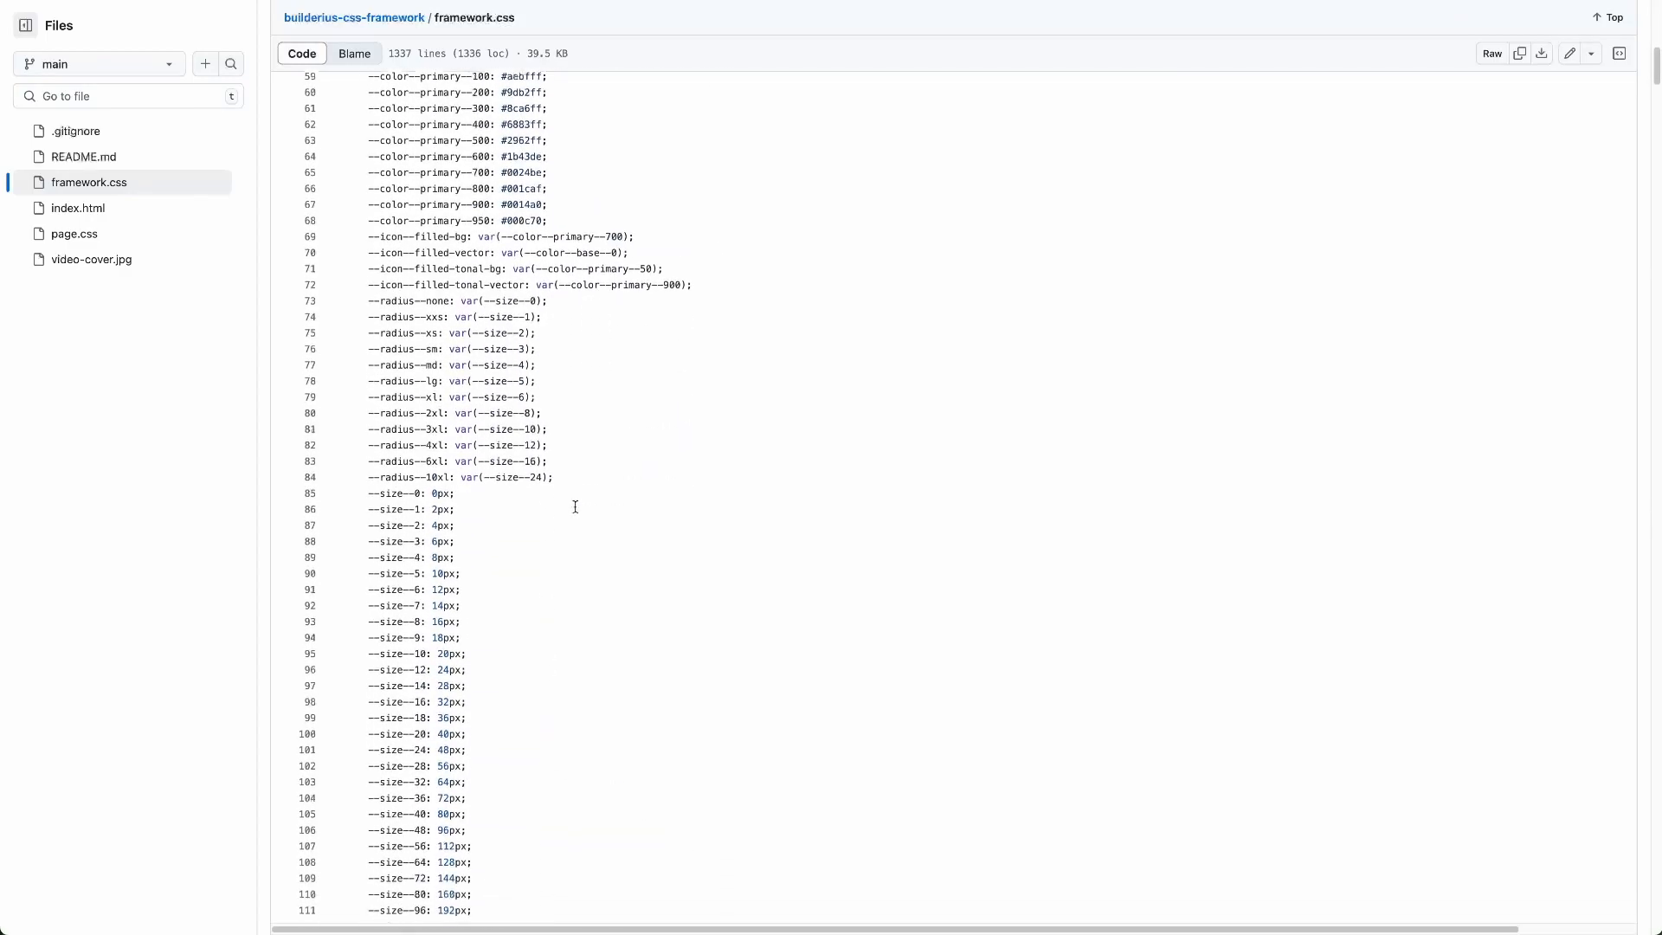
scroll(down, 3)
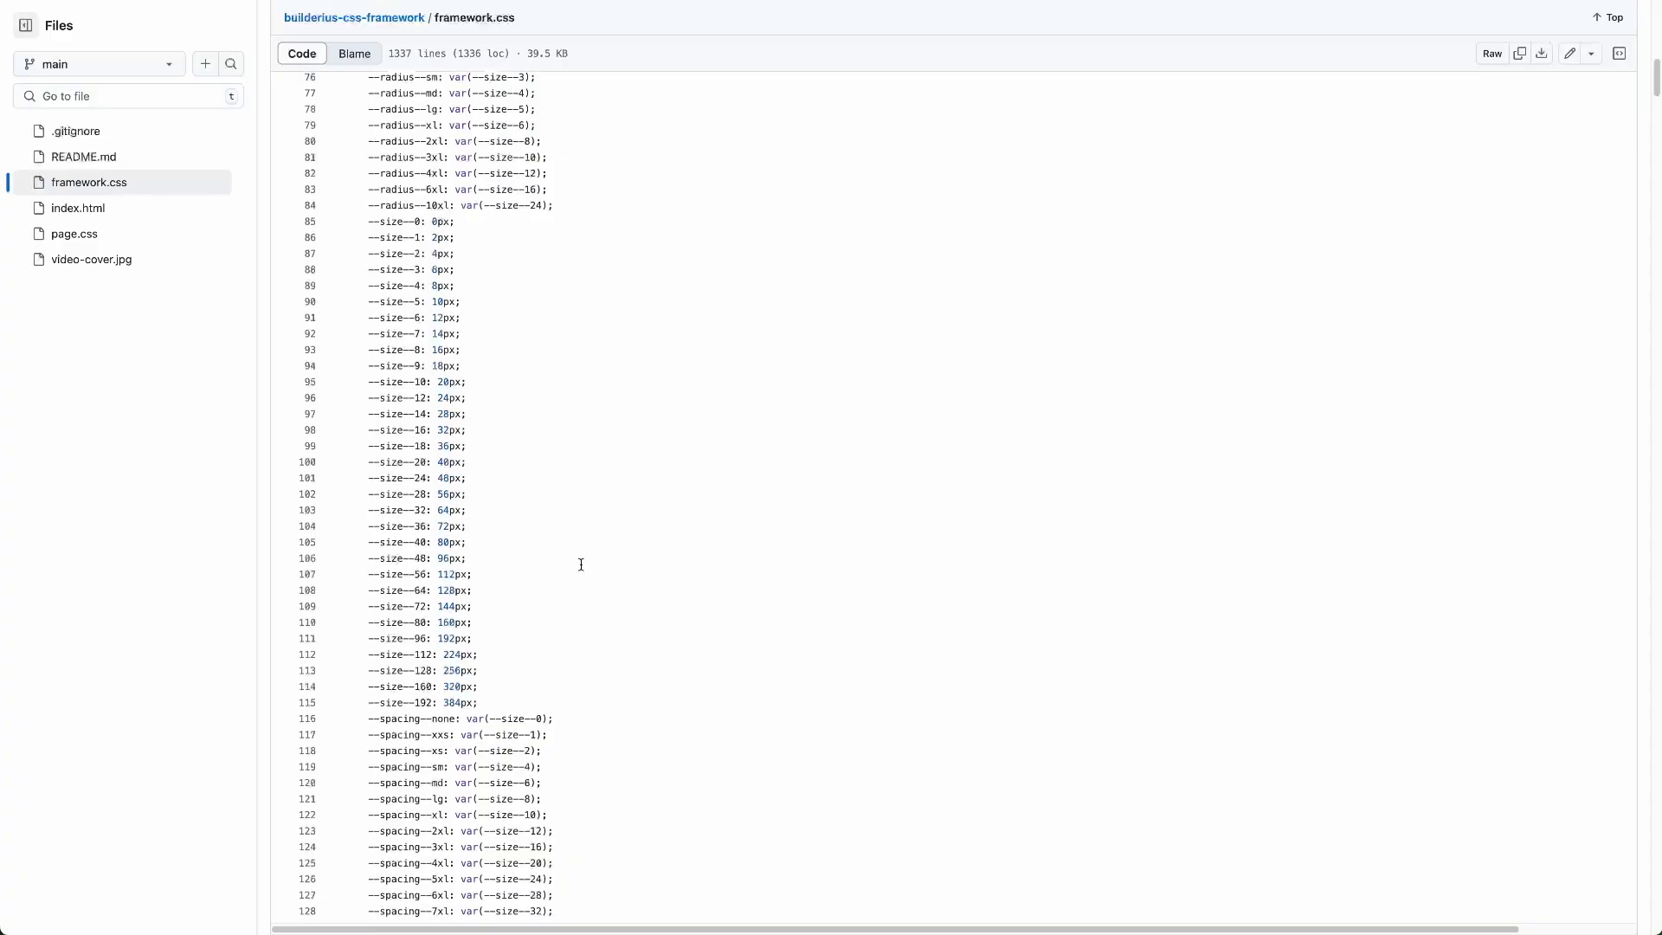
scroll(down, 3)
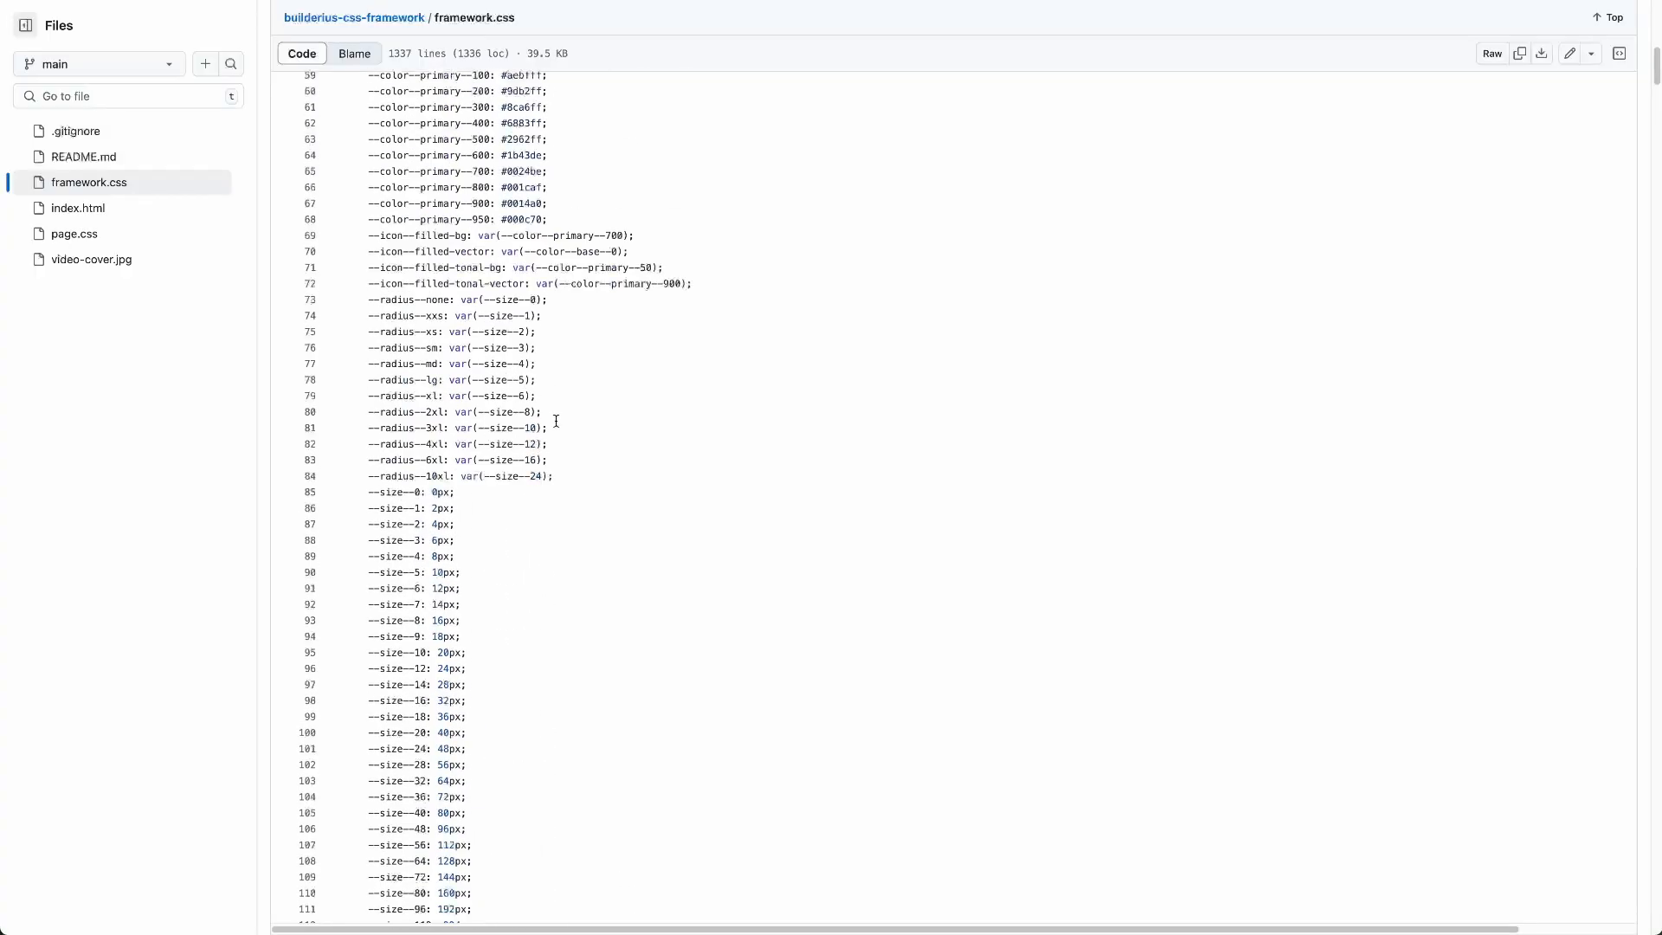
scroll(down, 3)
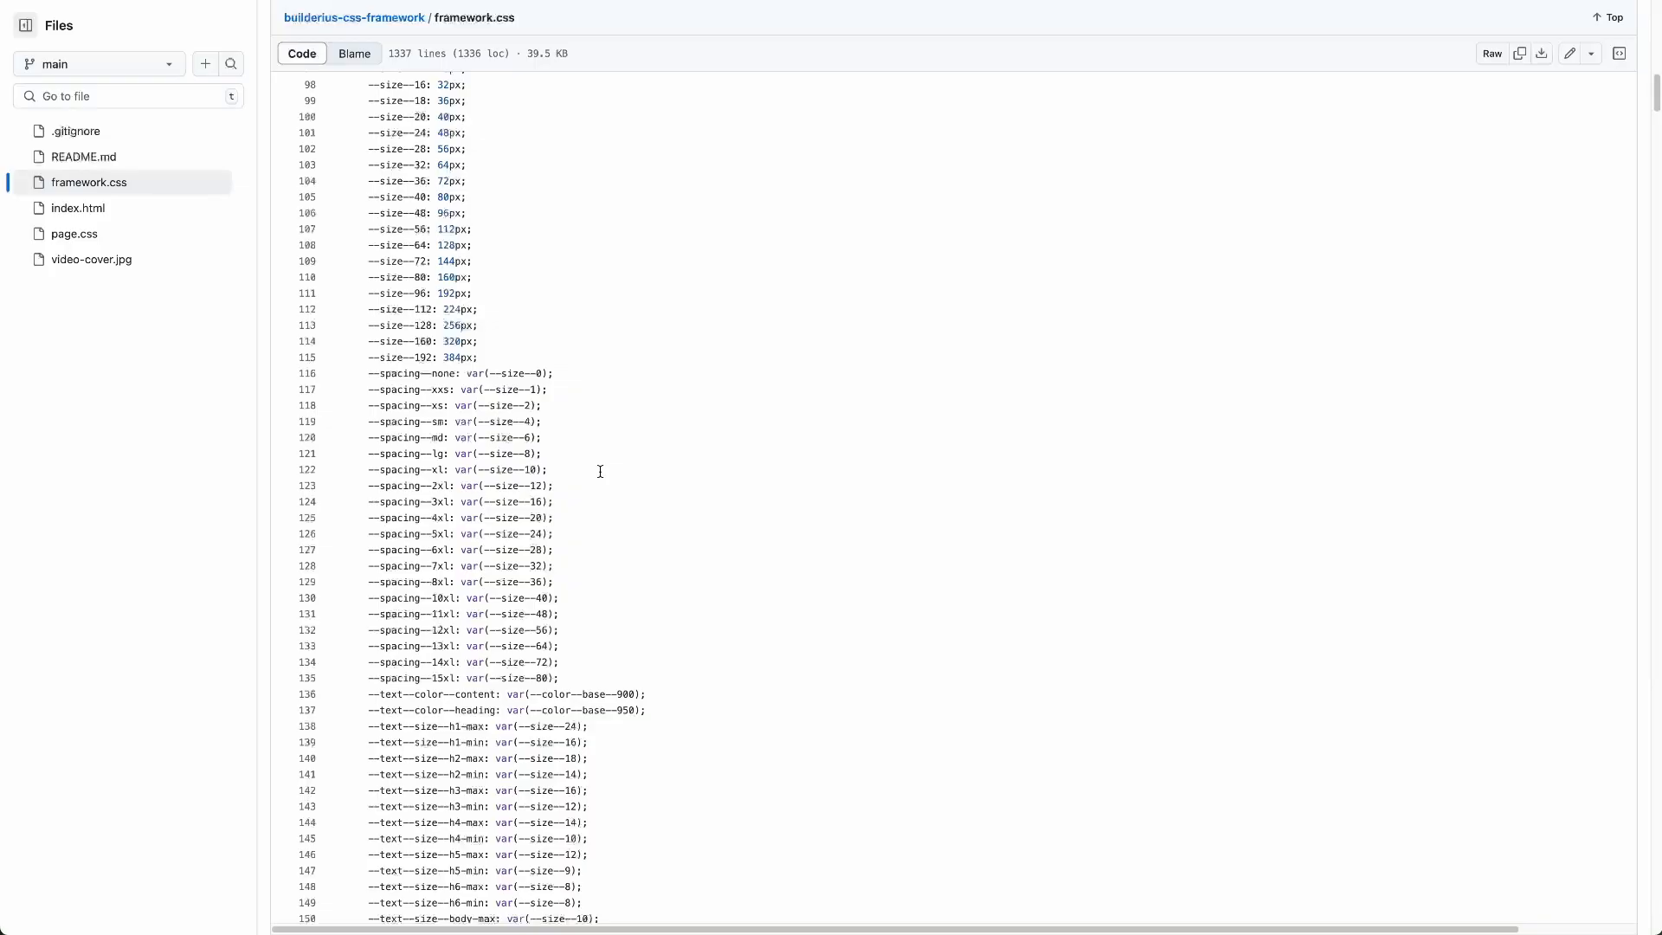
scroll(down, 3)
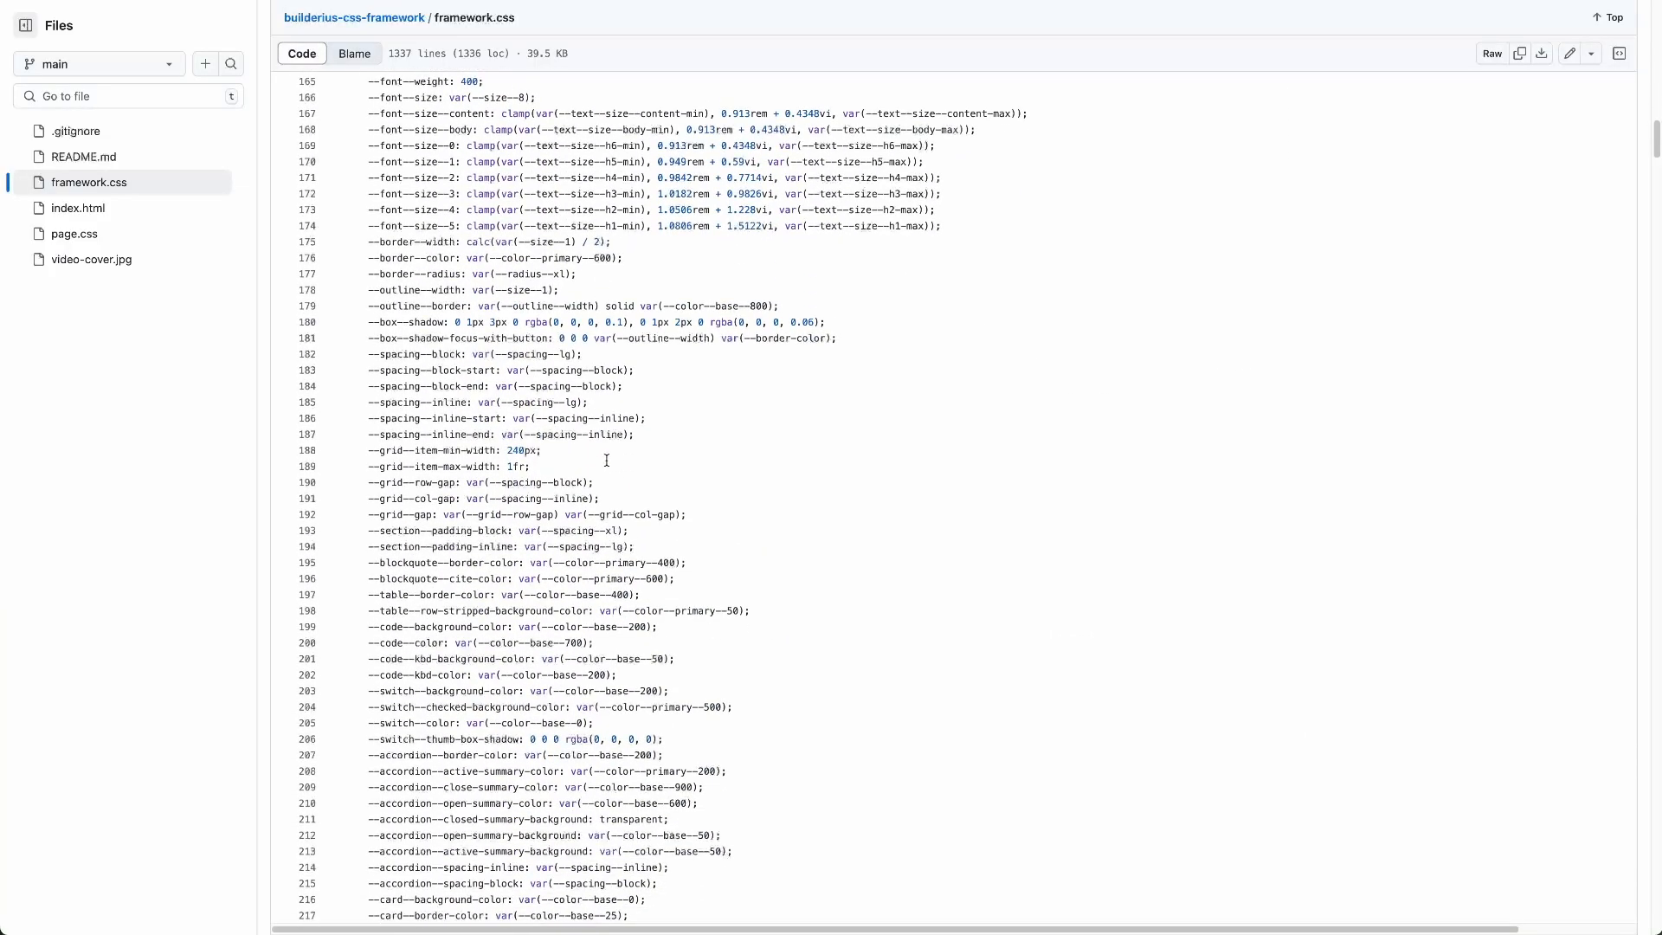
mouse_move(649, 472)
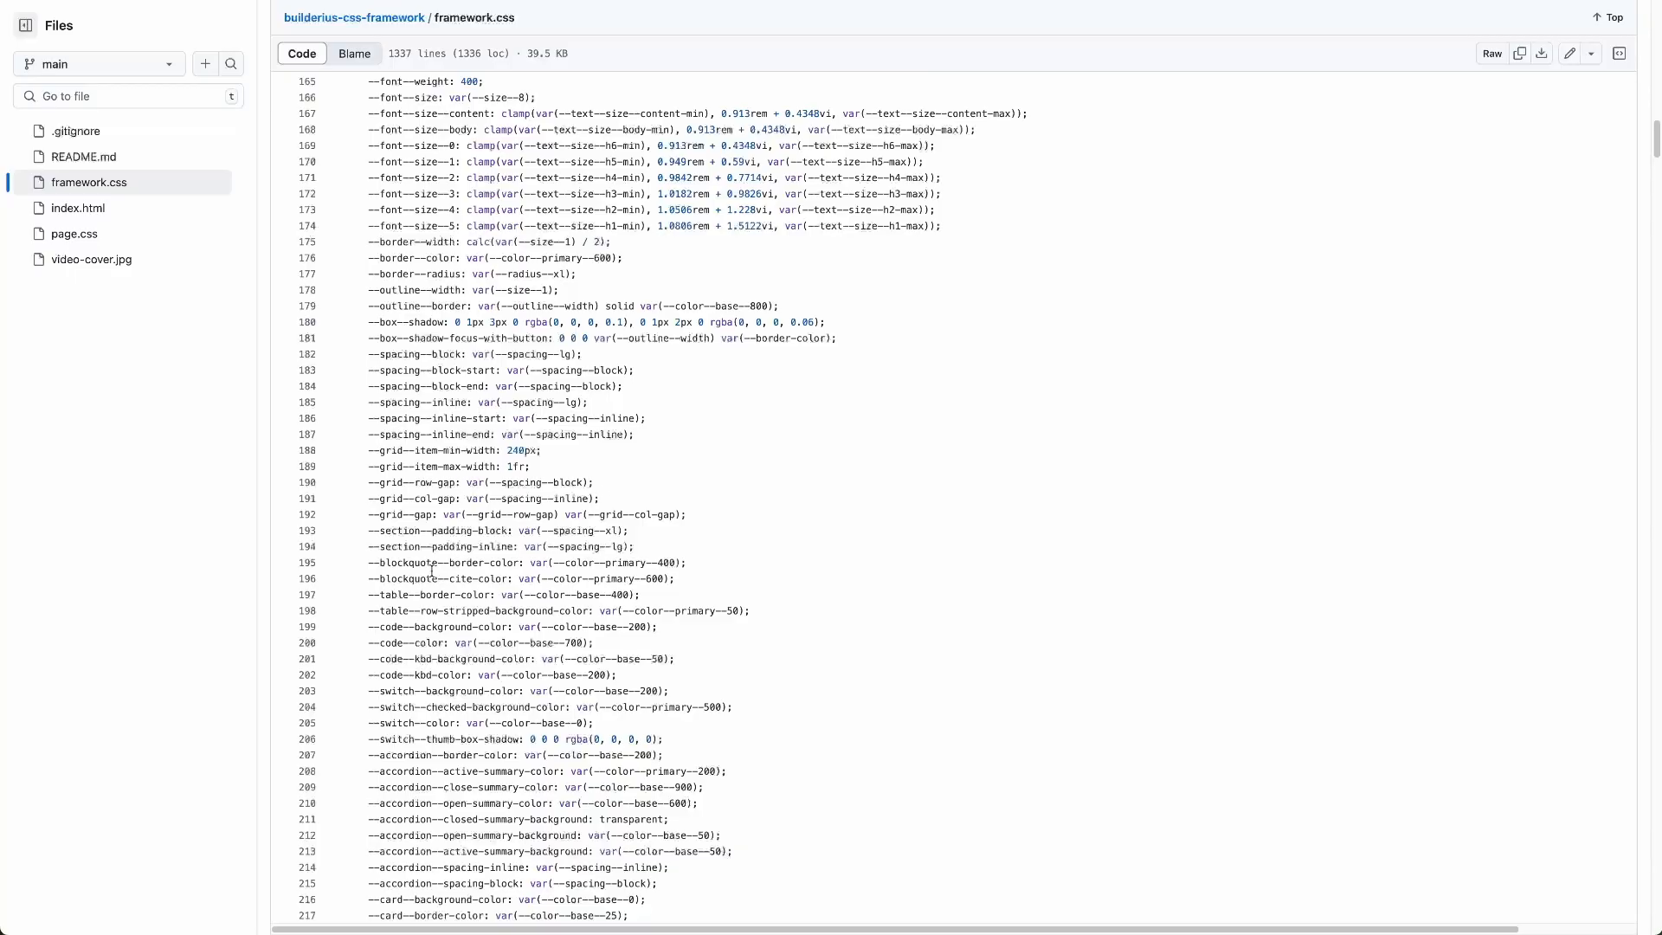
mouse_move(823, 502)
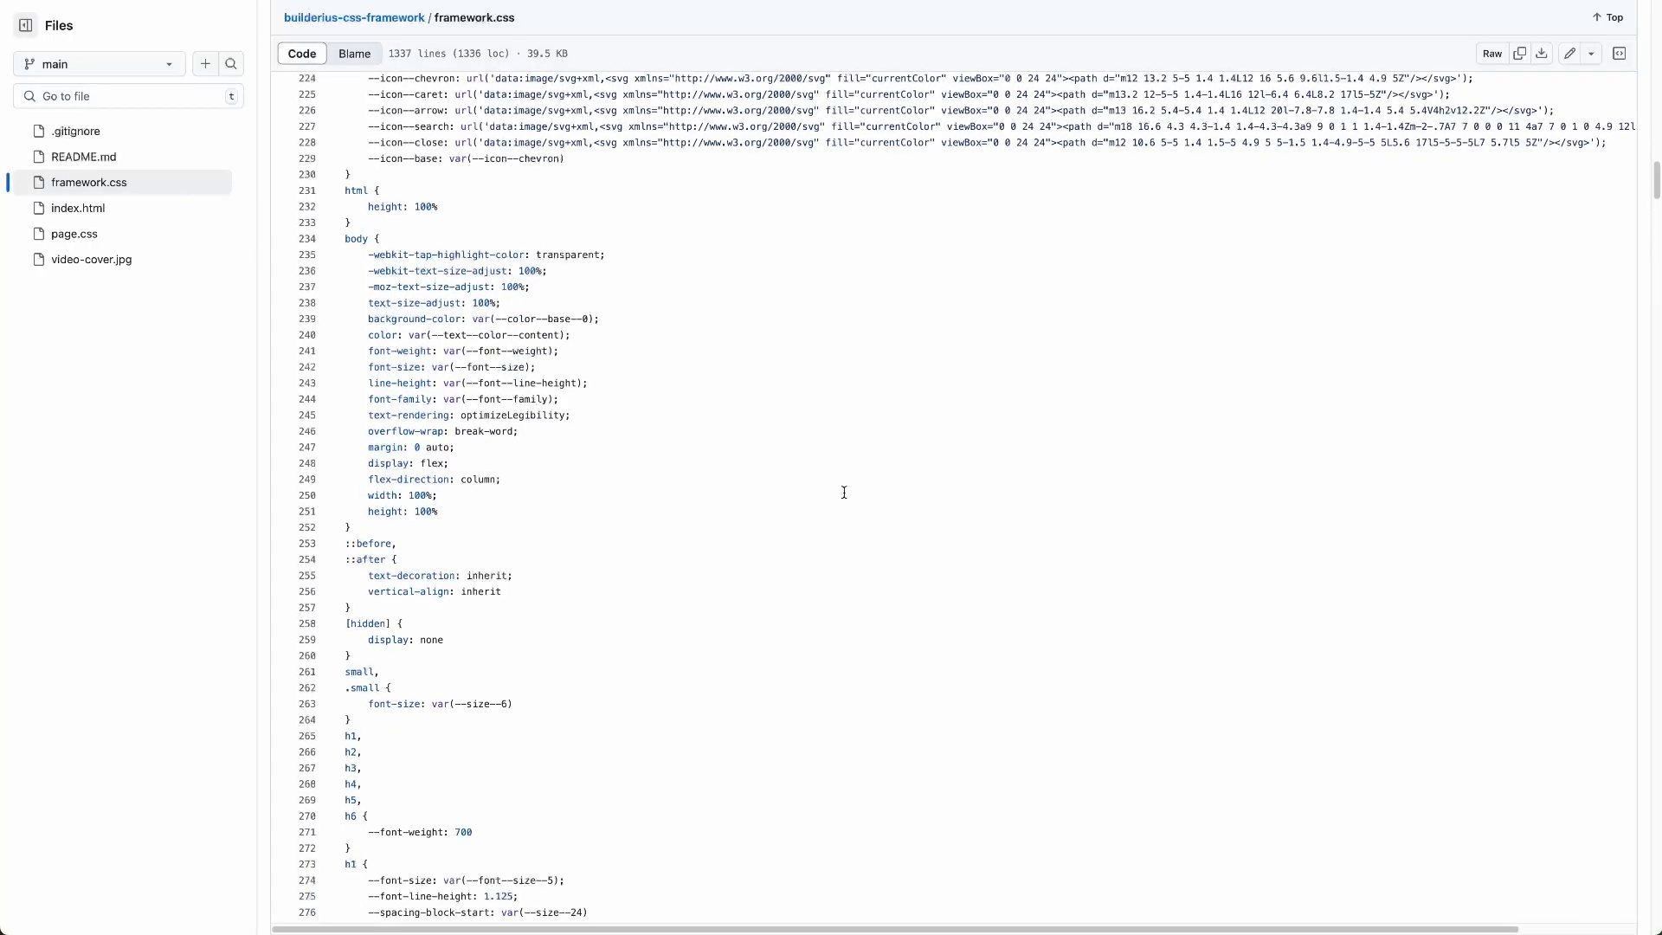
scroll(down, 3)
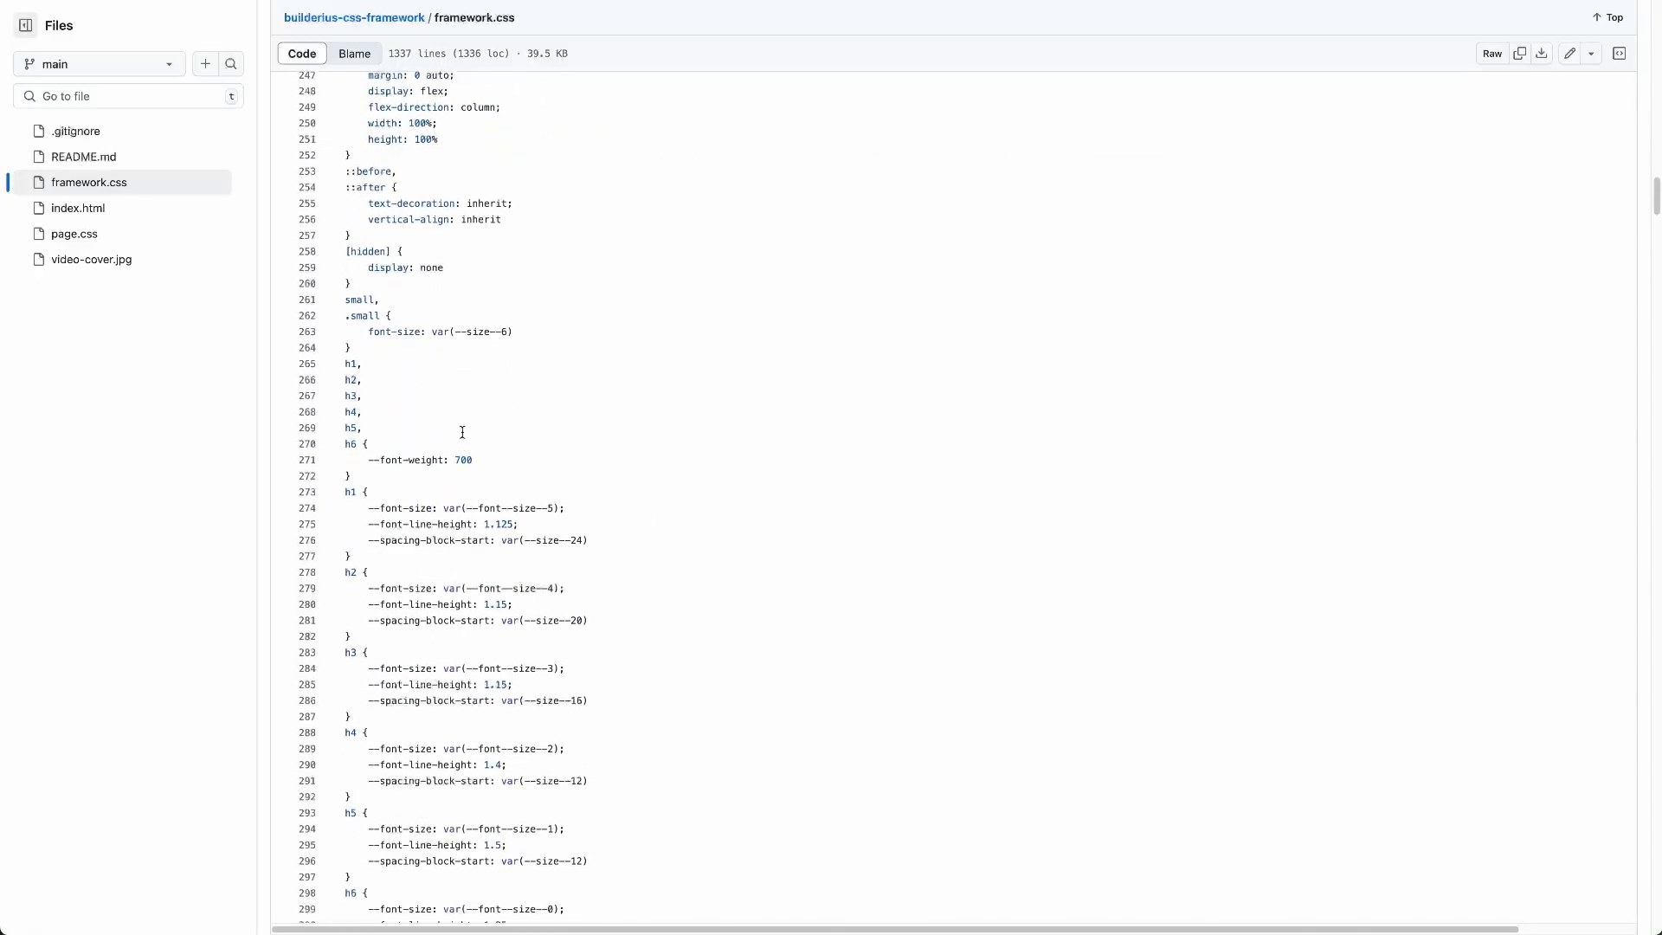
scroll(down, 3)
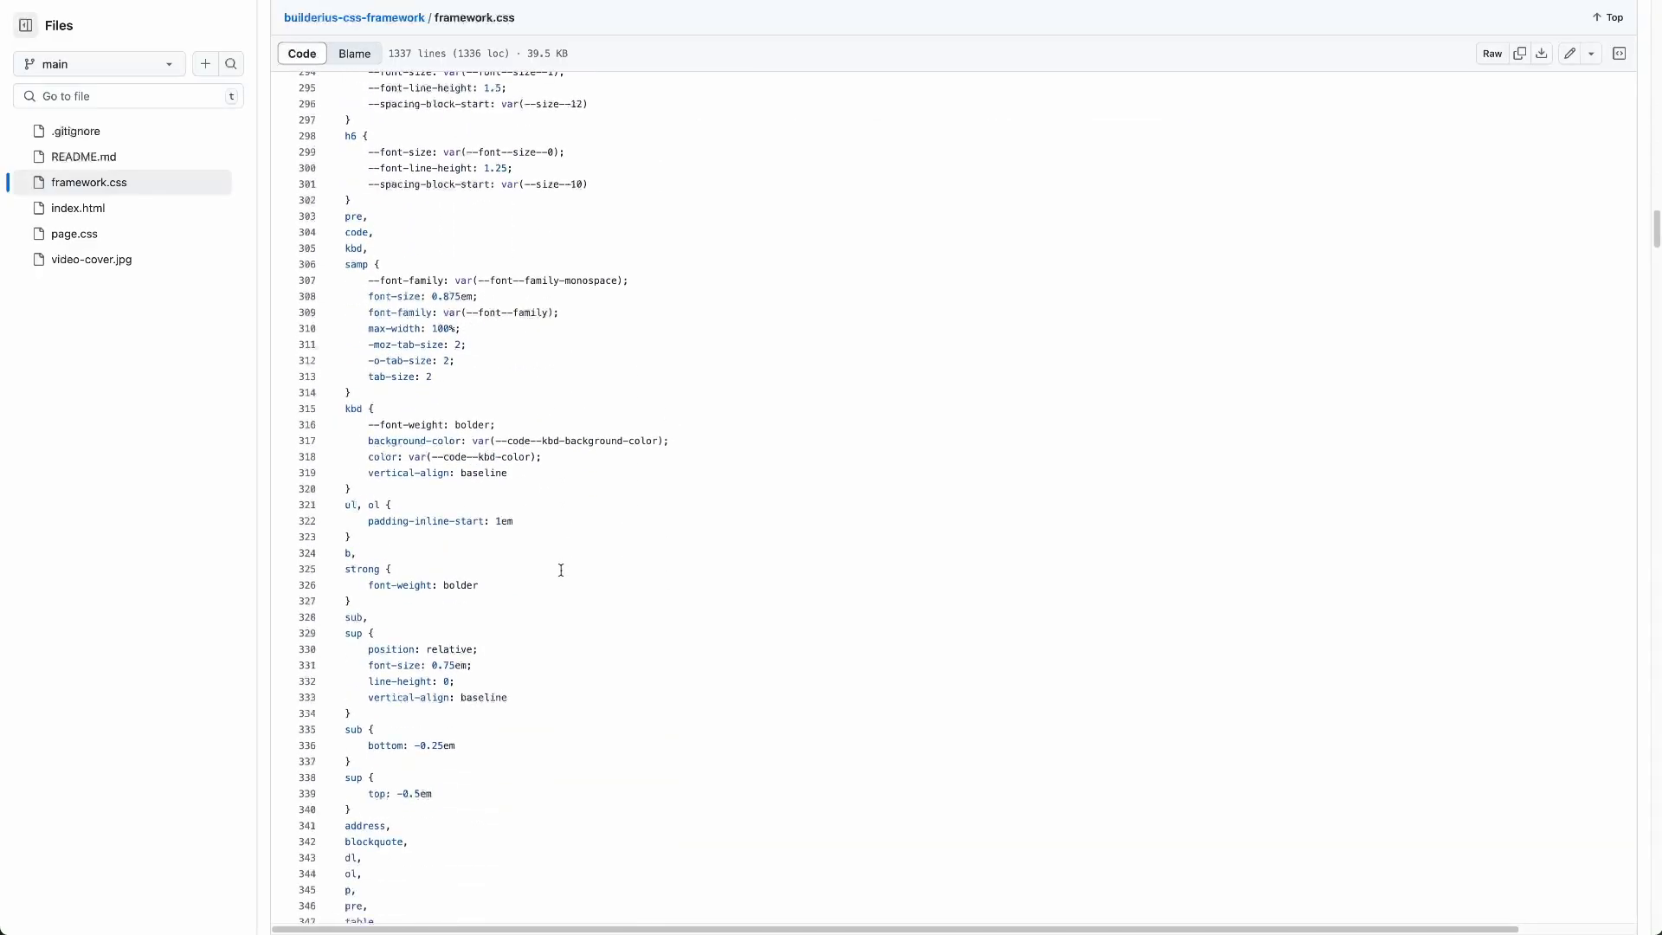
mouse_move(591, 411)
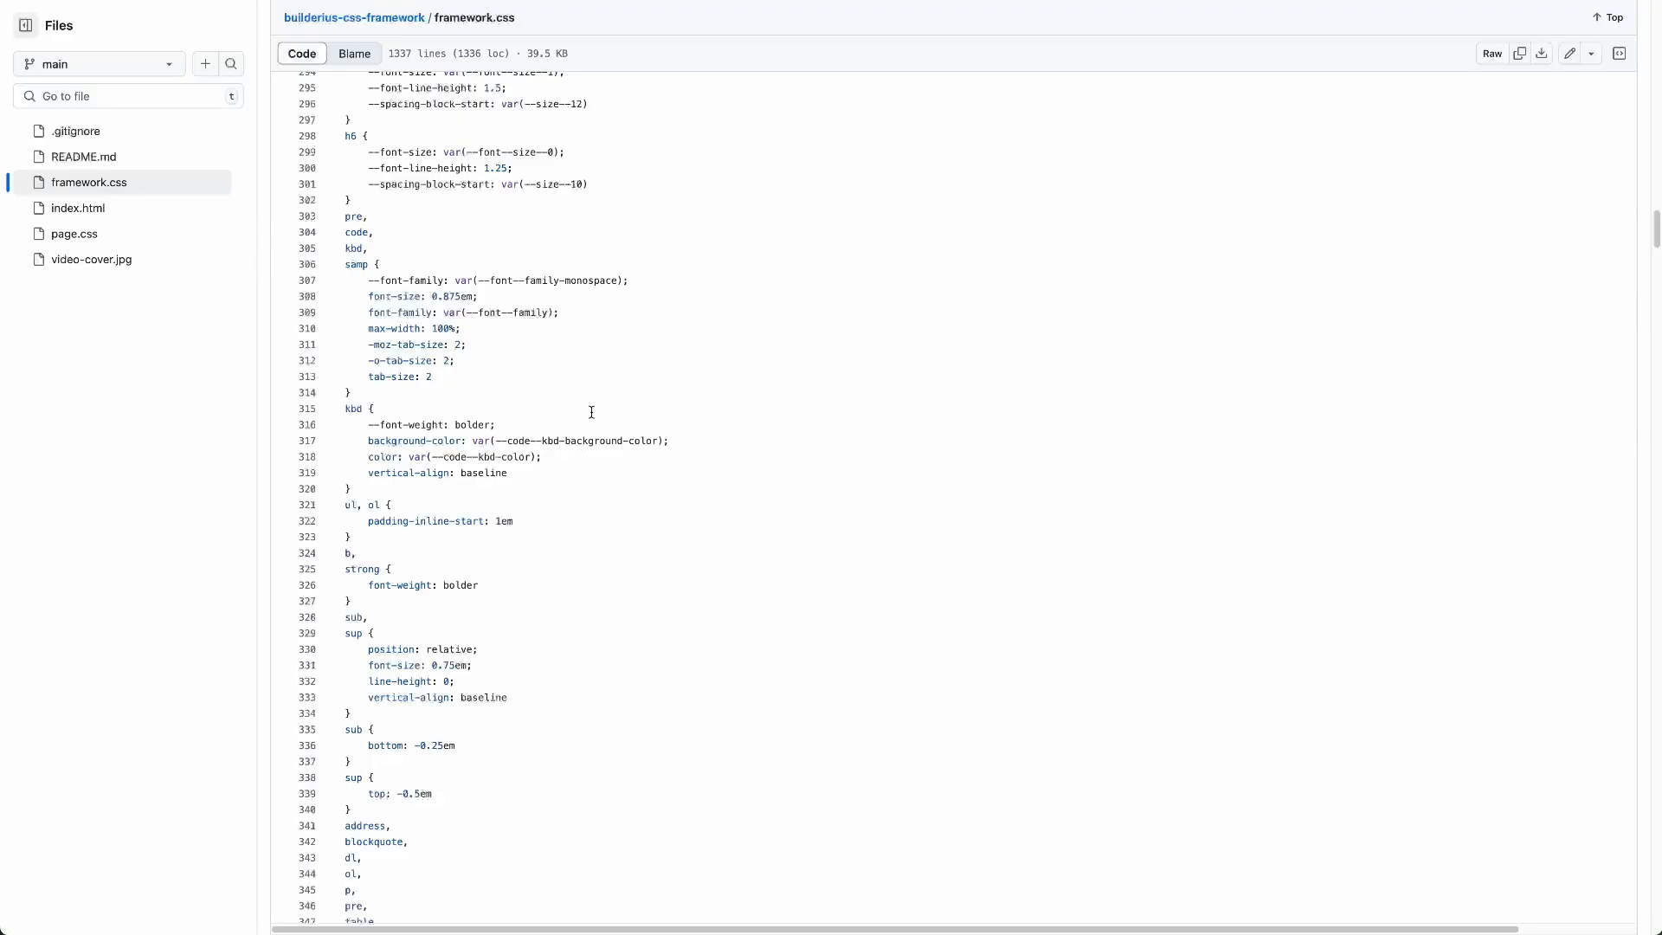
scroll(down, 3)
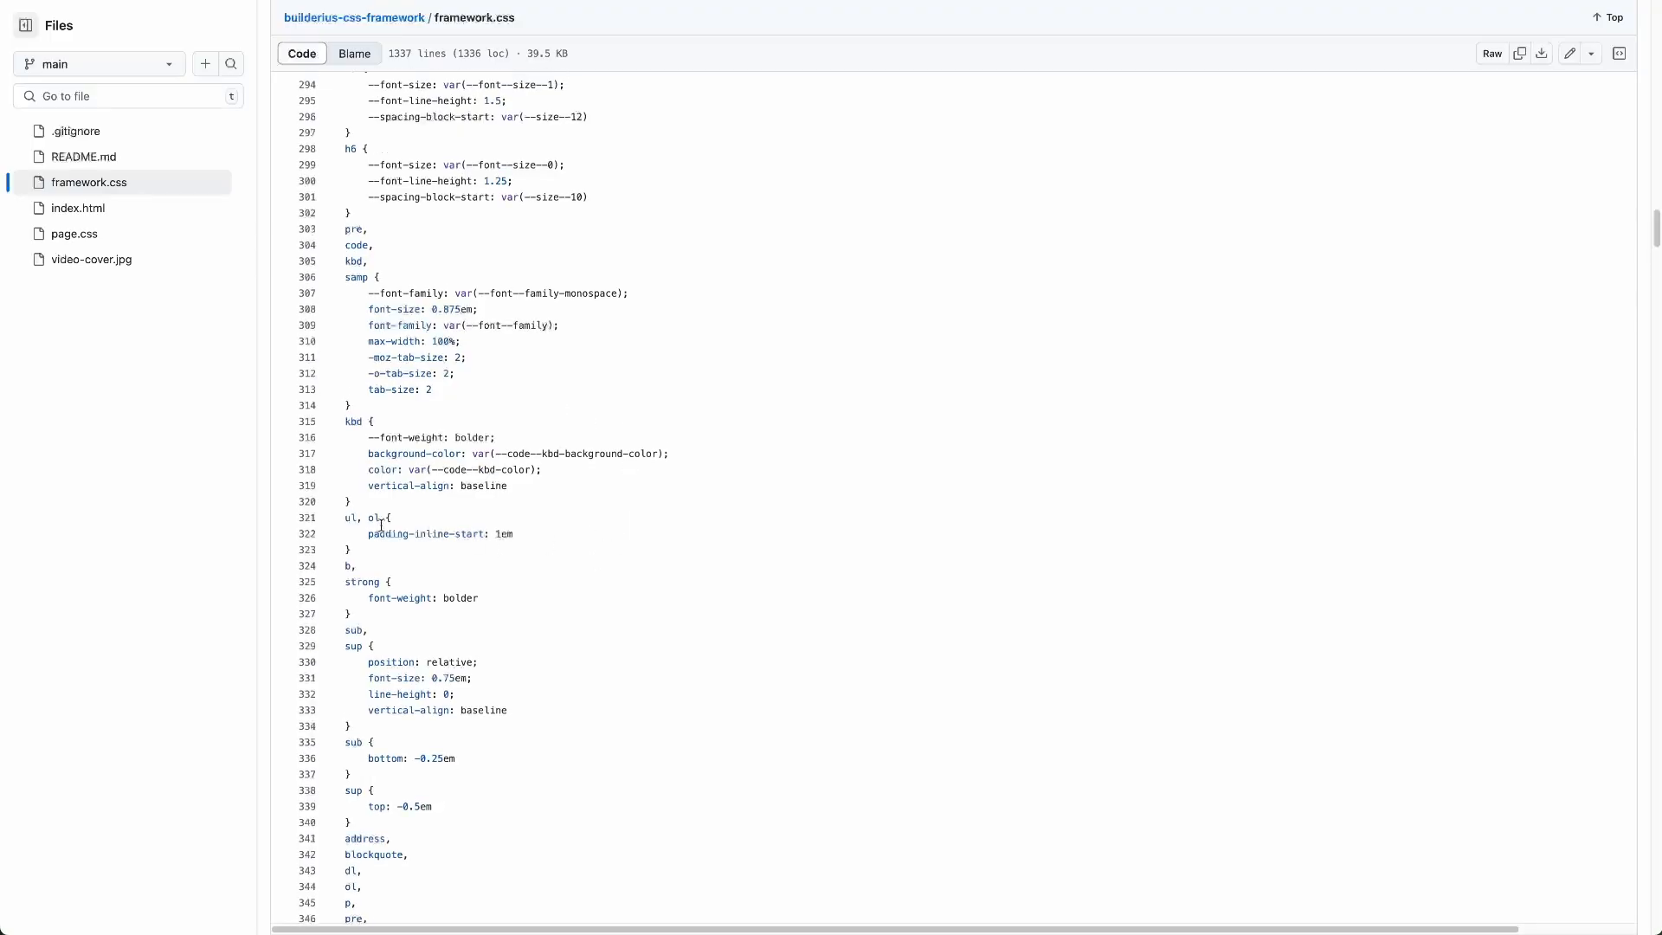
scroll(down, 3)
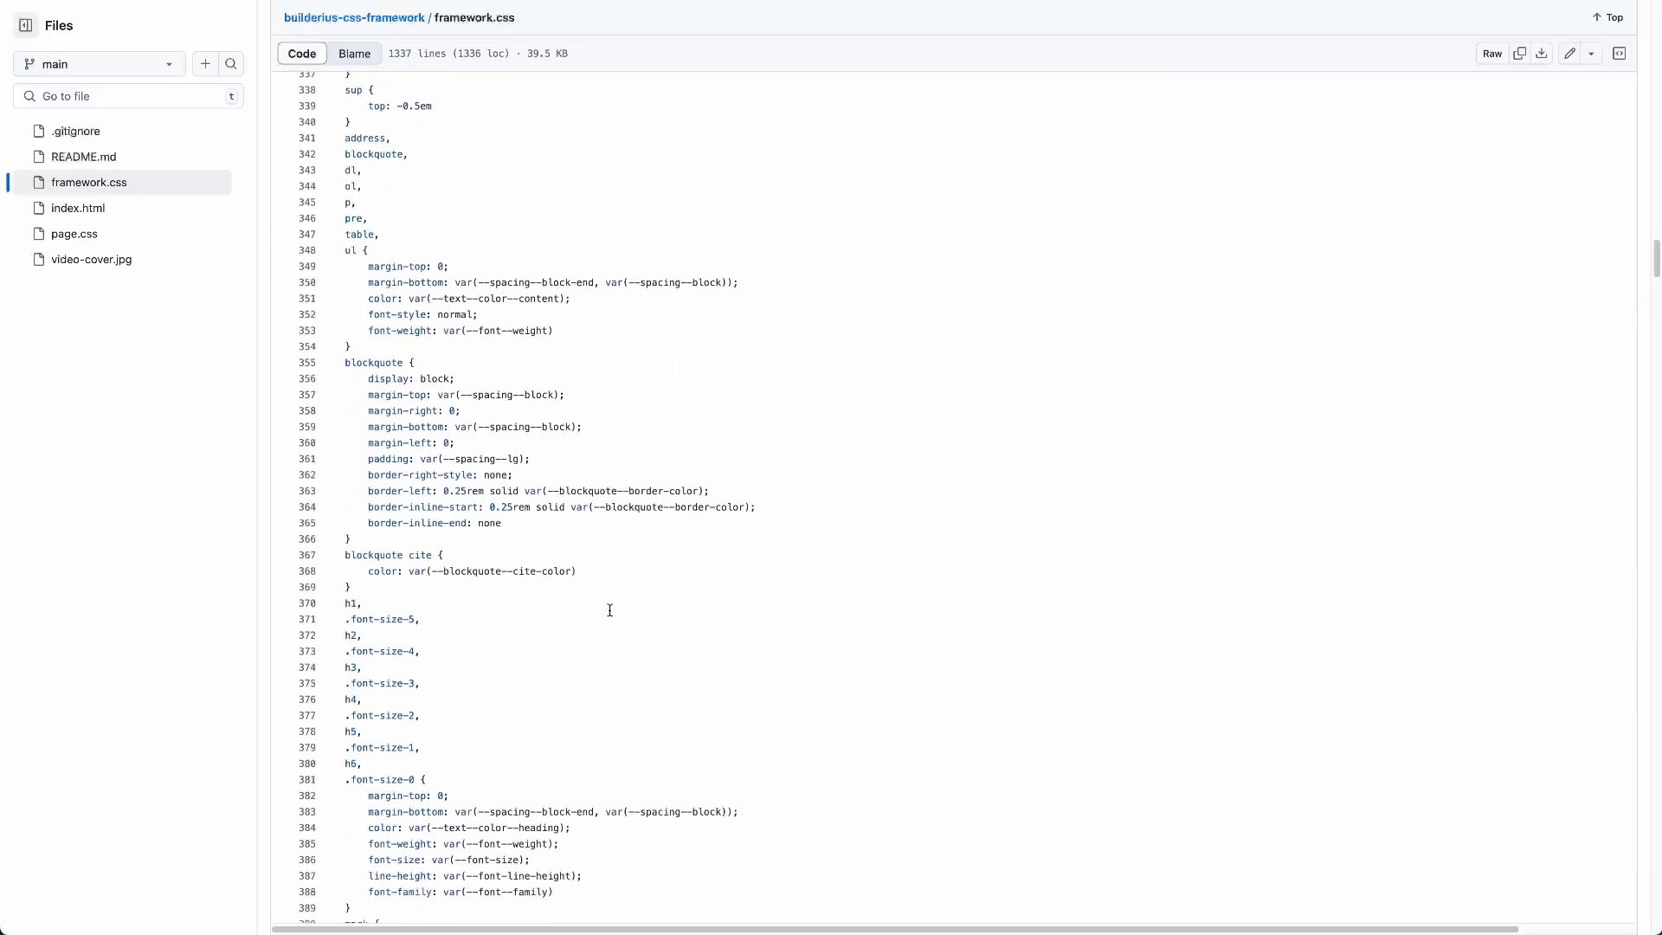
scroll(down, 3)
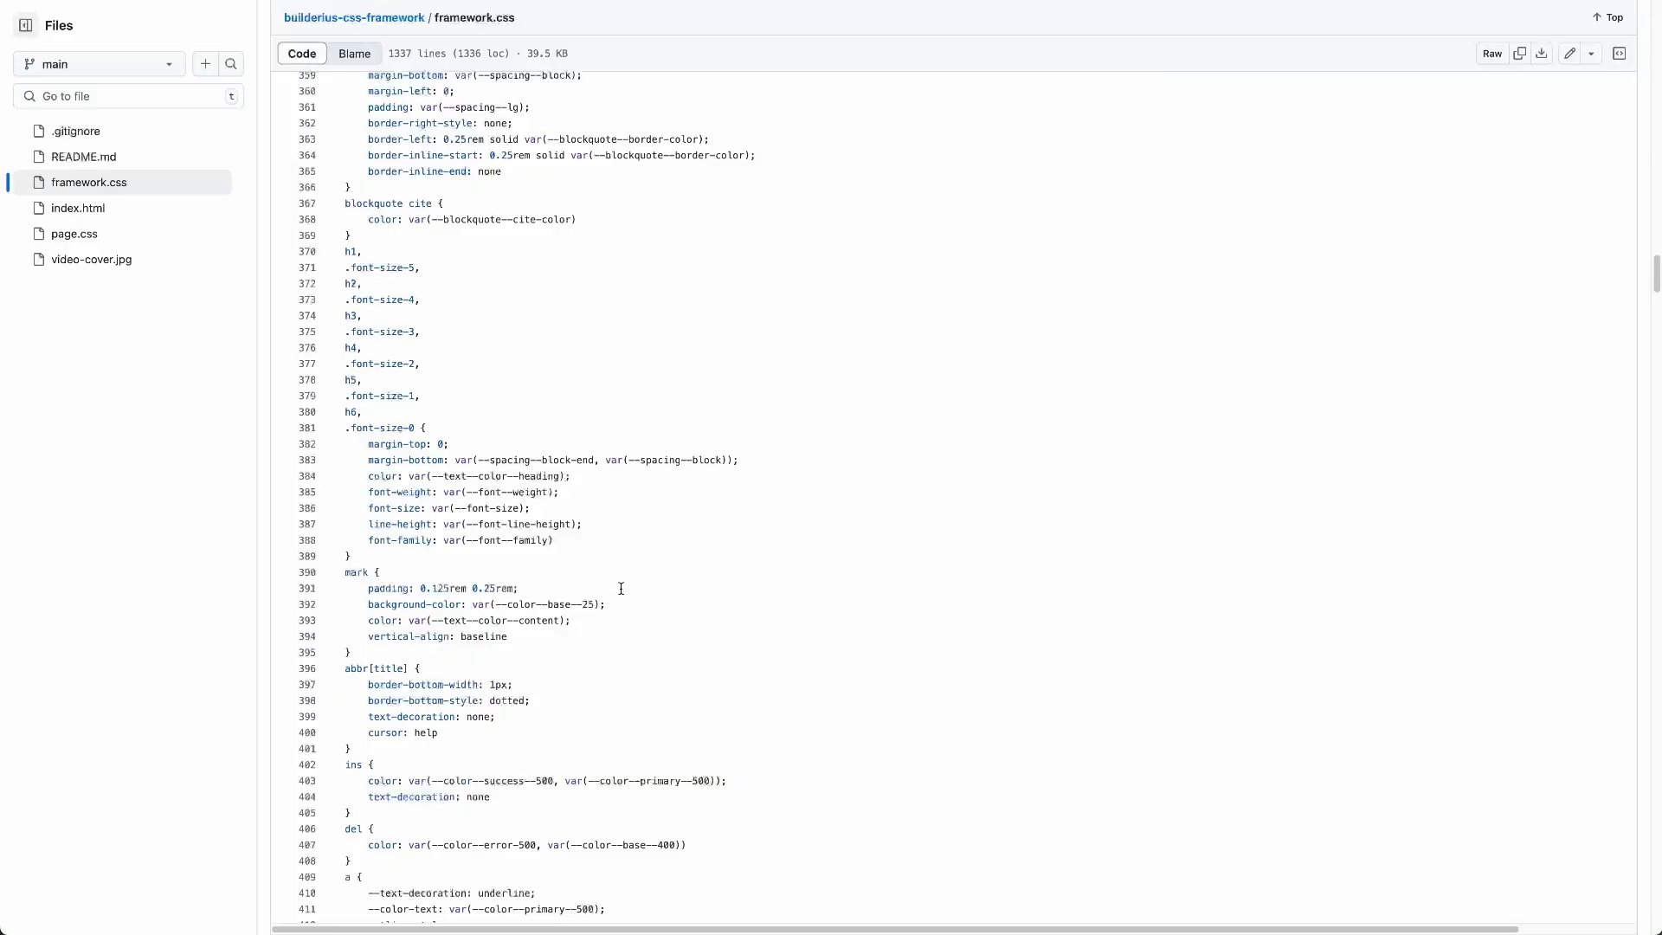
scroll(down, 3)
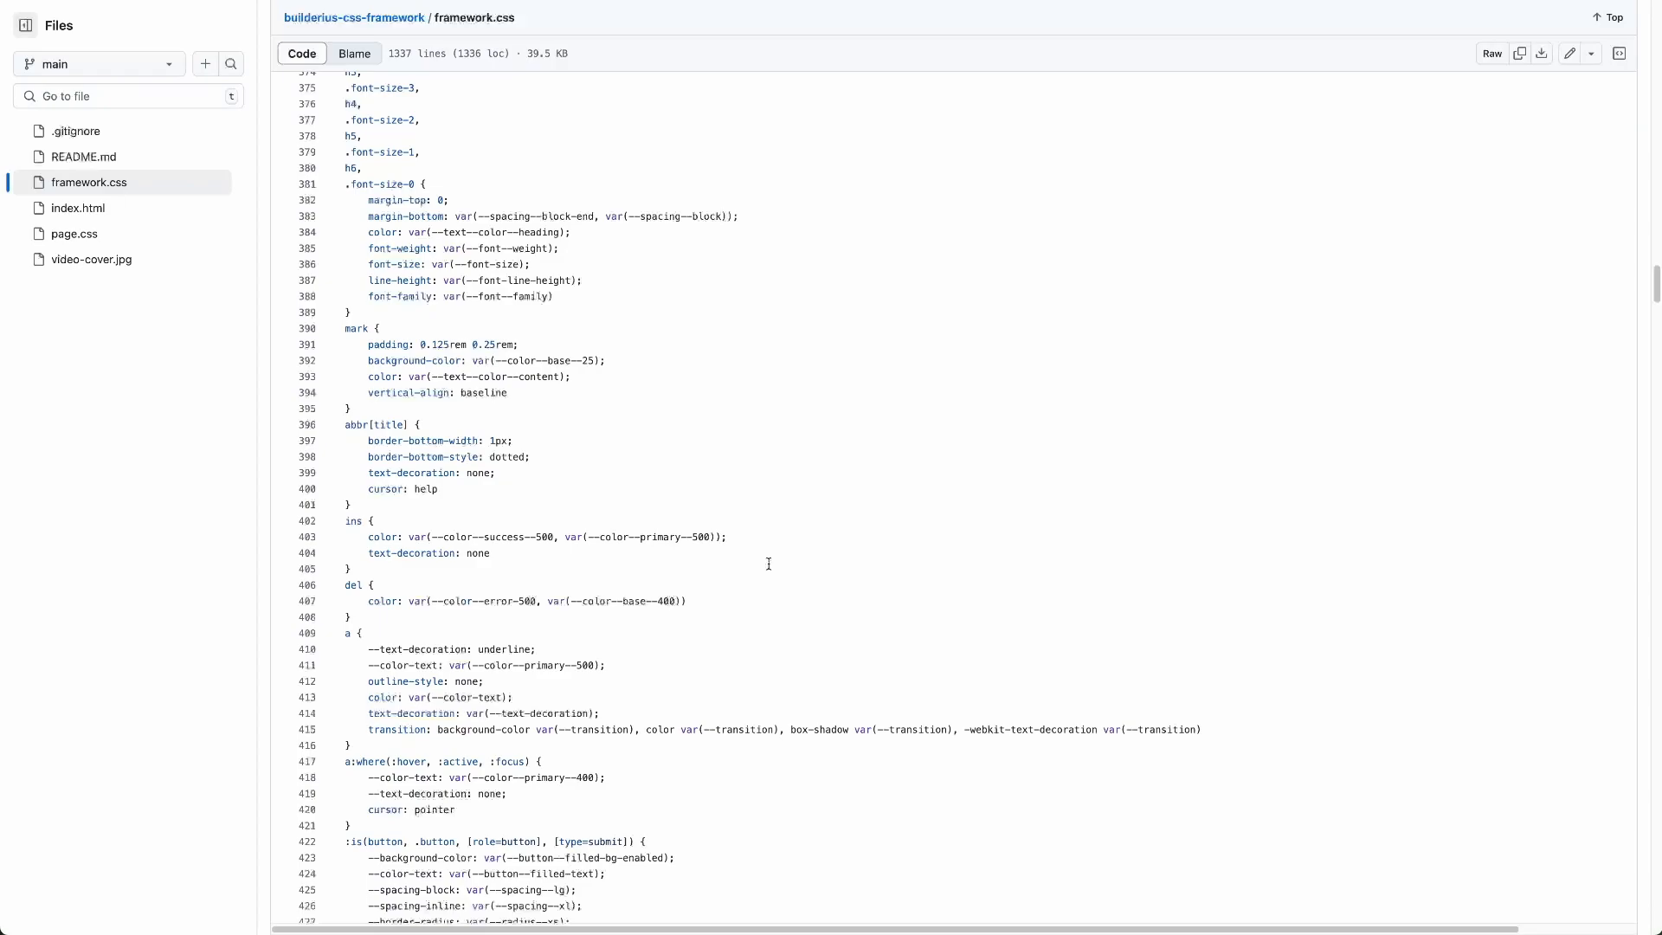
mouse_move(845, 524)
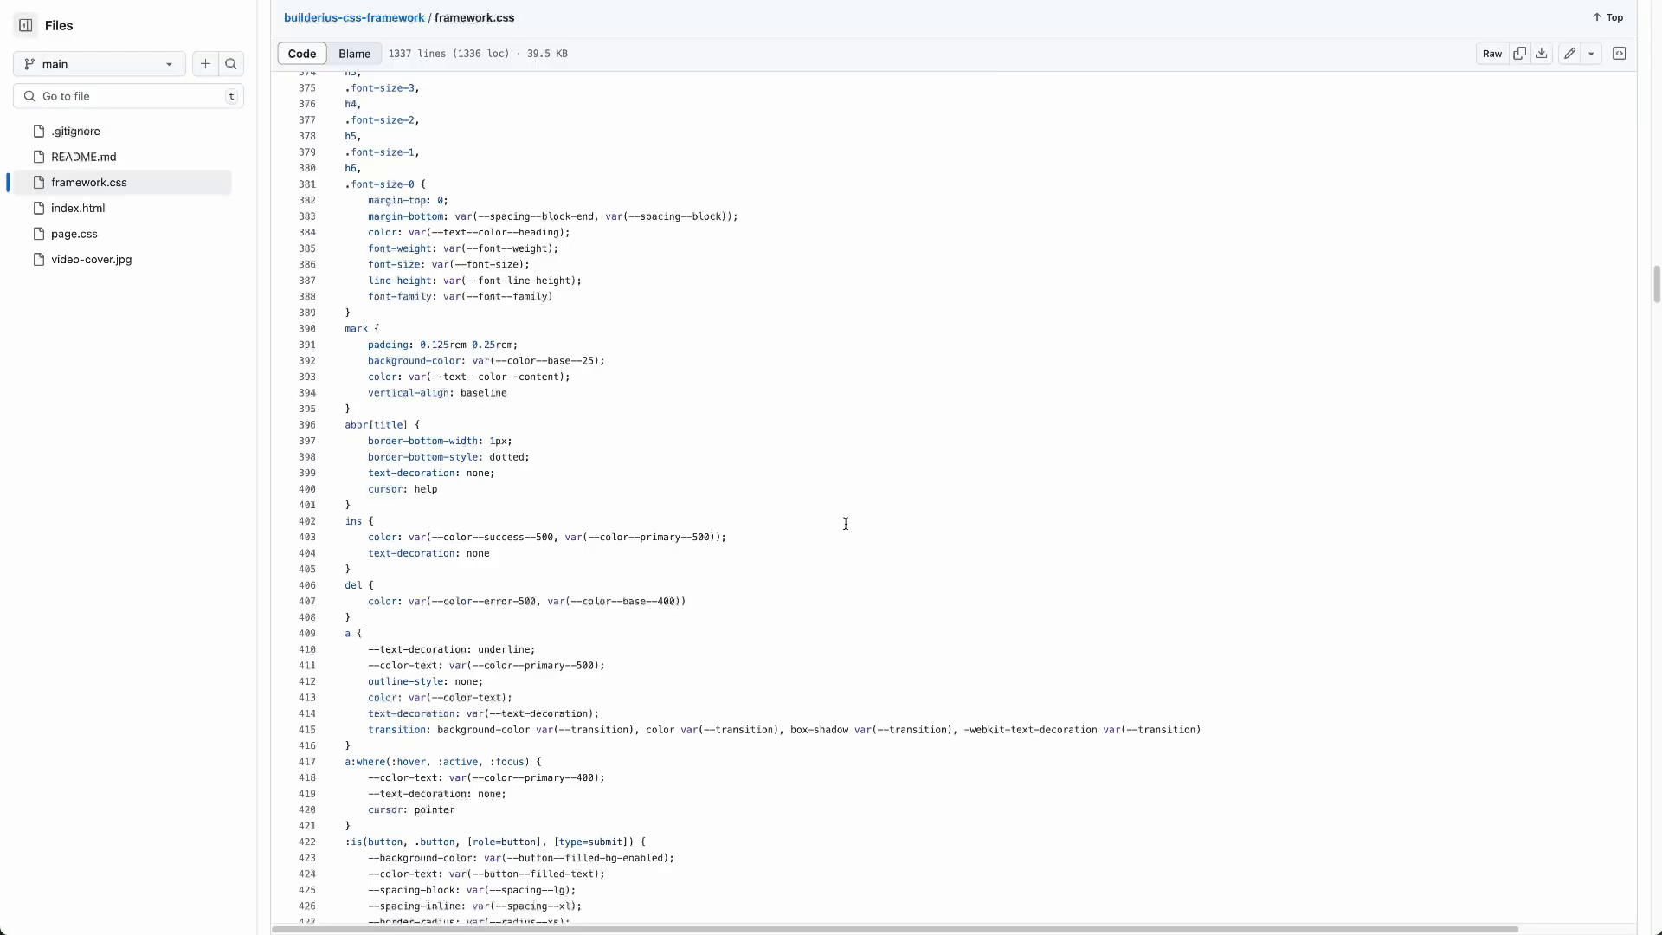
scroll(down, 3)
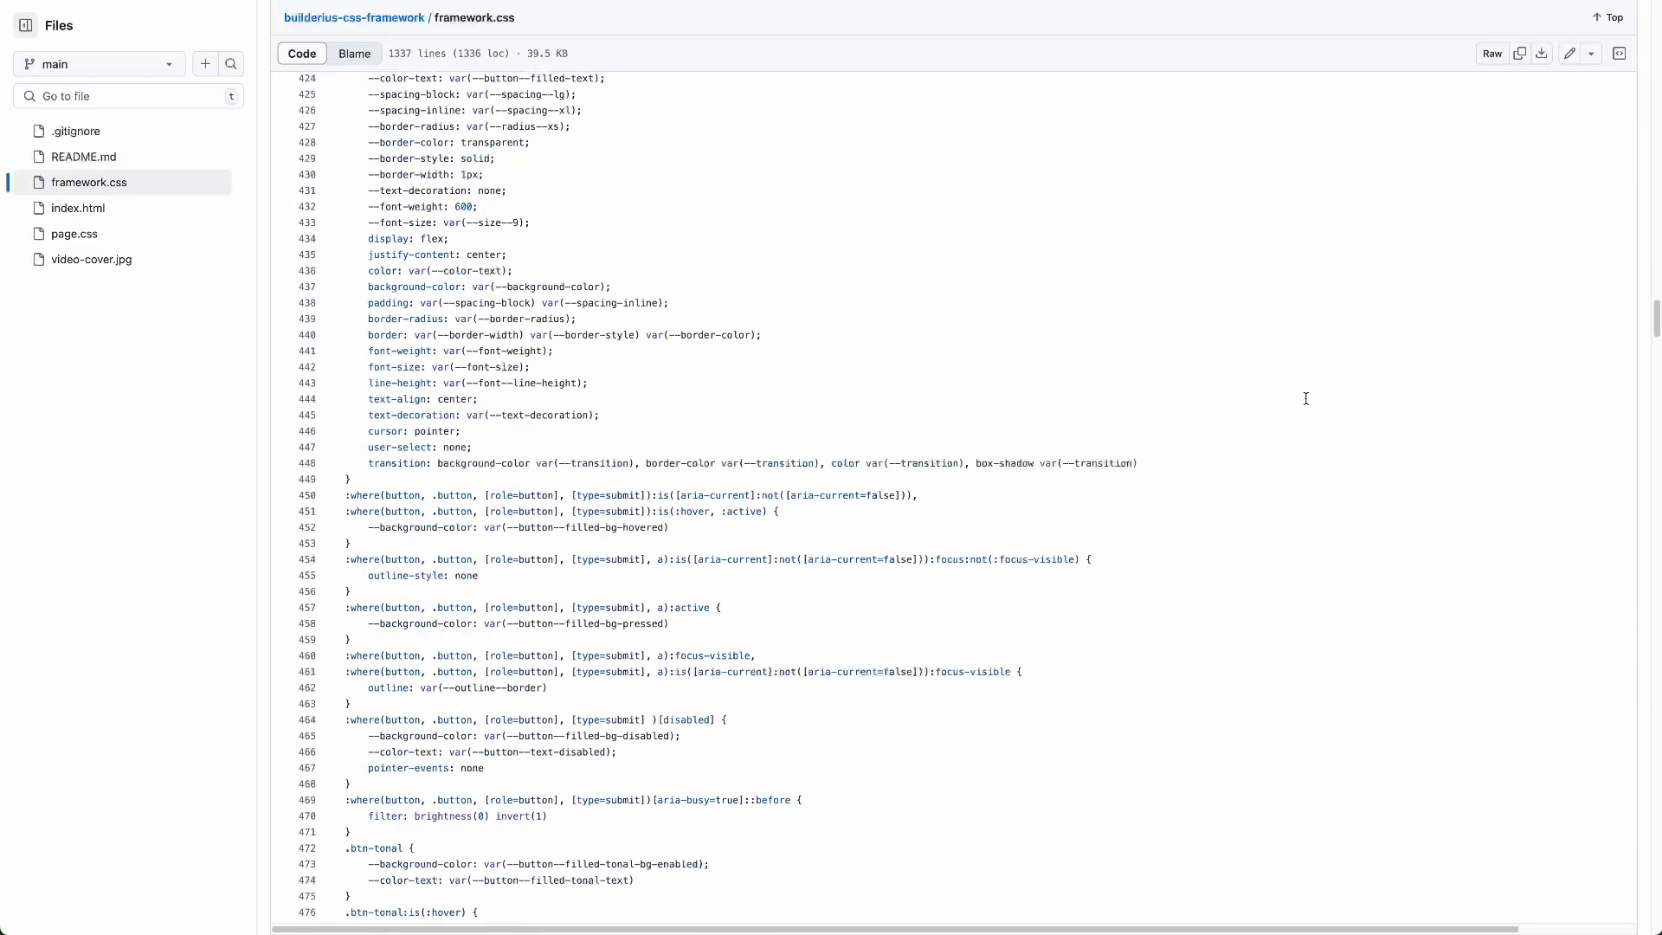
scroll(down, 3)
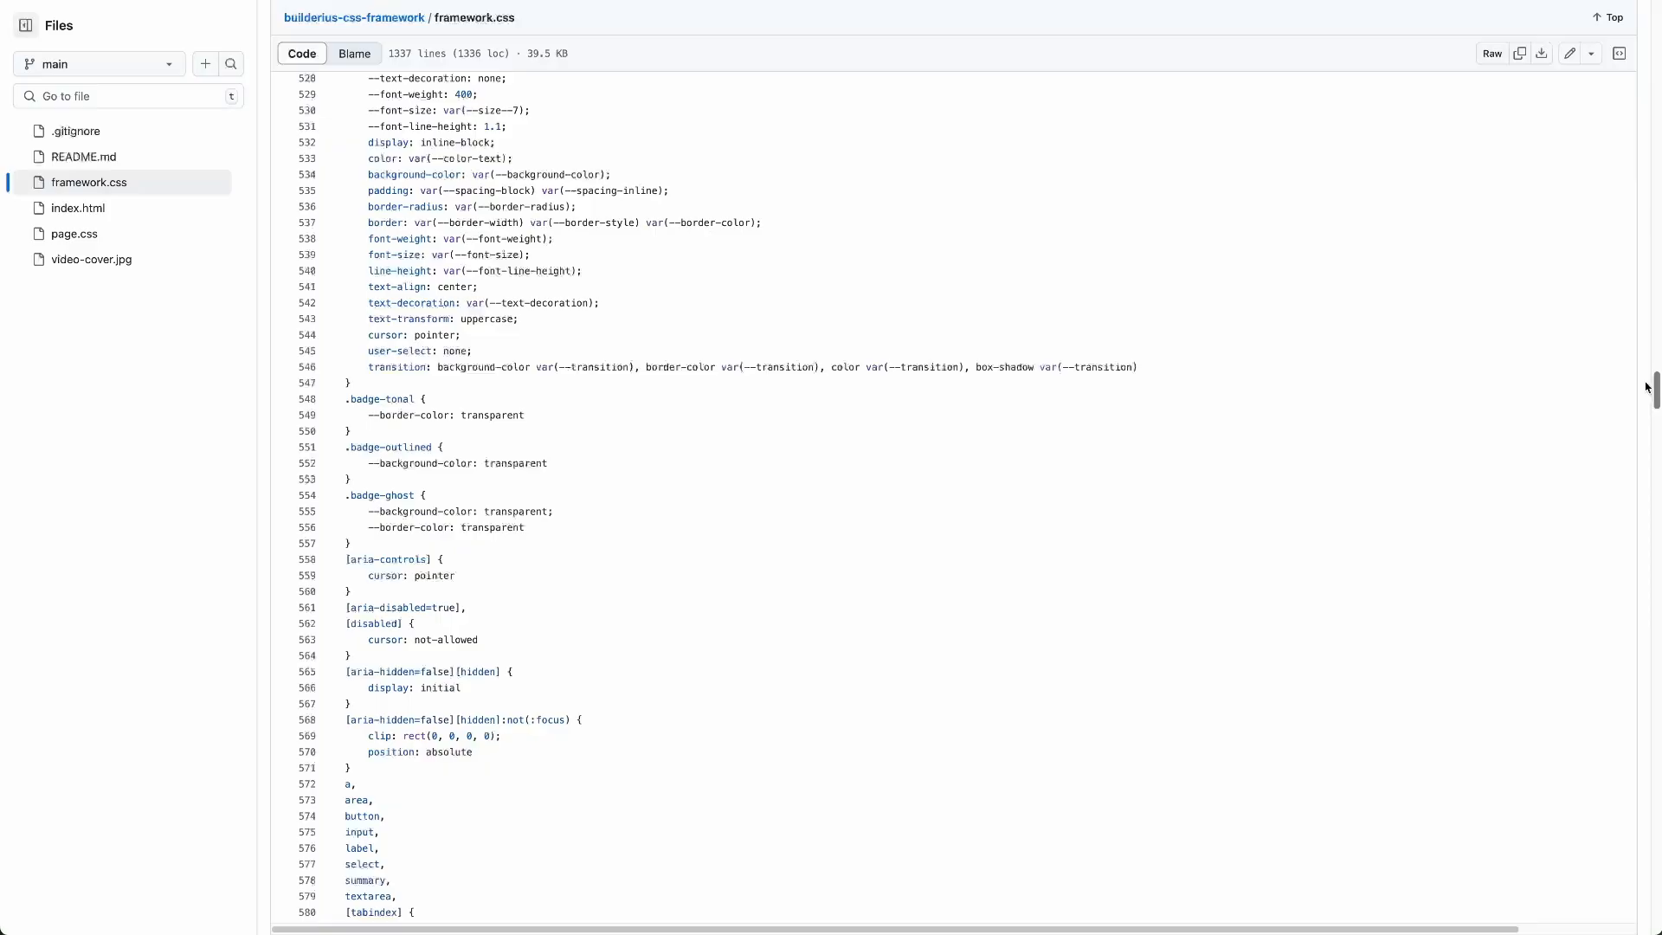
scroll(down, 3)
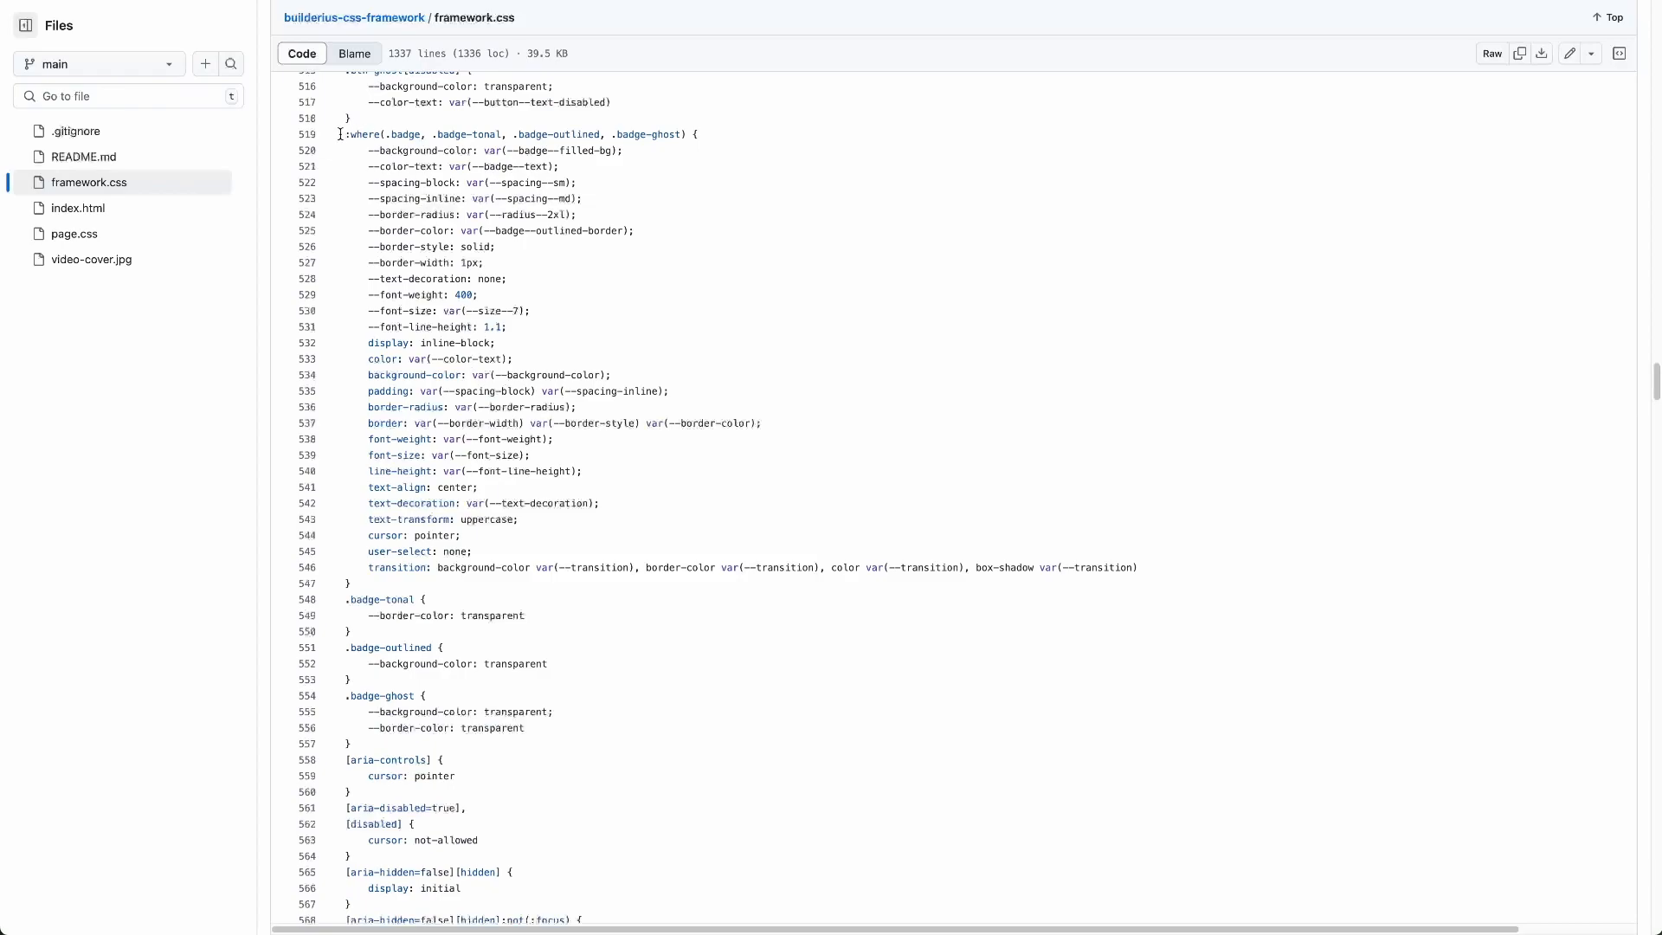
double_click(402, 133)
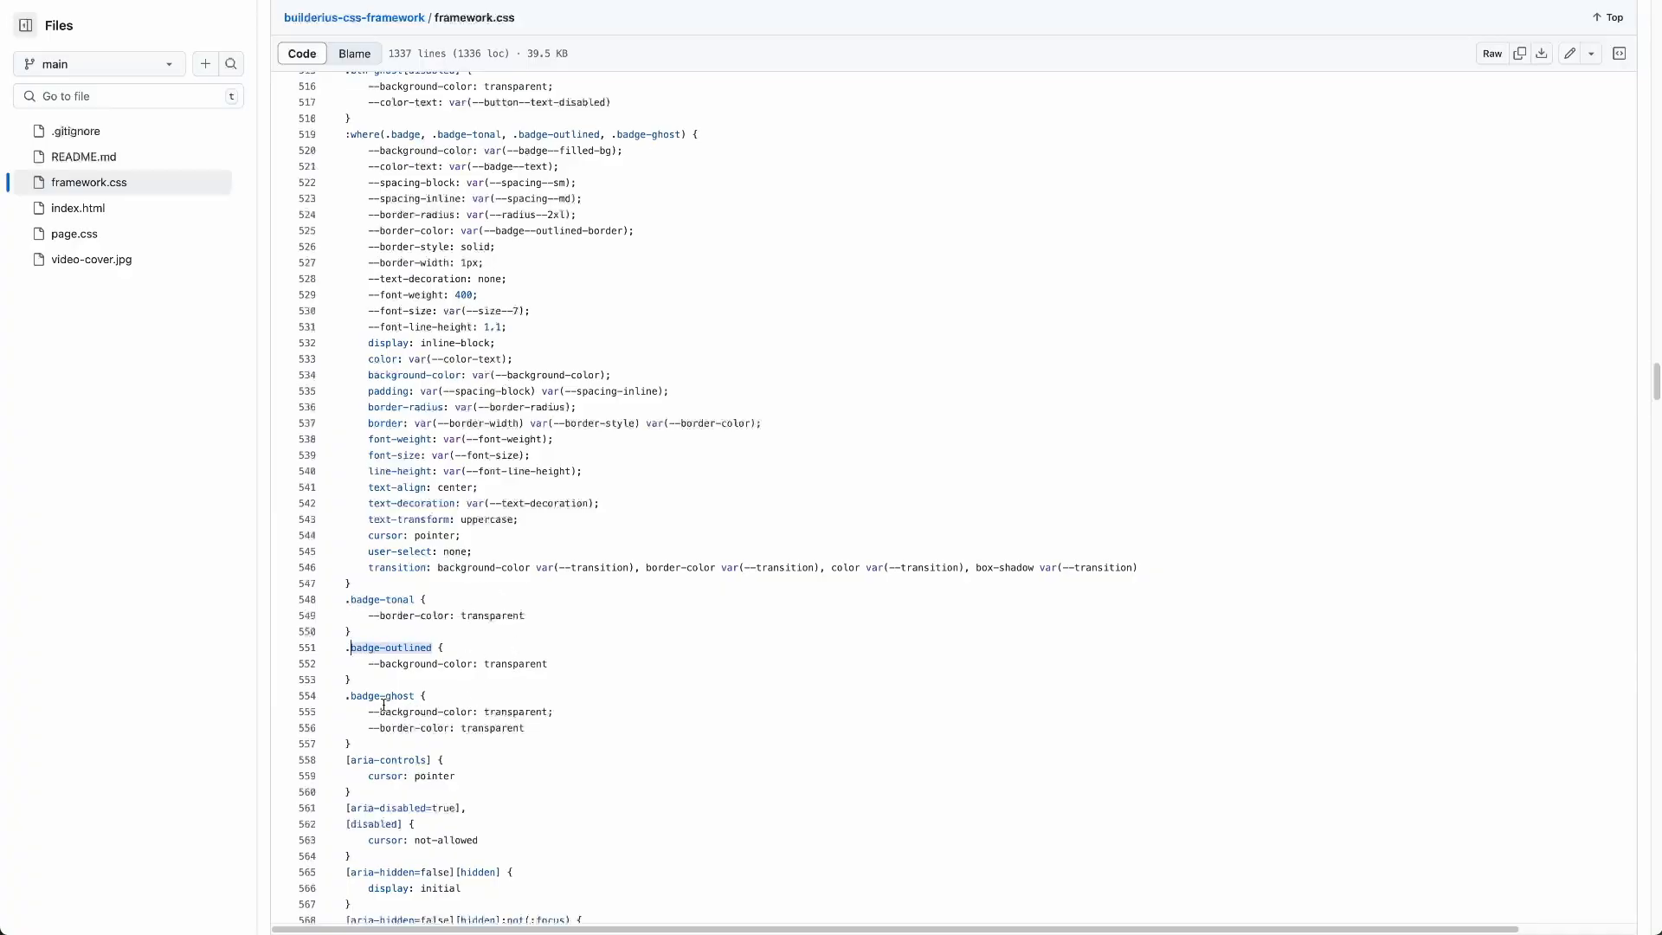
mouse_move(459, 742)
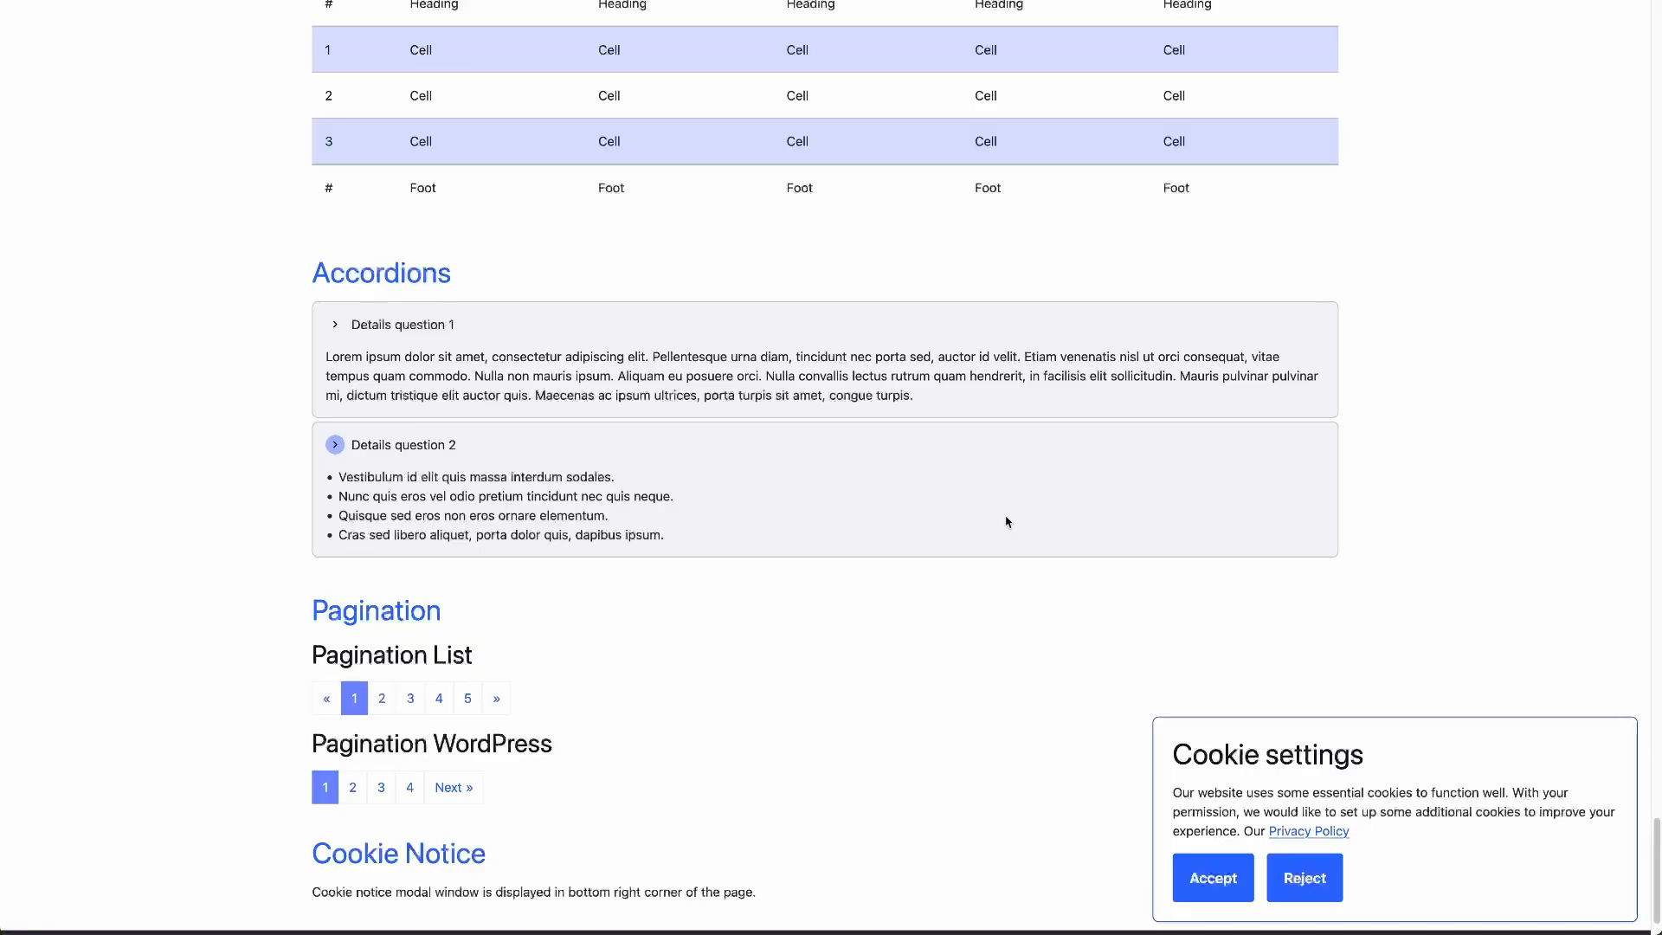
mouse_move(1068, 525)
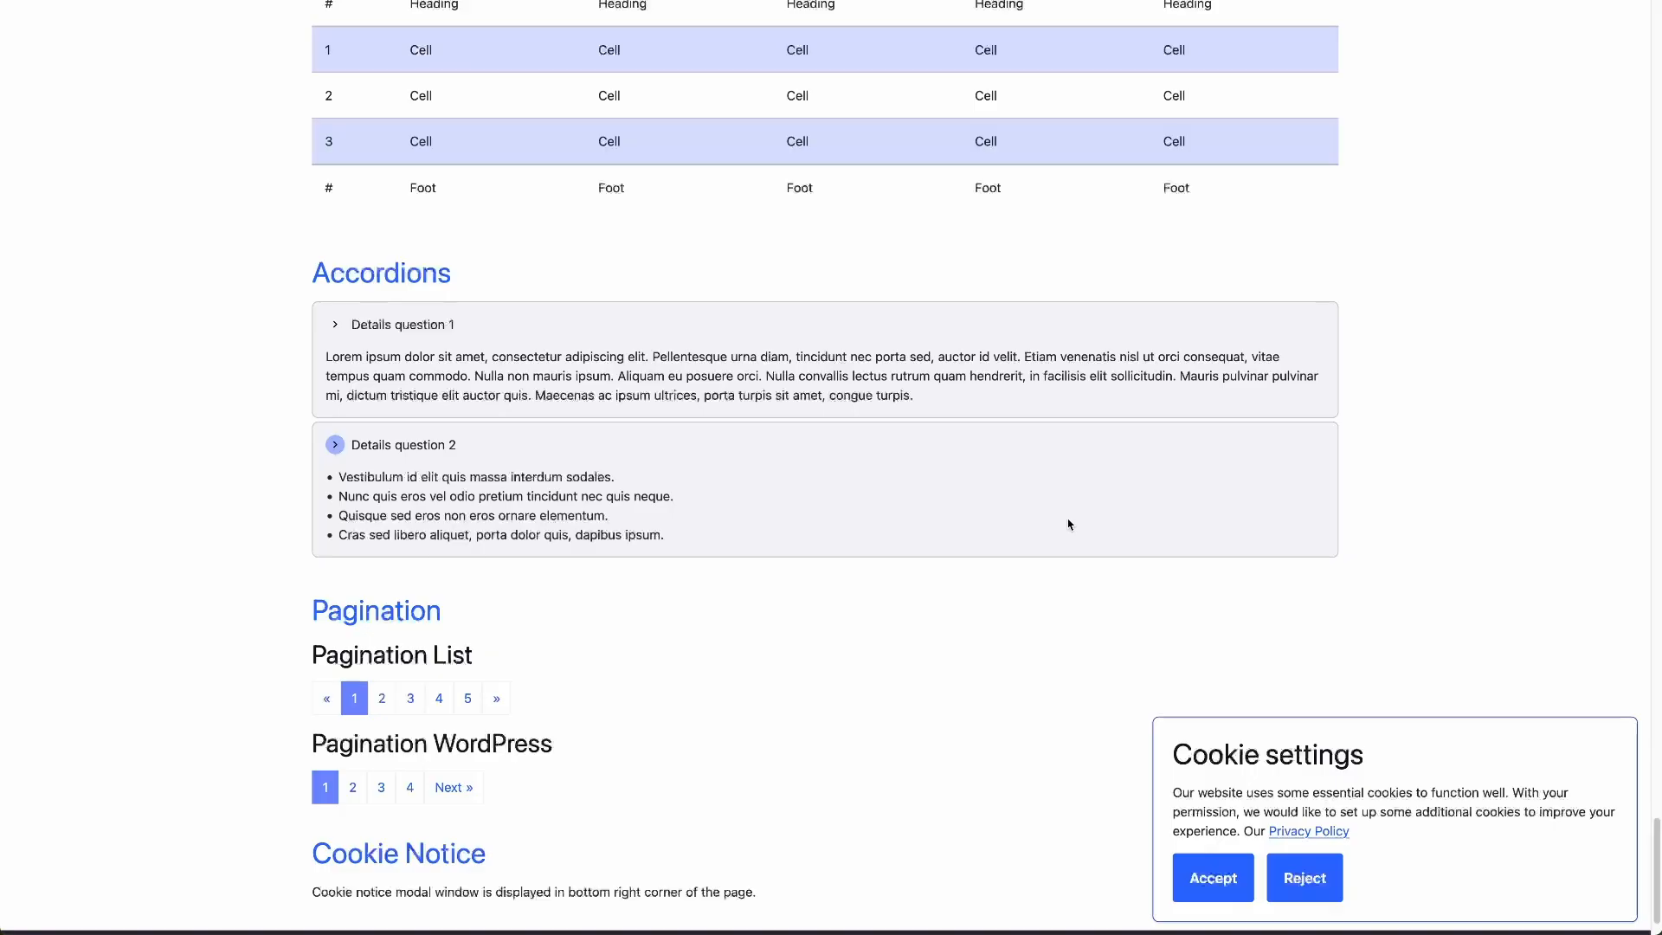
mouse_move(1052, 464)
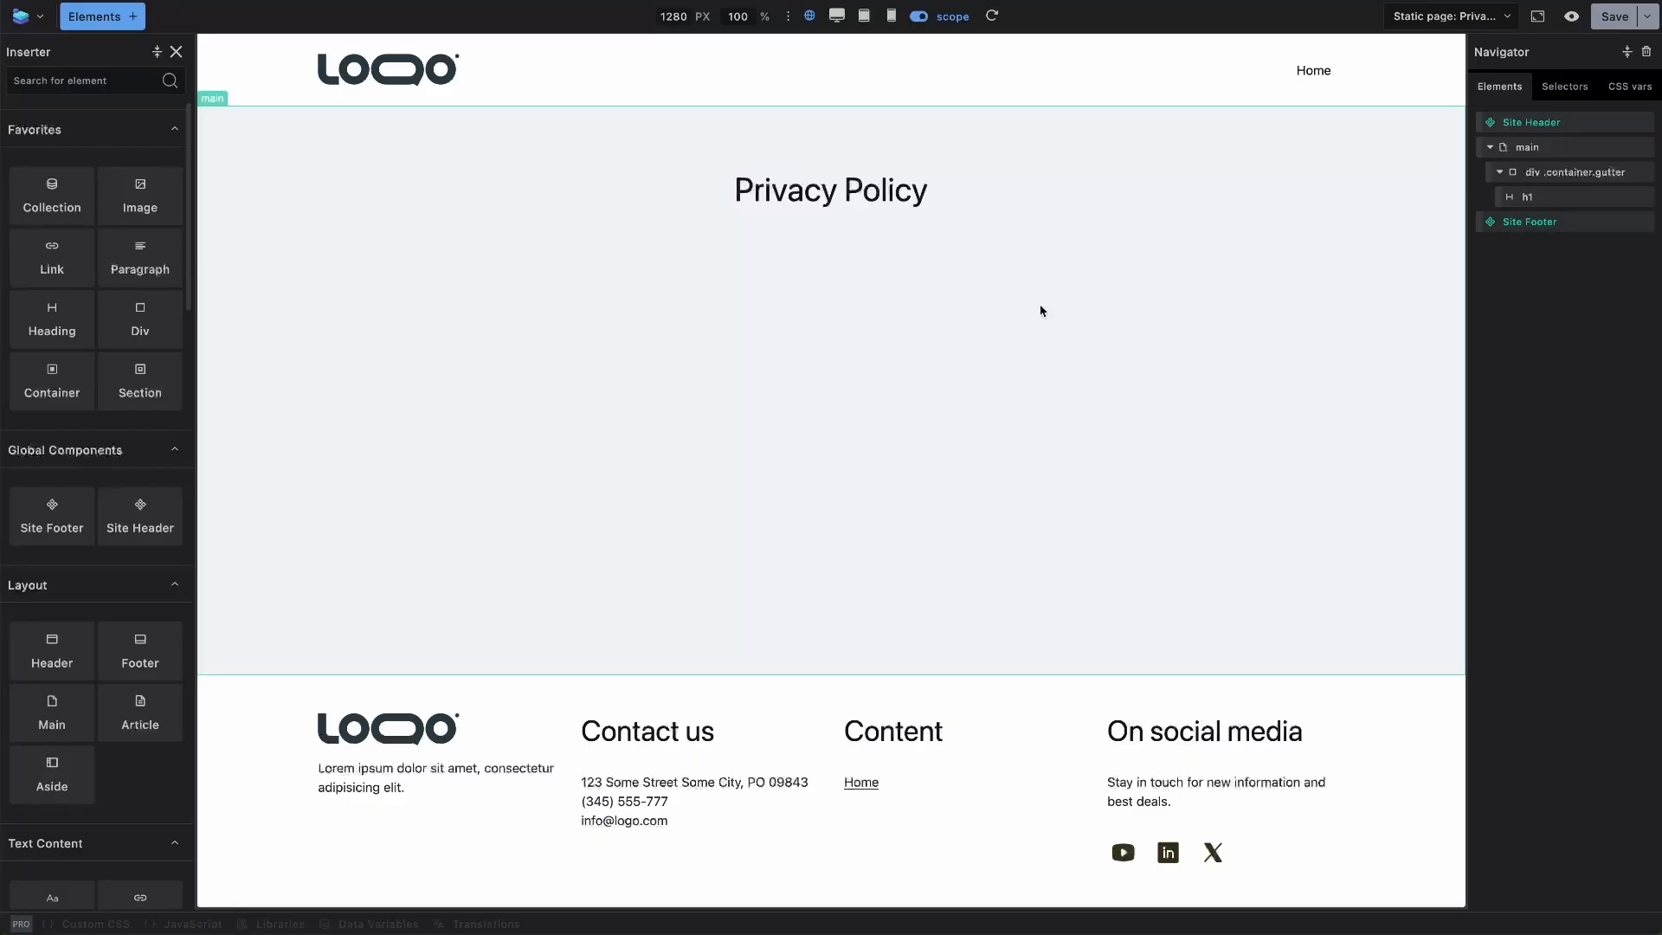
mouse_move(1046, 310)
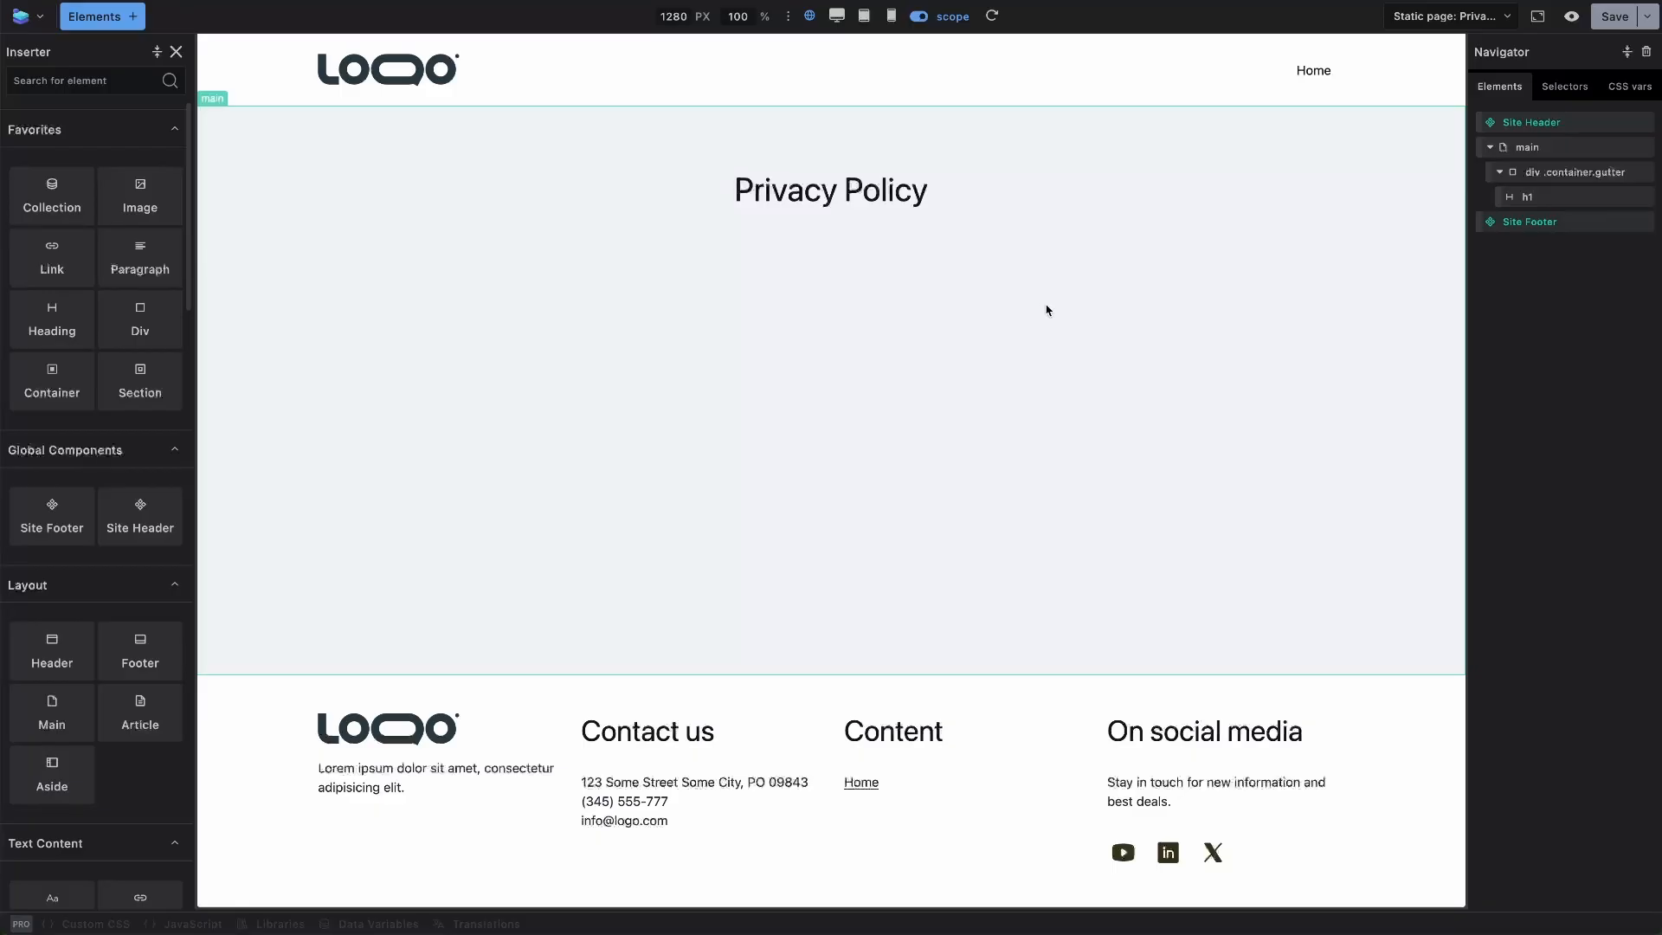
mouse_move(1403, 364)
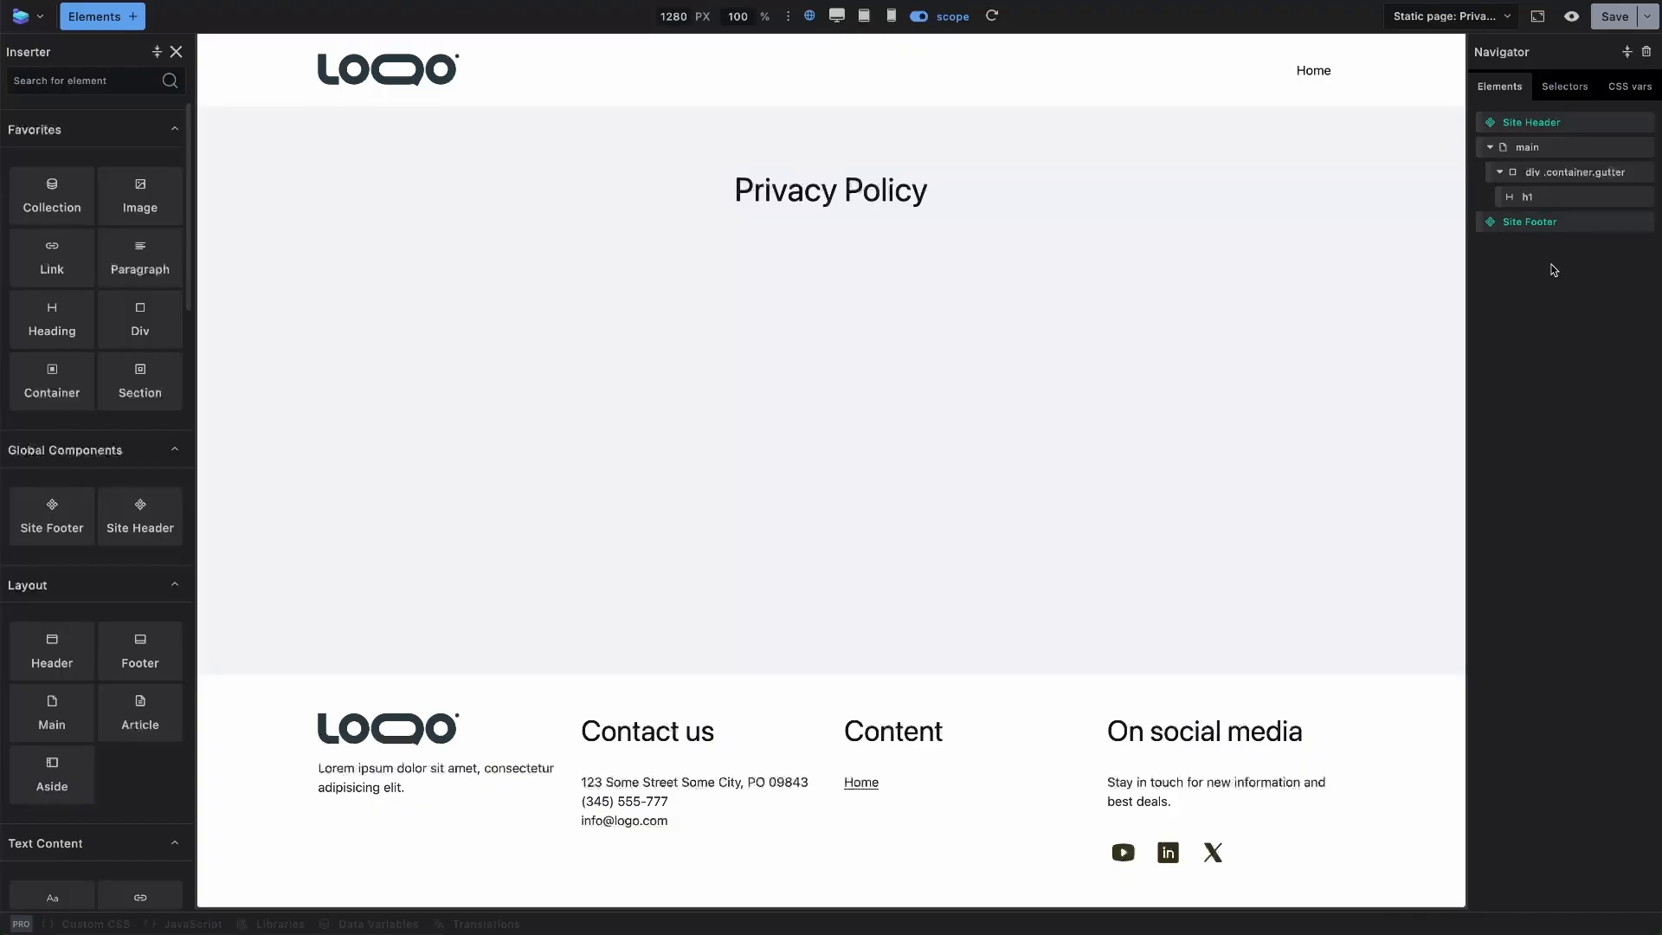
- Show the global Selectors list and open the .flex-row class's display, gap and justify-content rules
click(1566, 85)
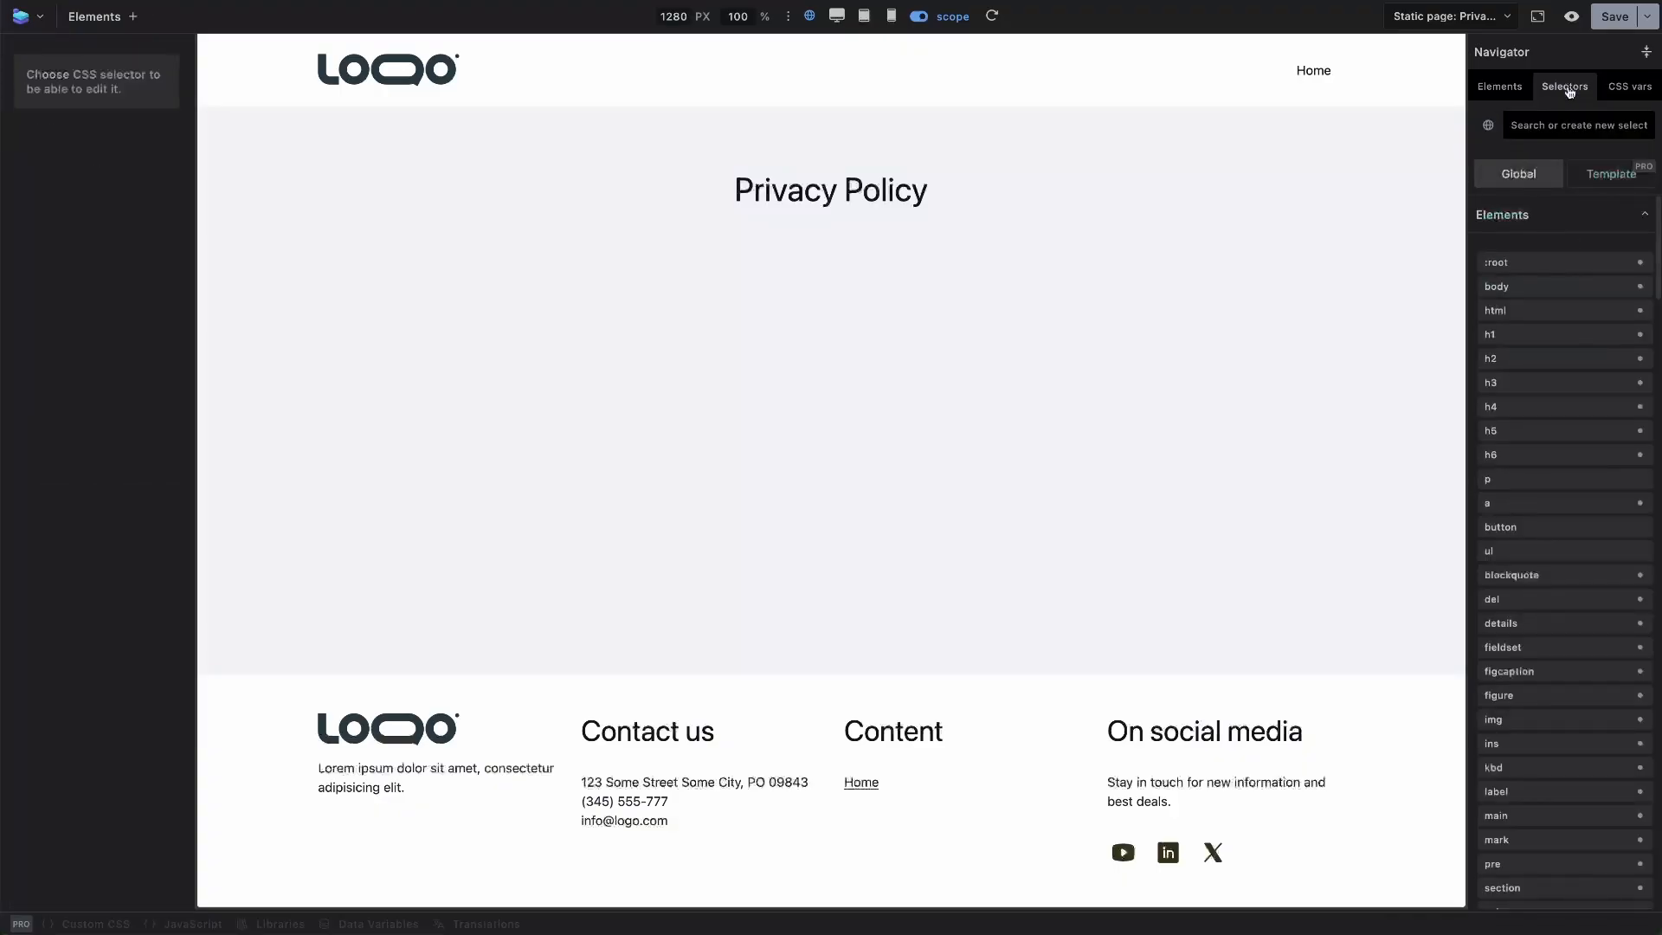
mouse_move(1557, 291)
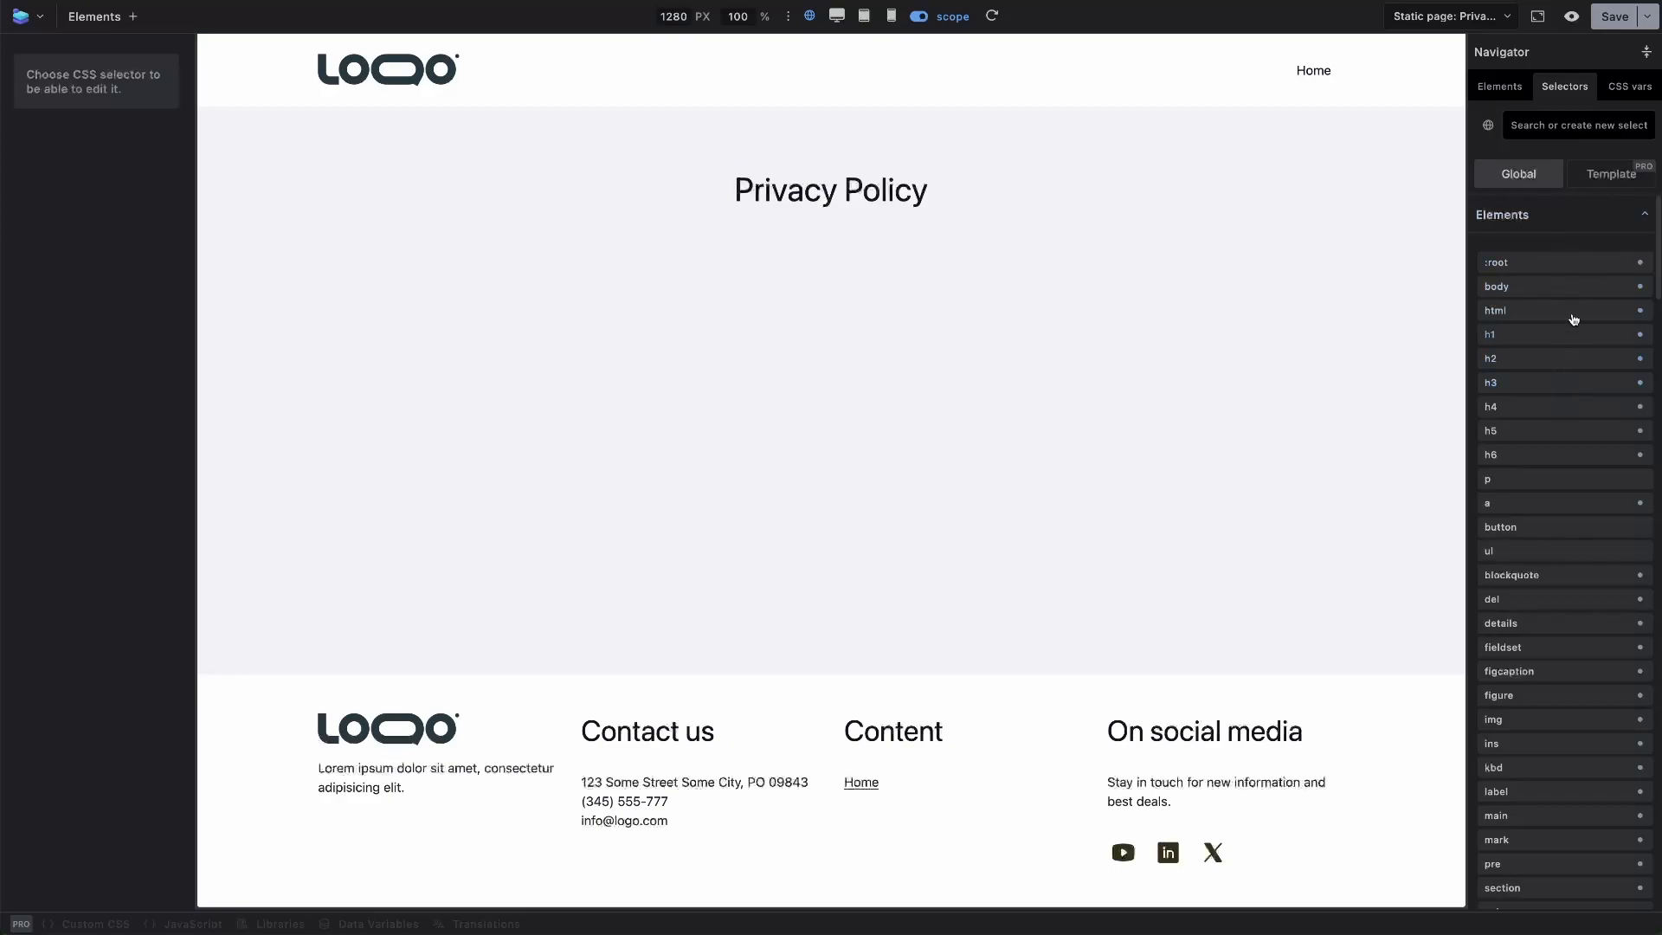
mouse_move(1562, 278)
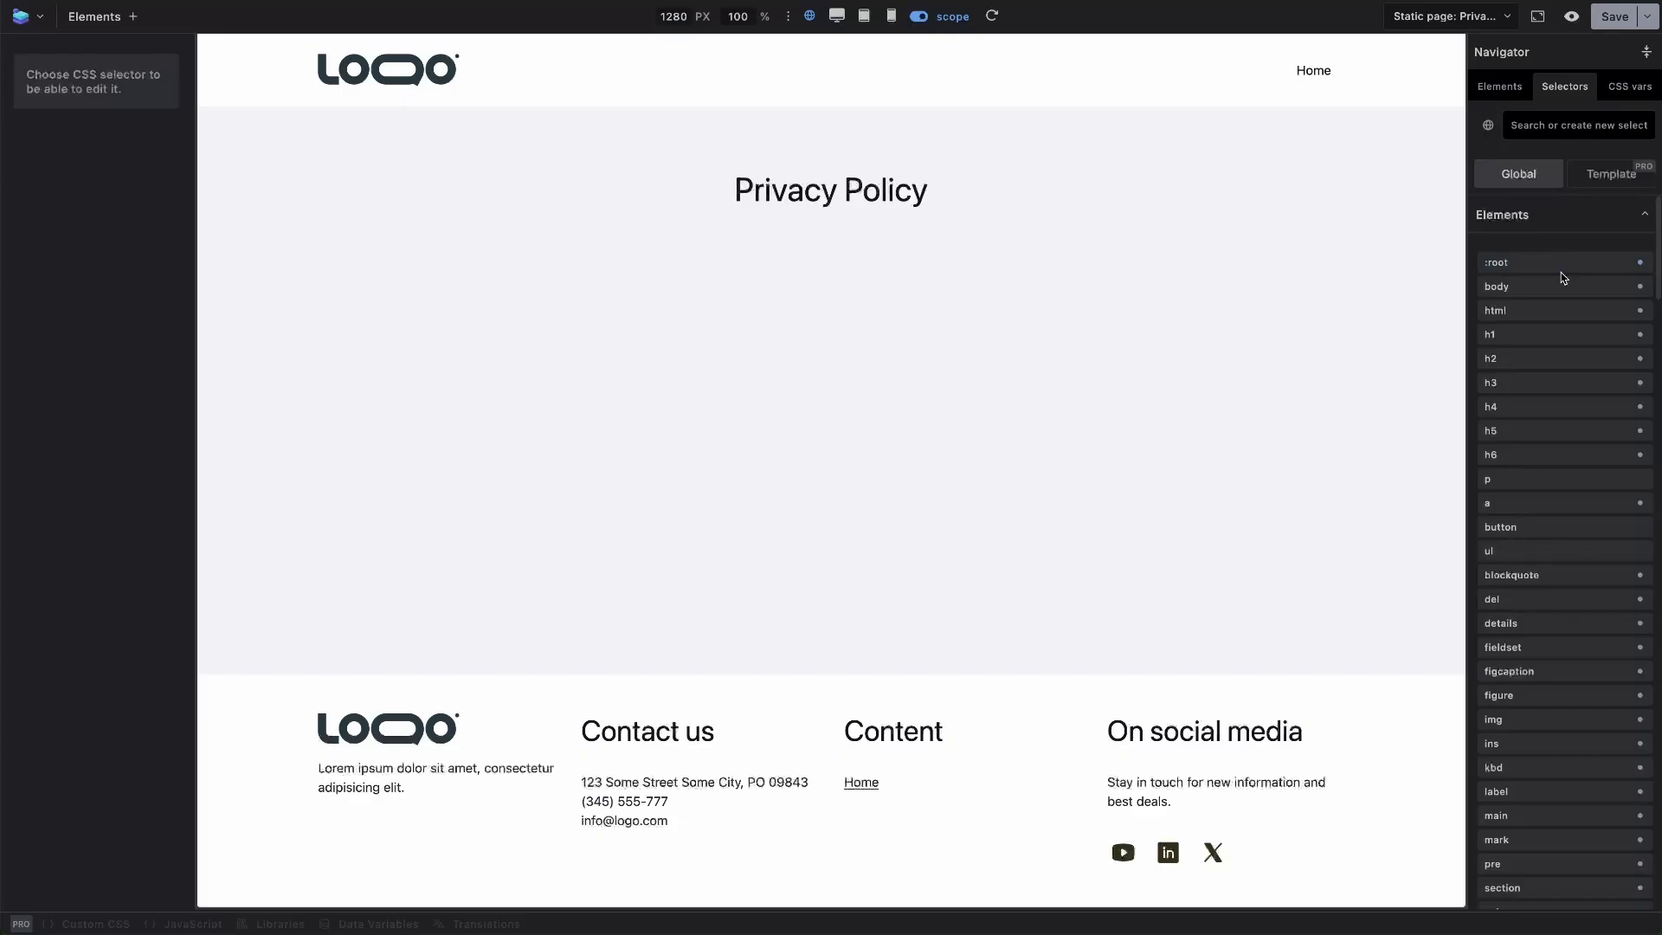
scroll(down, 3)
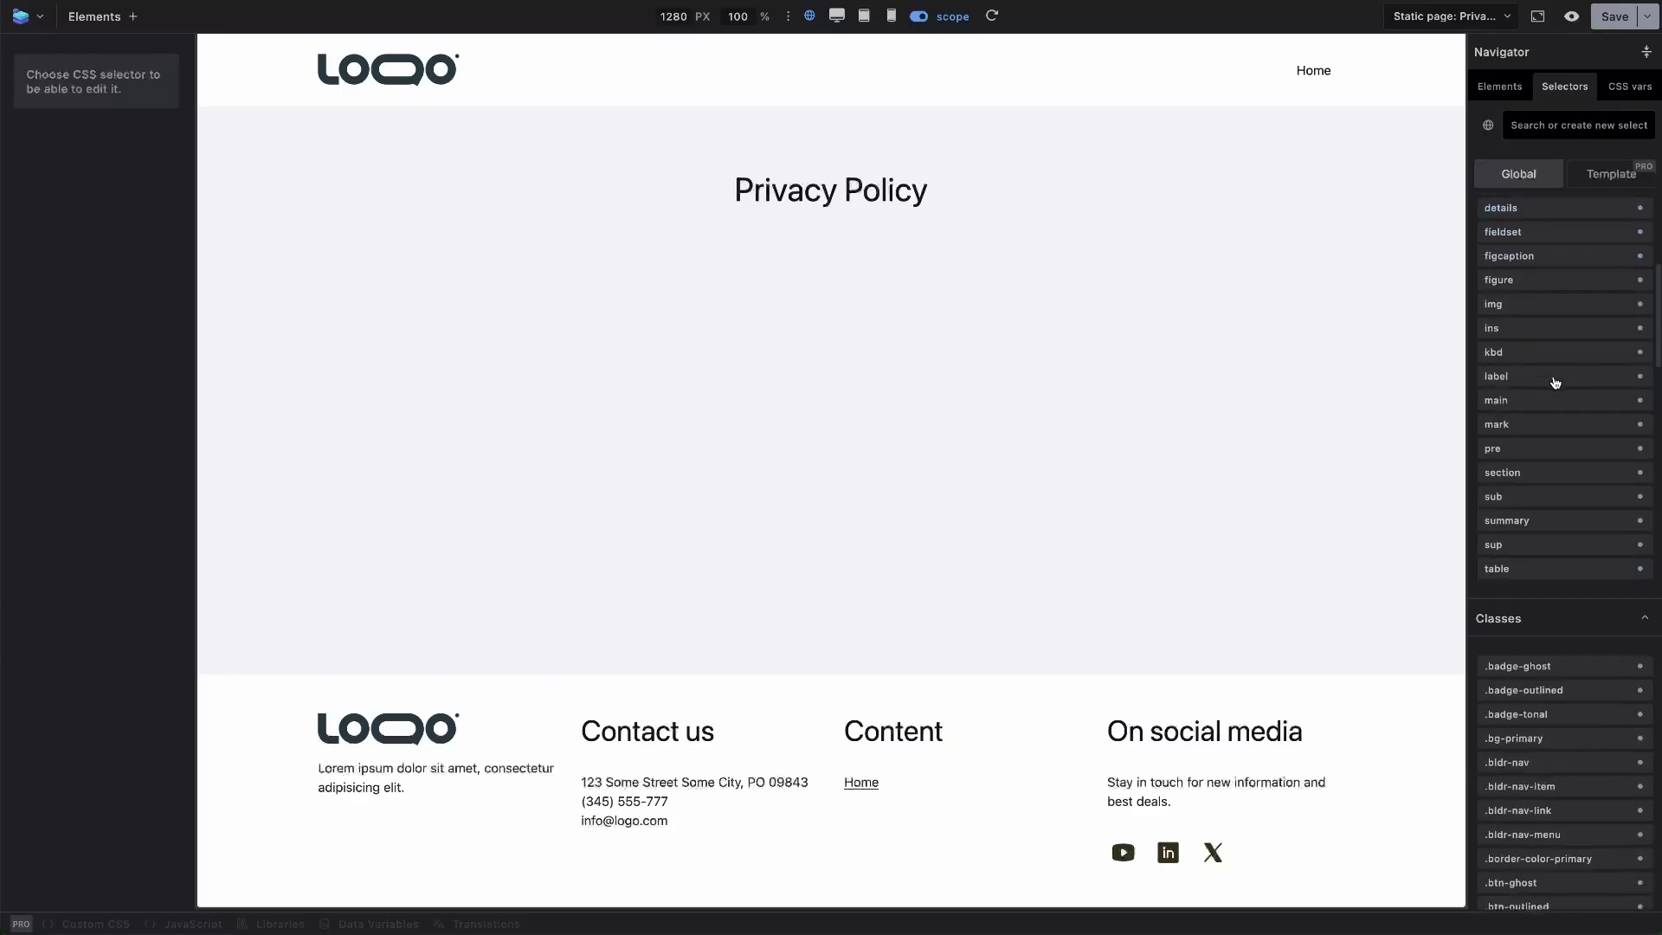
scroll(down, 3)
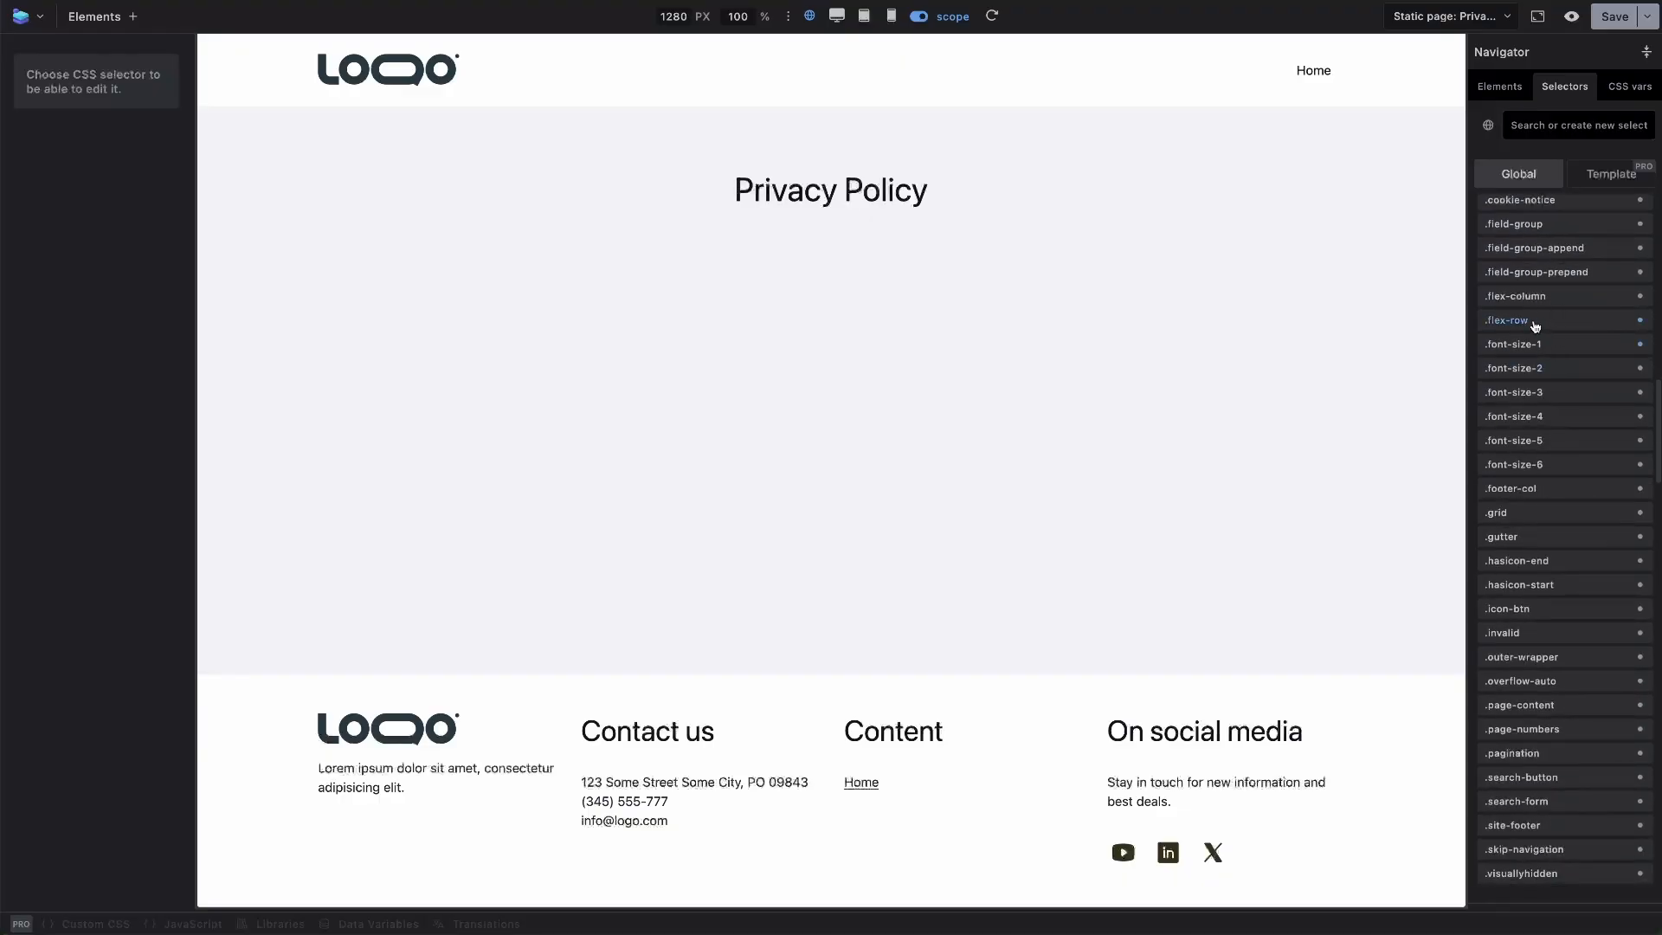
click(1509, 320)
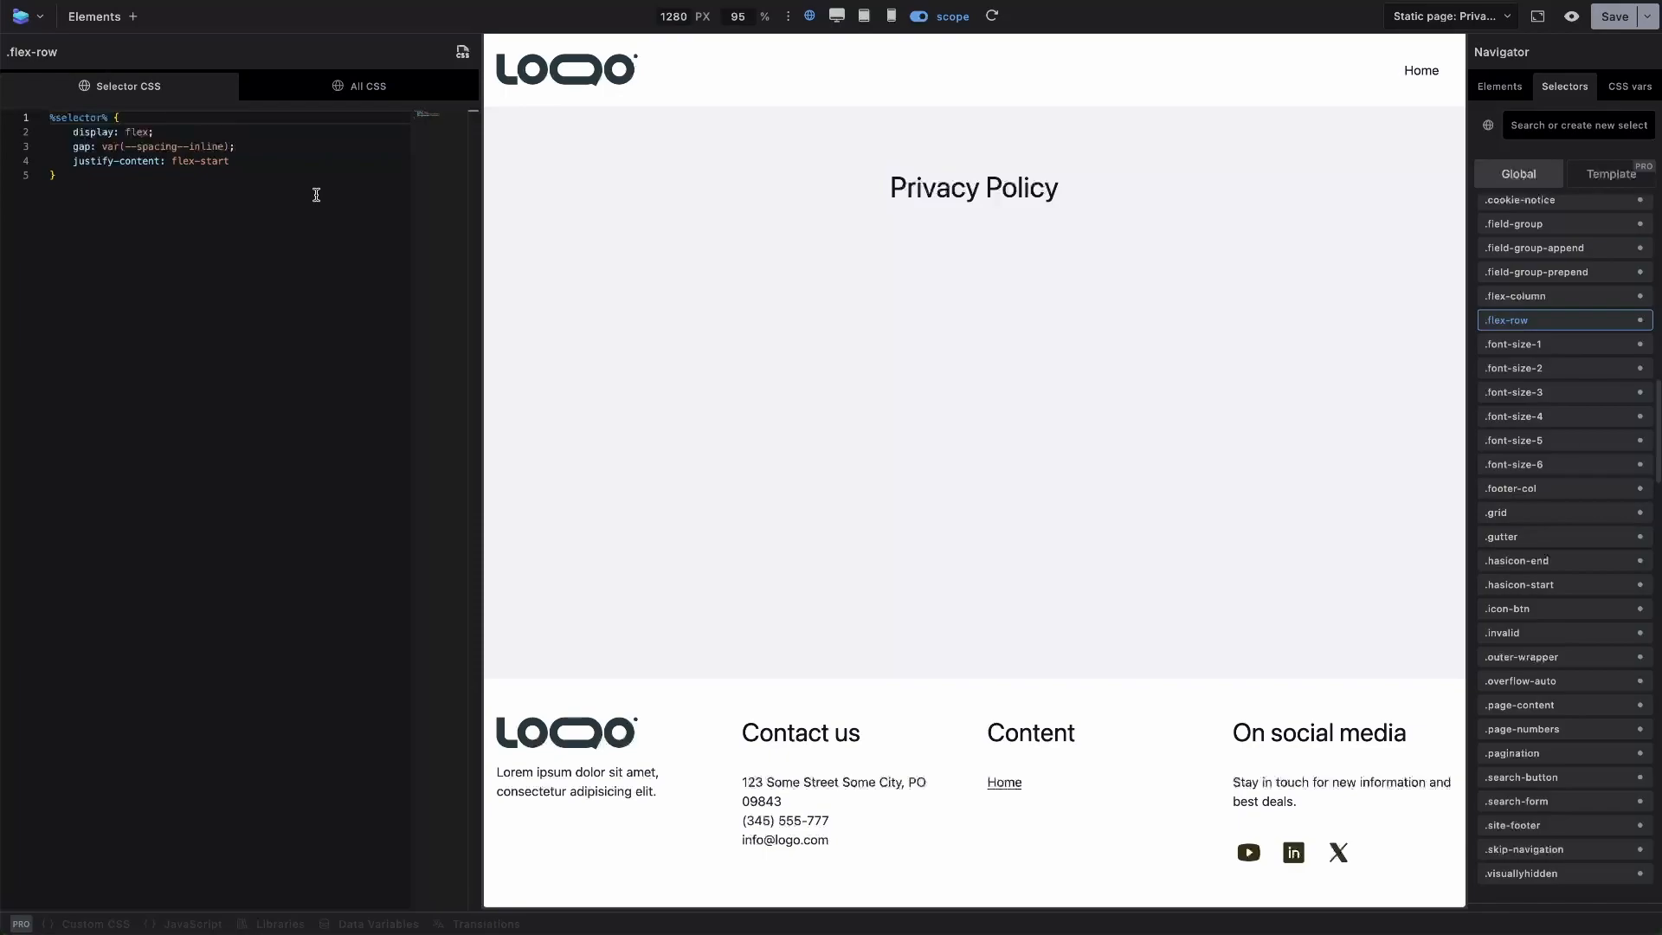
- Switch to All CSS and scroll the full stylesheet down to pagination, accordion, site-footer and gutter rules
double_click(199, 160)
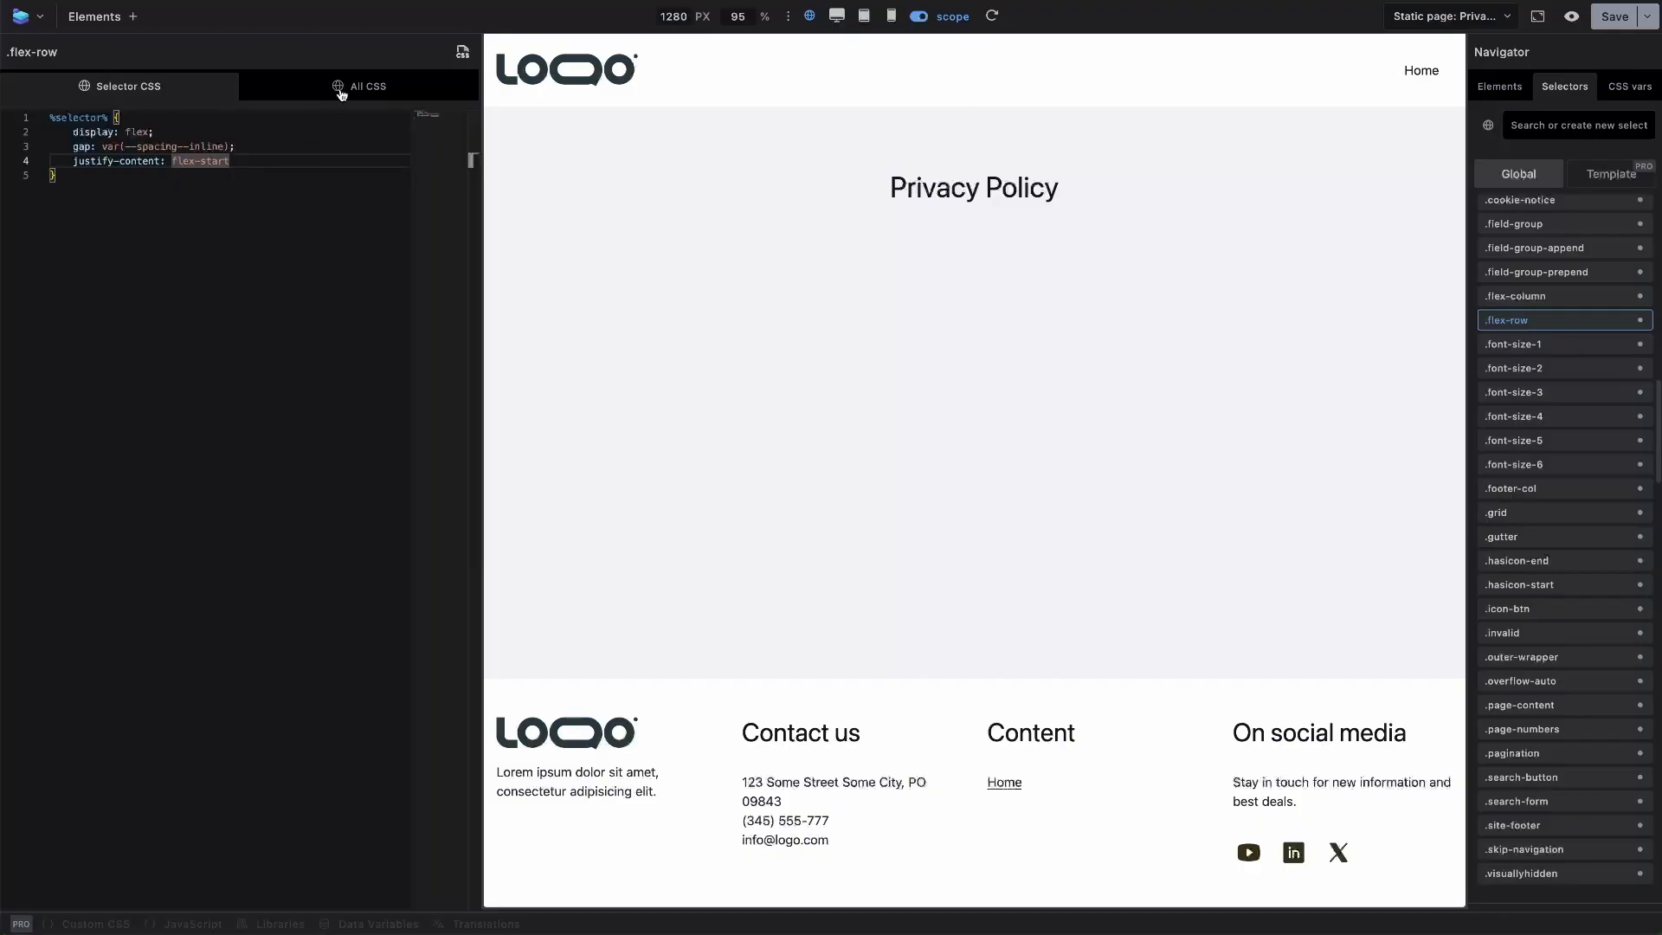
click(368, 86)
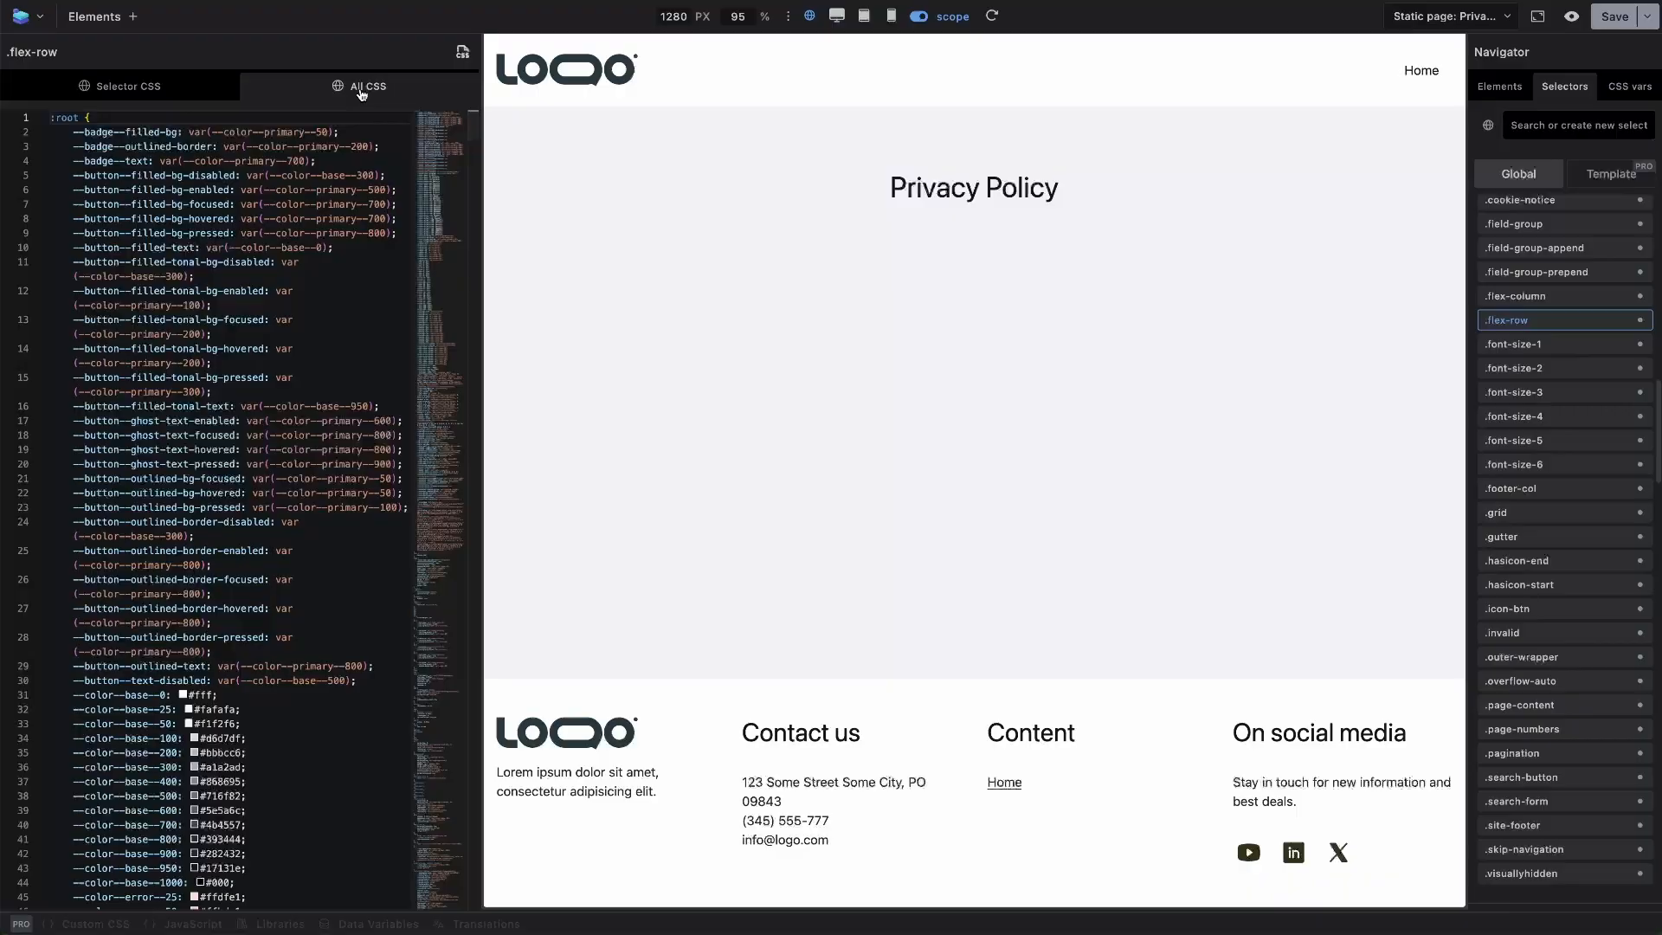
click(315, 218)
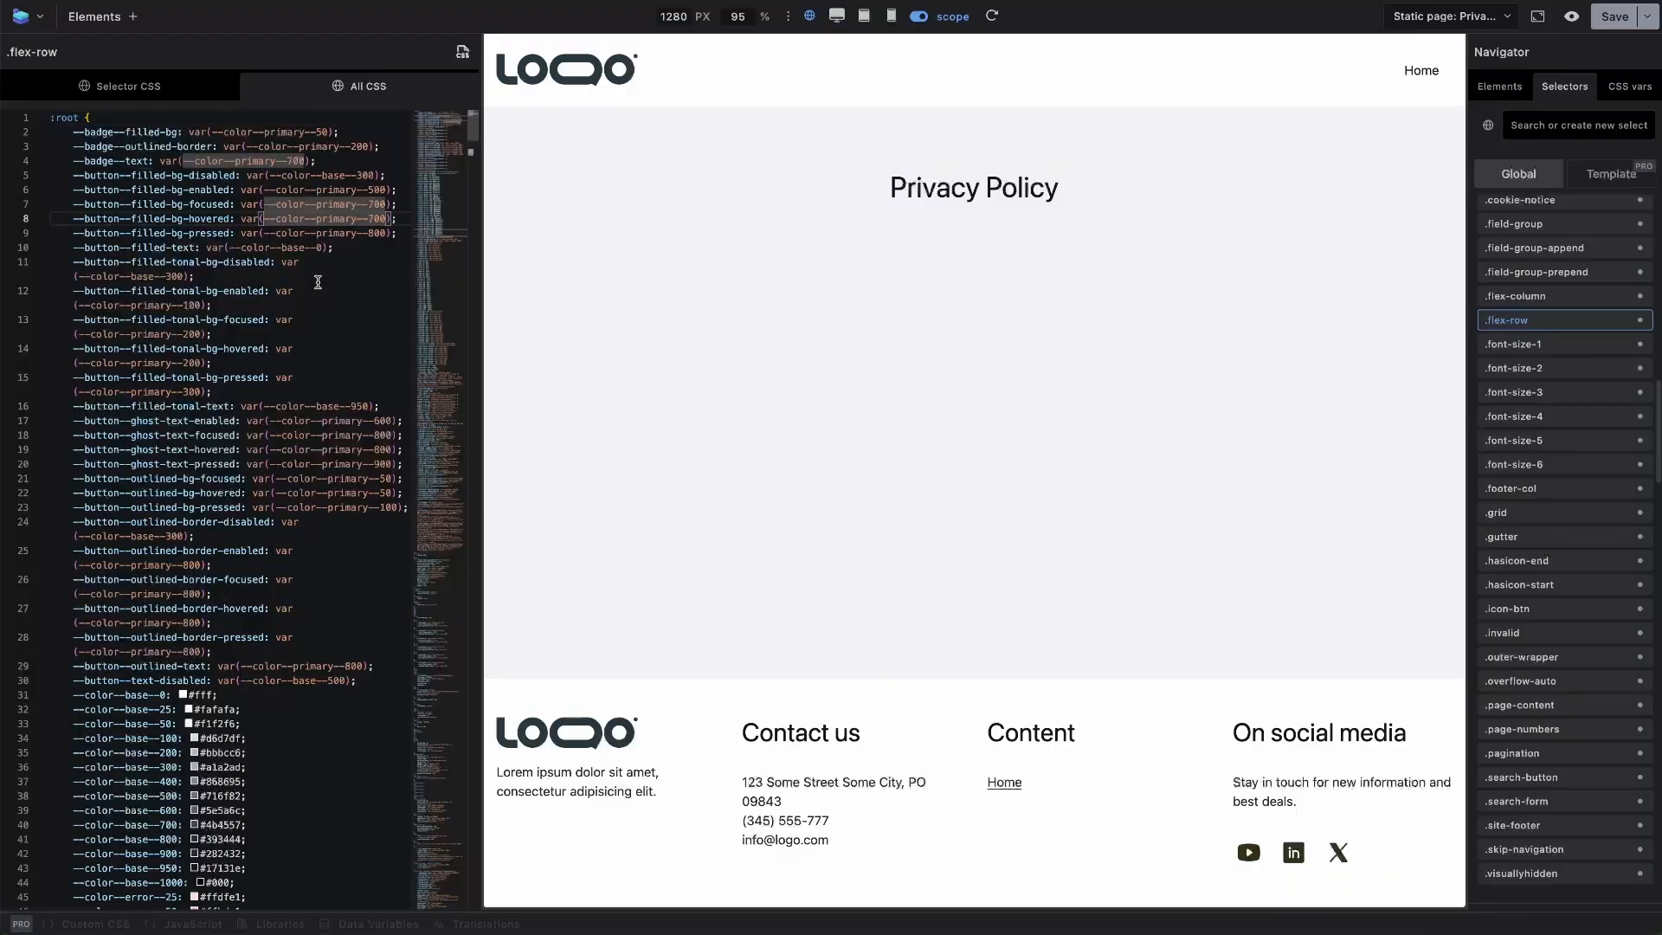
scroll(down, 3)
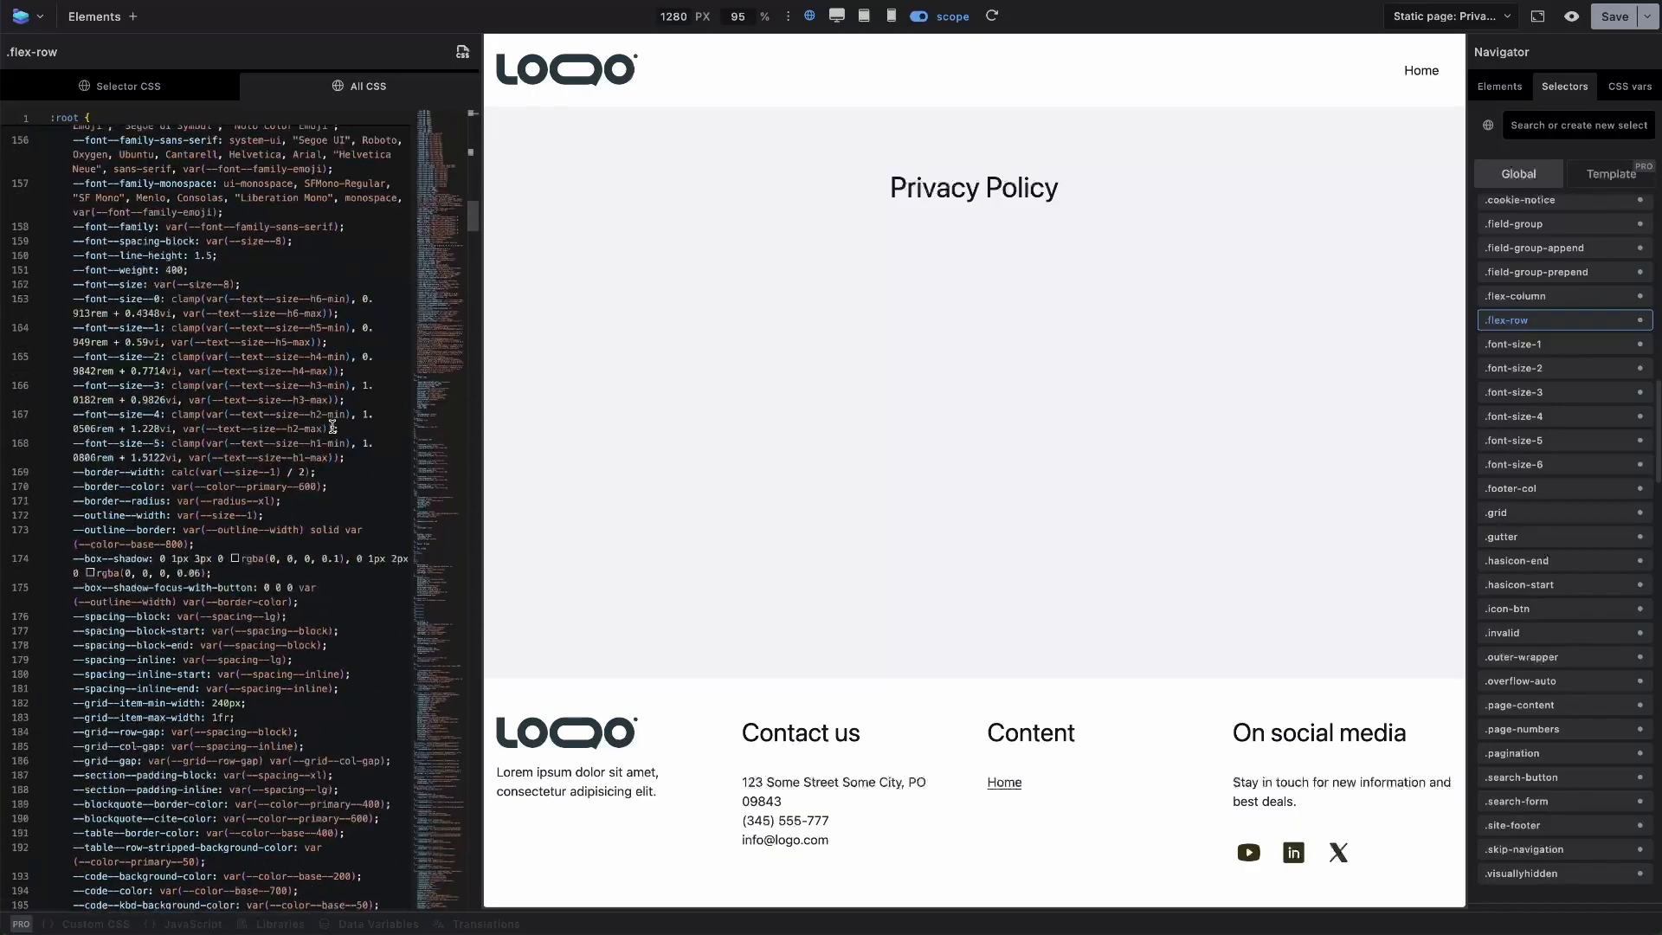
scroll(down, 3)
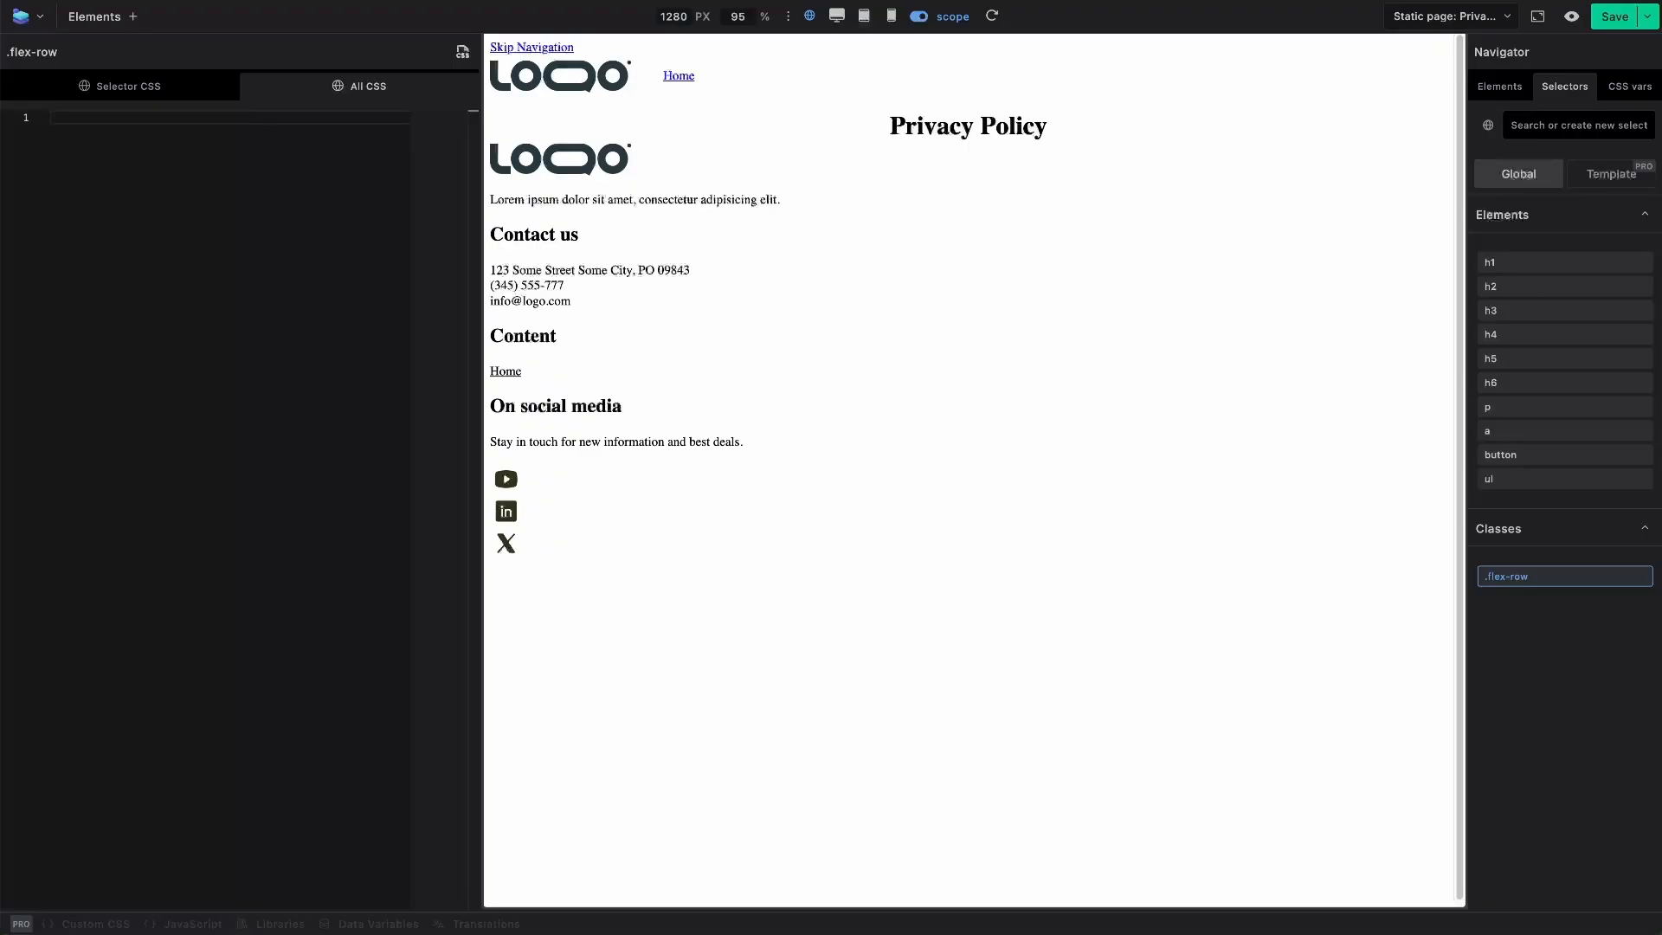
click(369, 86)
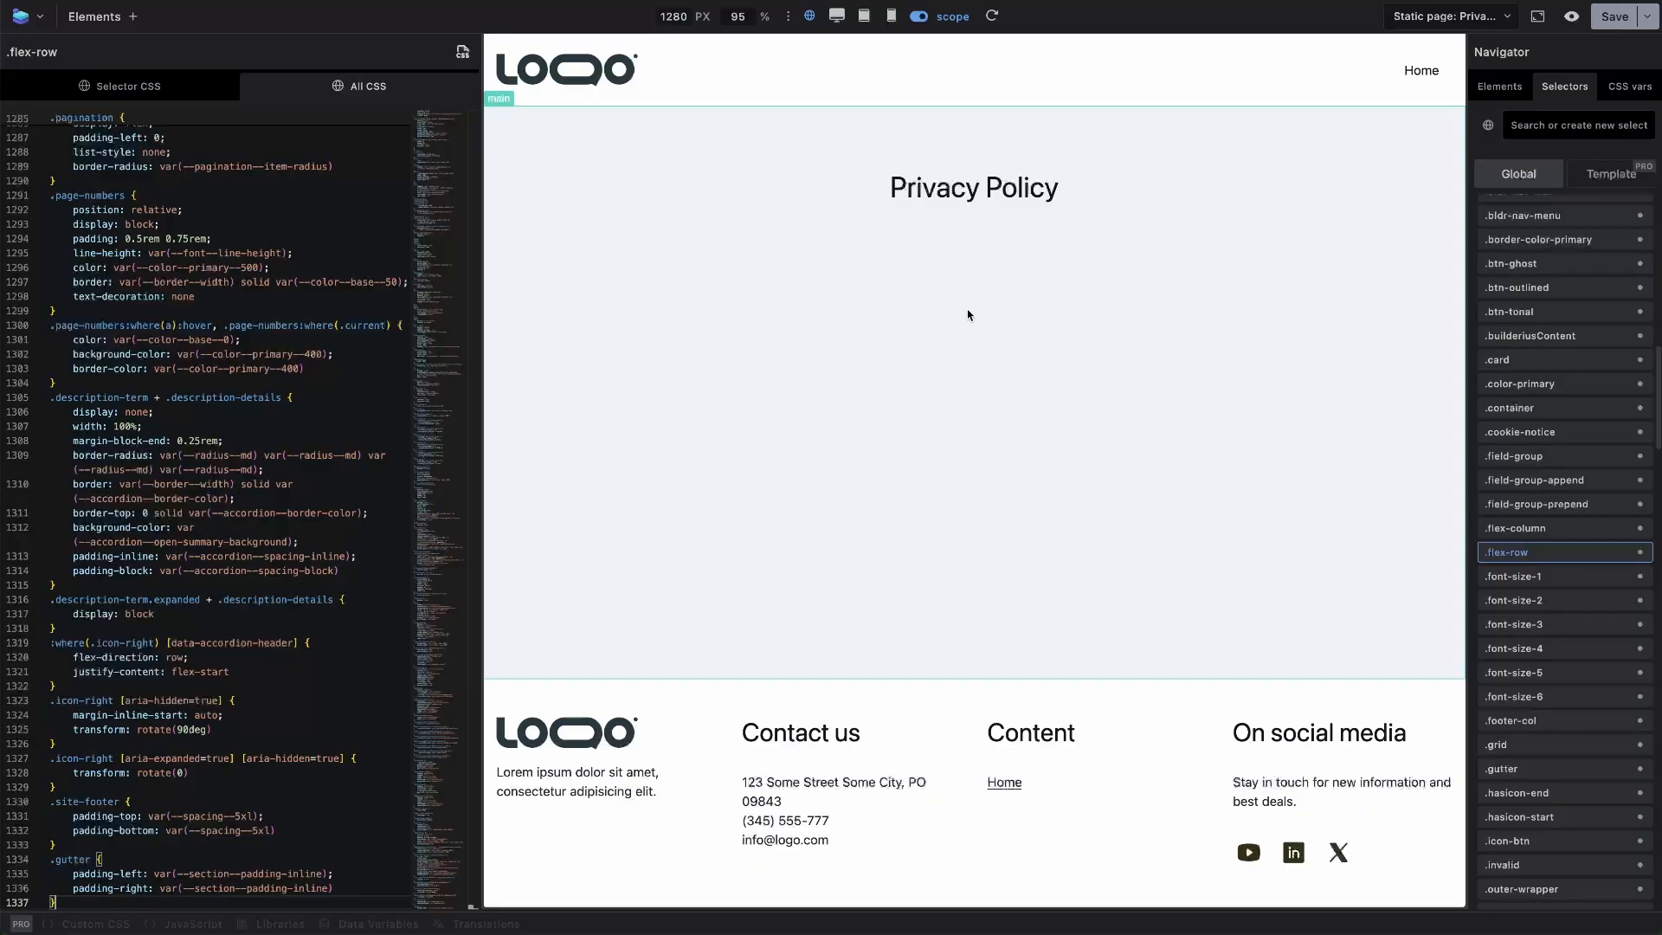
mouse_move(978, 309)
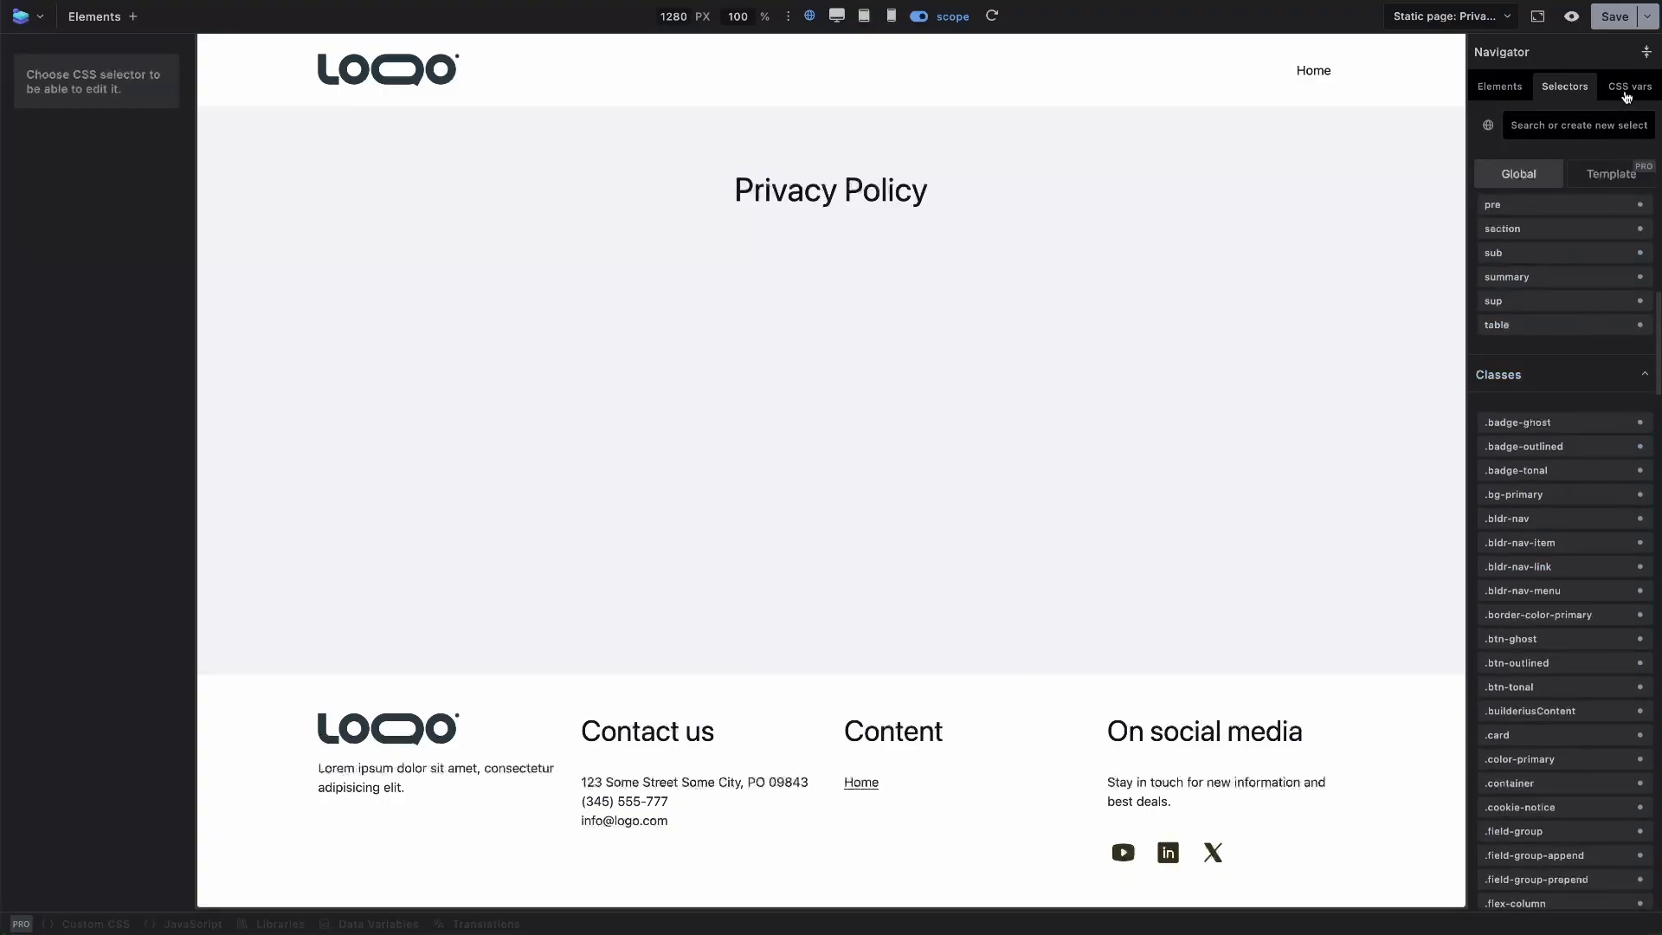
- Browse the CSS vars Border and Color groups with their hex values, then return to the page structure
click(1630, 86)
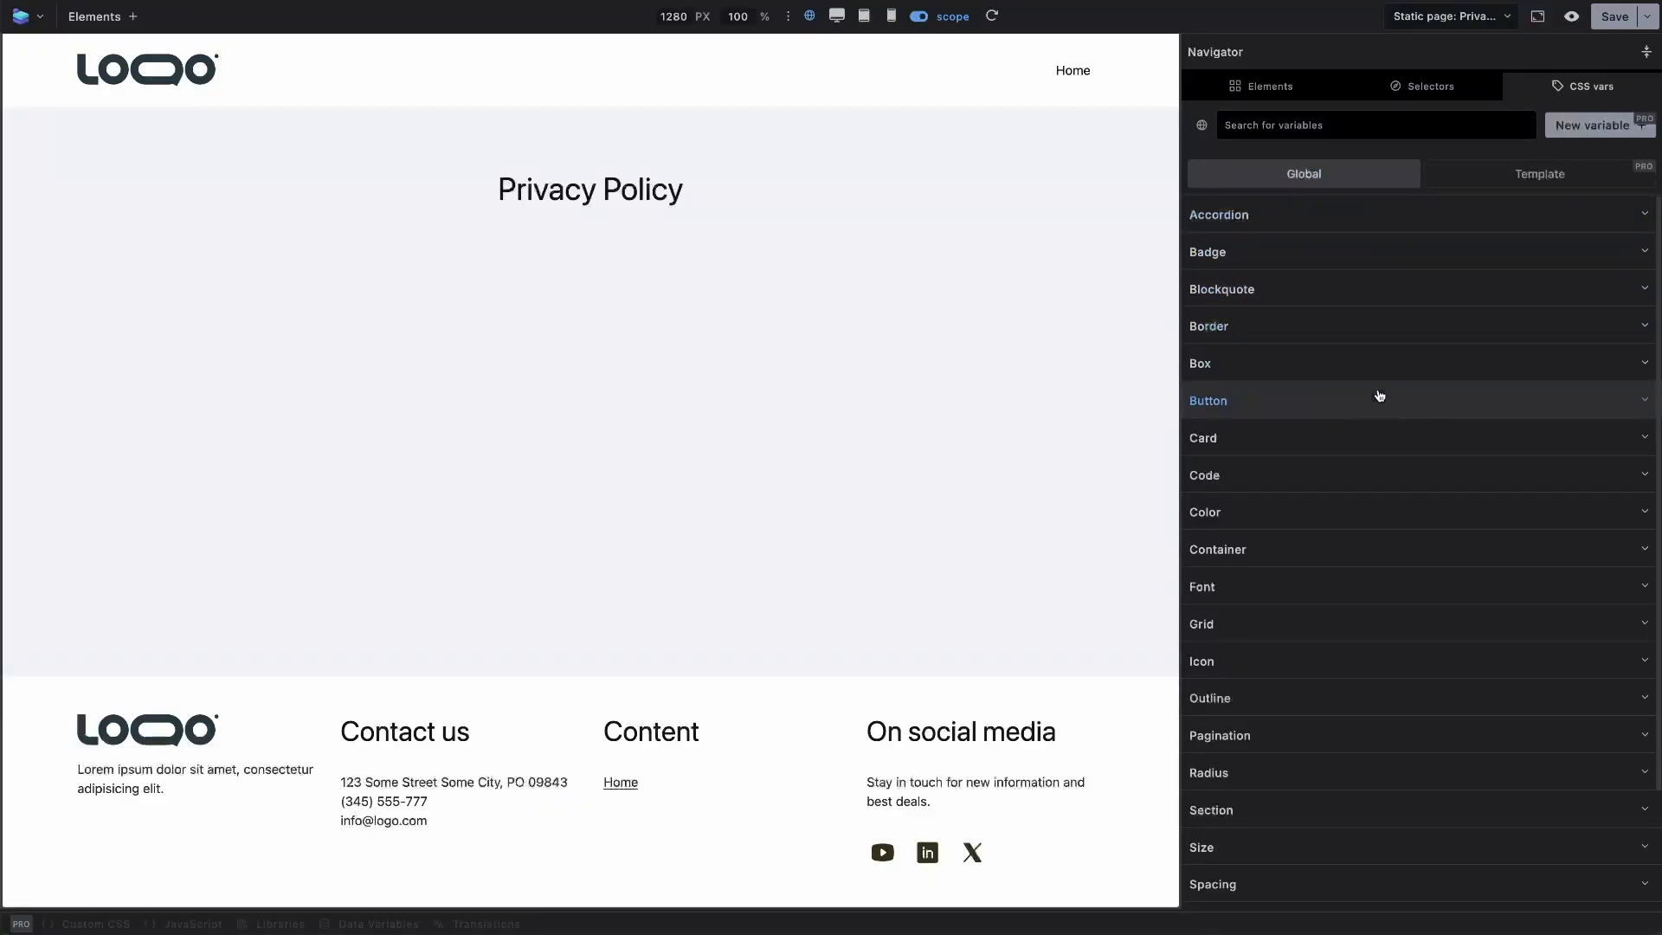
mouse_move(1336, 325)
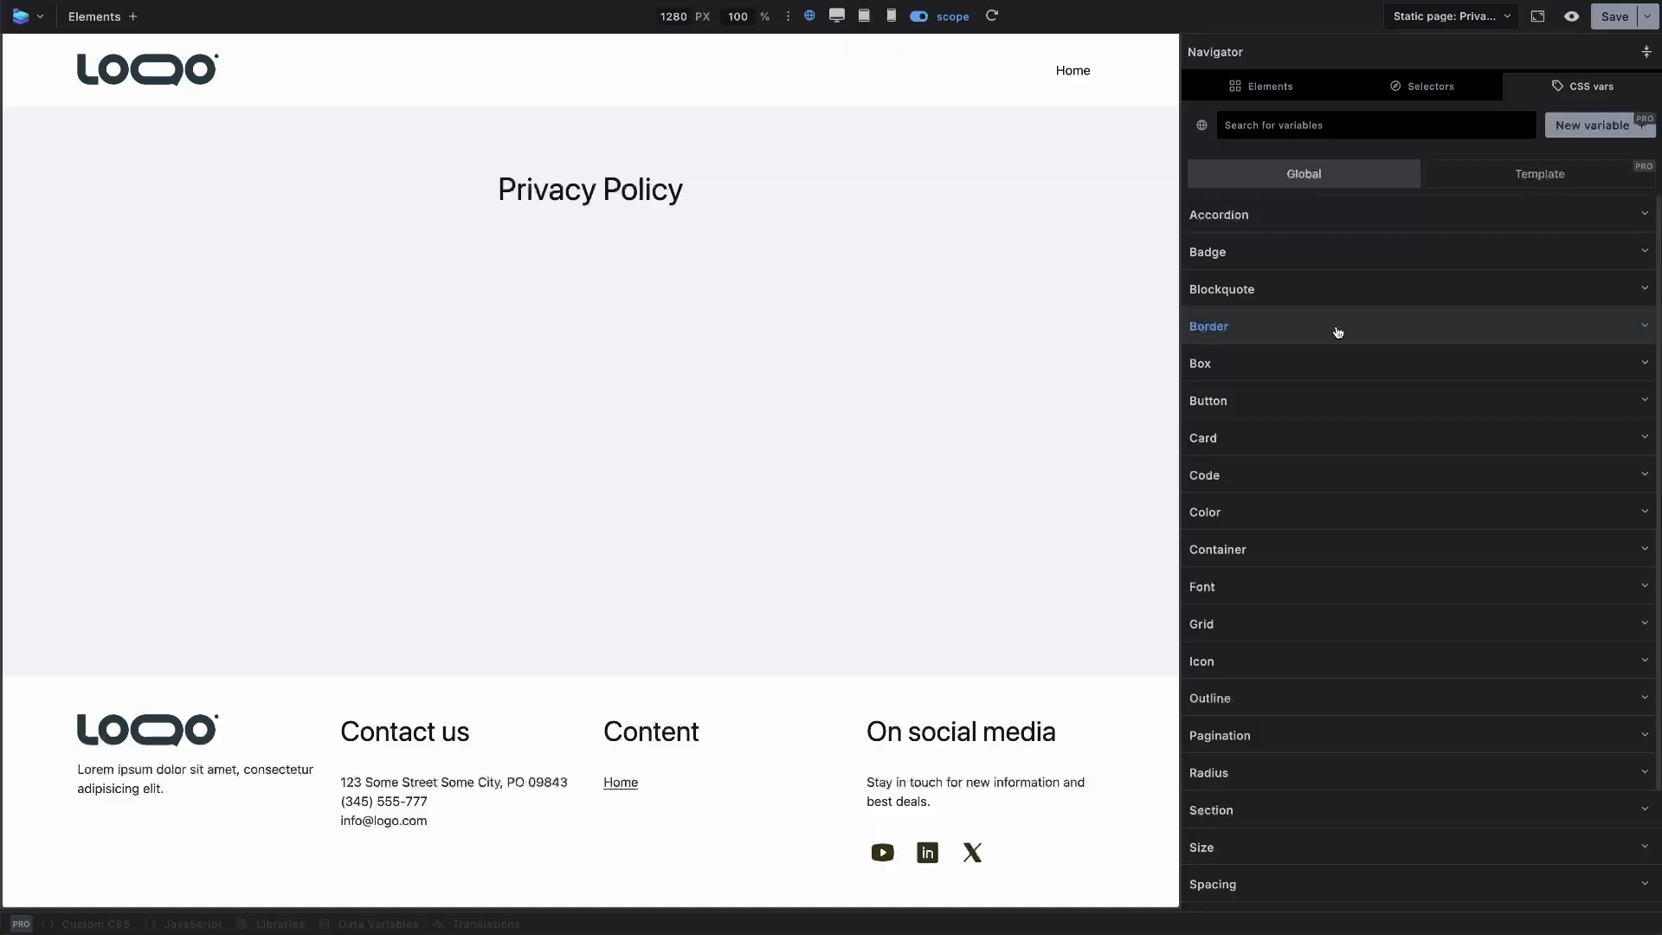
click(1208, 326)
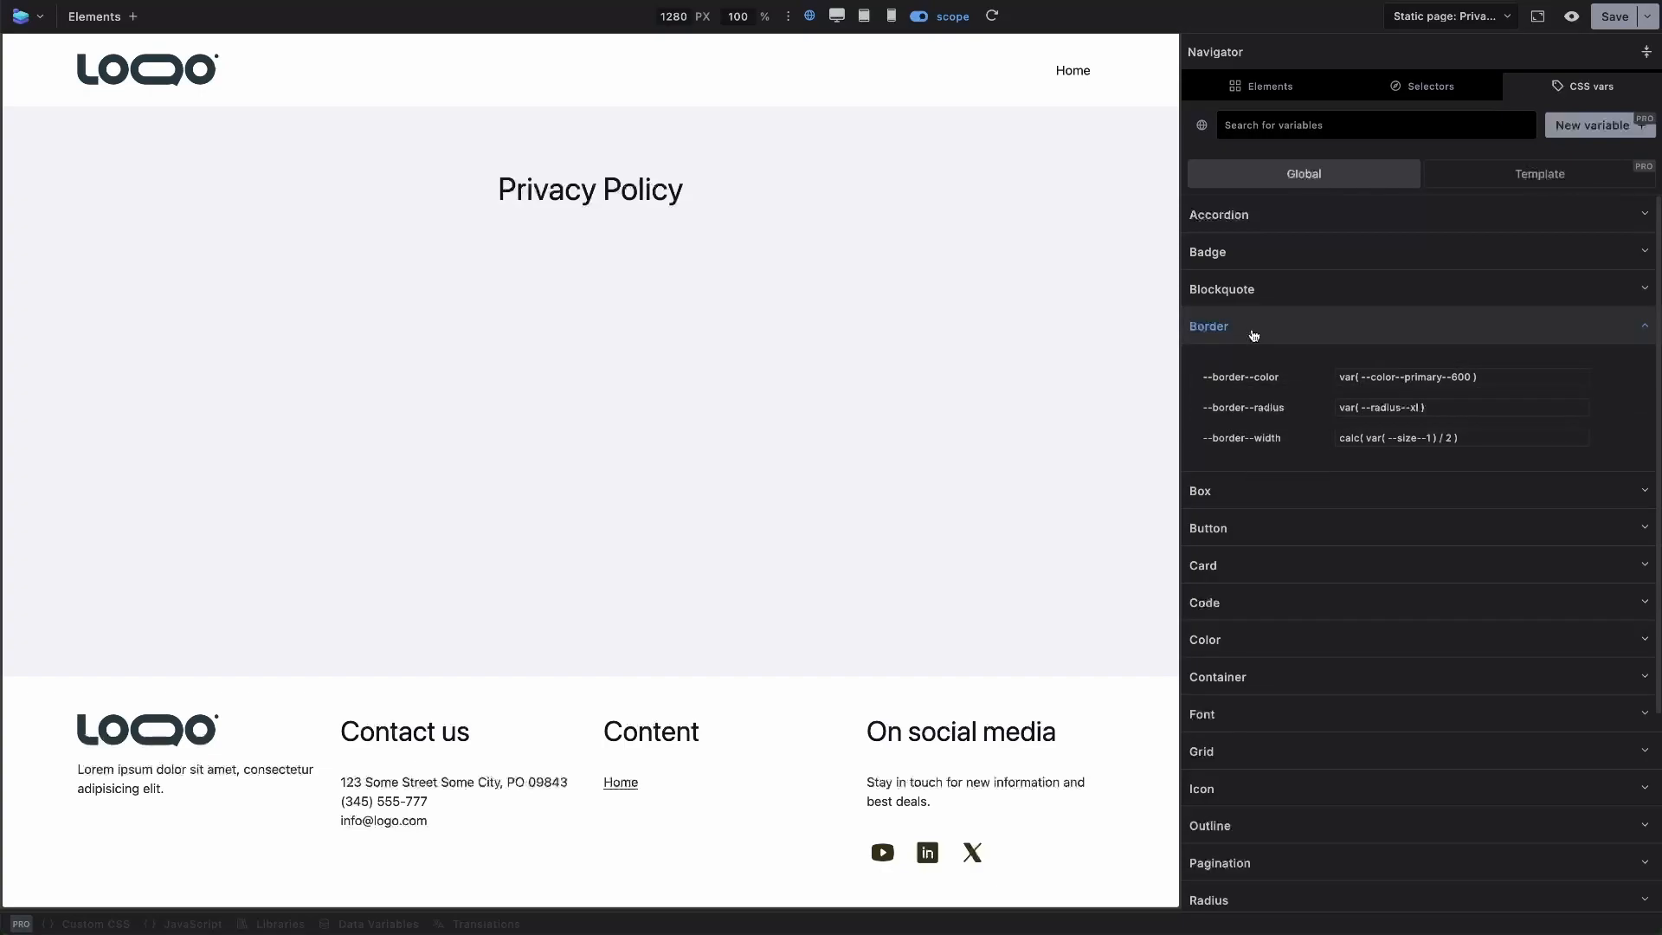
click(1208, 325)
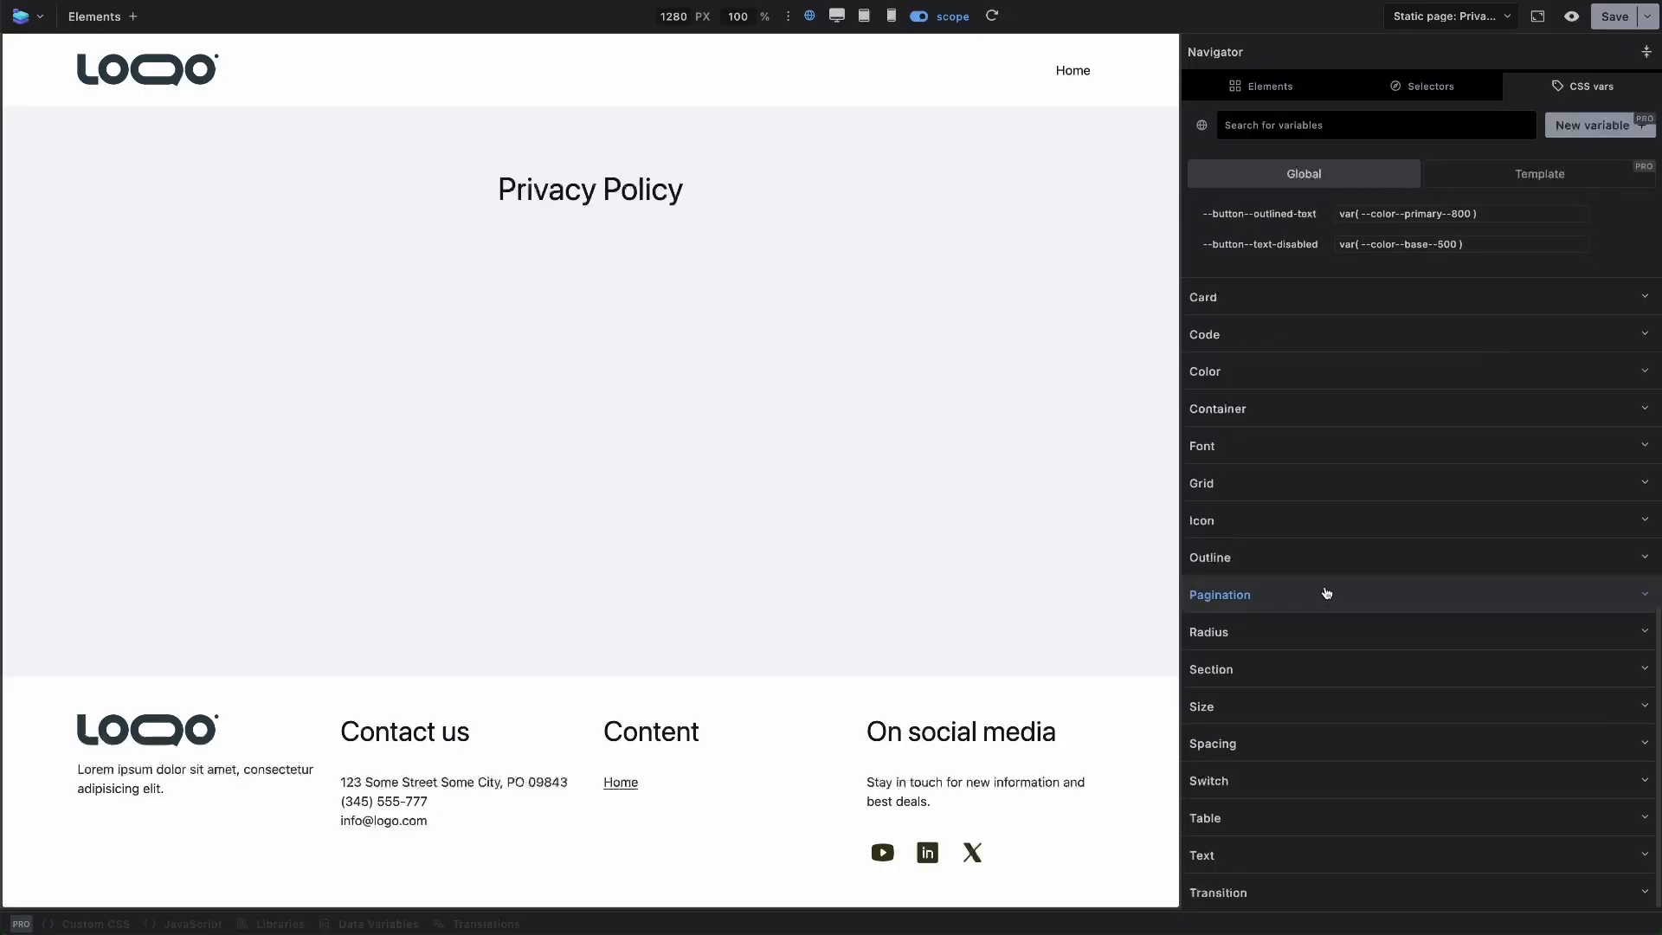
click(1205, 372)
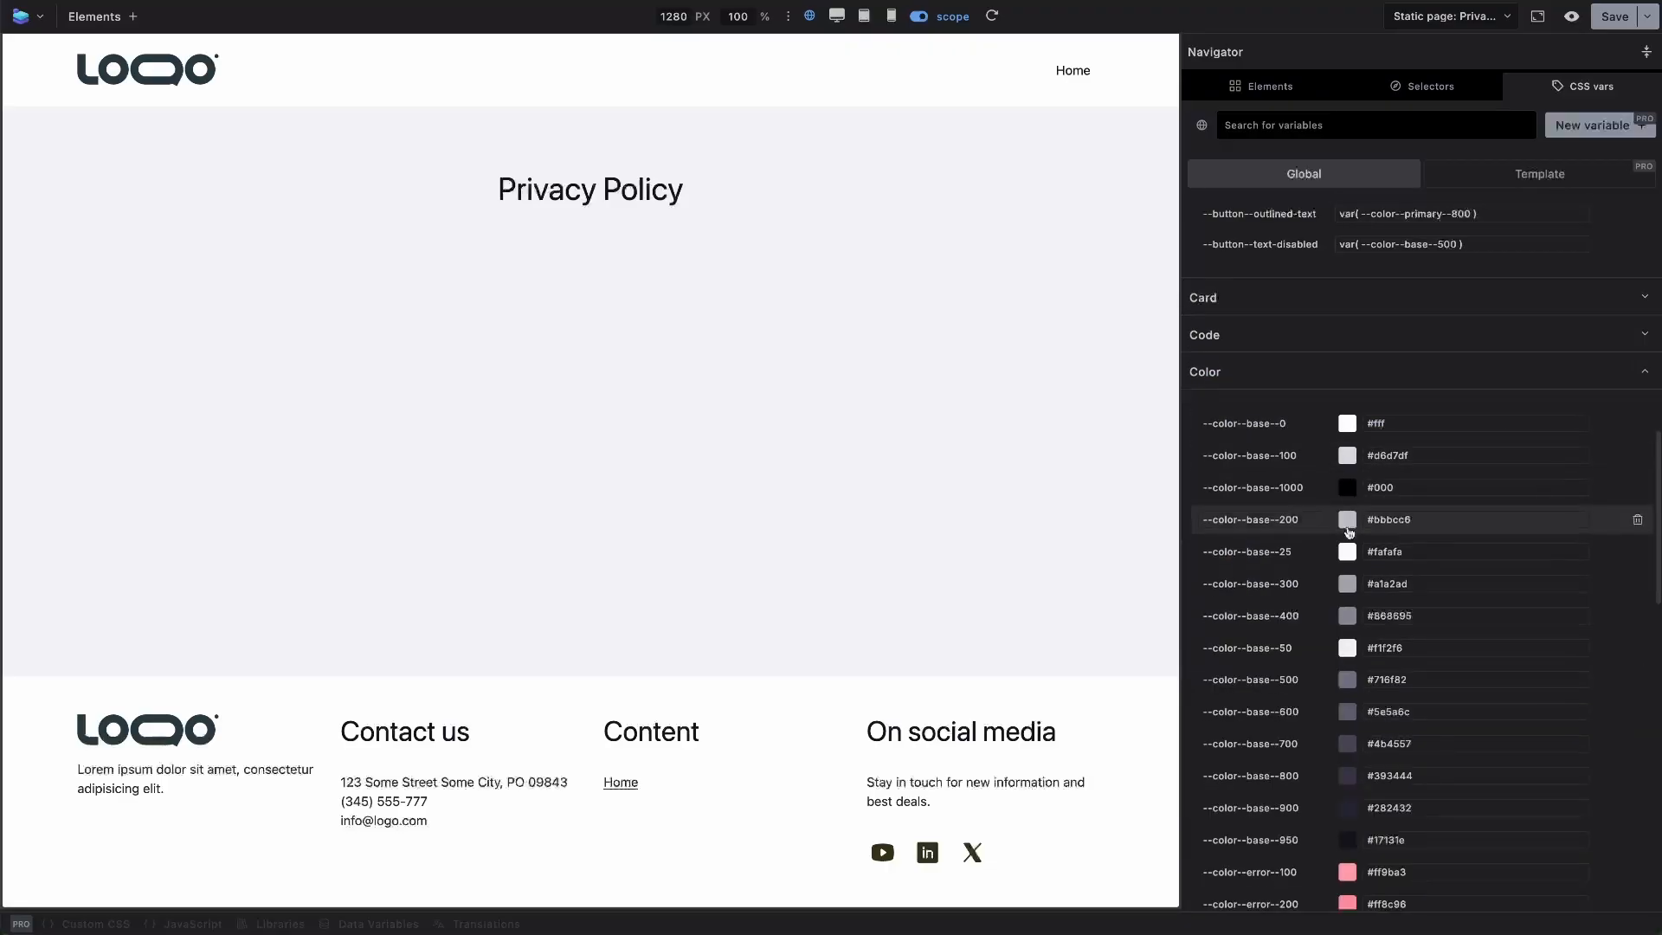
scroll(down, 3)
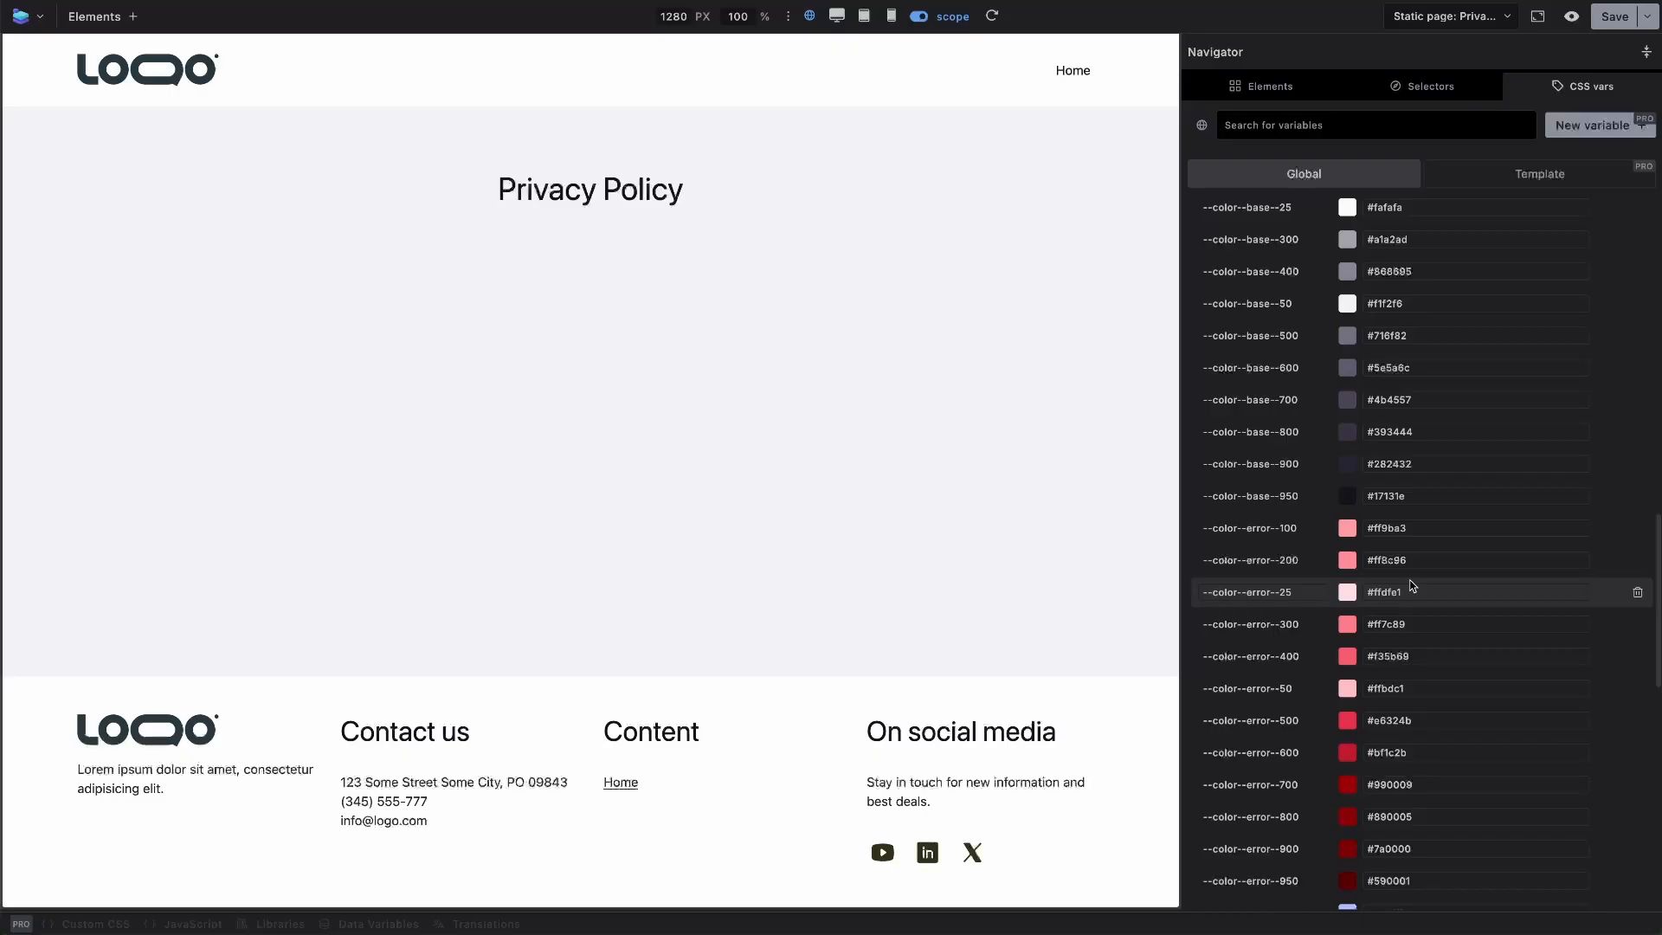
click(1346, 528)
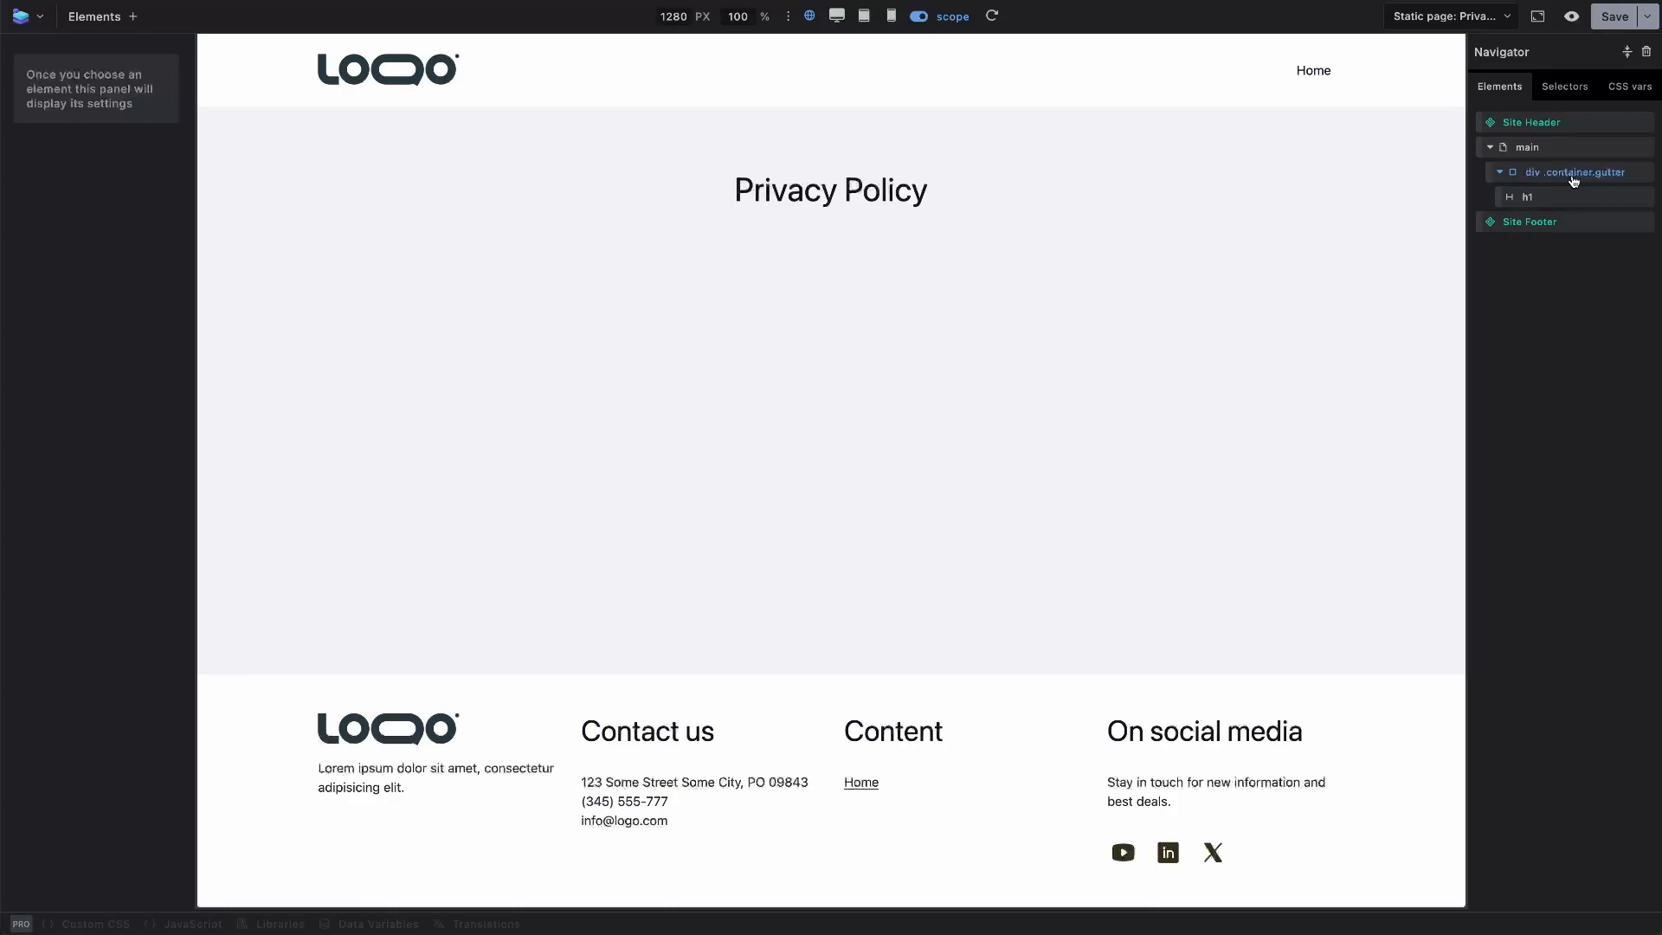
- Insert six Headings and two lorem ipsum Paragraphs into the div.container.gutter below the title
click(1576, 171)
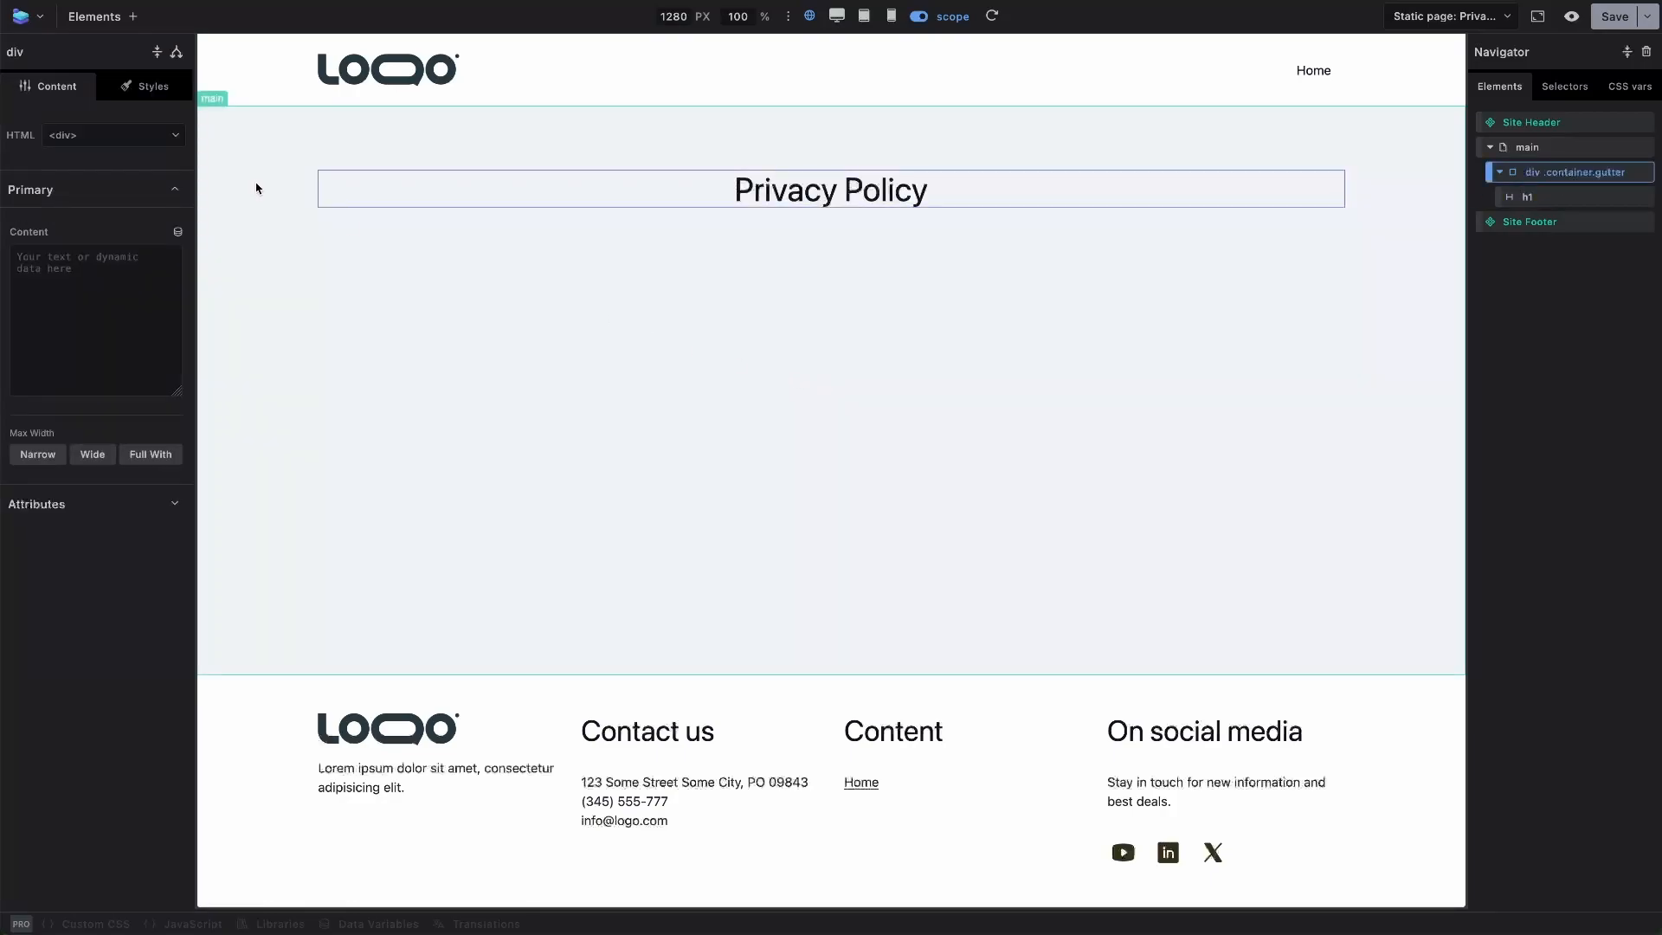
click(132, 15)
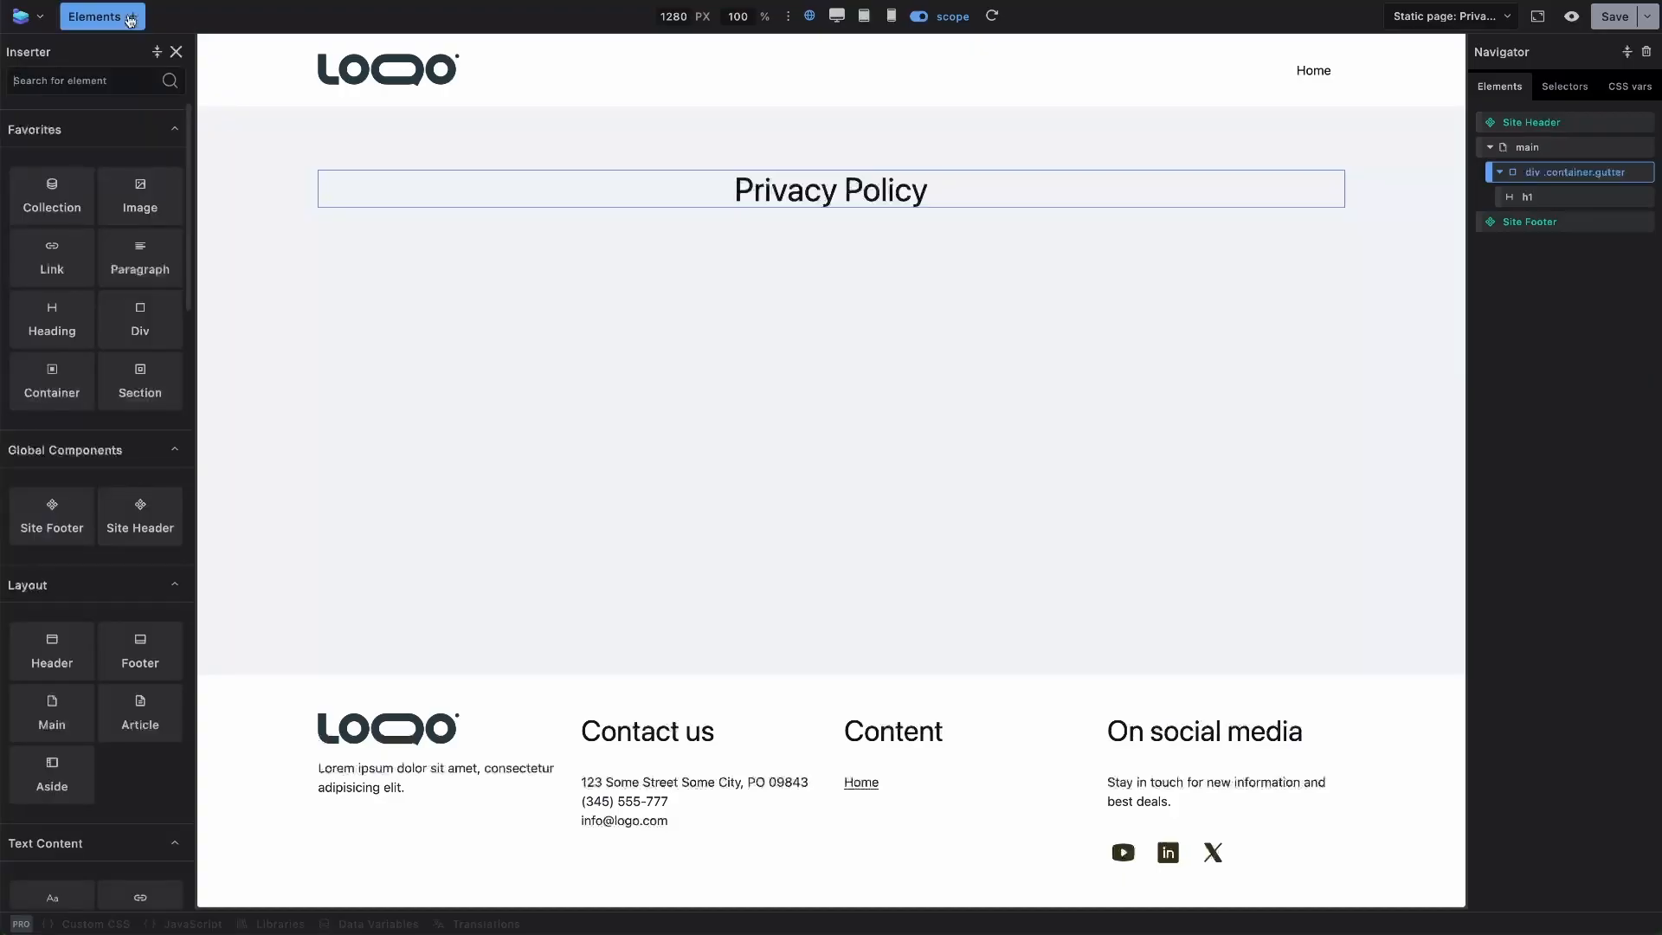
text(headi)
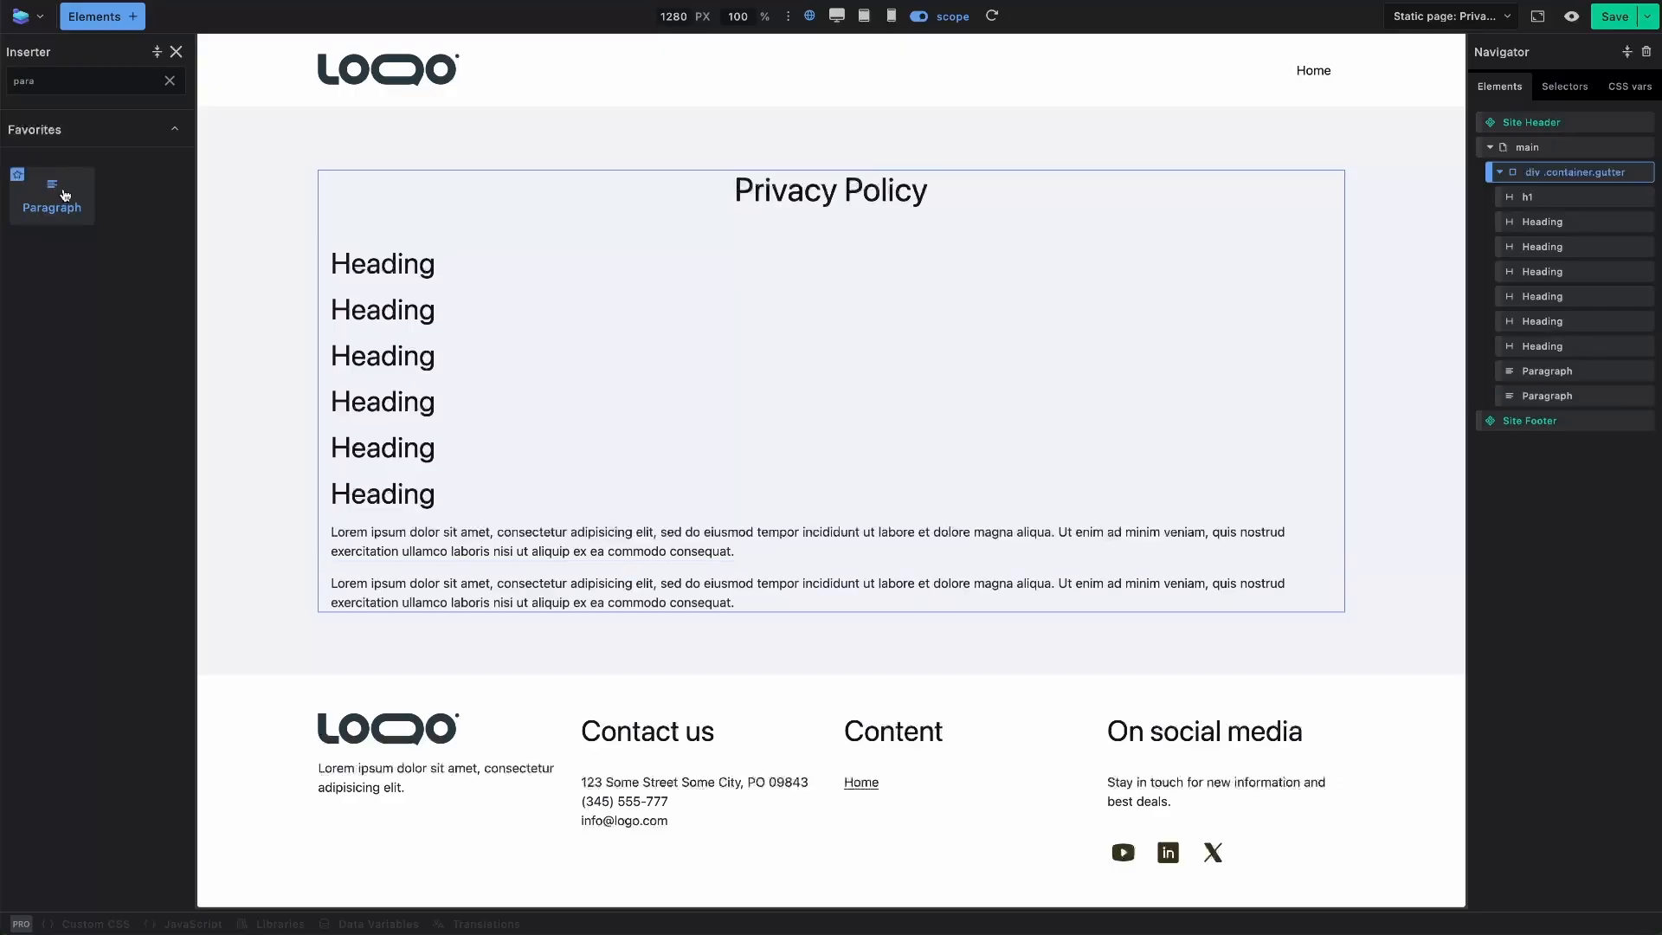
click(382, 263)
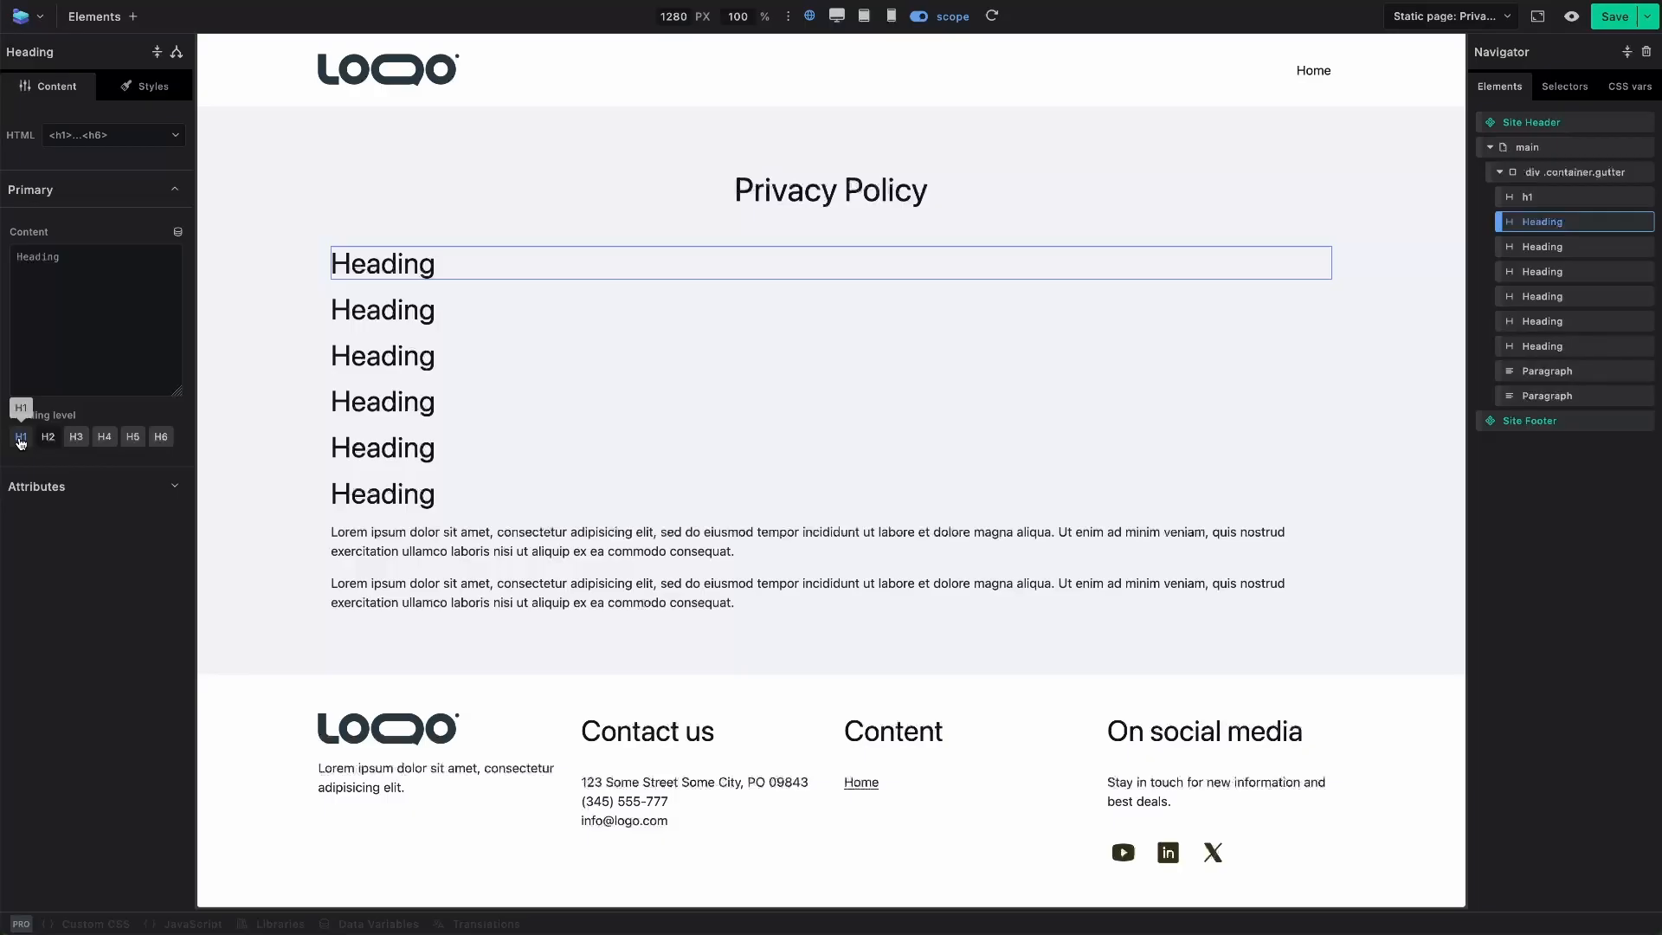
- Set the six headings to descending levels h1 through h6
click(20, 435)
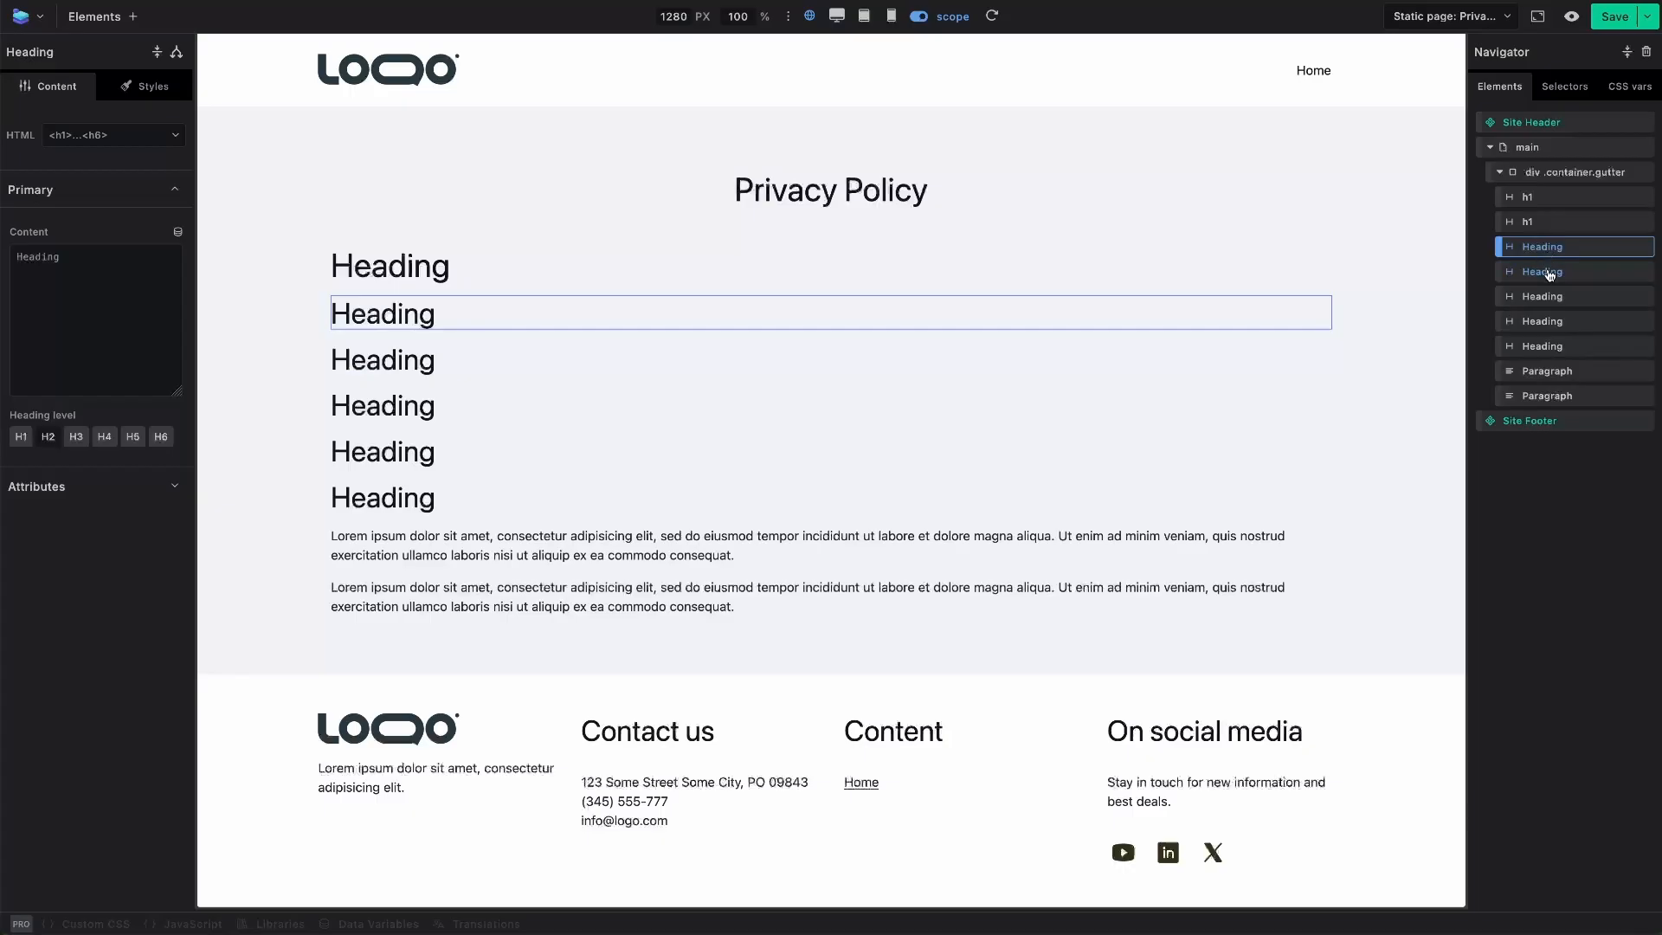
click(75, 436)
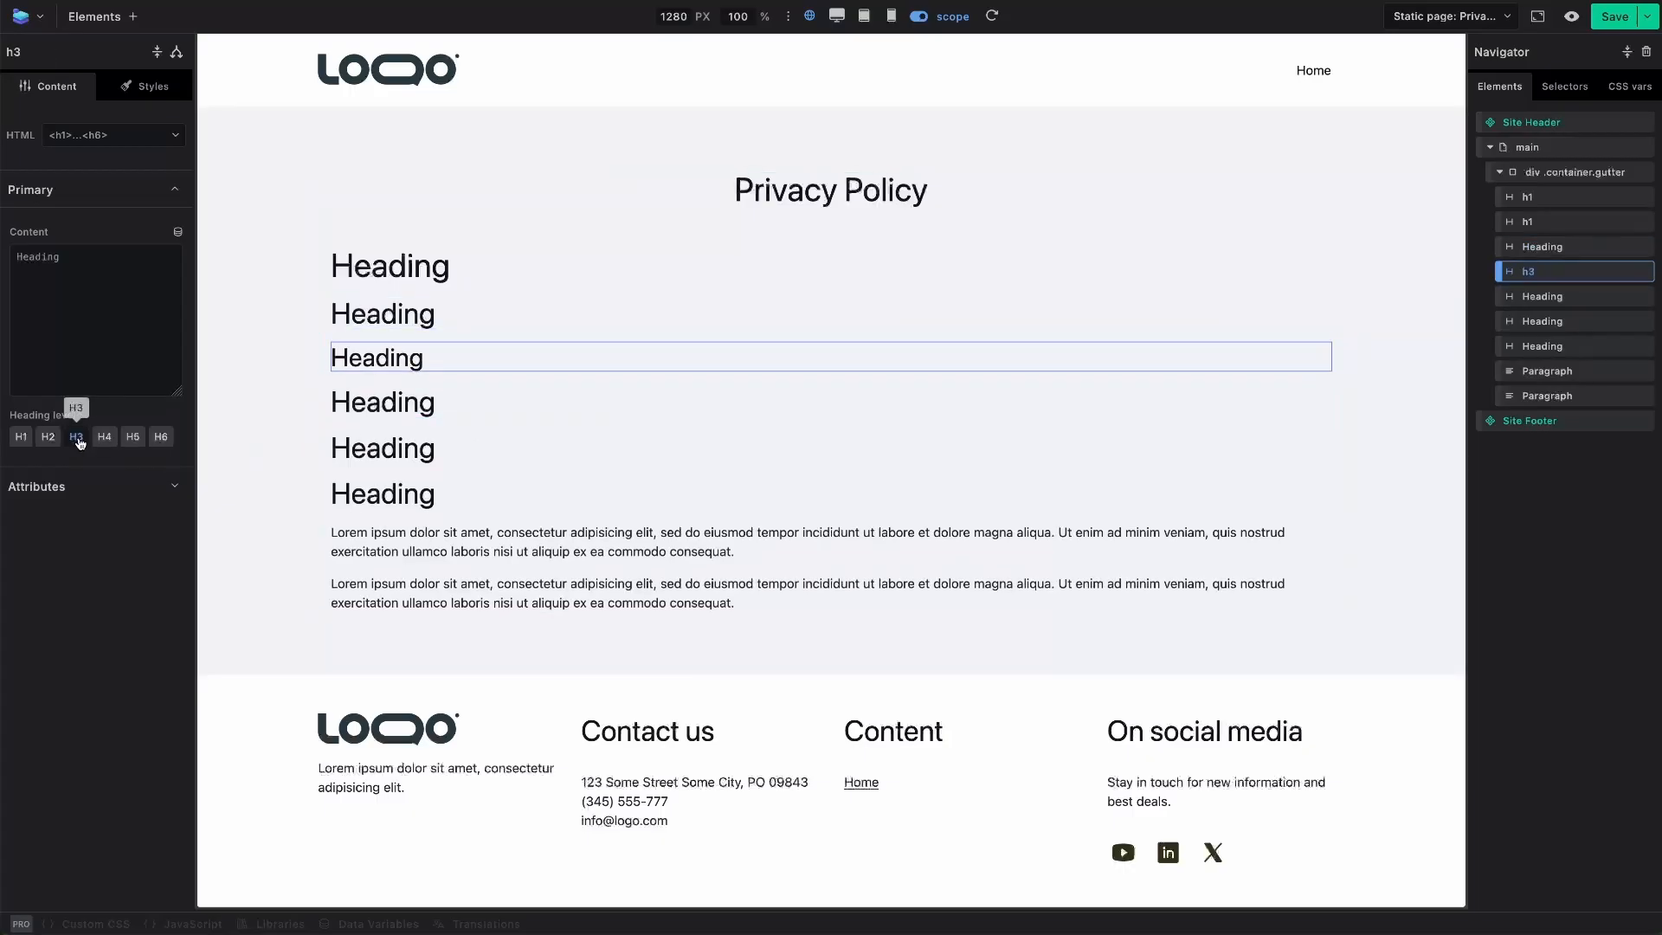
click(103, 436)
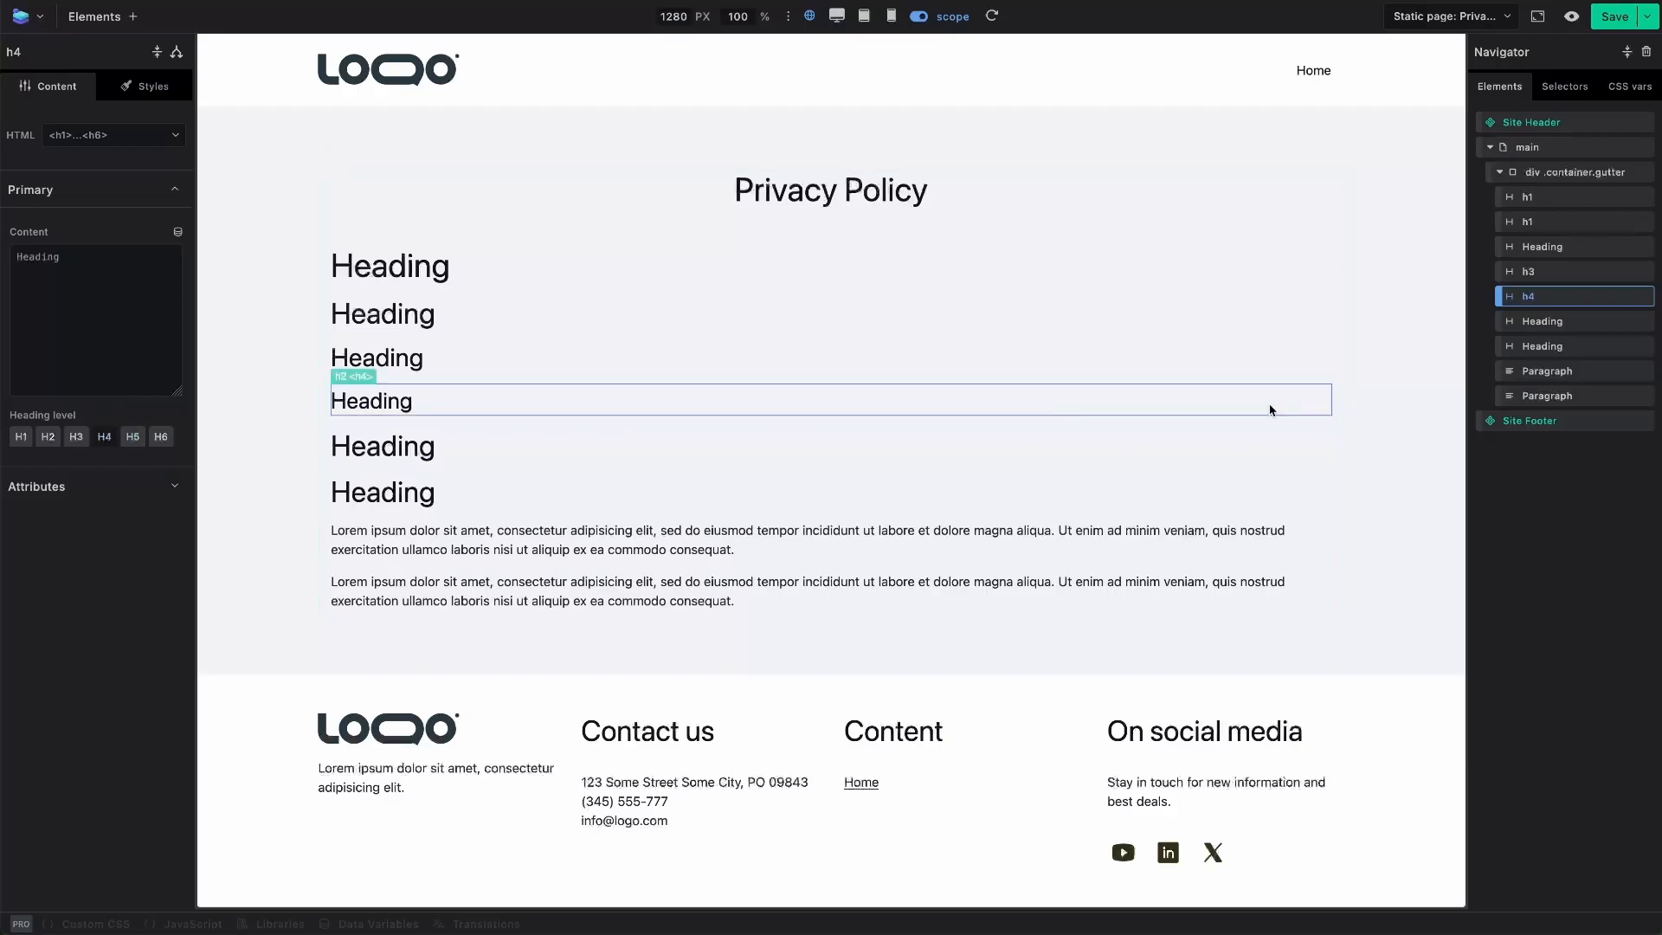
click(132, 435)
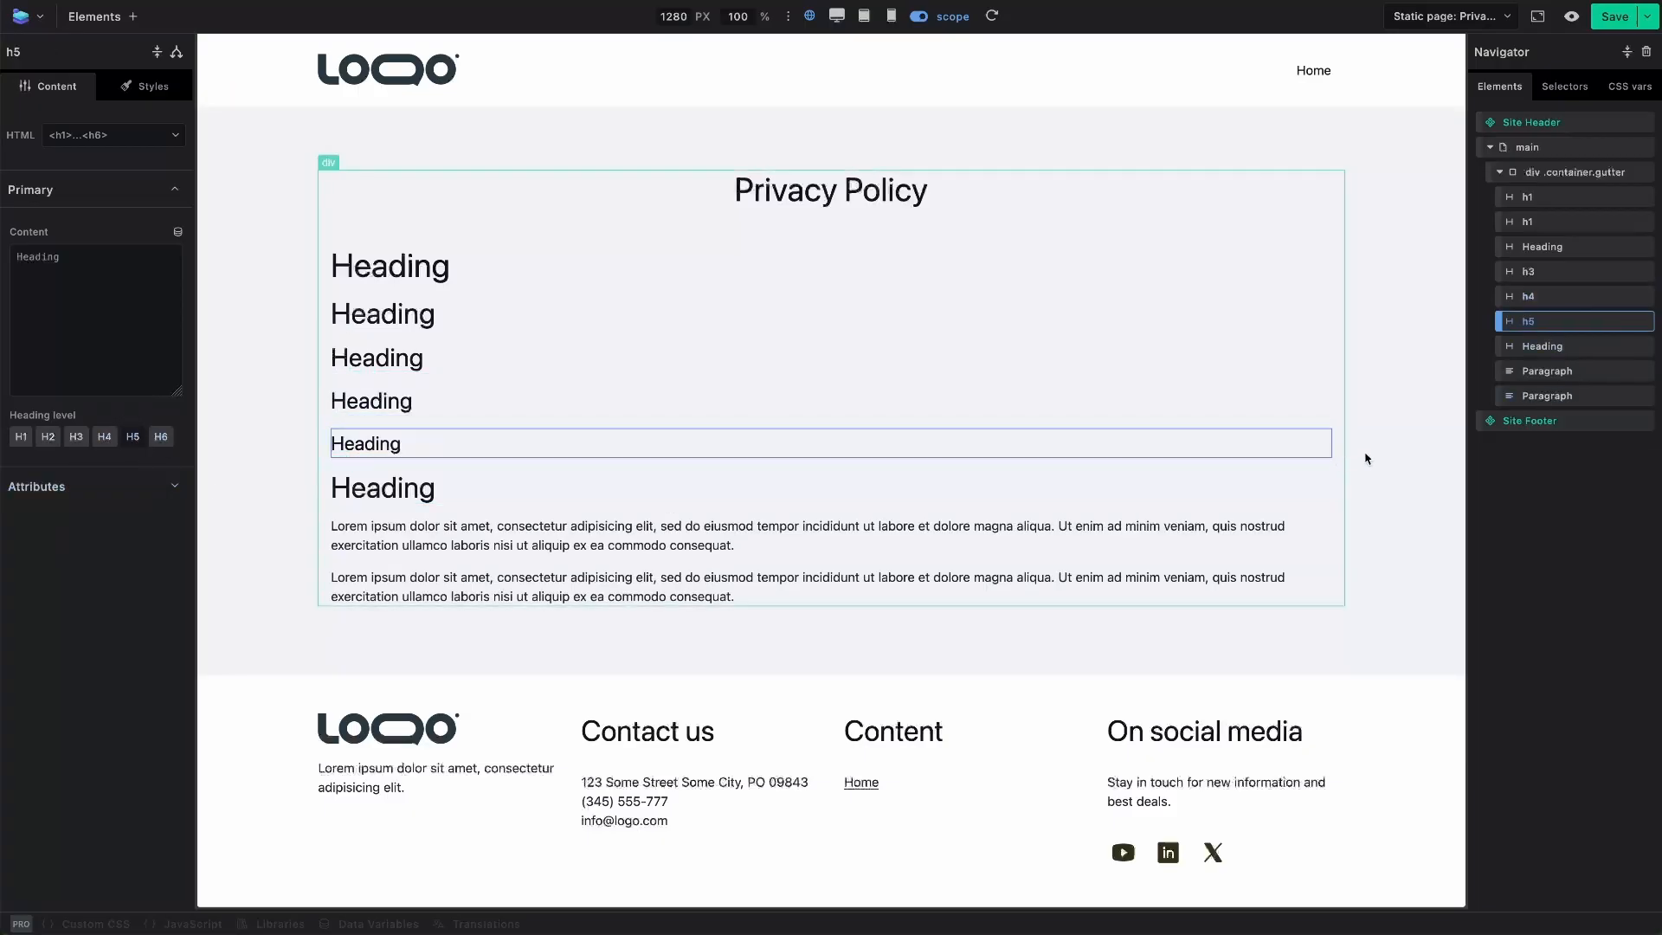
click(160, 435)
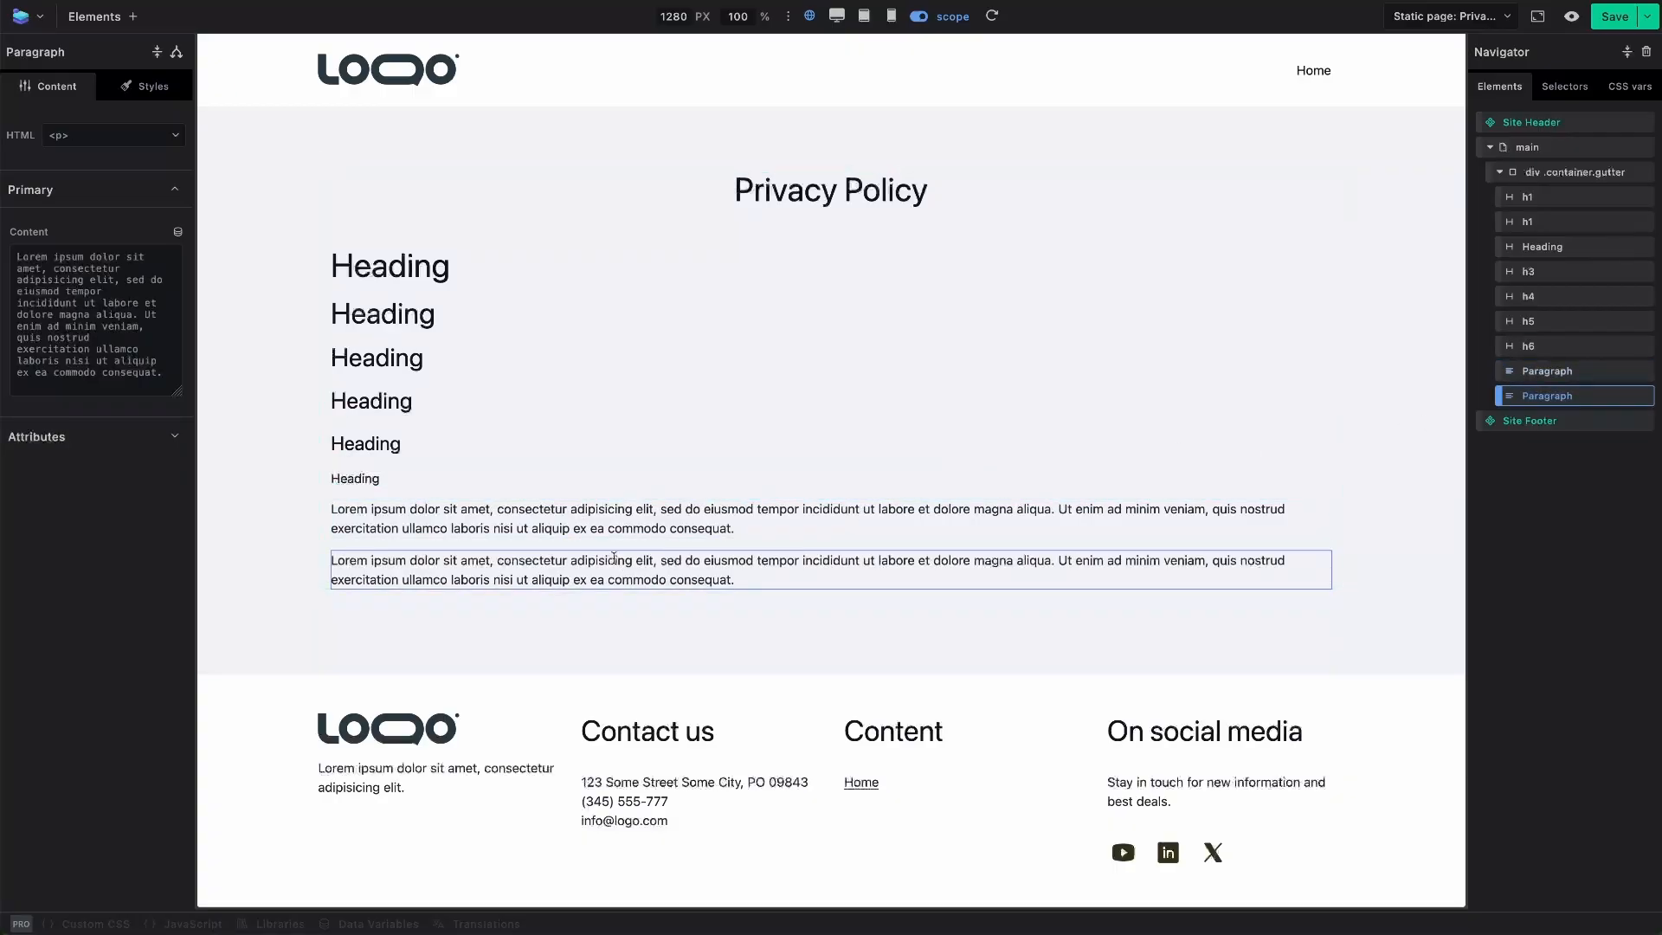
- Change the second paragraph's HTML tag to <blockquote>
click(112, 135)
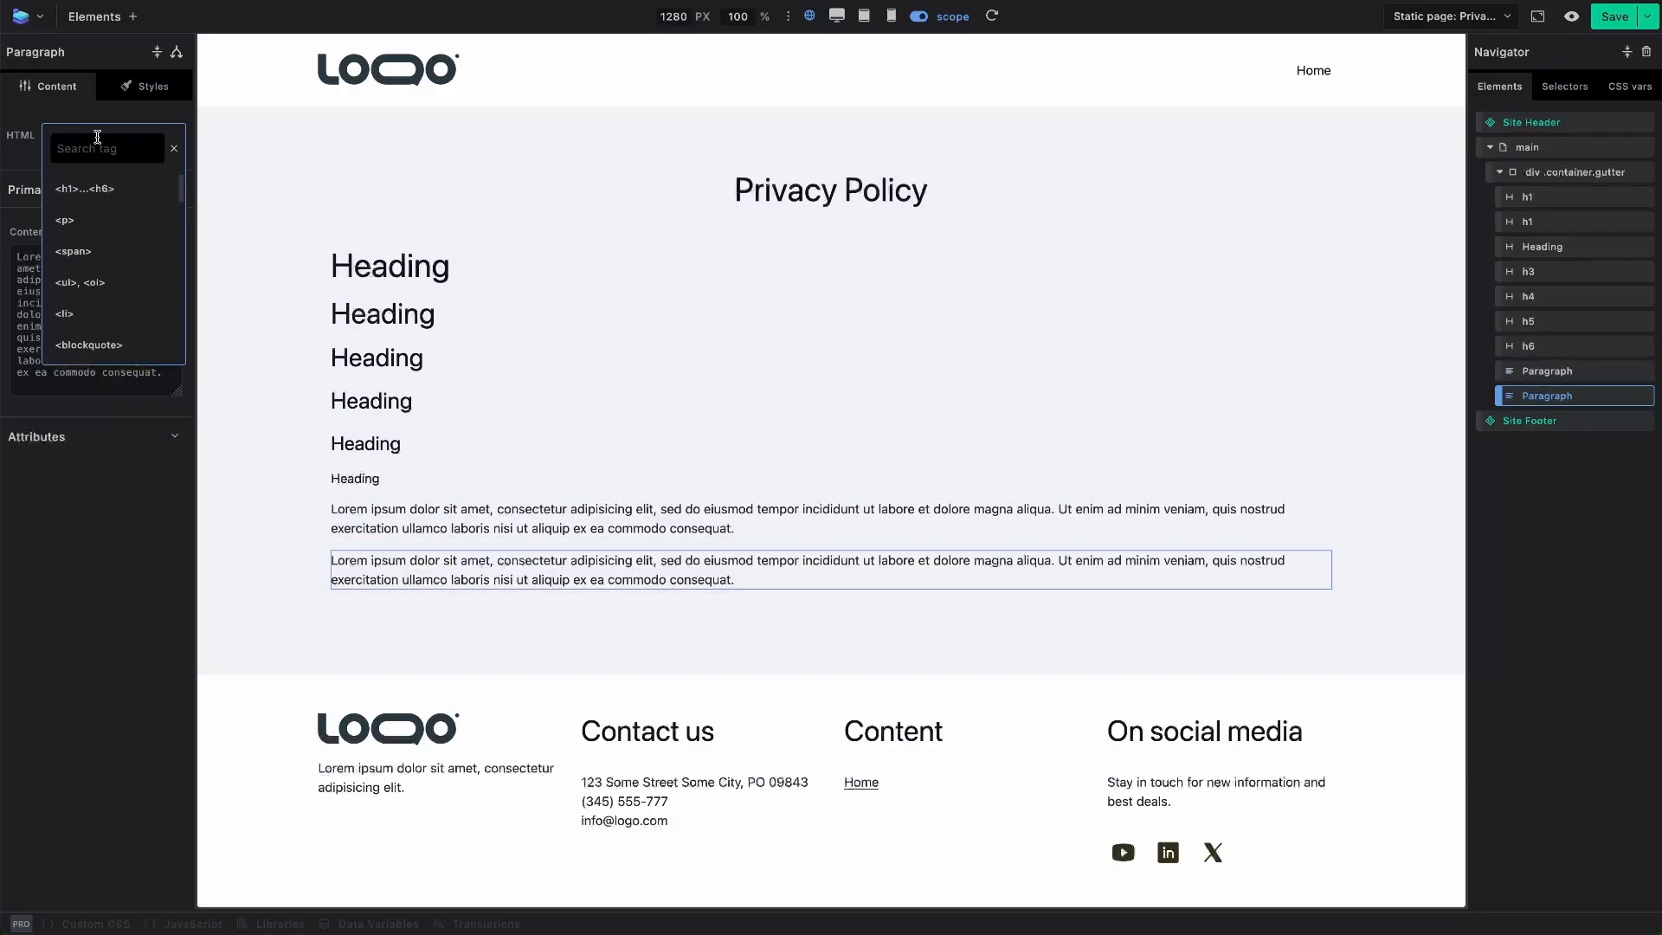
text(block)
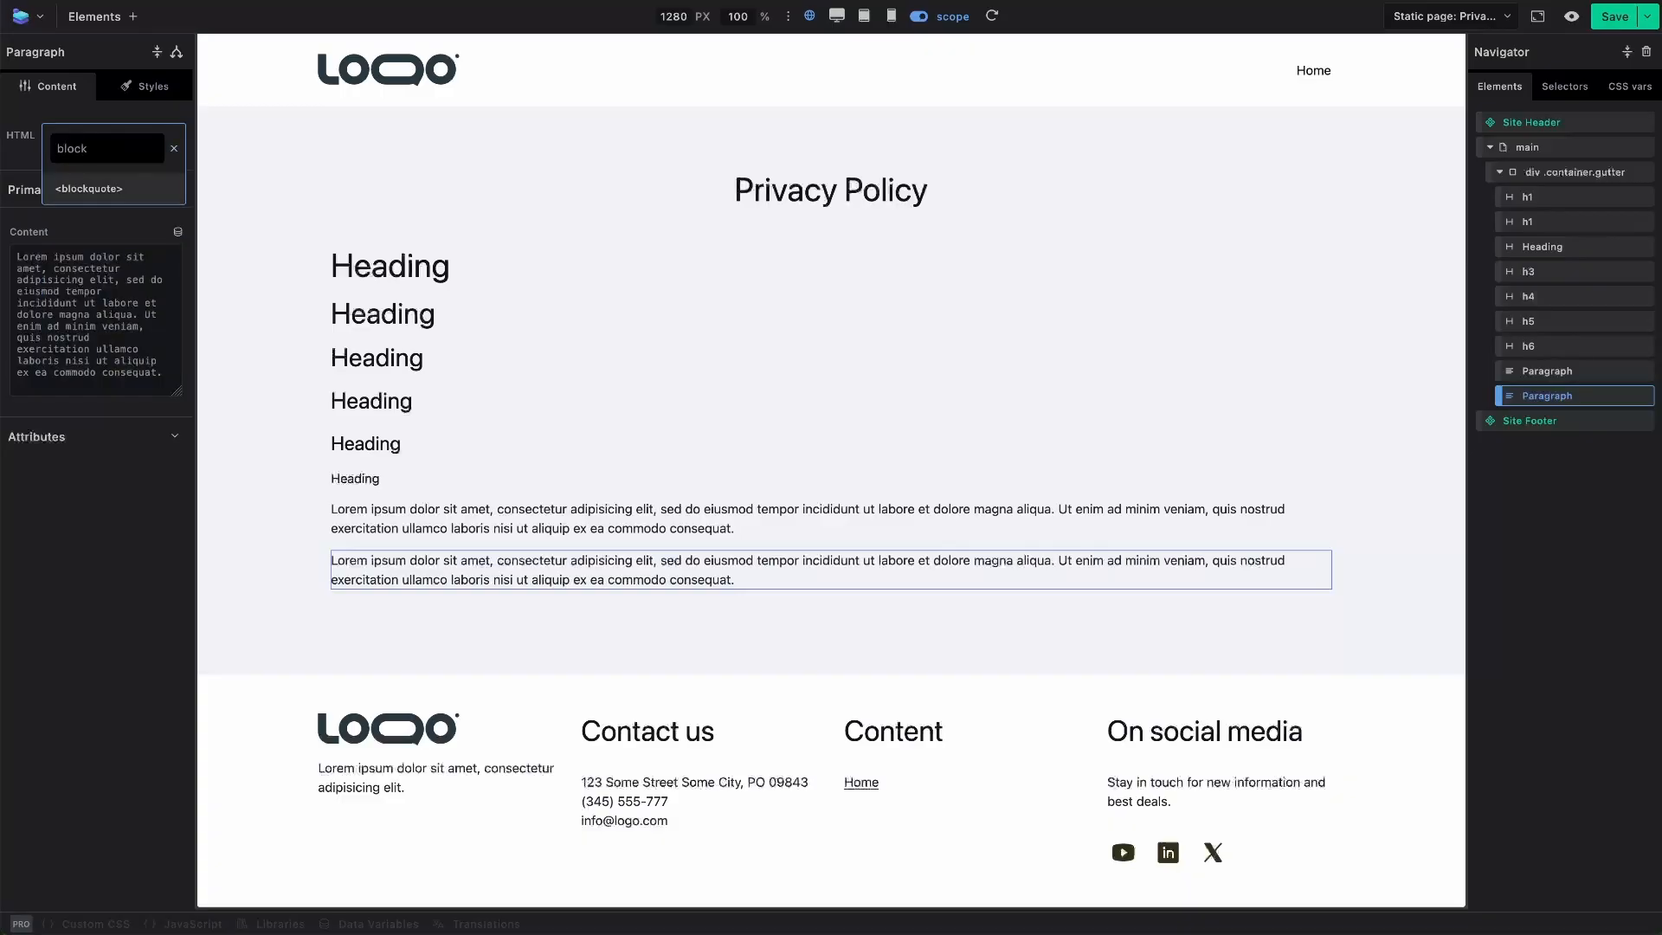
click(88, 189)
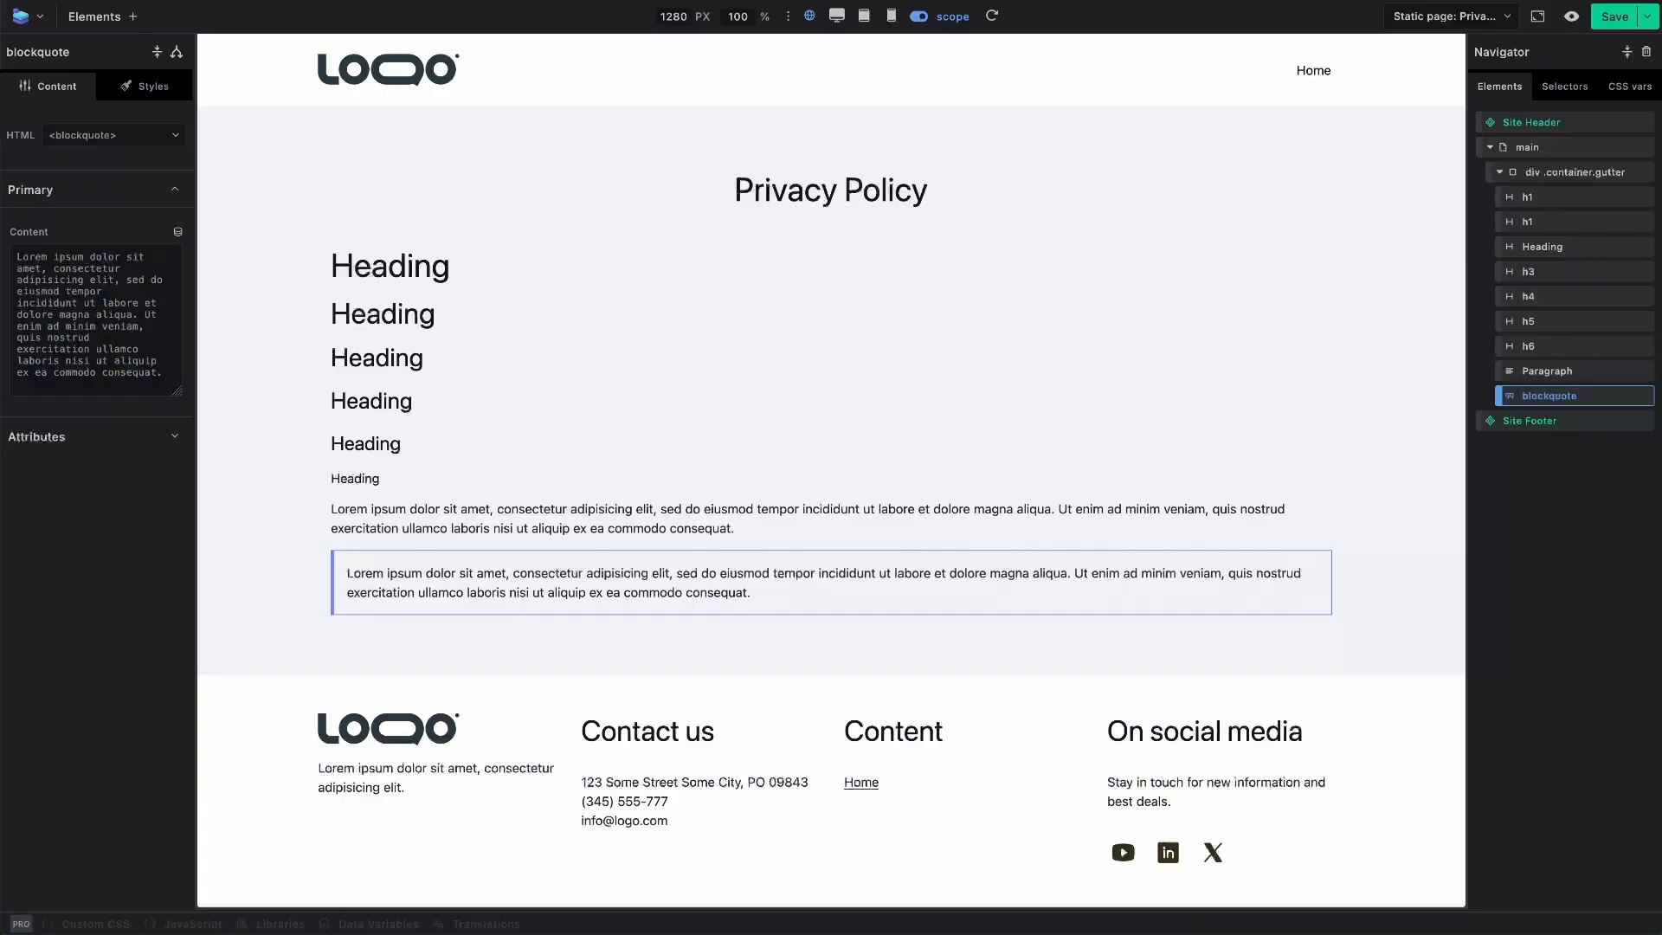
click(1548, 396)
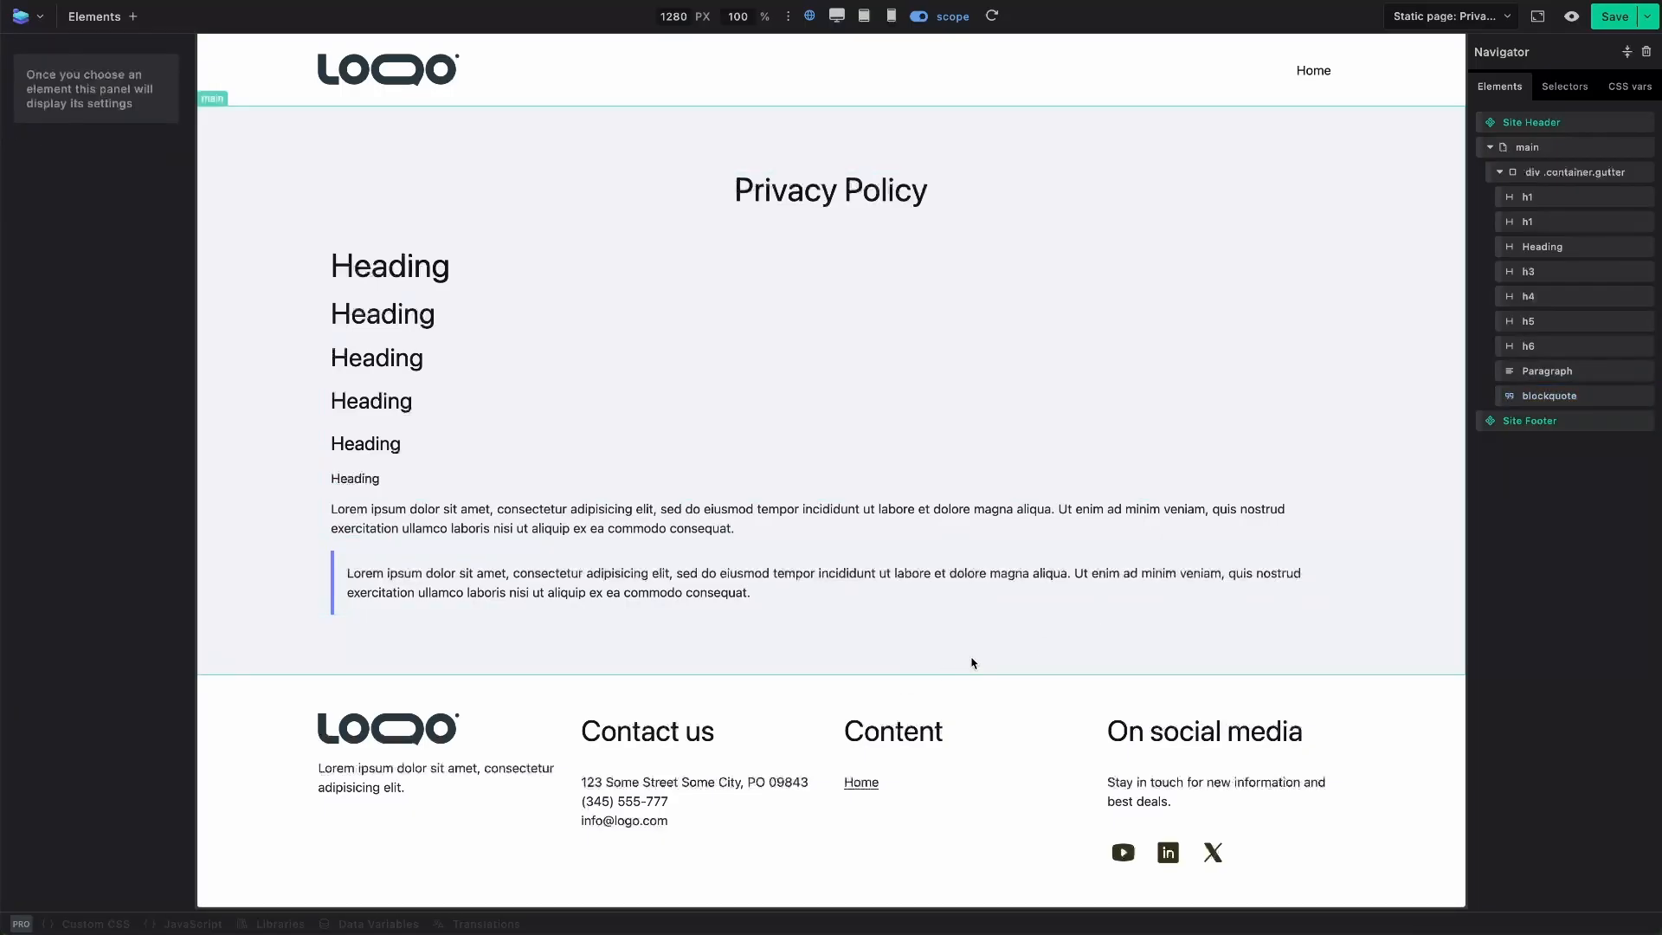
- Try the container's Full Width and Narrow max widths, keep Wide, and add an empty div after the blockquote
click(1583, 172)
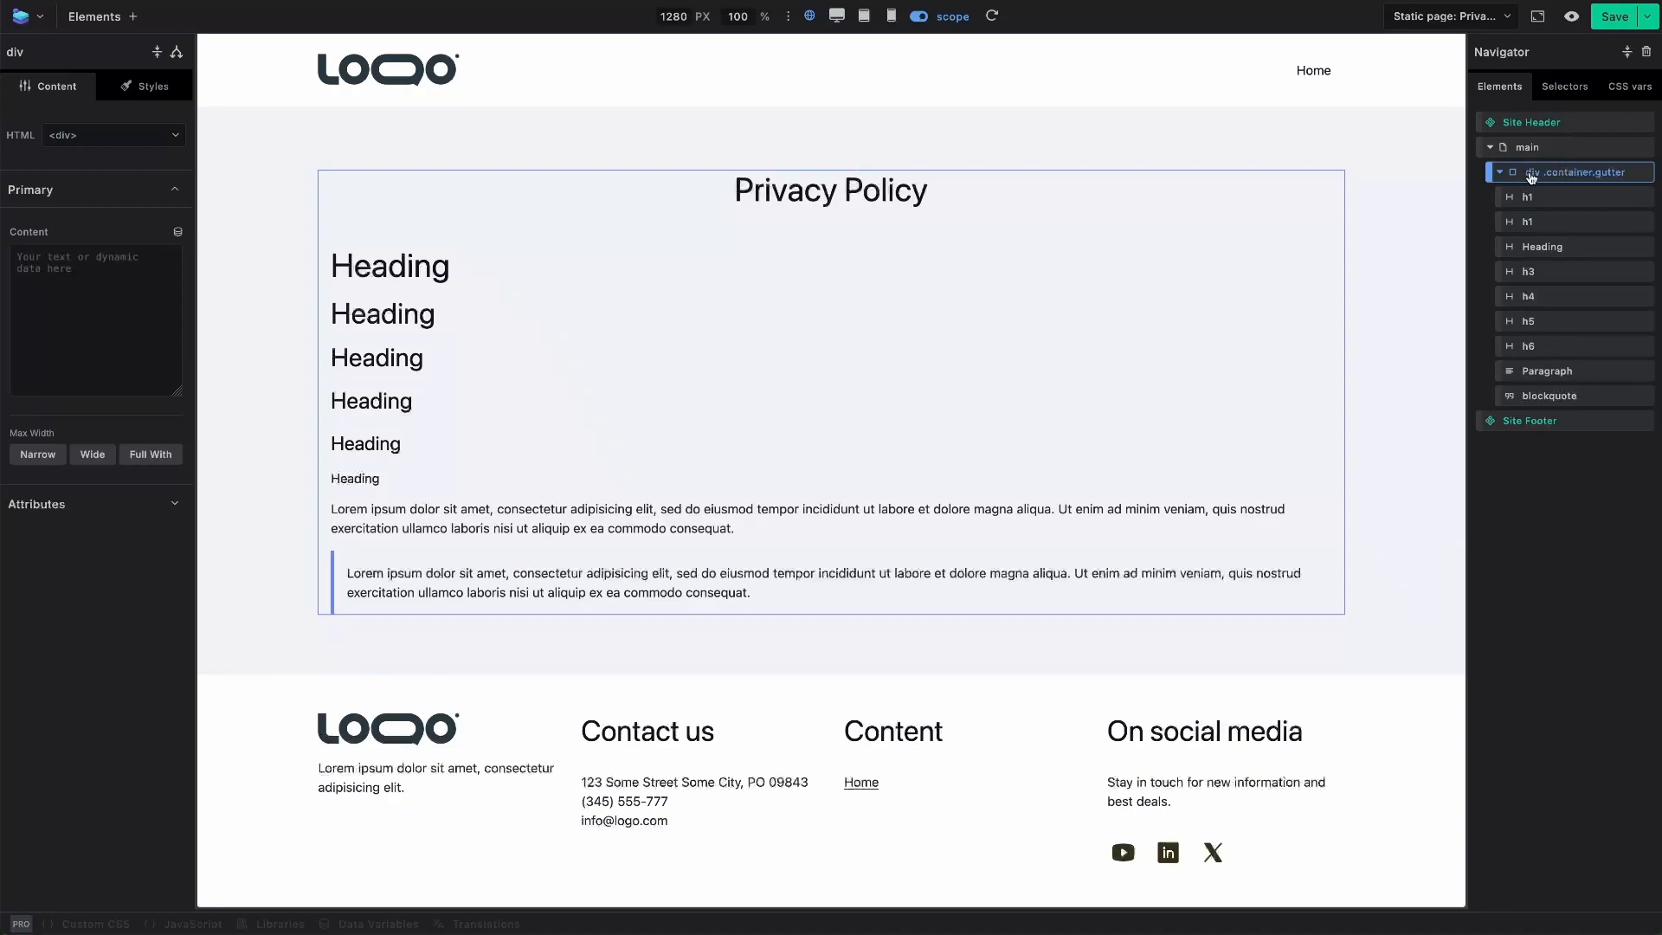
mouse_move(433, 358)
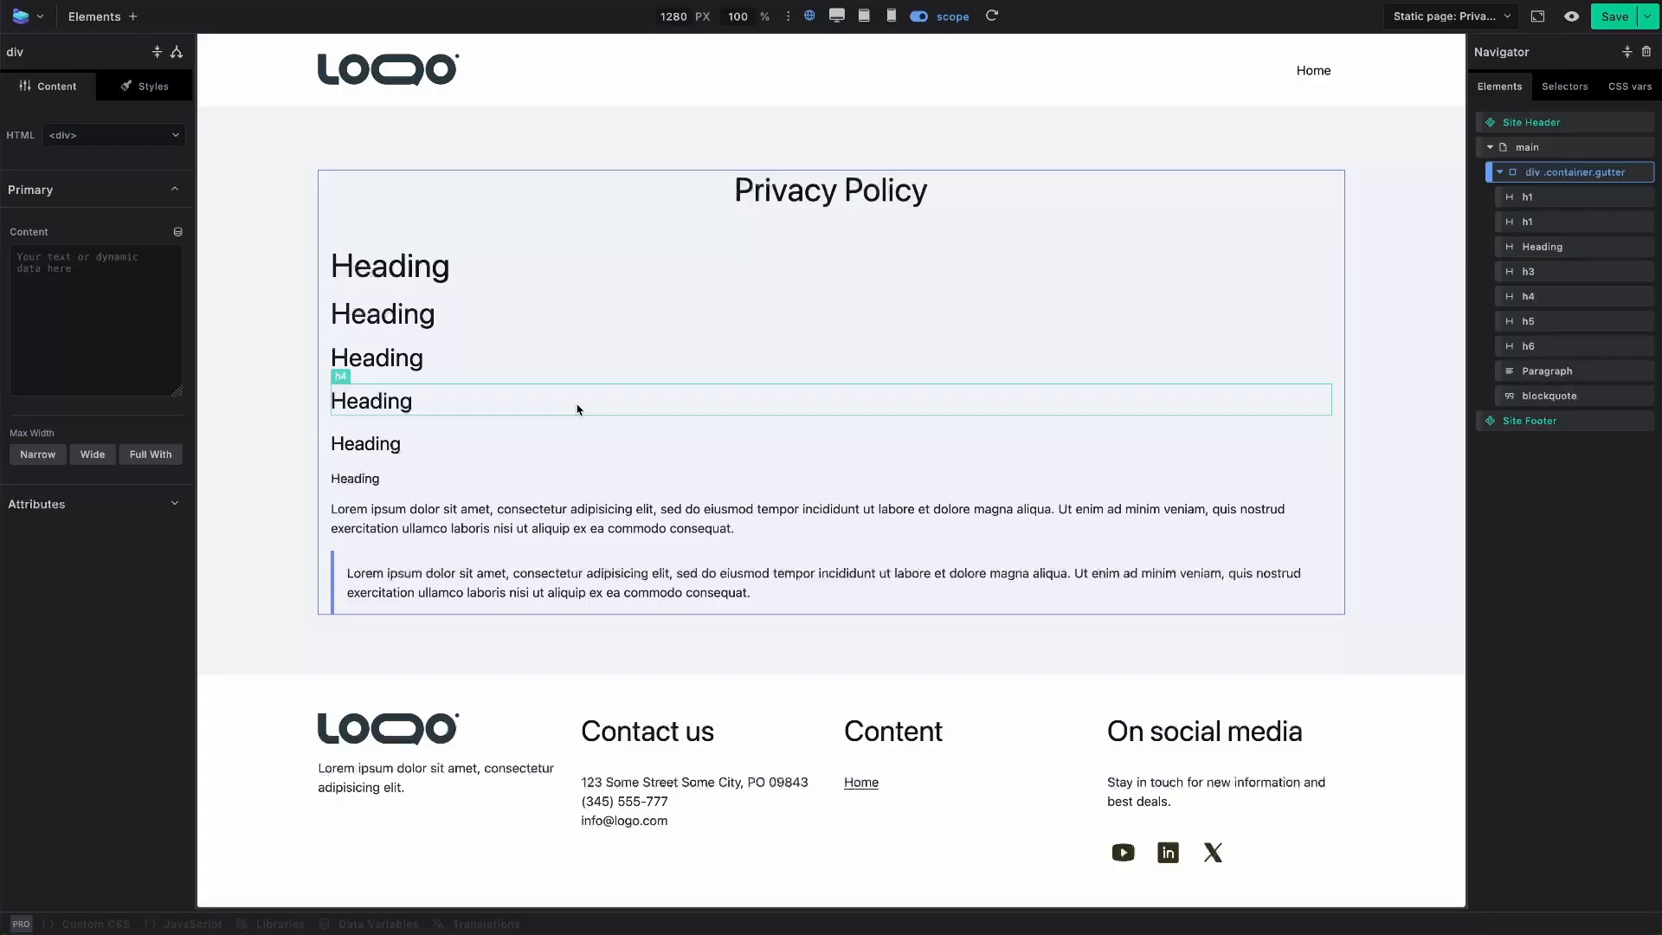
mouse_move(600, 384)
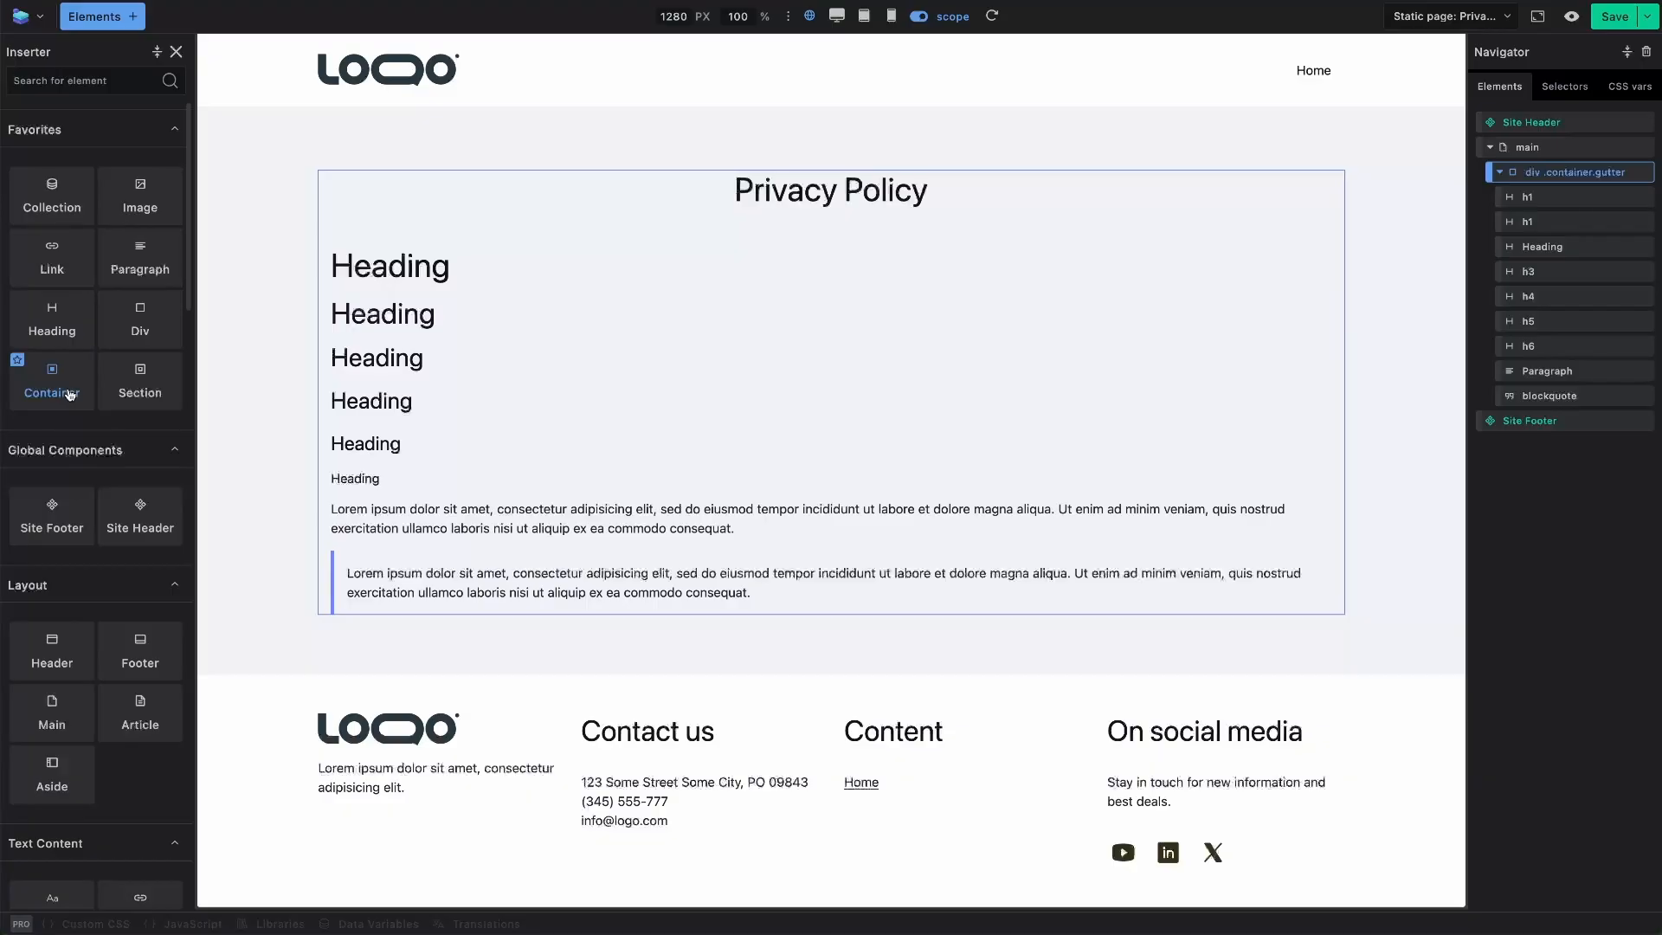
mouse_move(145, 129)
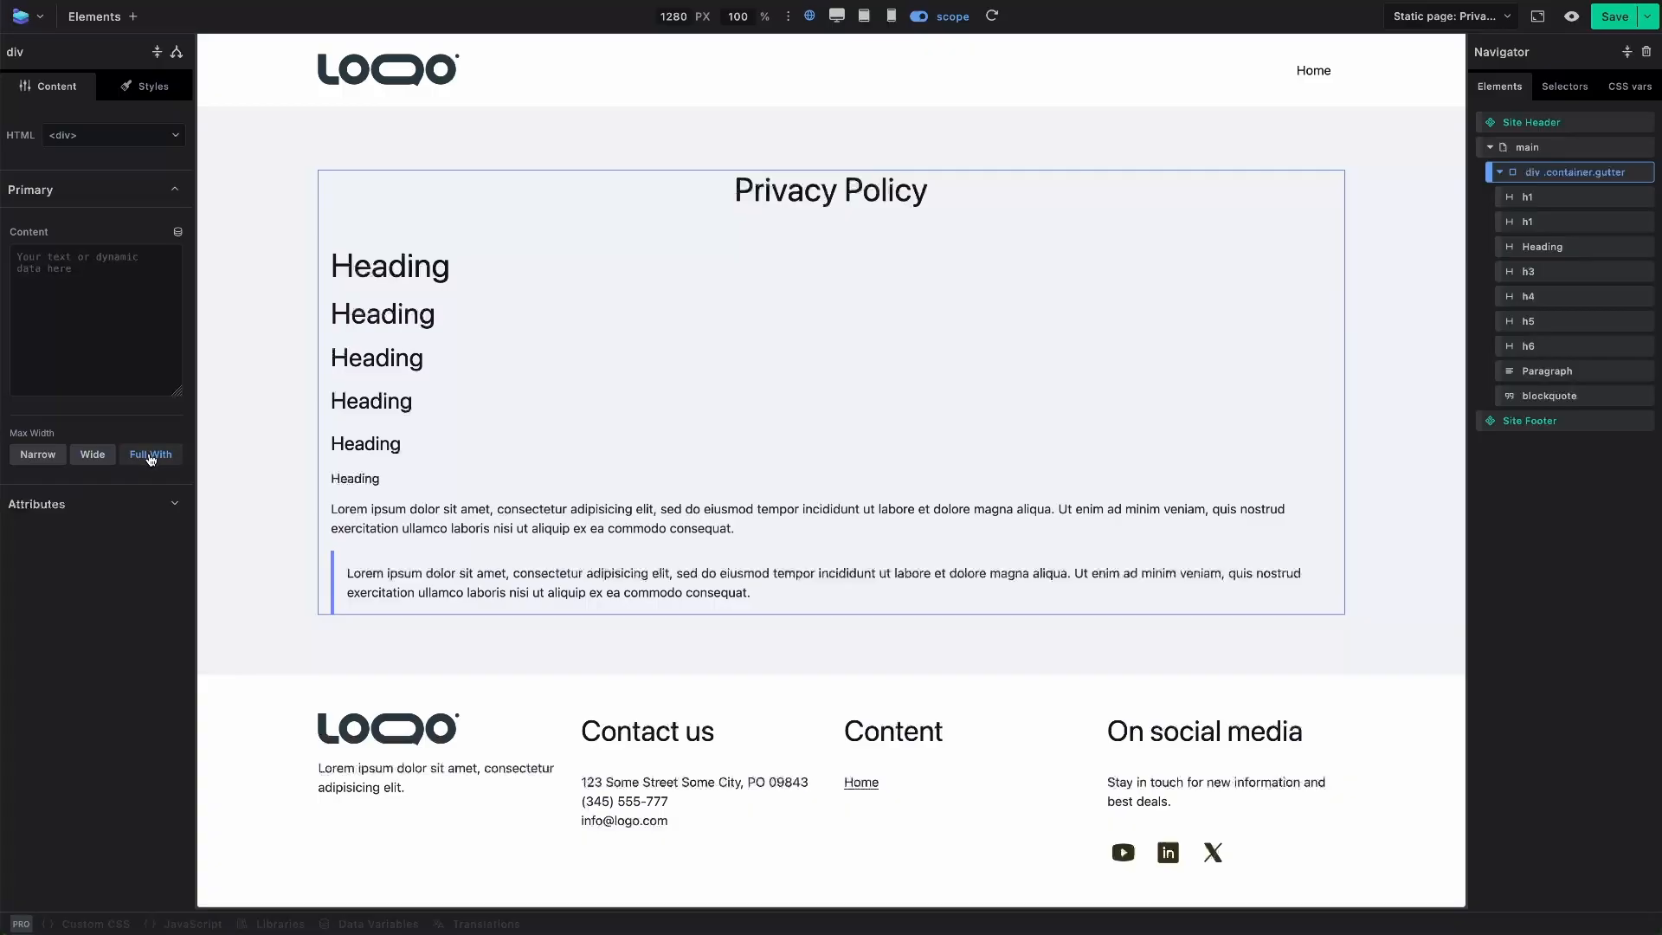
click(150, 454)
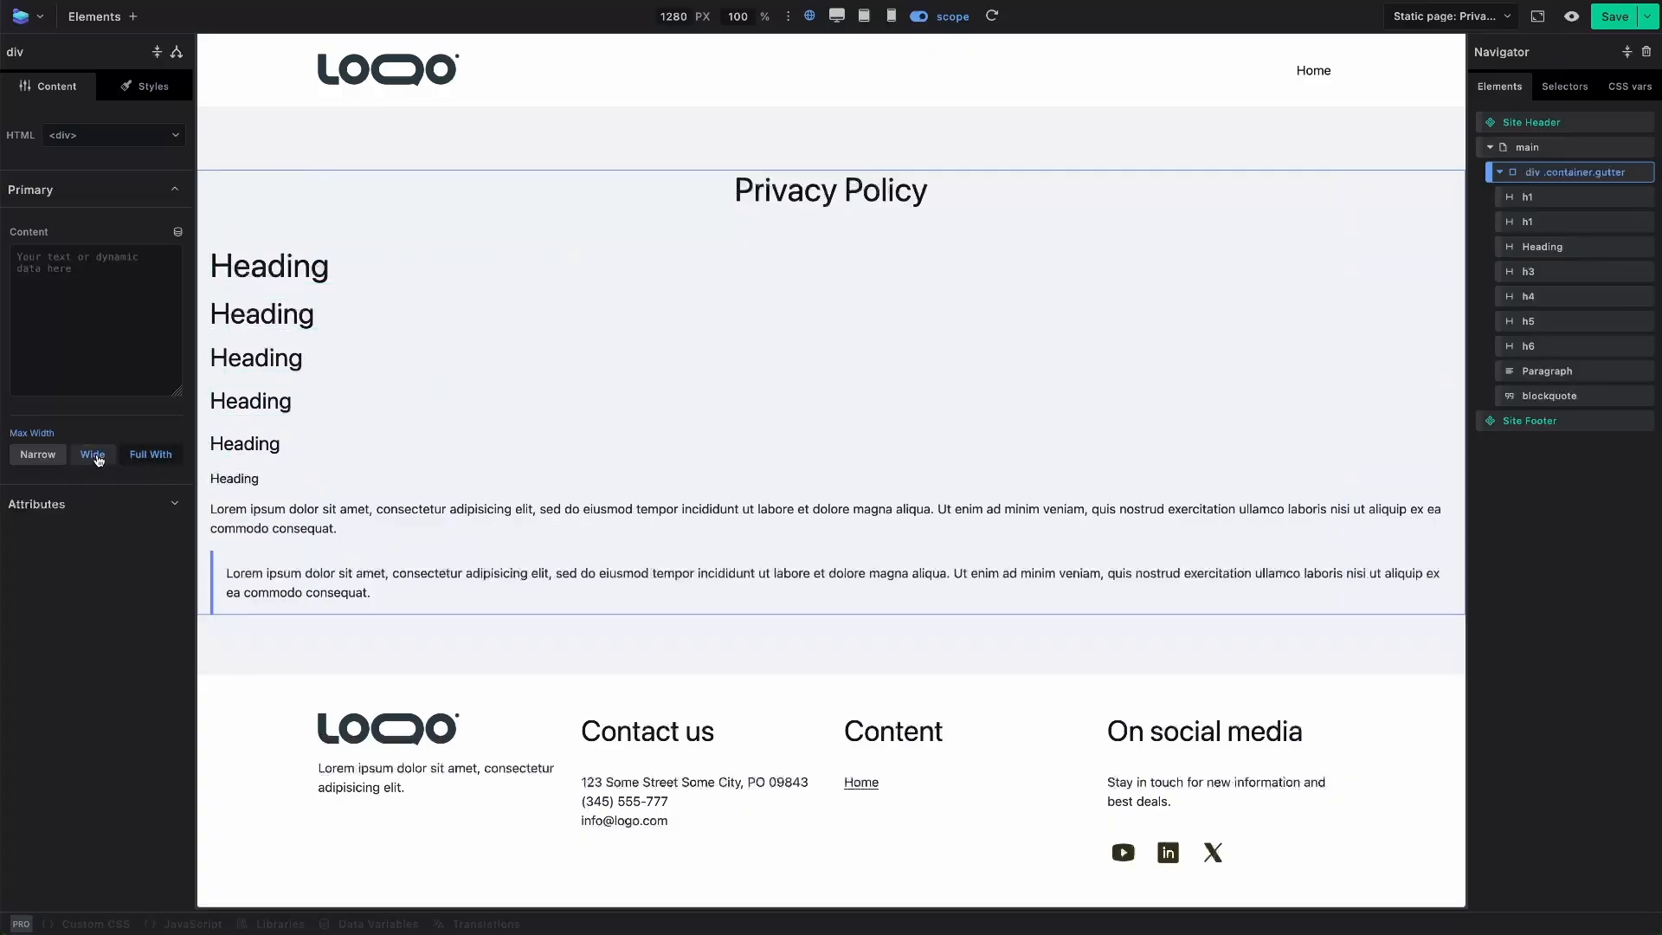
click(37, 454)
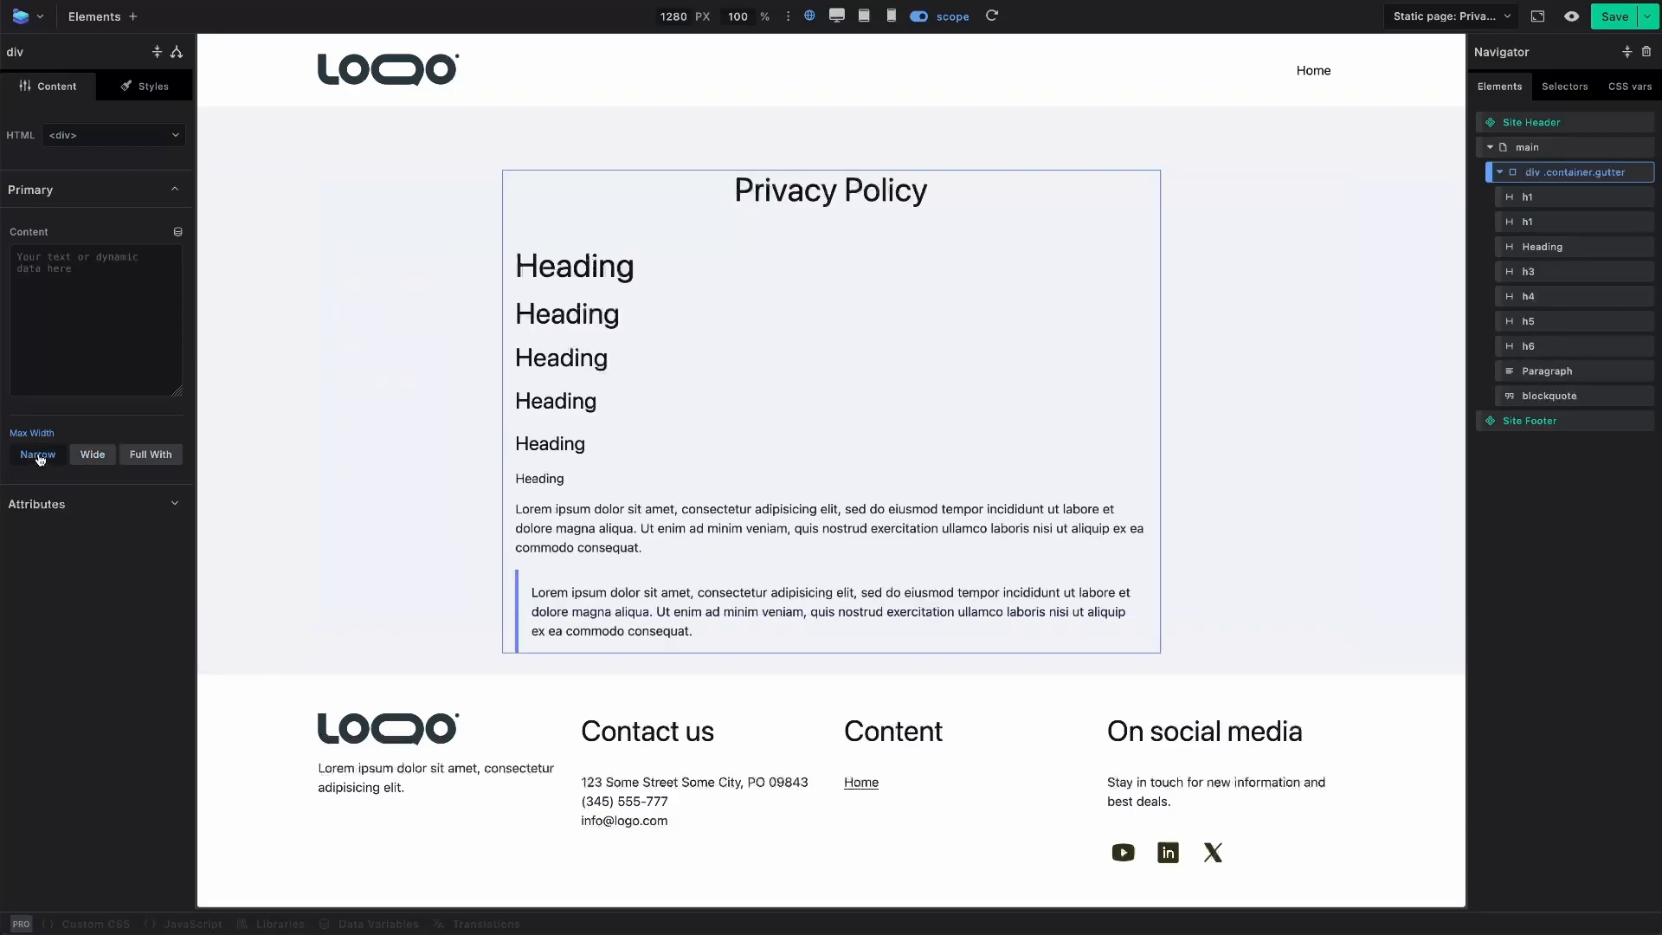
click(93, 453)
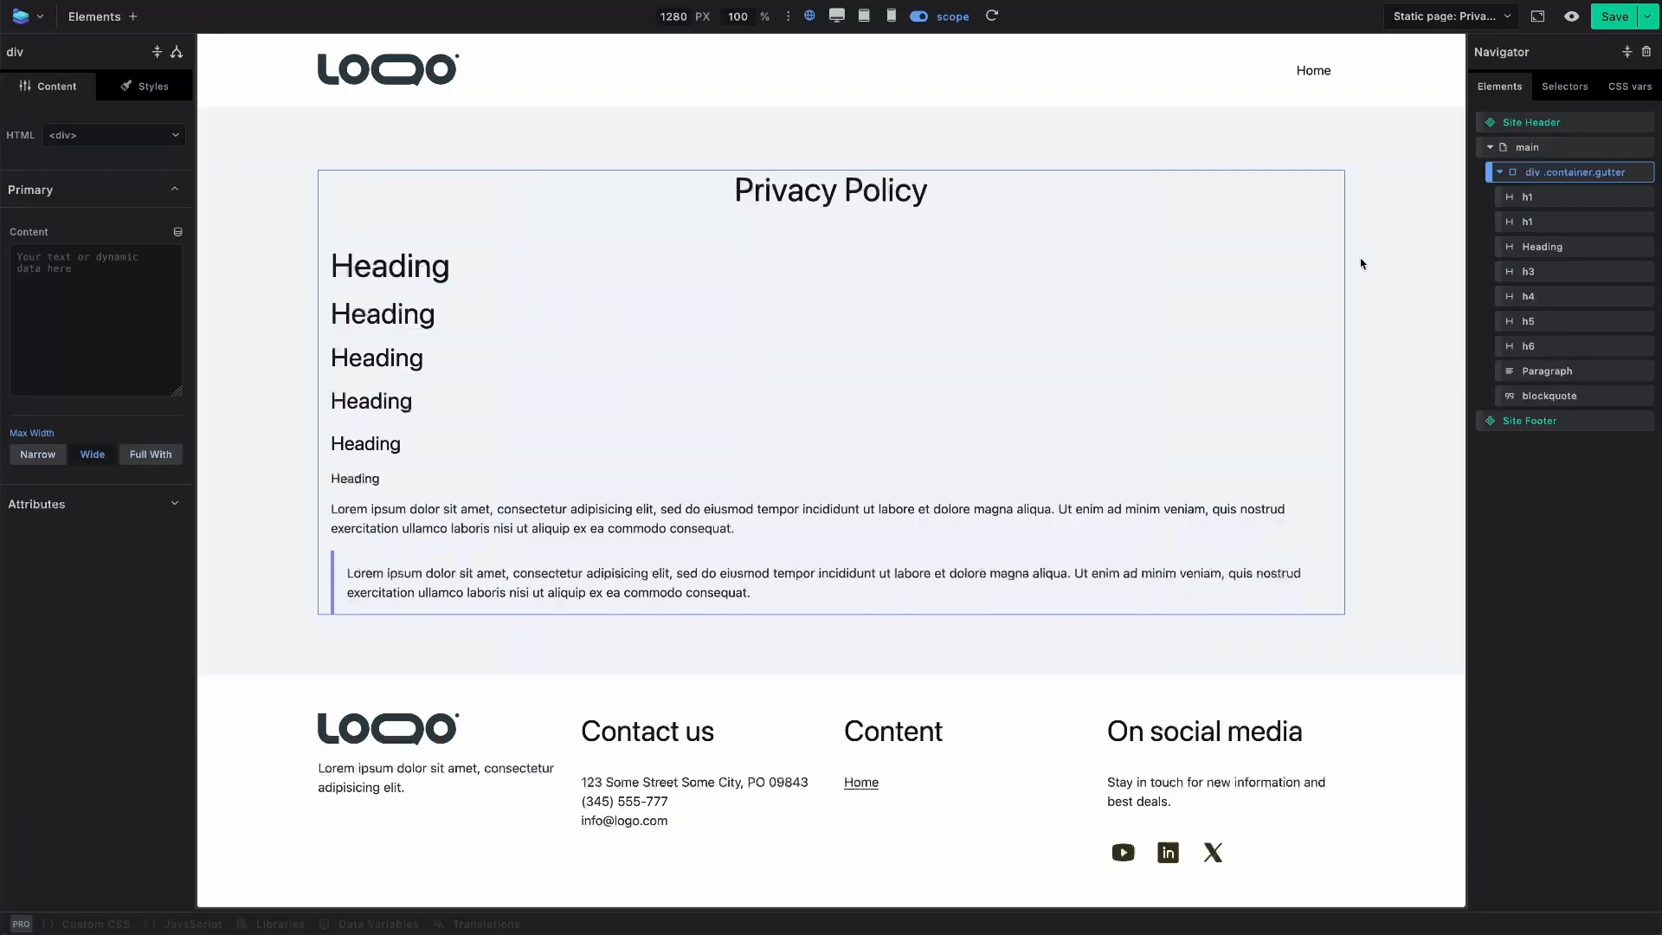
click(94, 16)
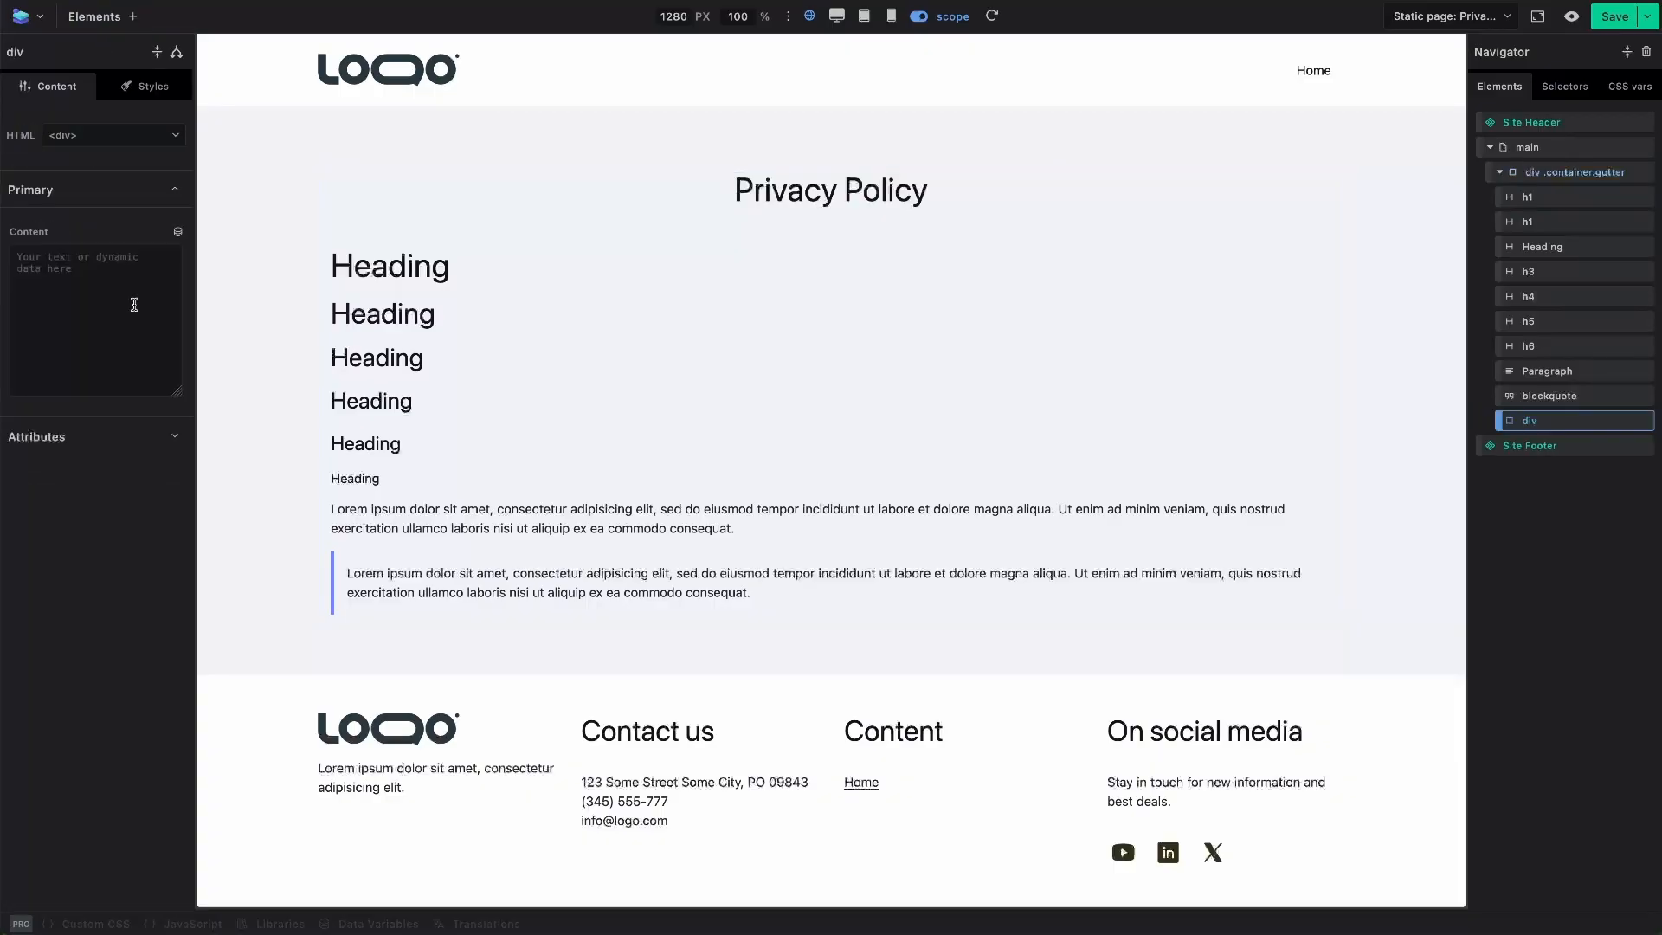
- Add a Link element styled as a button inside the div and duplicate it to four Link Buttons
click(100, 15)
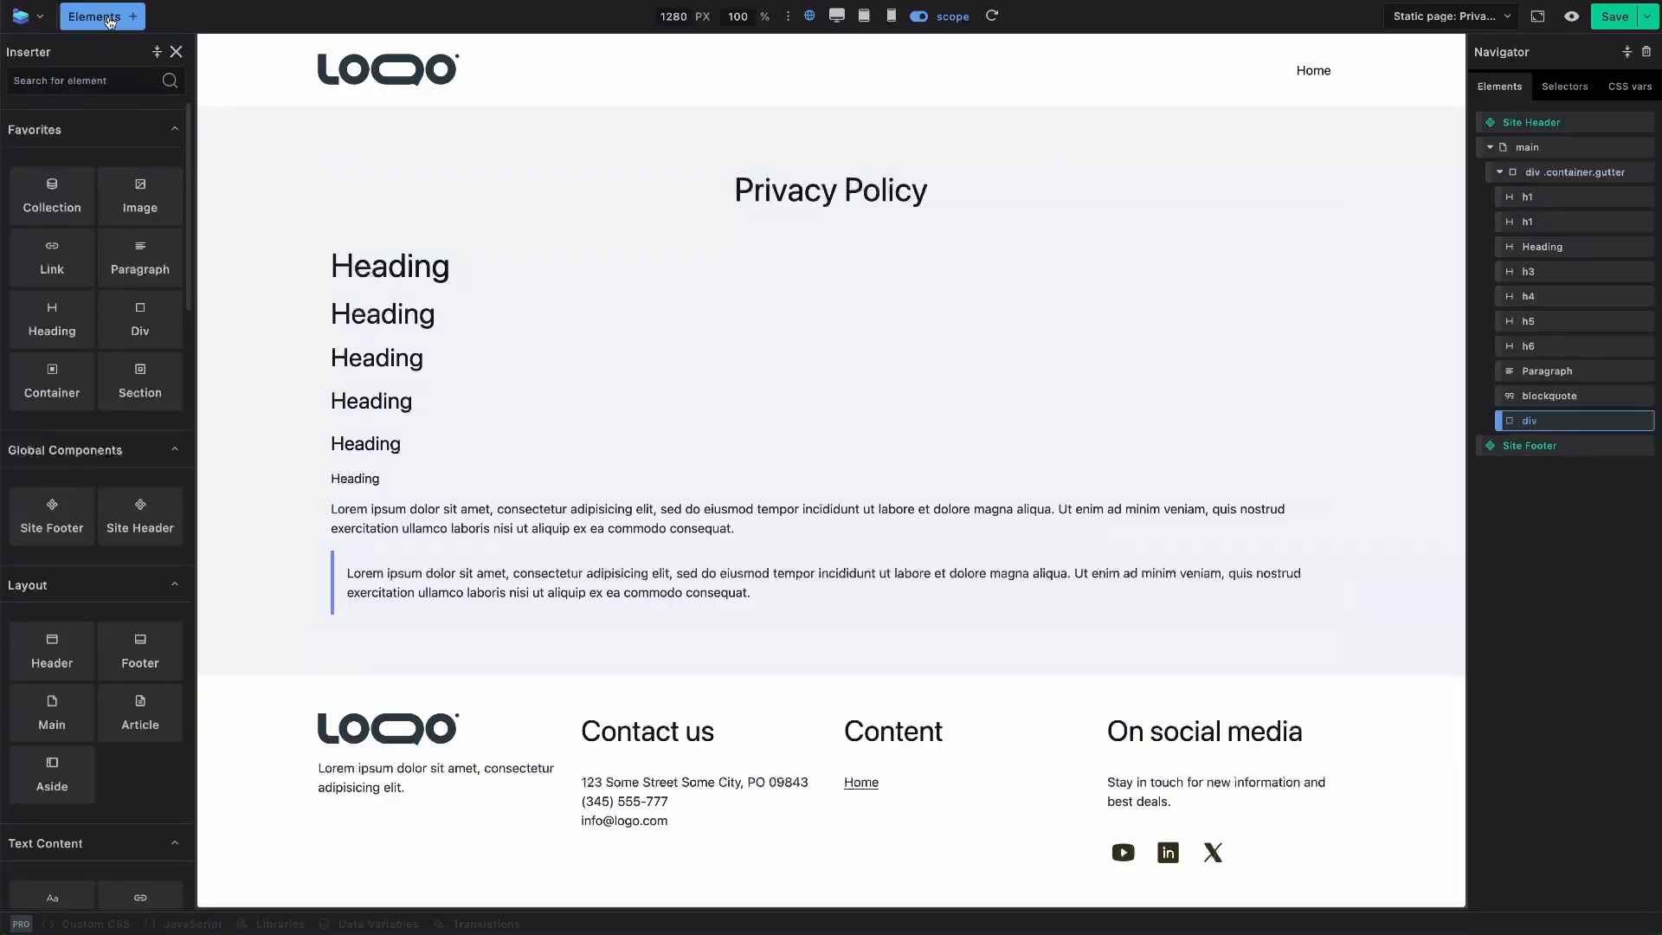
text(lin)
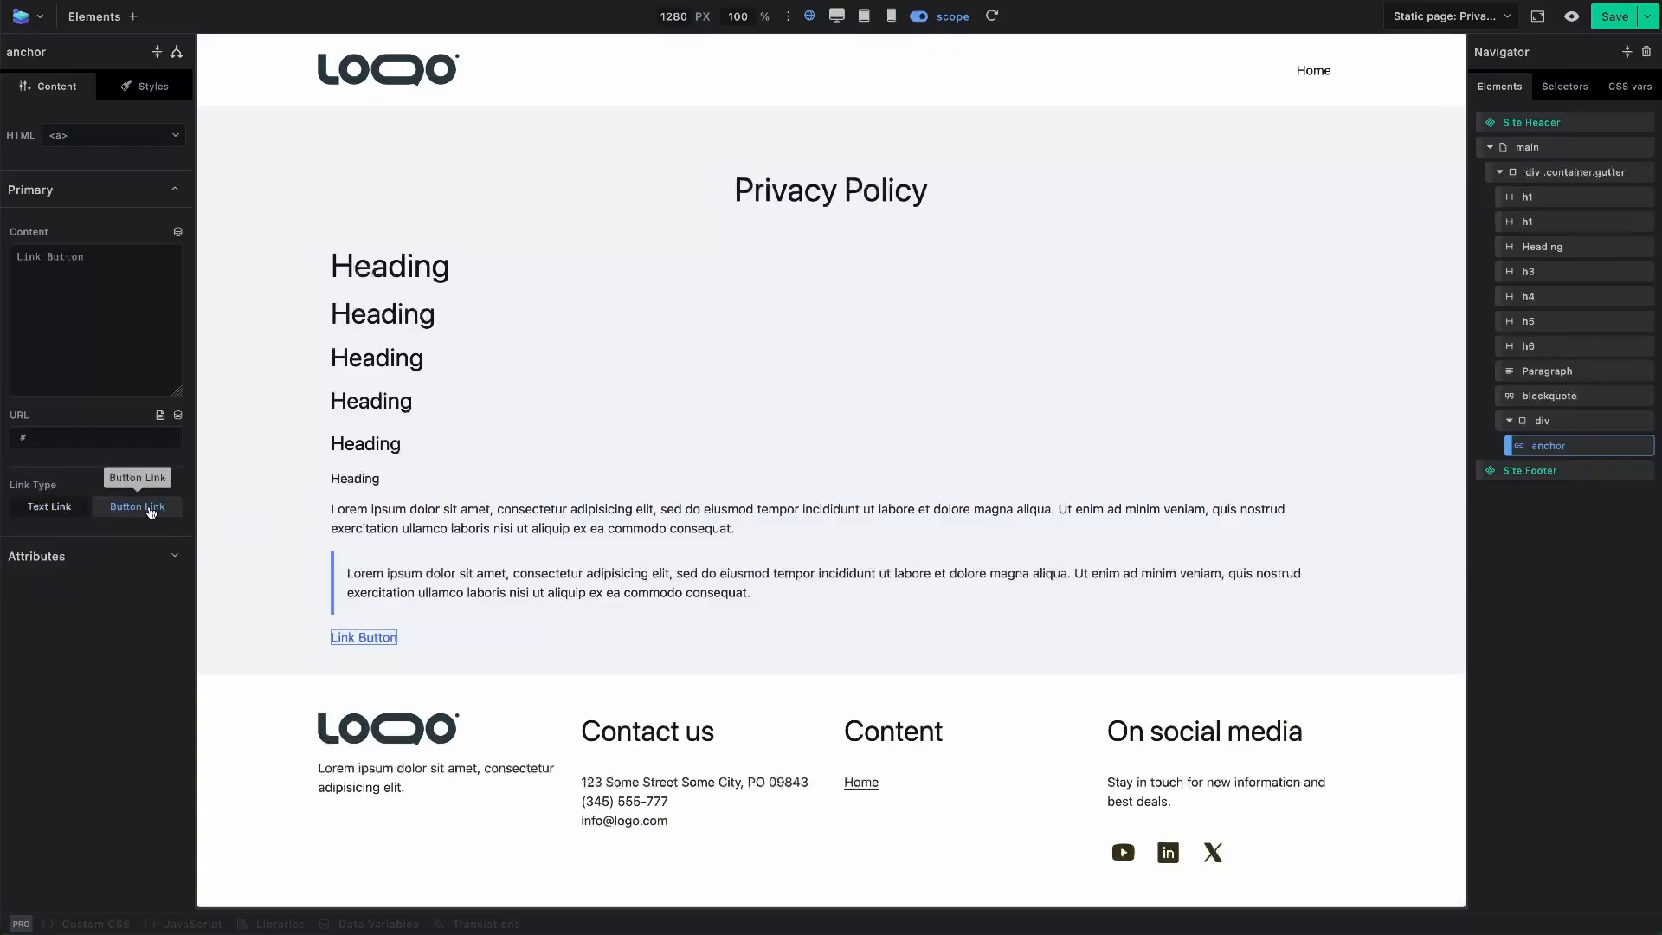
click(137, 506)
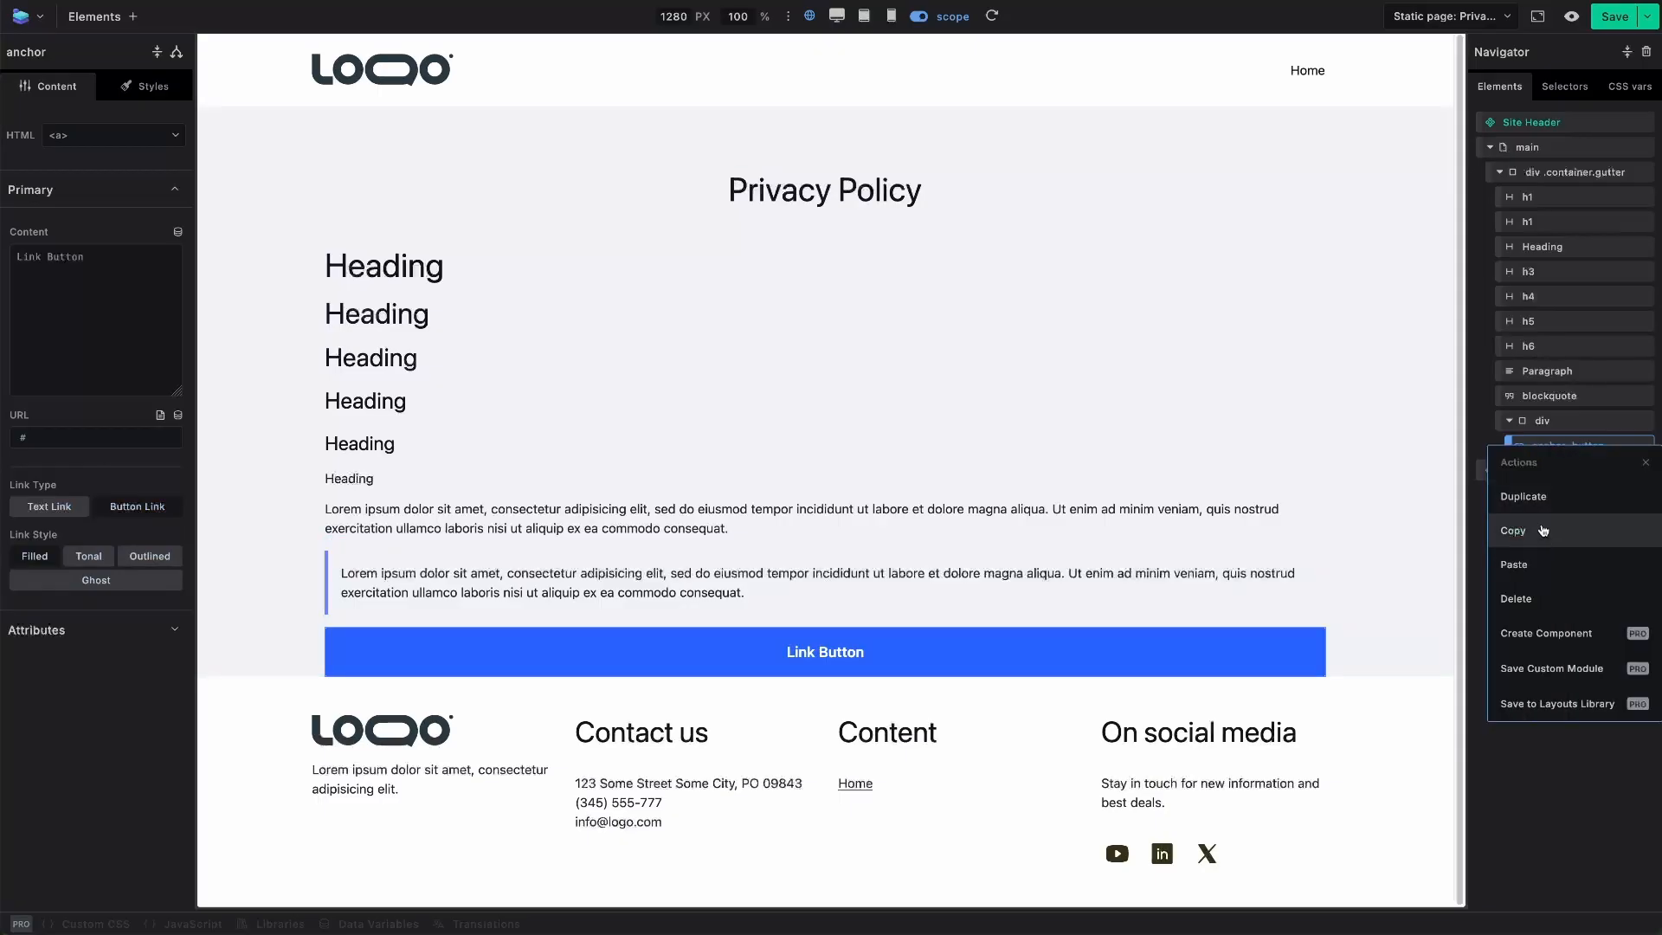
click(1524, 496)
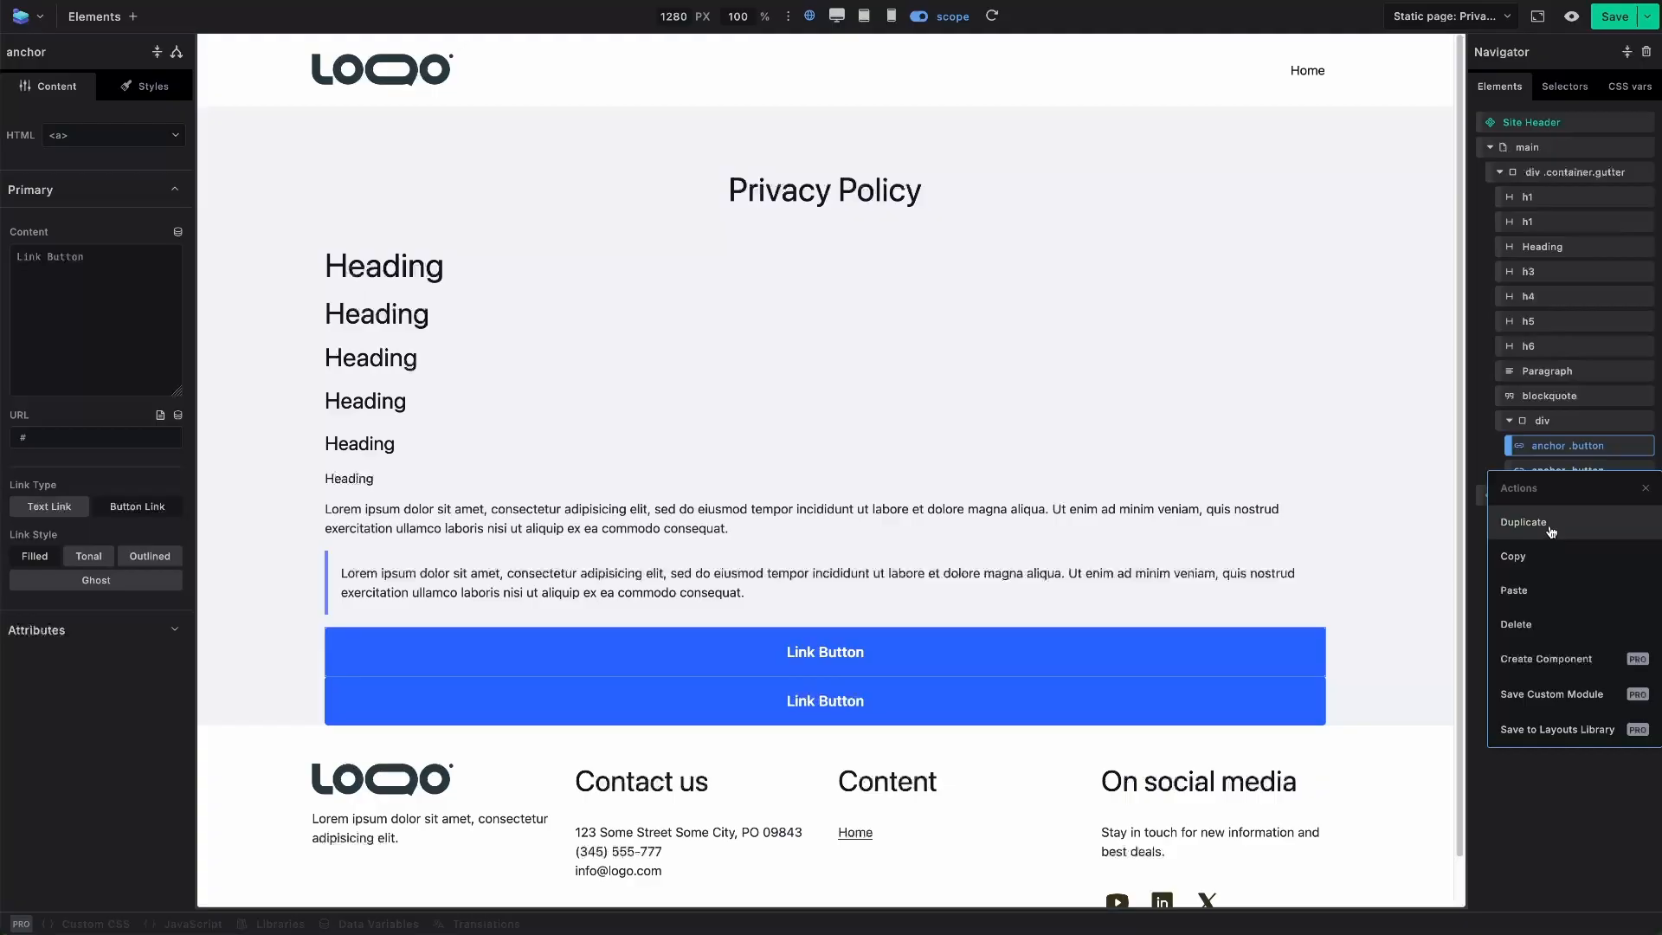
click(1524, 521)
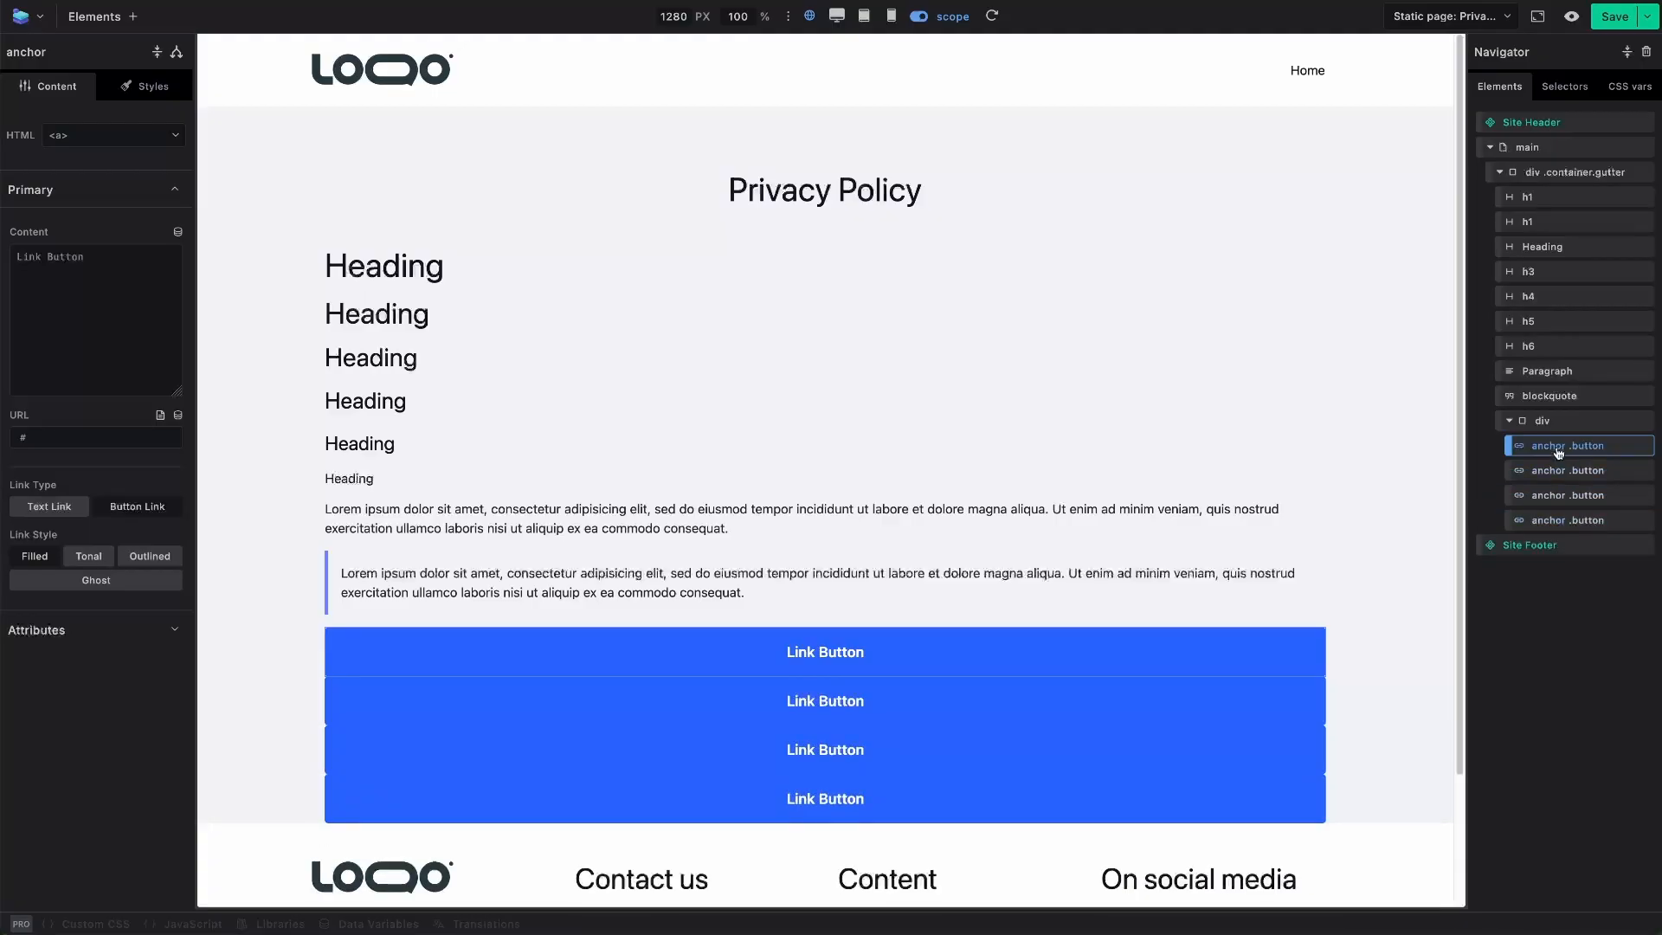
- Apply the .flex-row class to the div so the four buttons sit side by side
click(1542, 419)
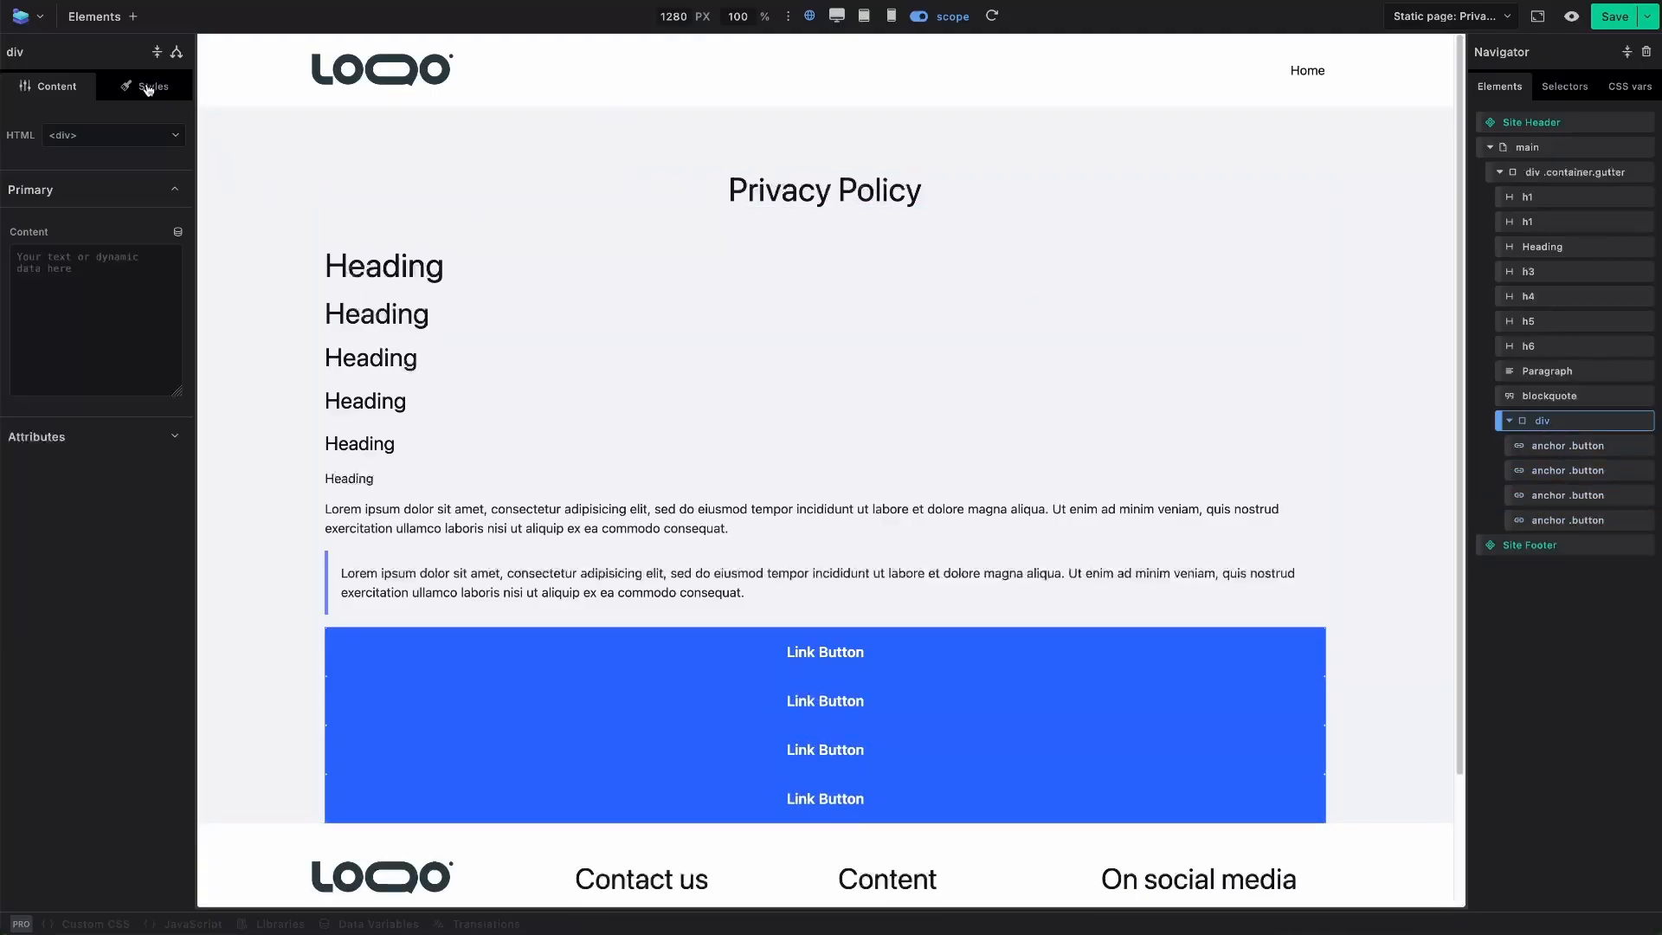
click(154, 86)
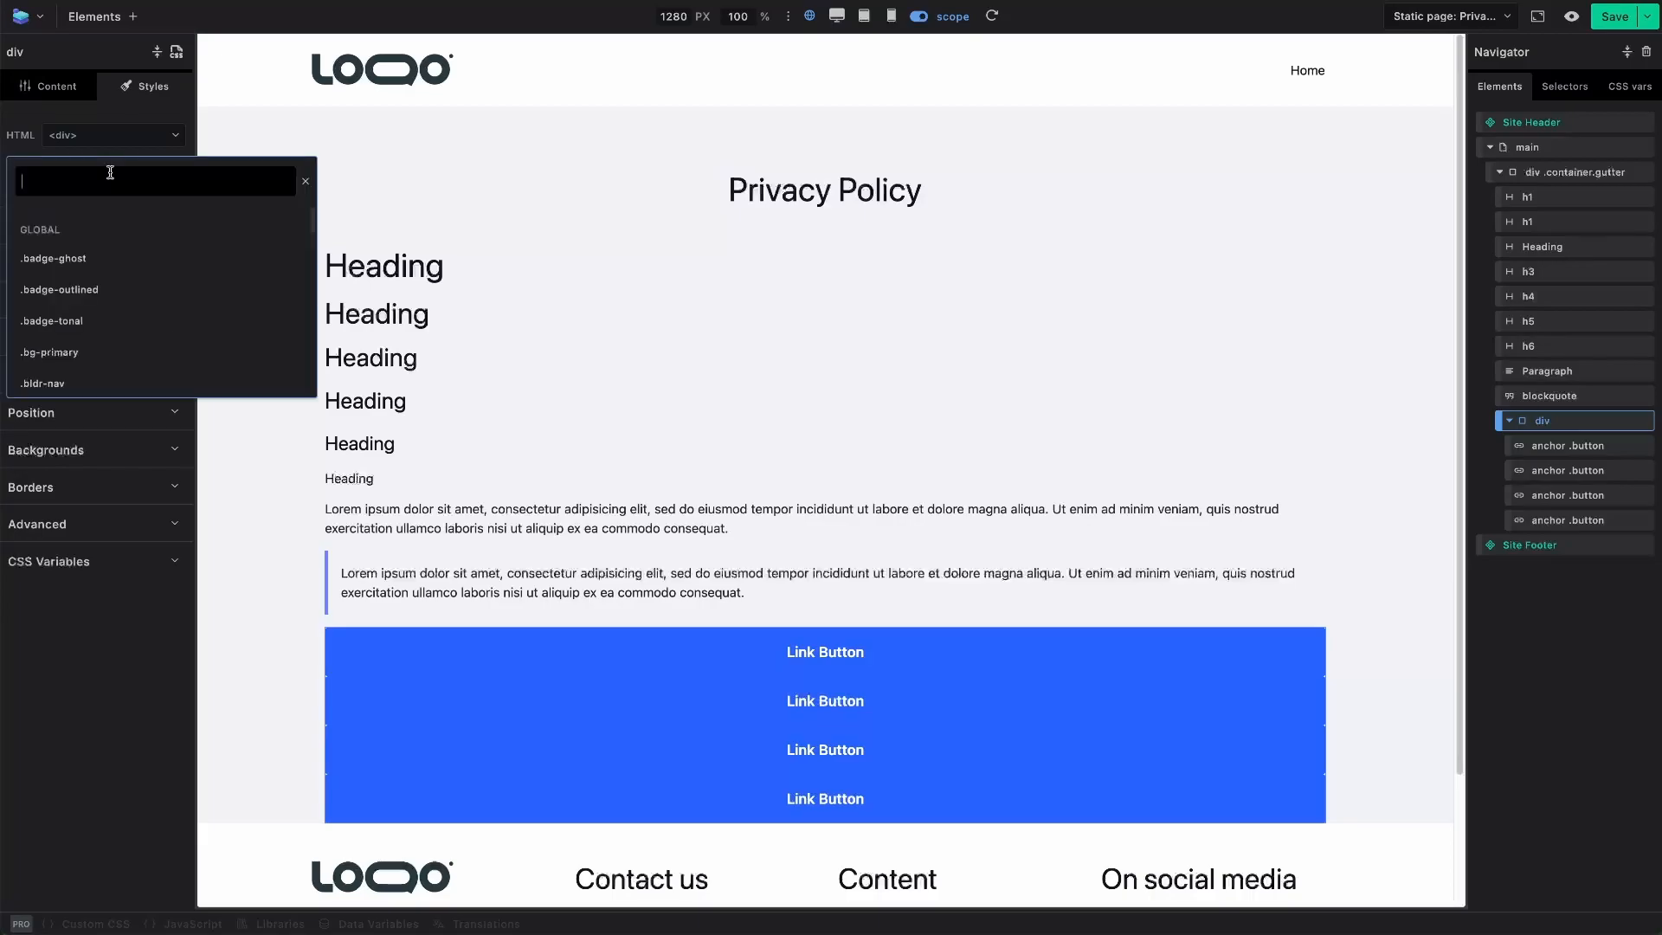
text(flex)
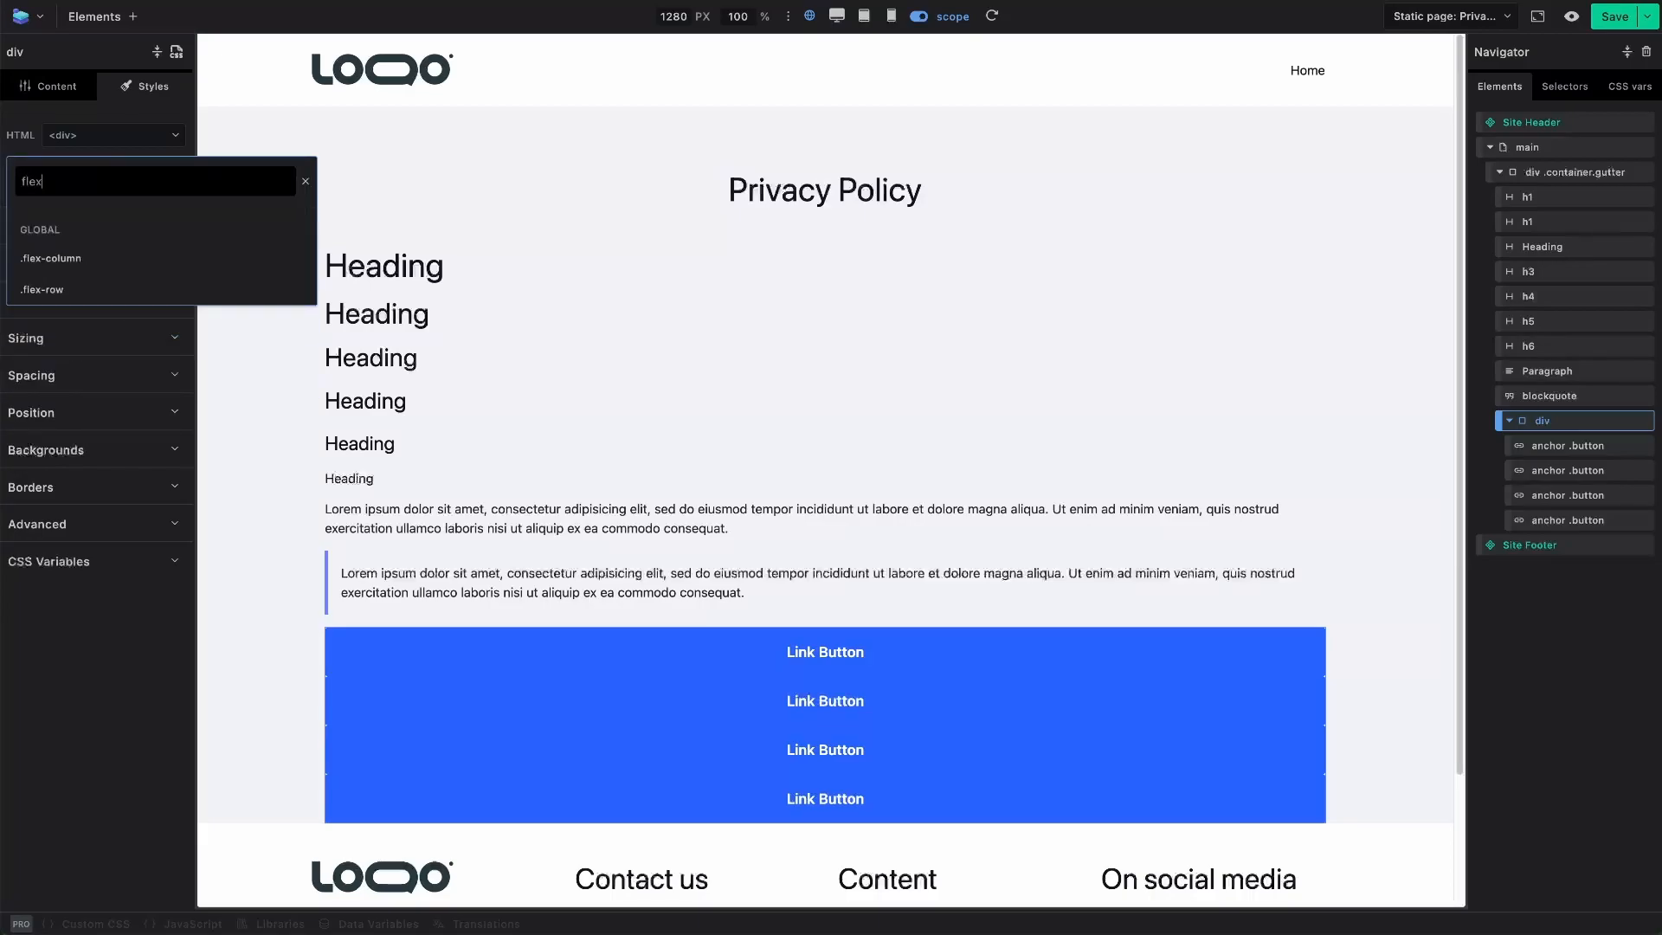
click(41, 289)
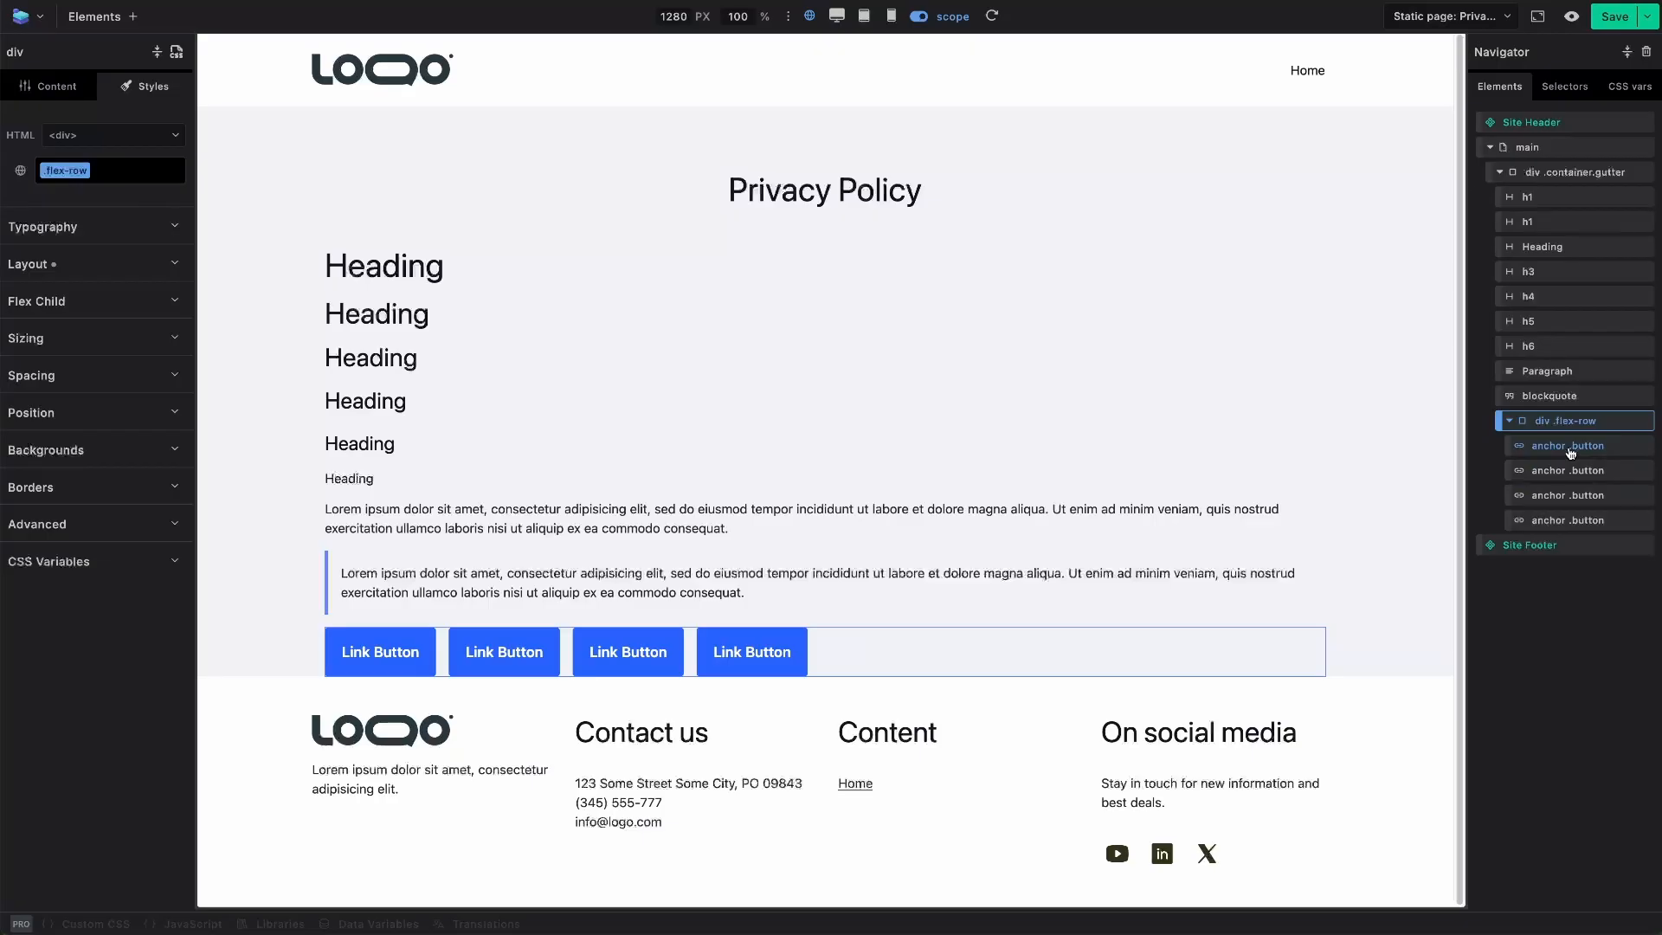
click(1568, 469)
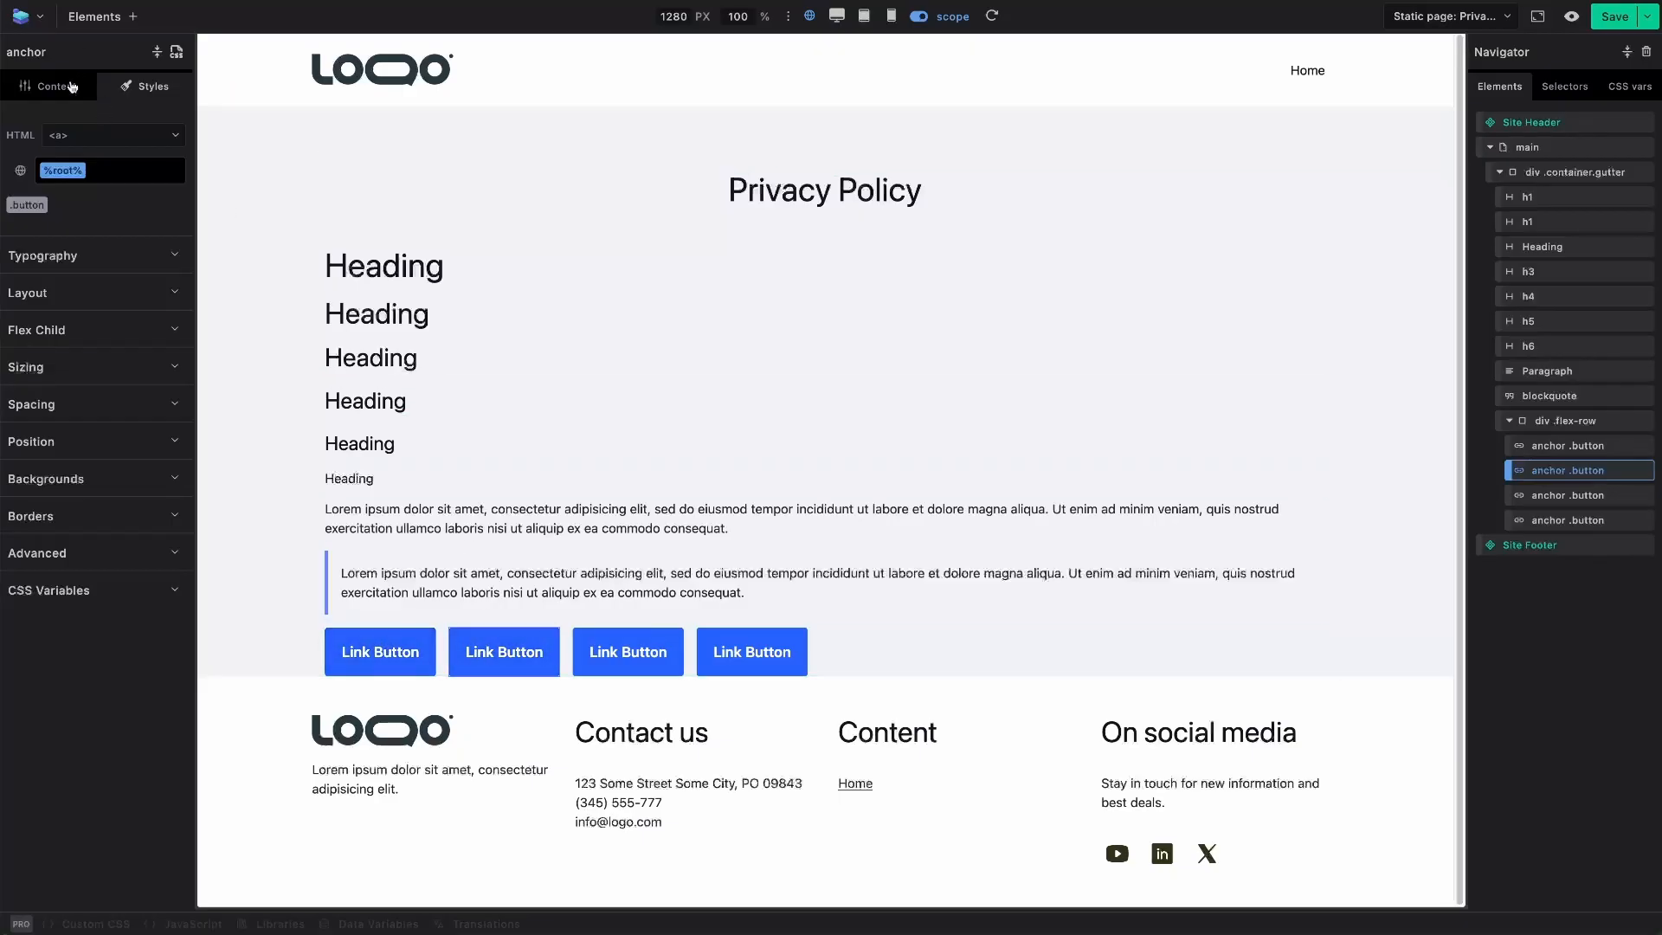
- Set buttons two to four to Tonal, Outlined and Ghost link styles, leaving the first filled
click(58, 86)
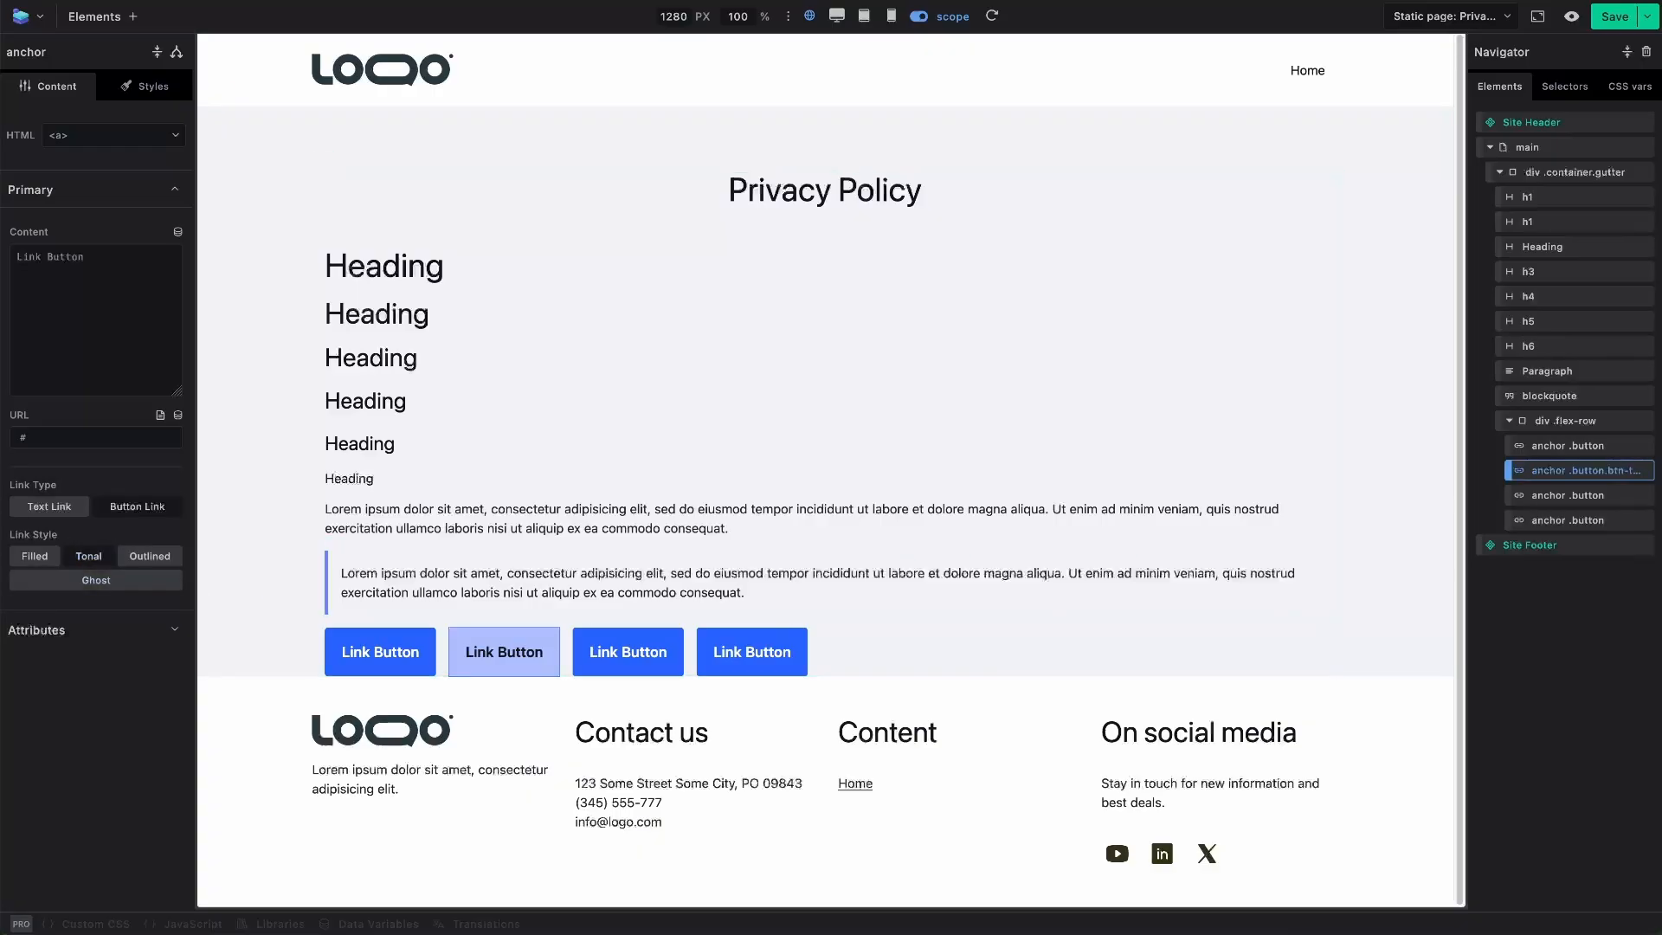
click(149, 555)
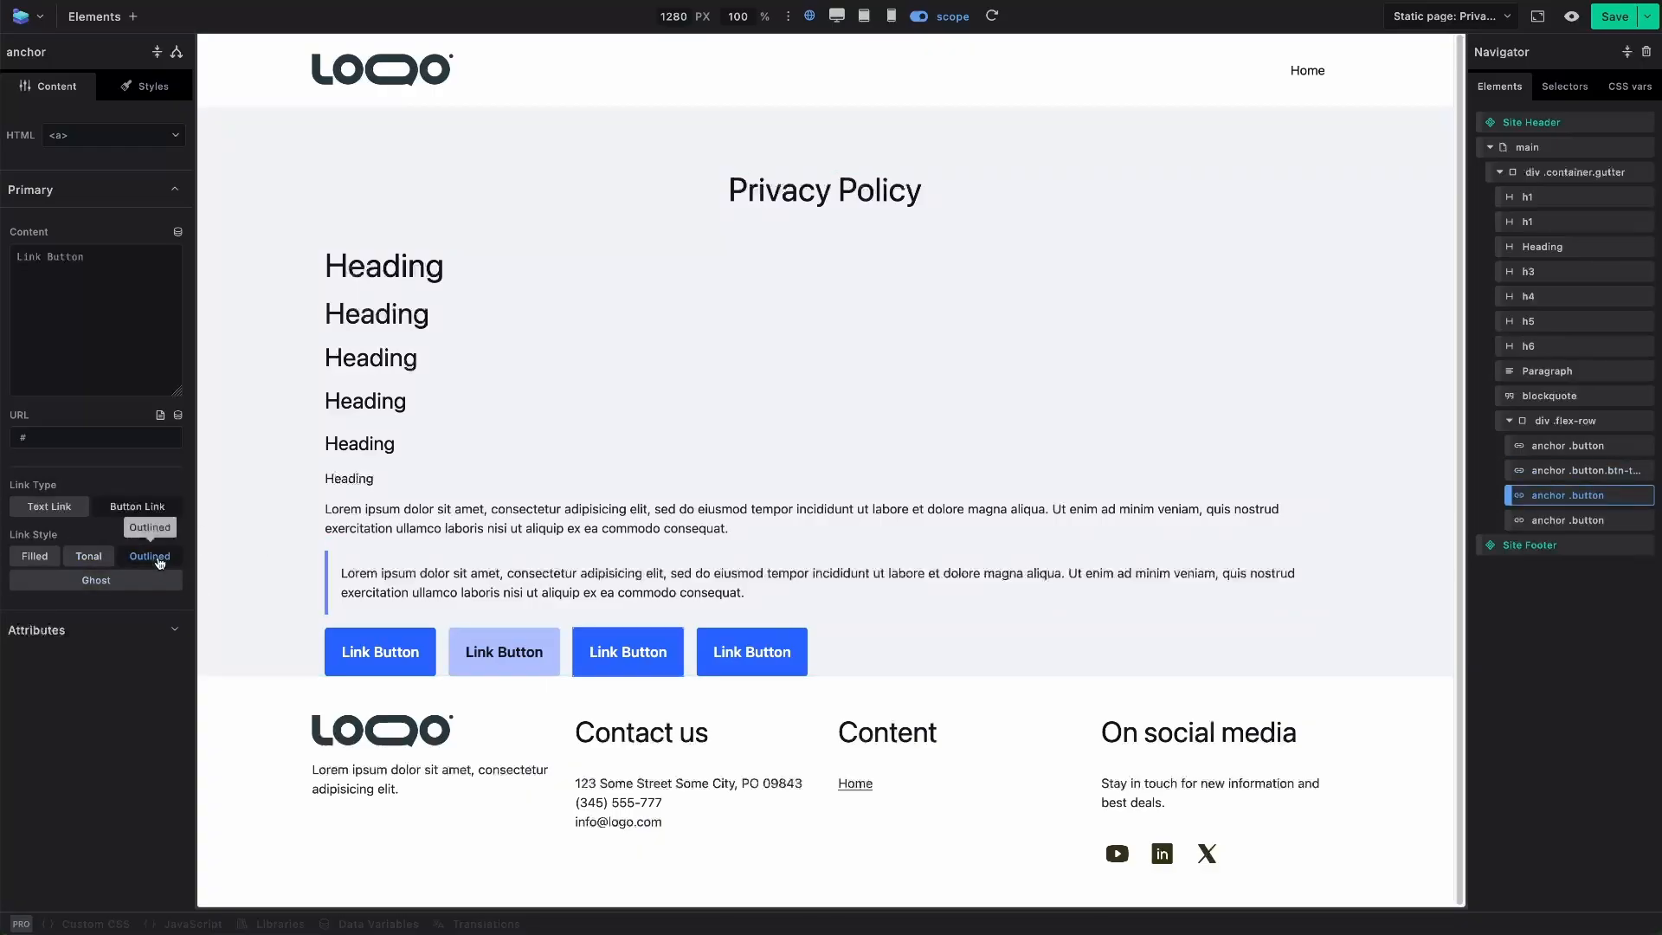
click(148, 557)
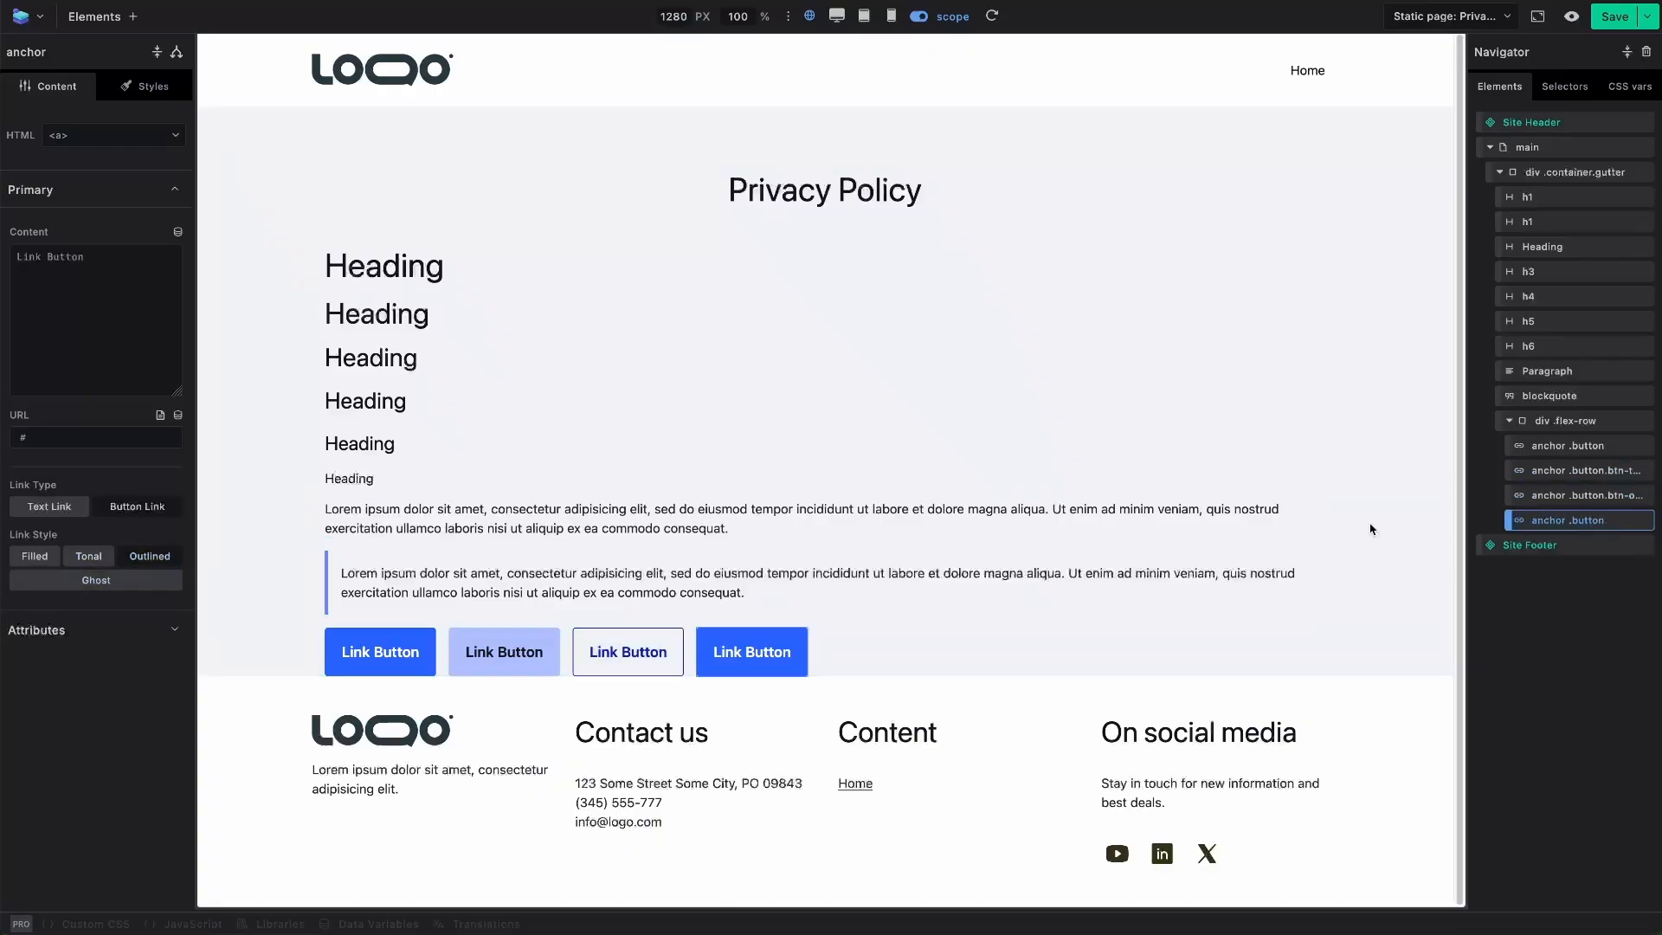
click(1578, 519)
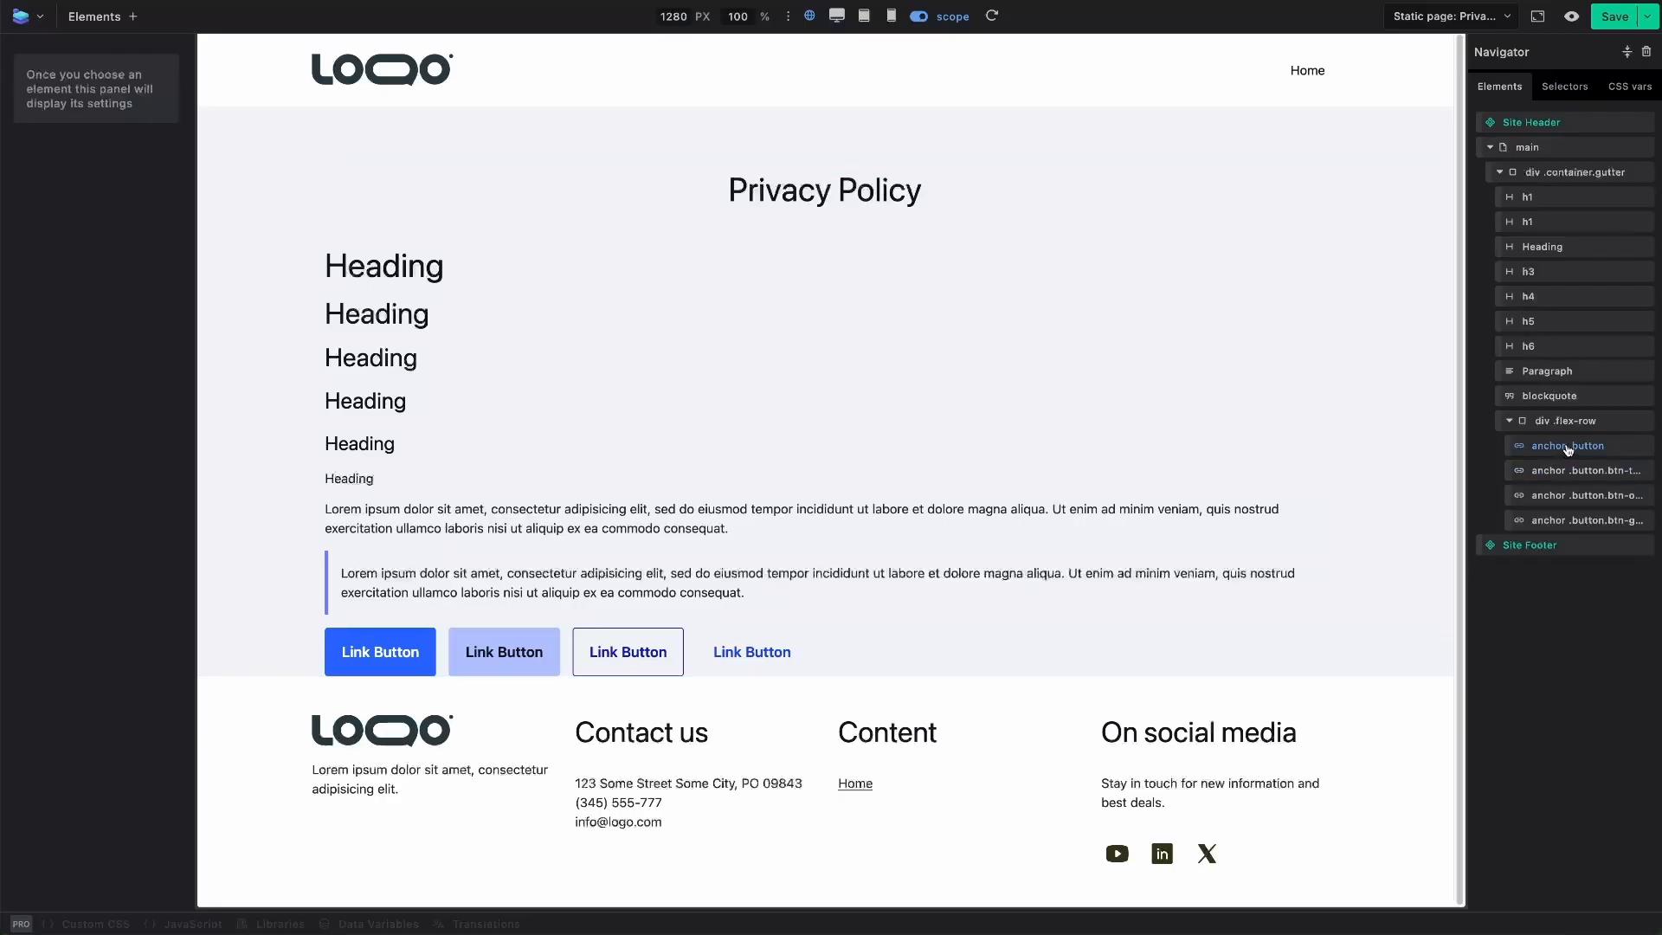
- Set the lorem ipsum paragraph's text colour to the --color--error--300 variable
click(1544, 371)
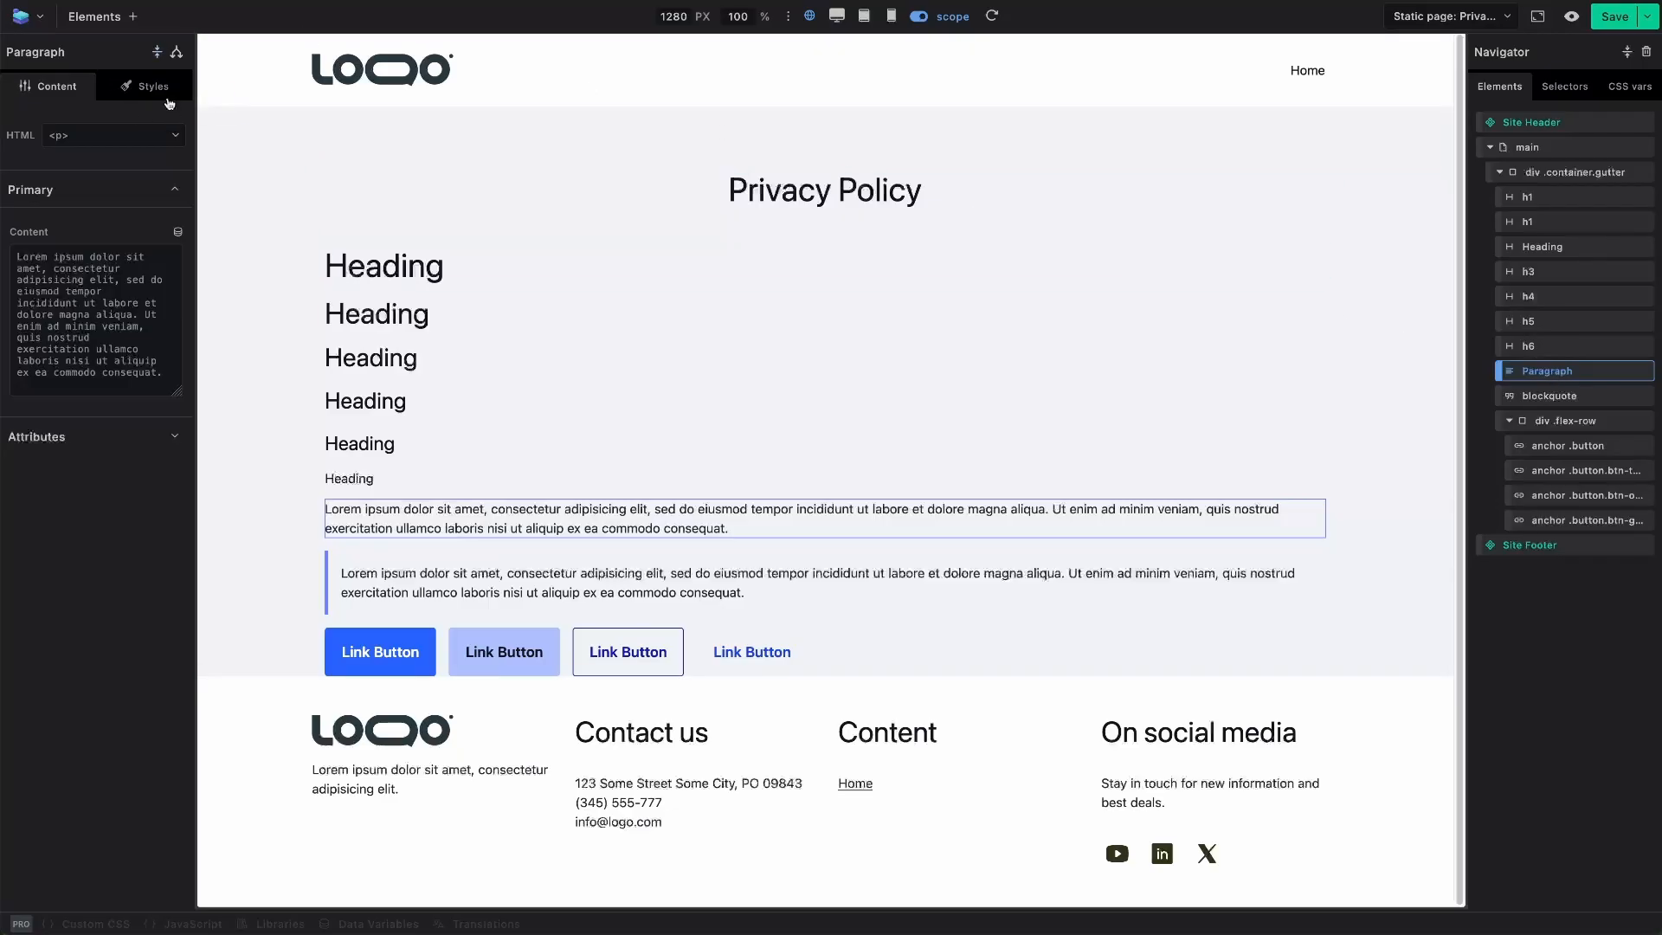
click(156, 86)
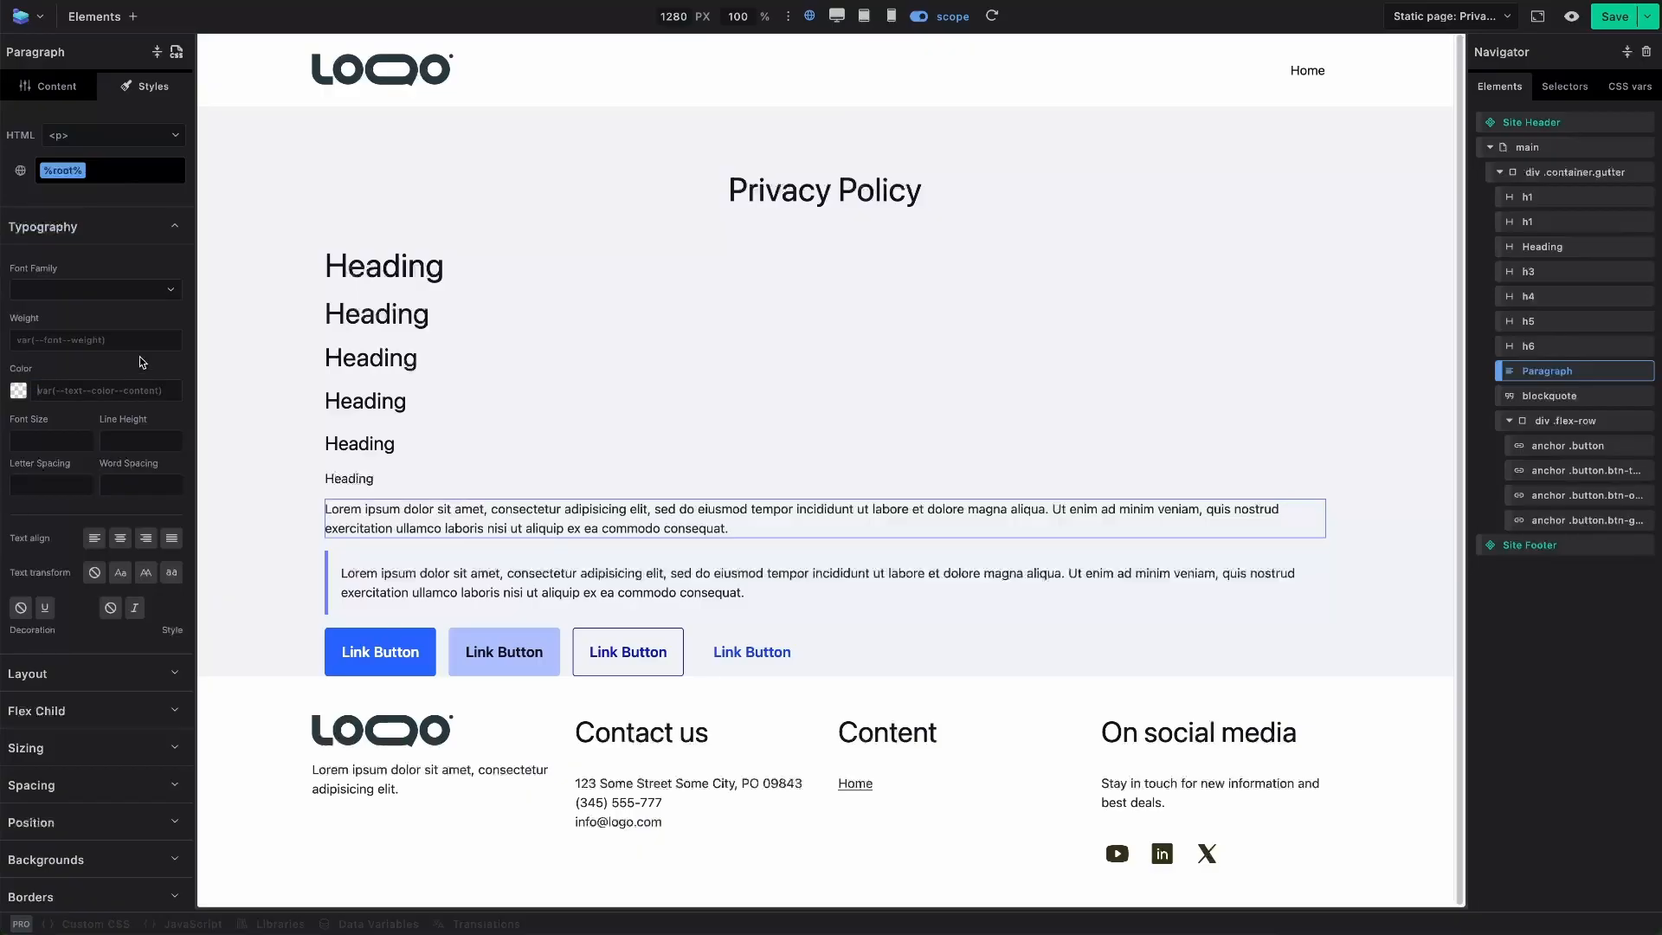
click(18, 390)
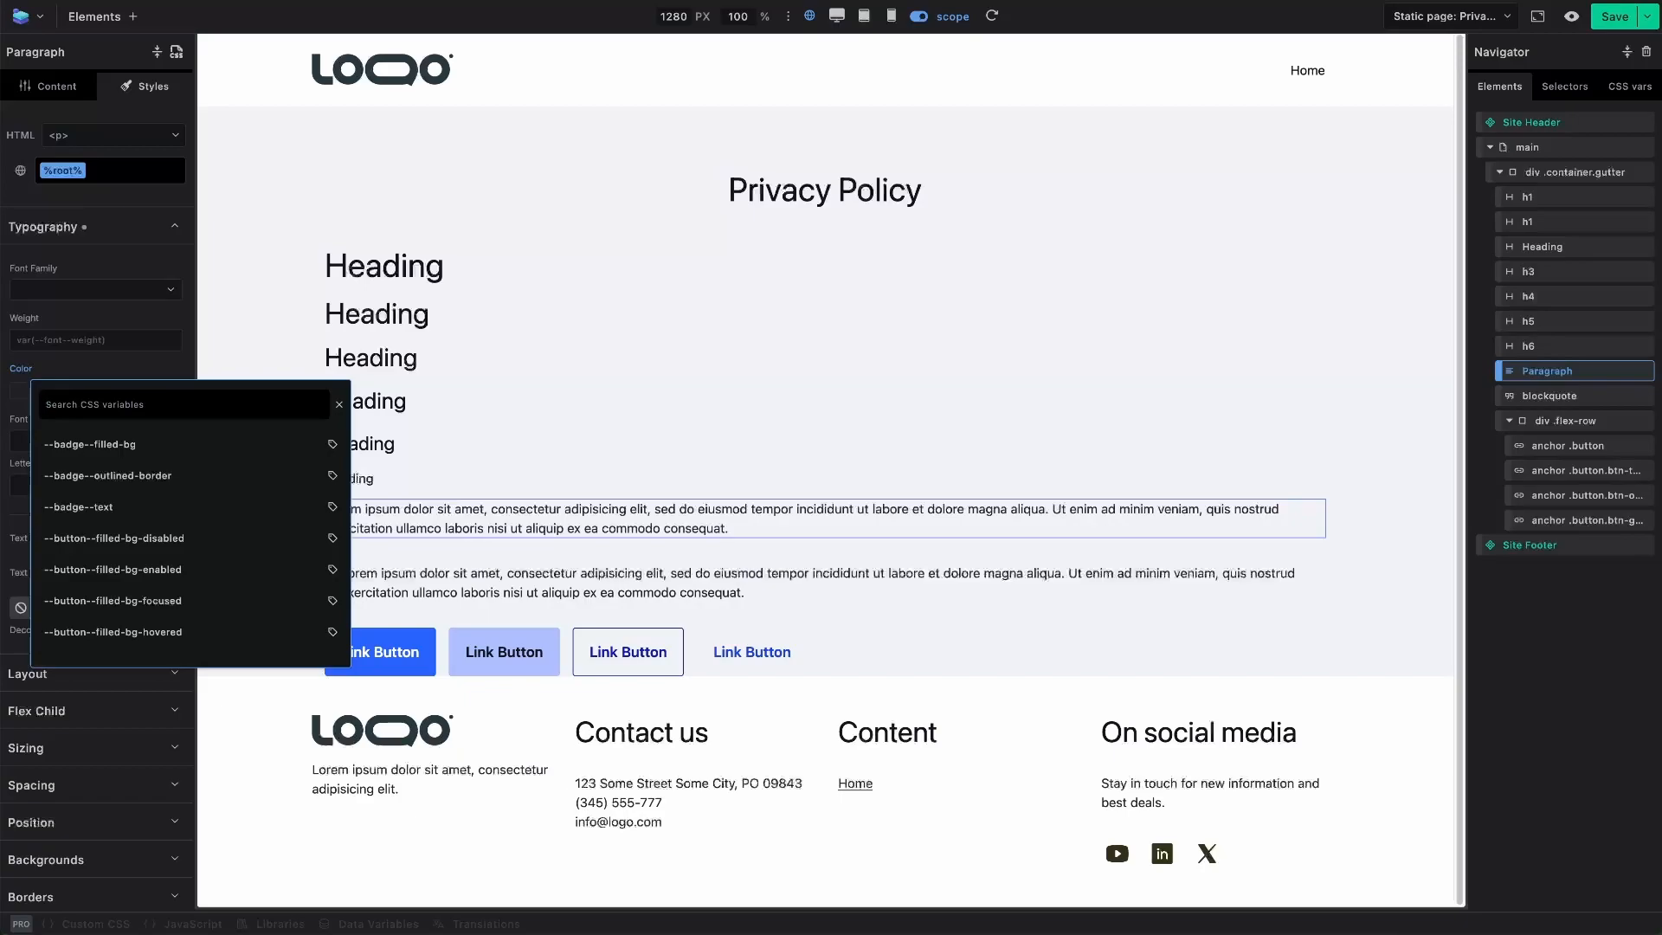
text(color)
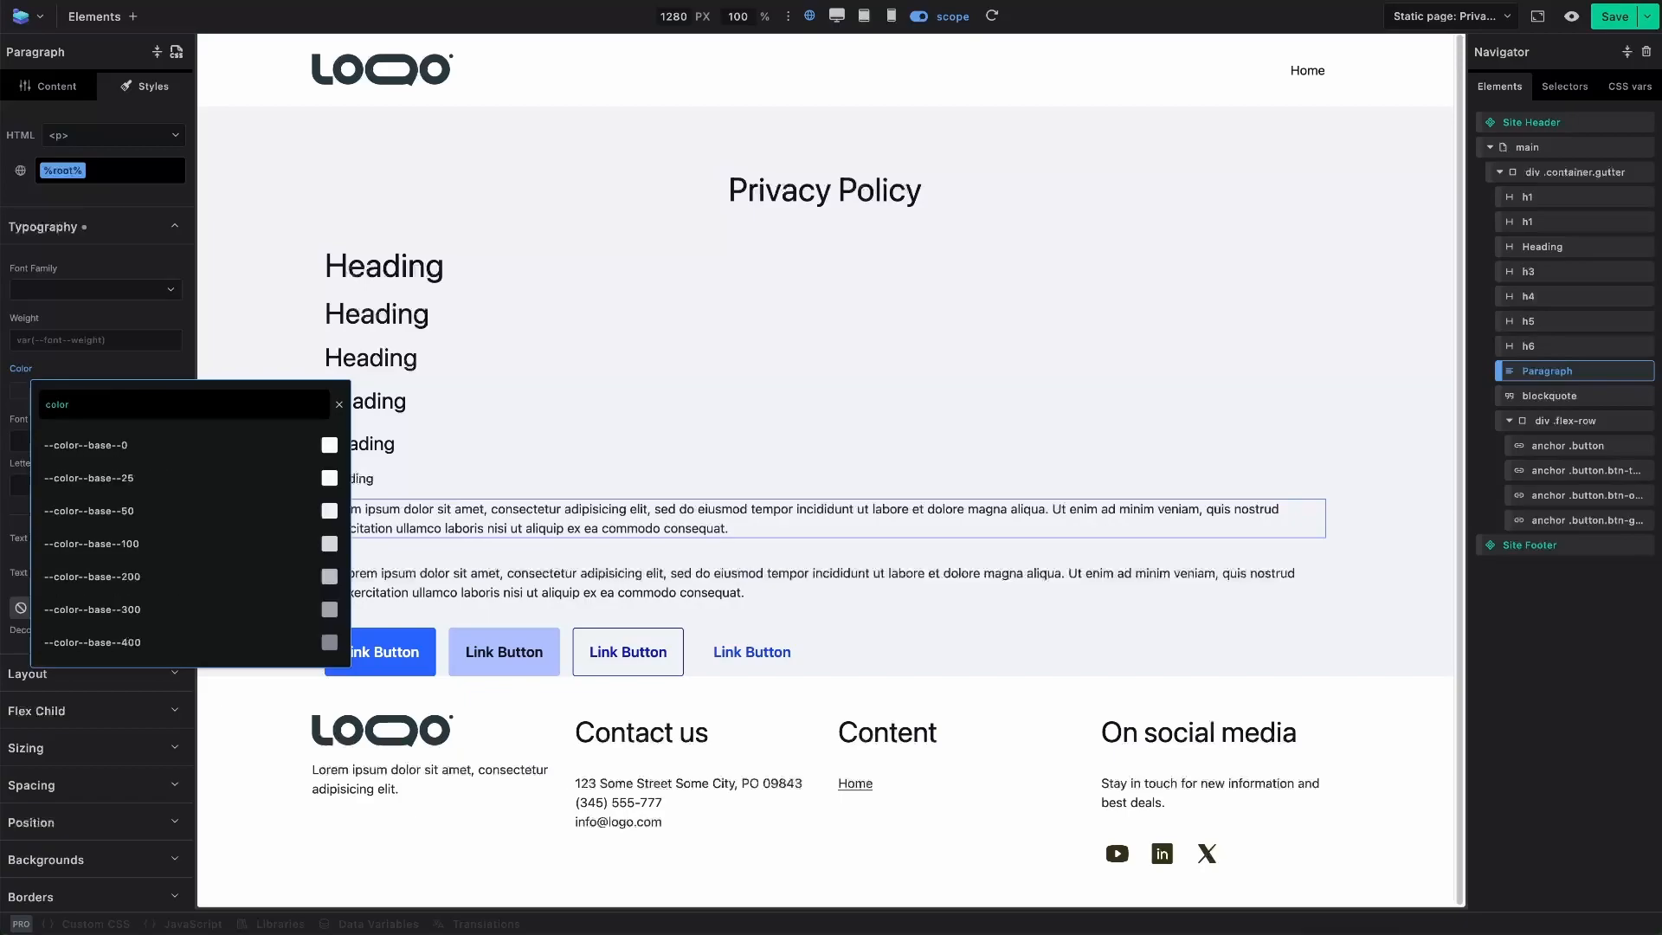
mouse_move(180, 509)
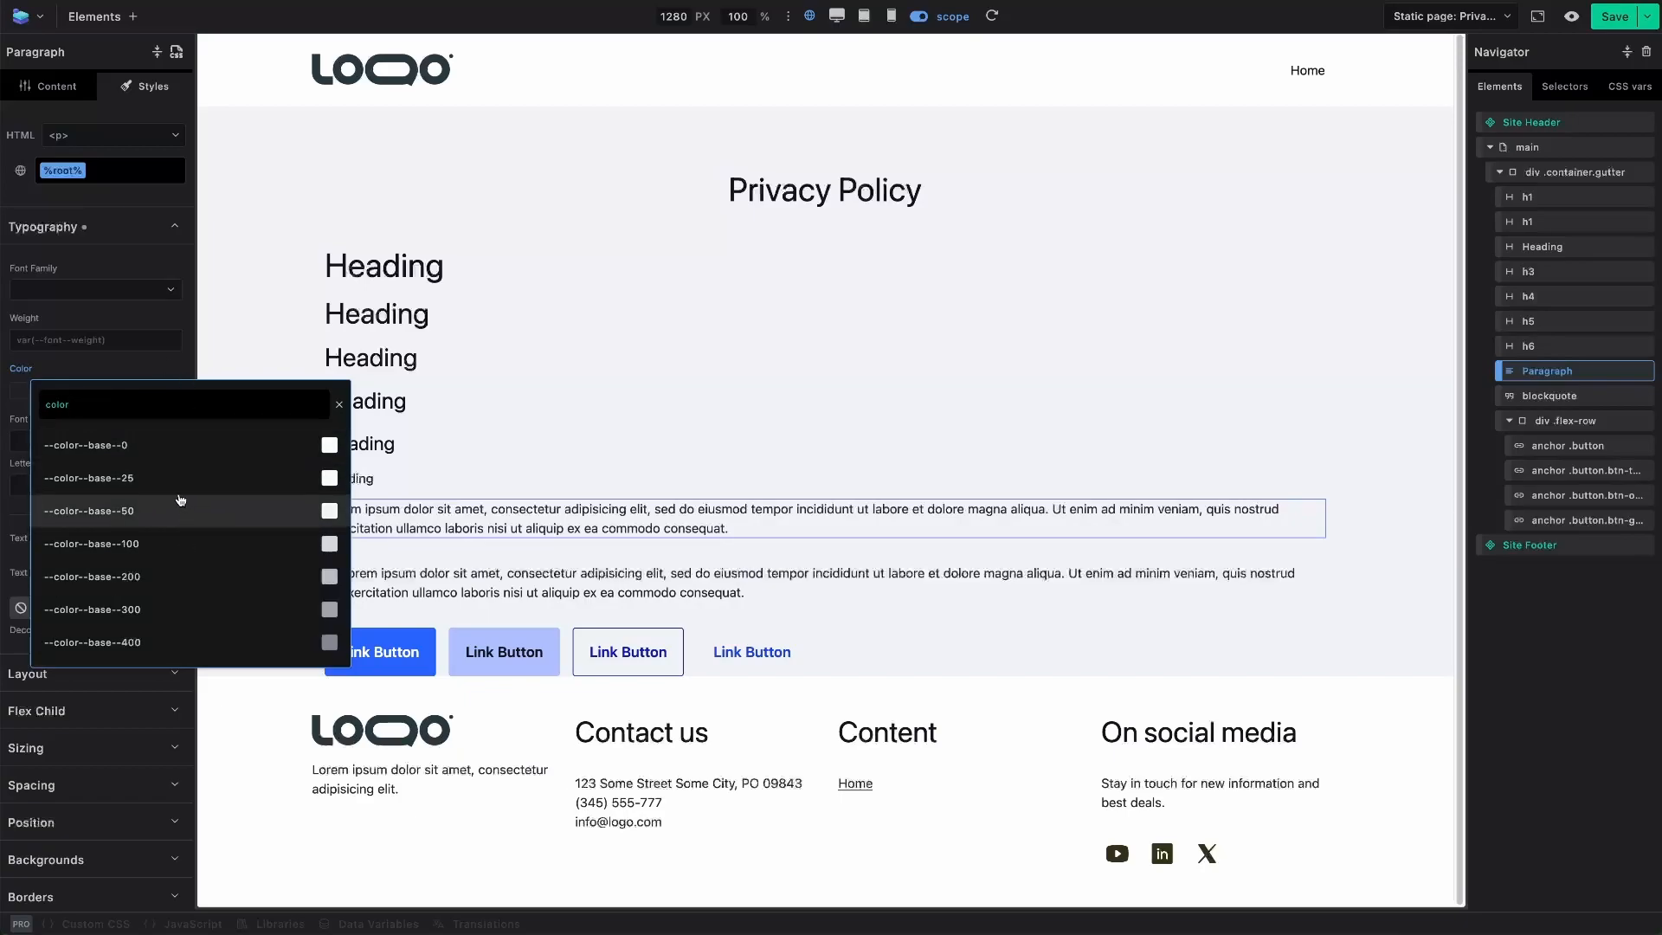
mouse_move(84, 444)
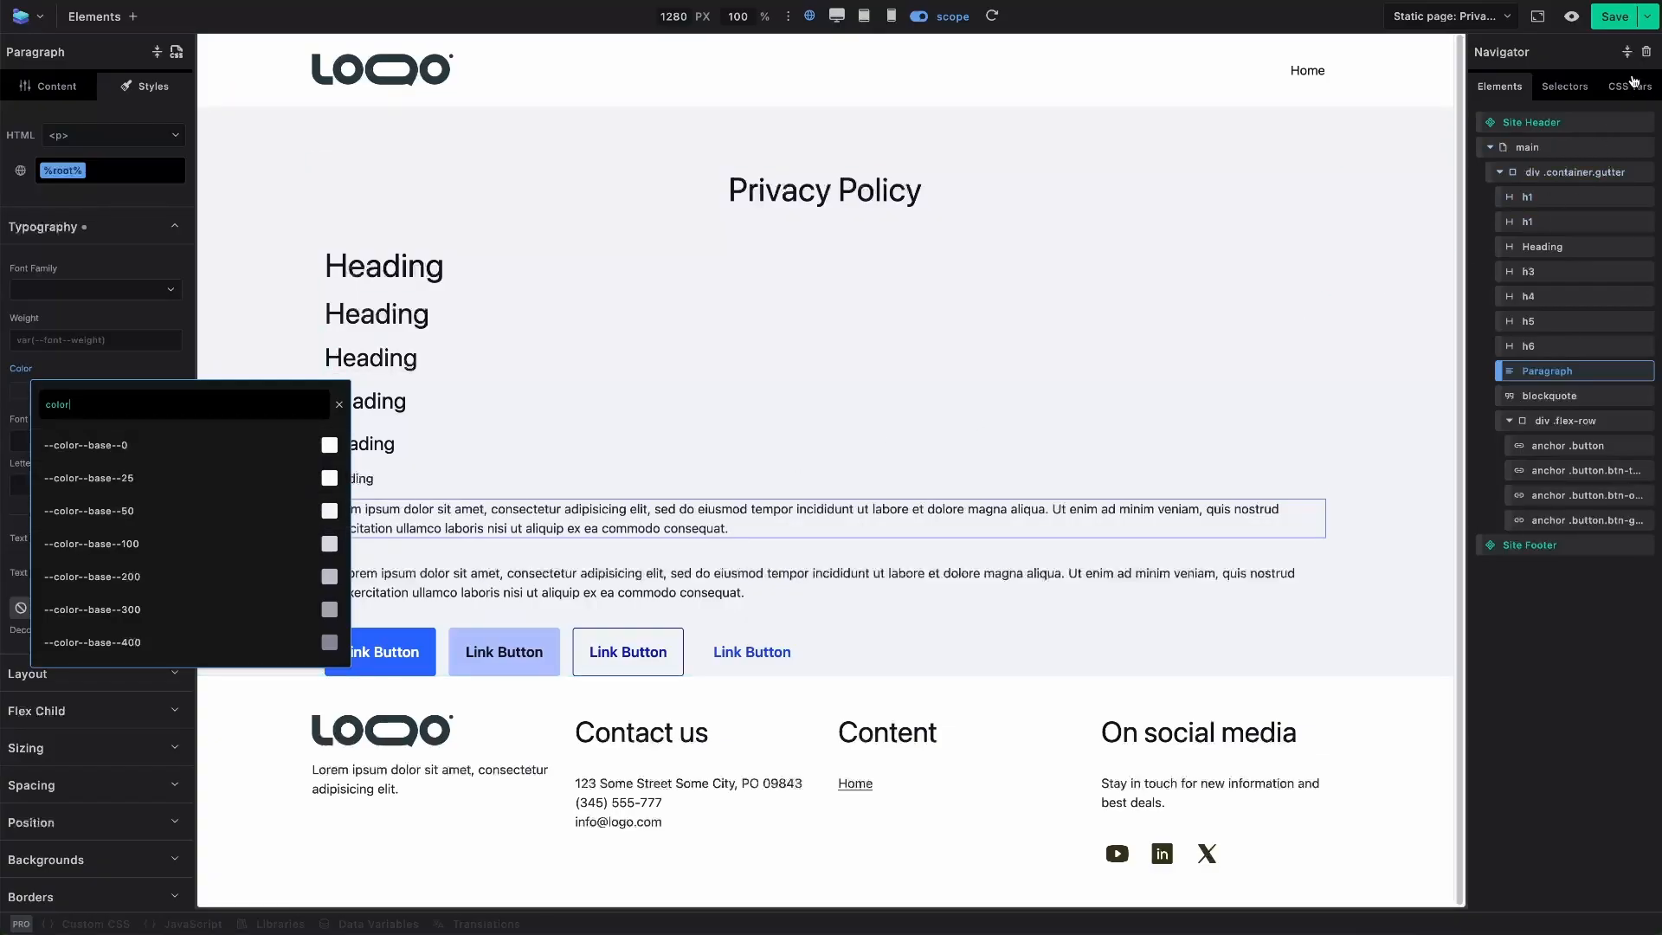
mouse_move(181, 575)
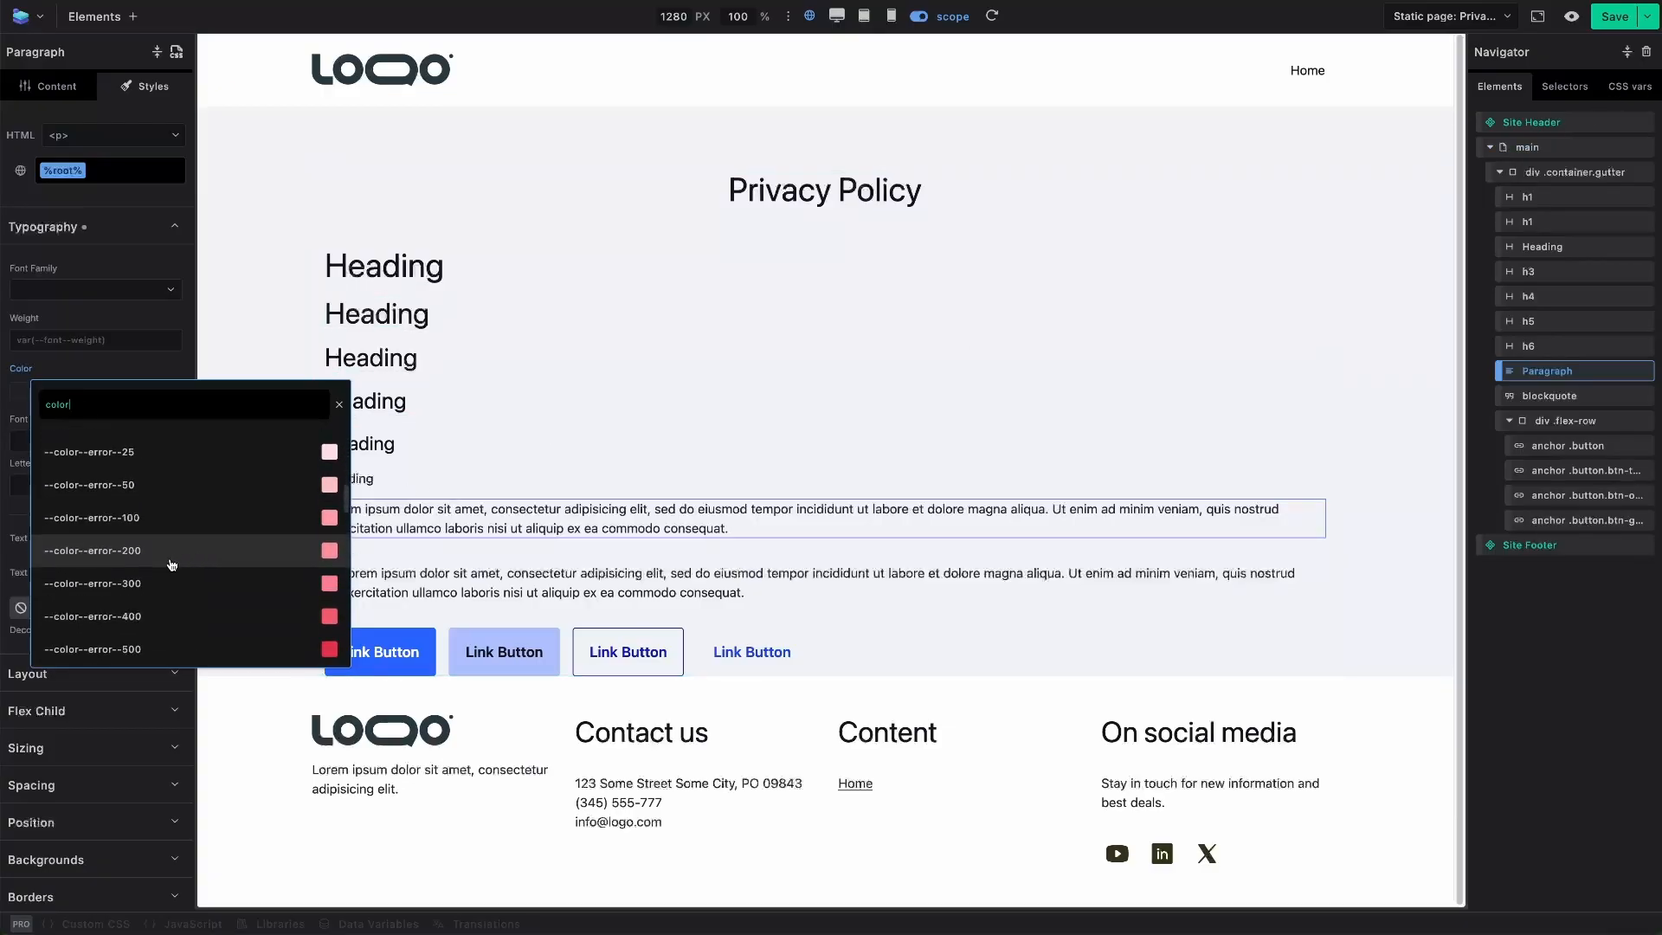
mouse_move(105, 590)
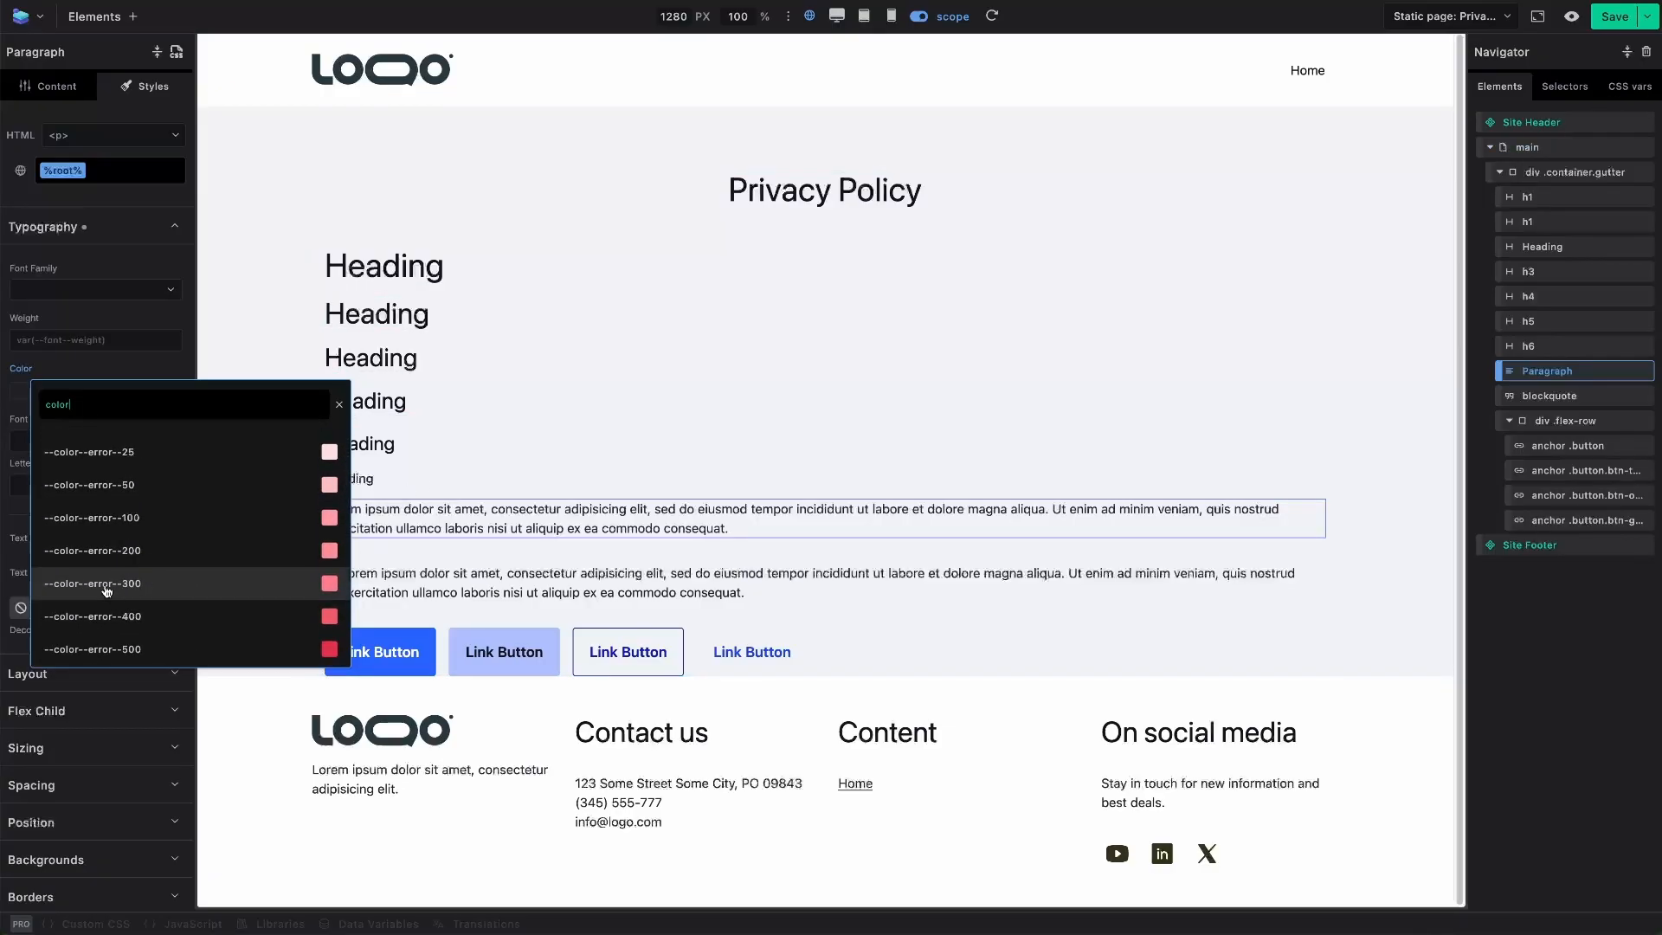
click(94, 582)
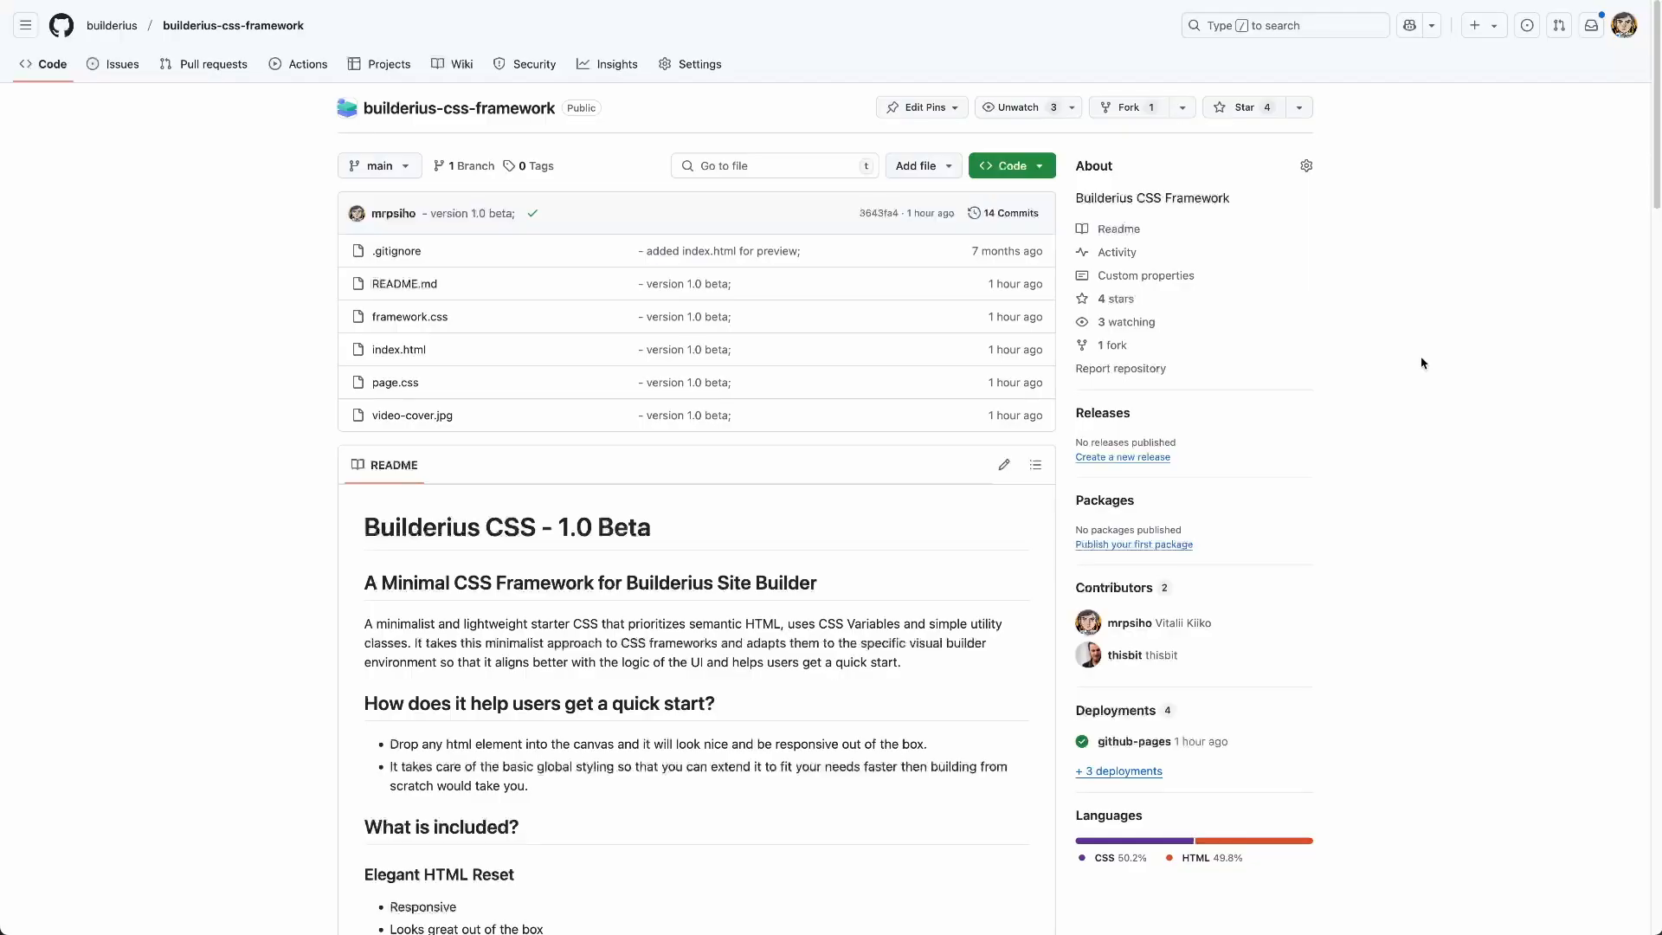
scroll(down, 3)
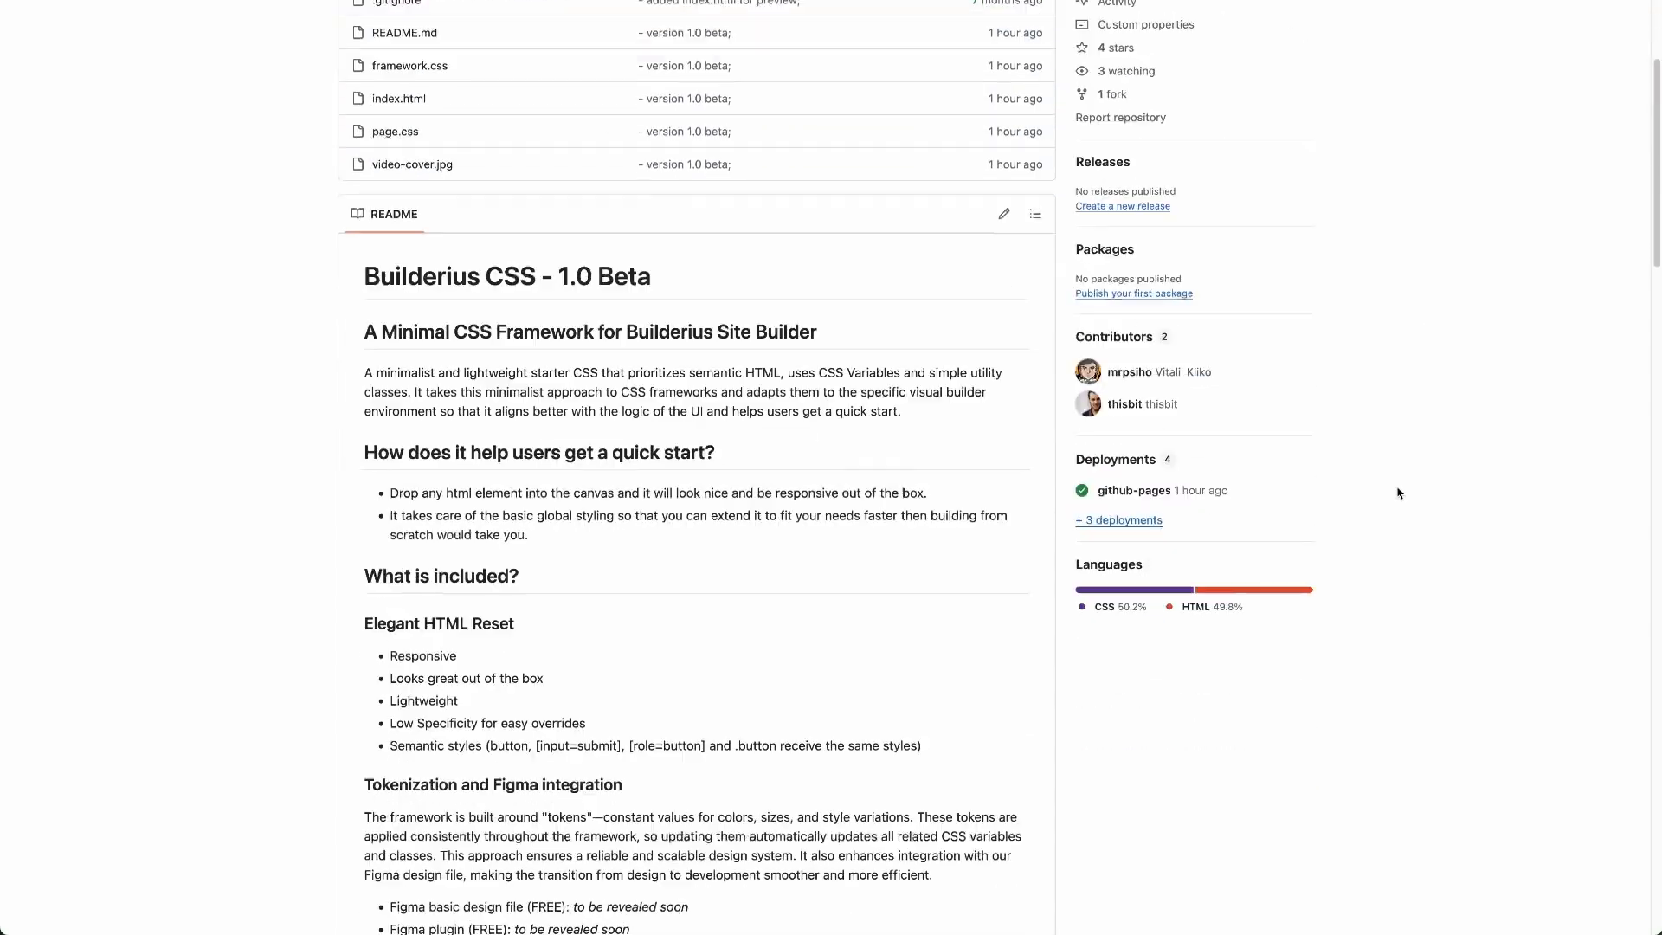
scroll(down, 3)
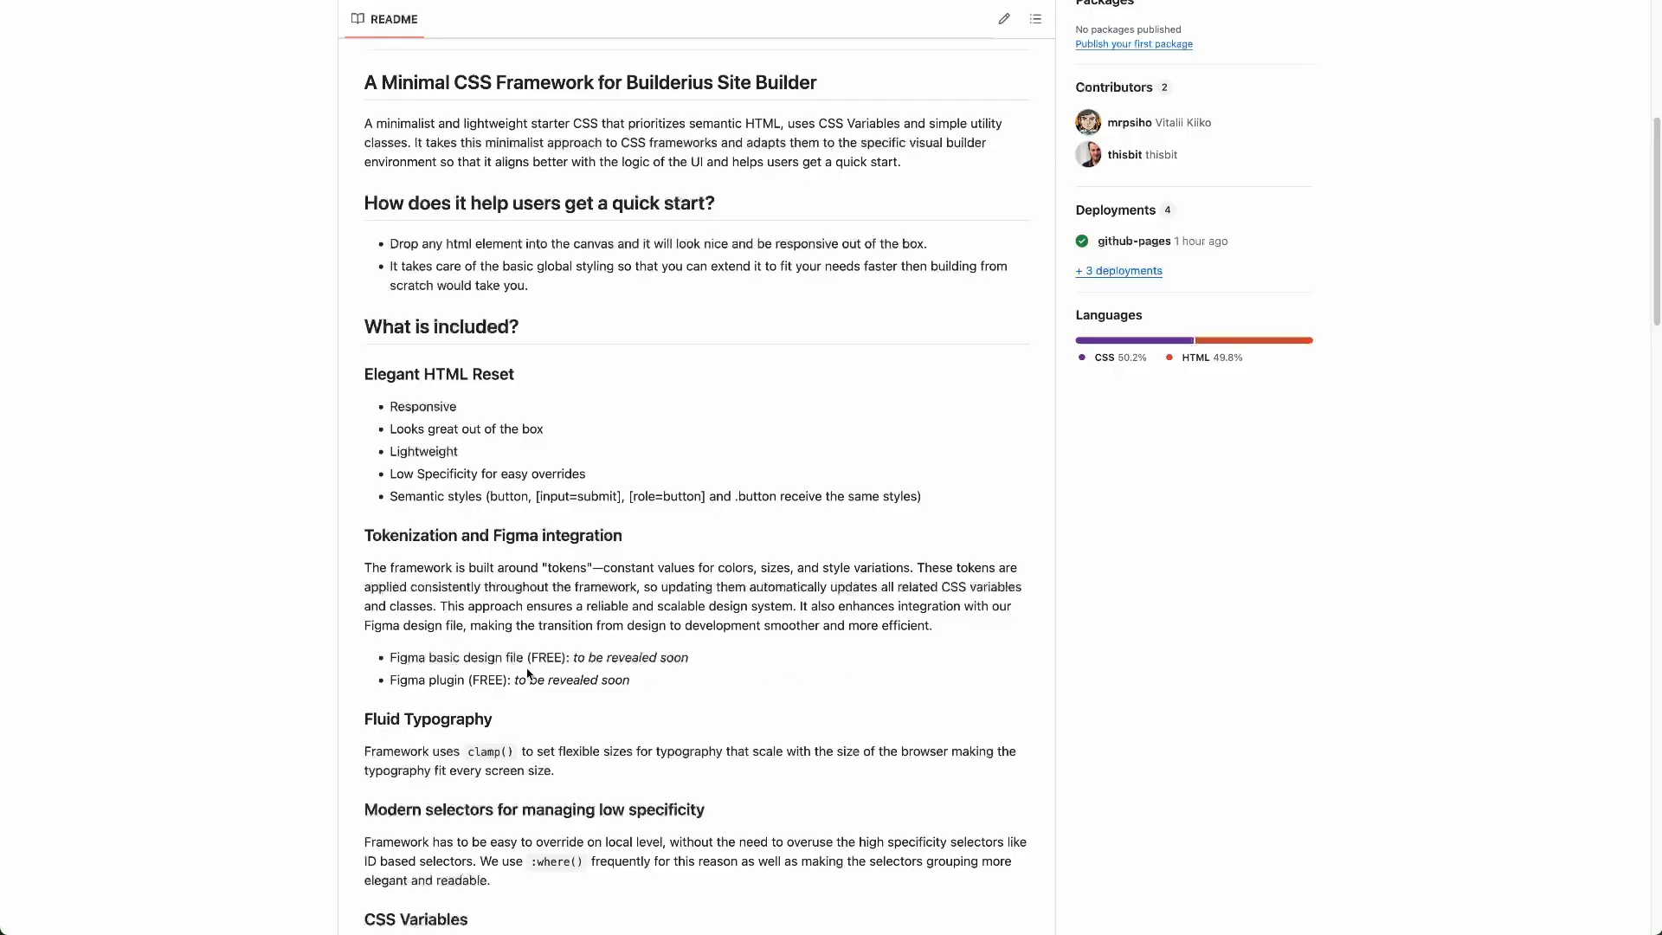
mouse_move(445, 675)
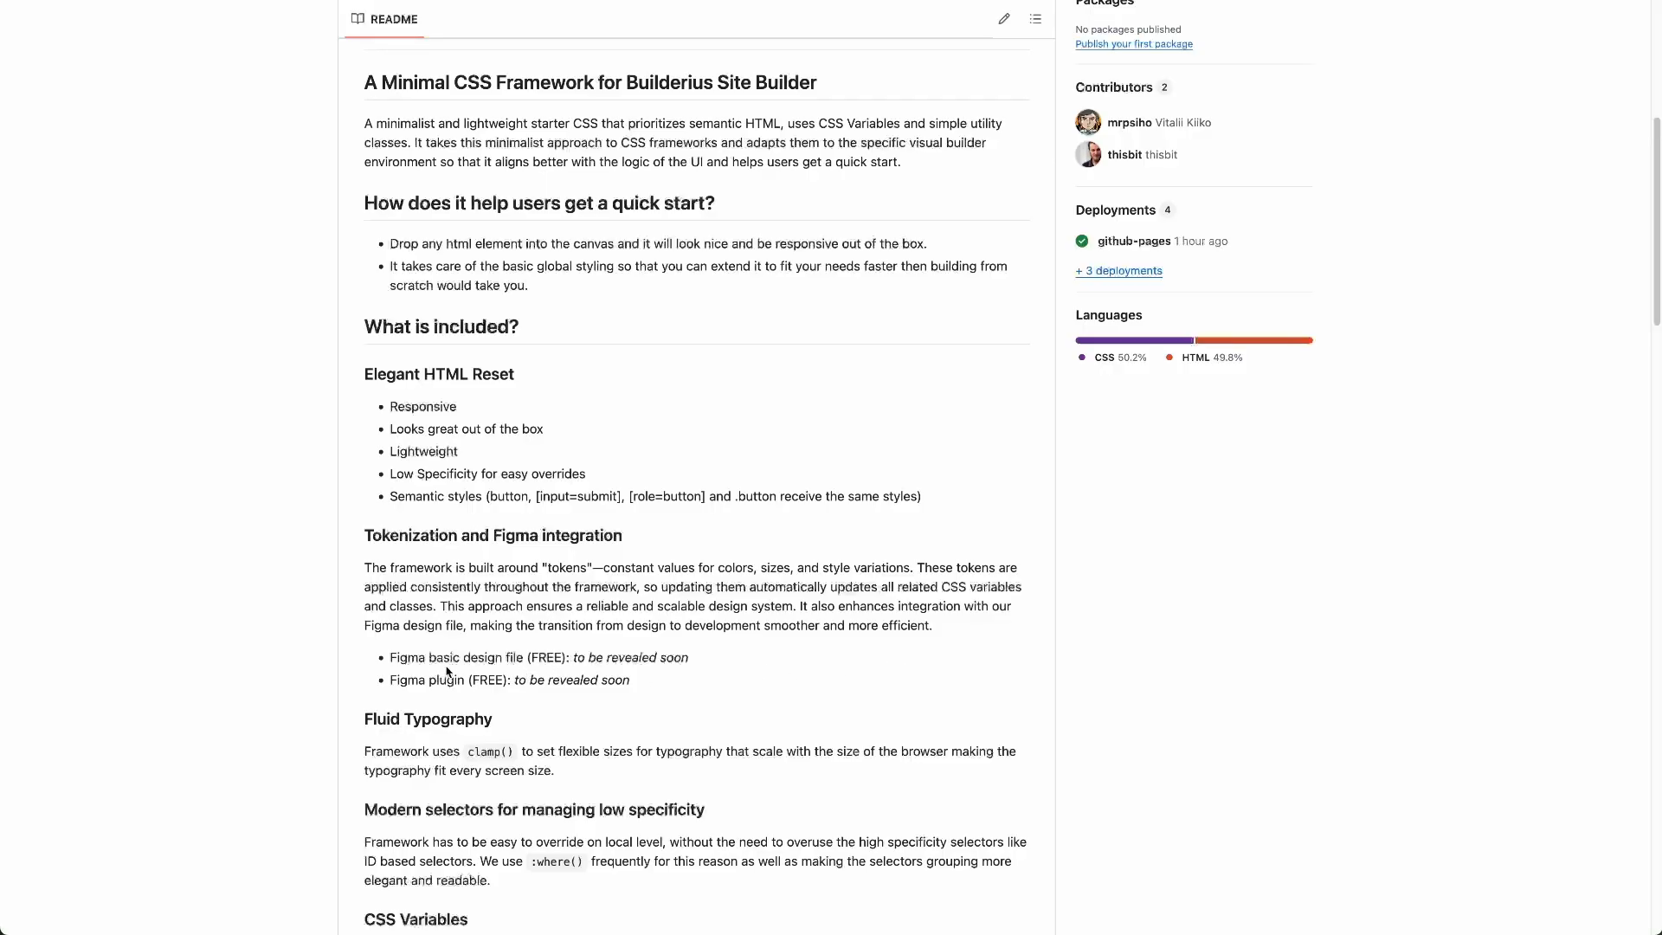
mouse_move(656, 282)
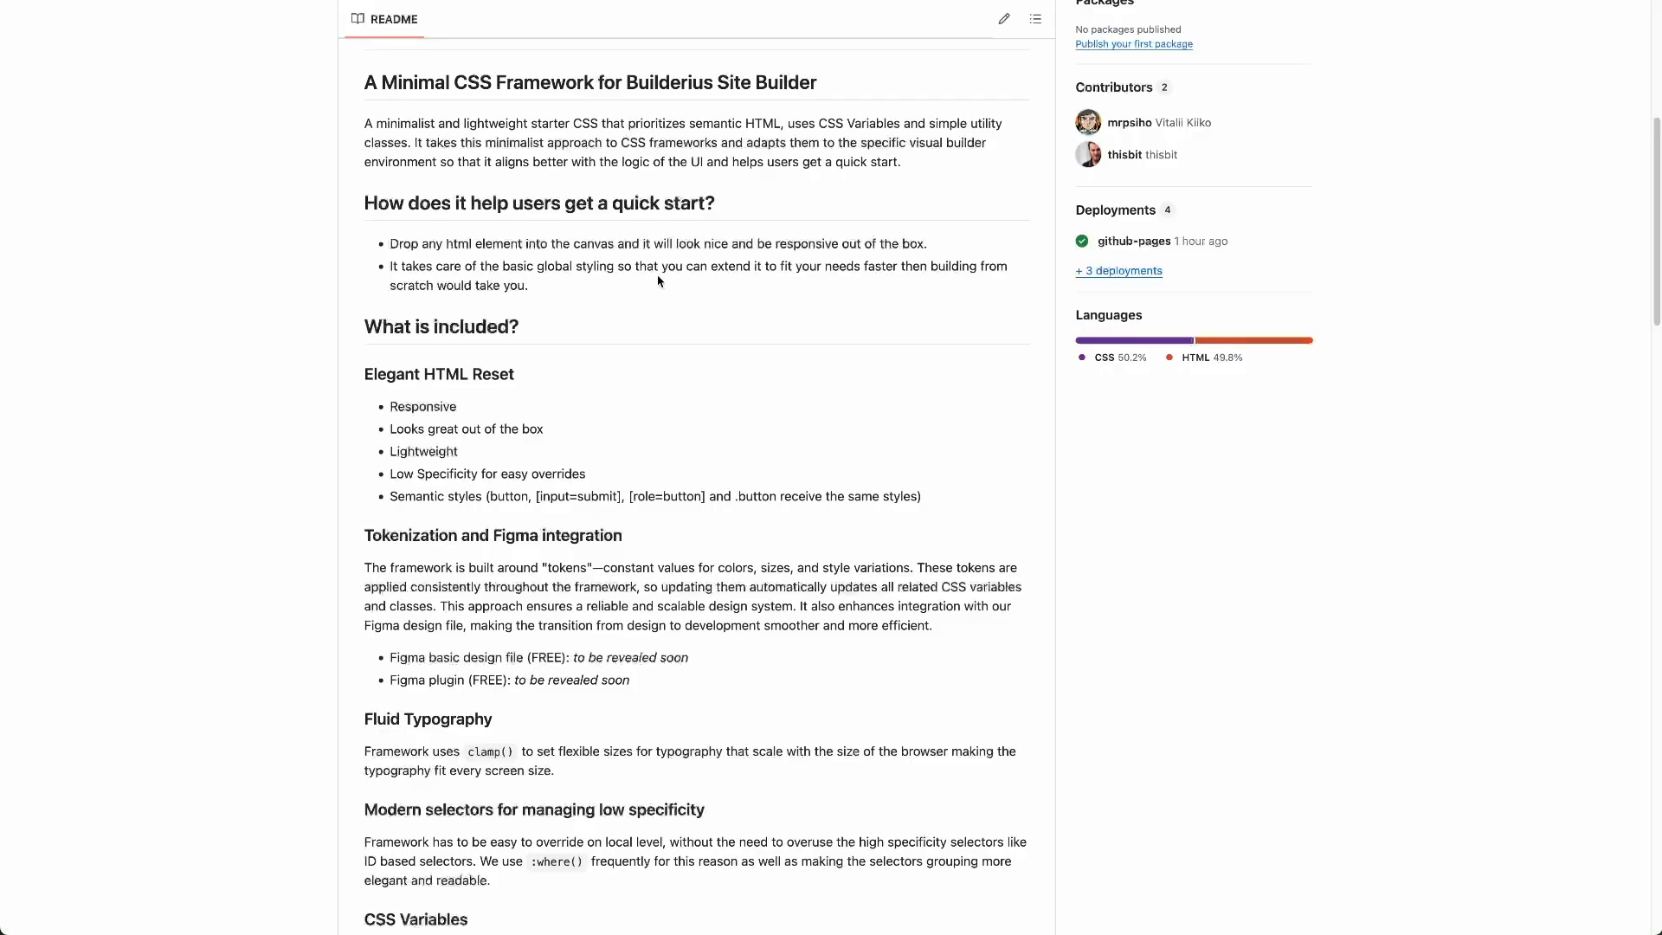
mouse_move(733, 464)
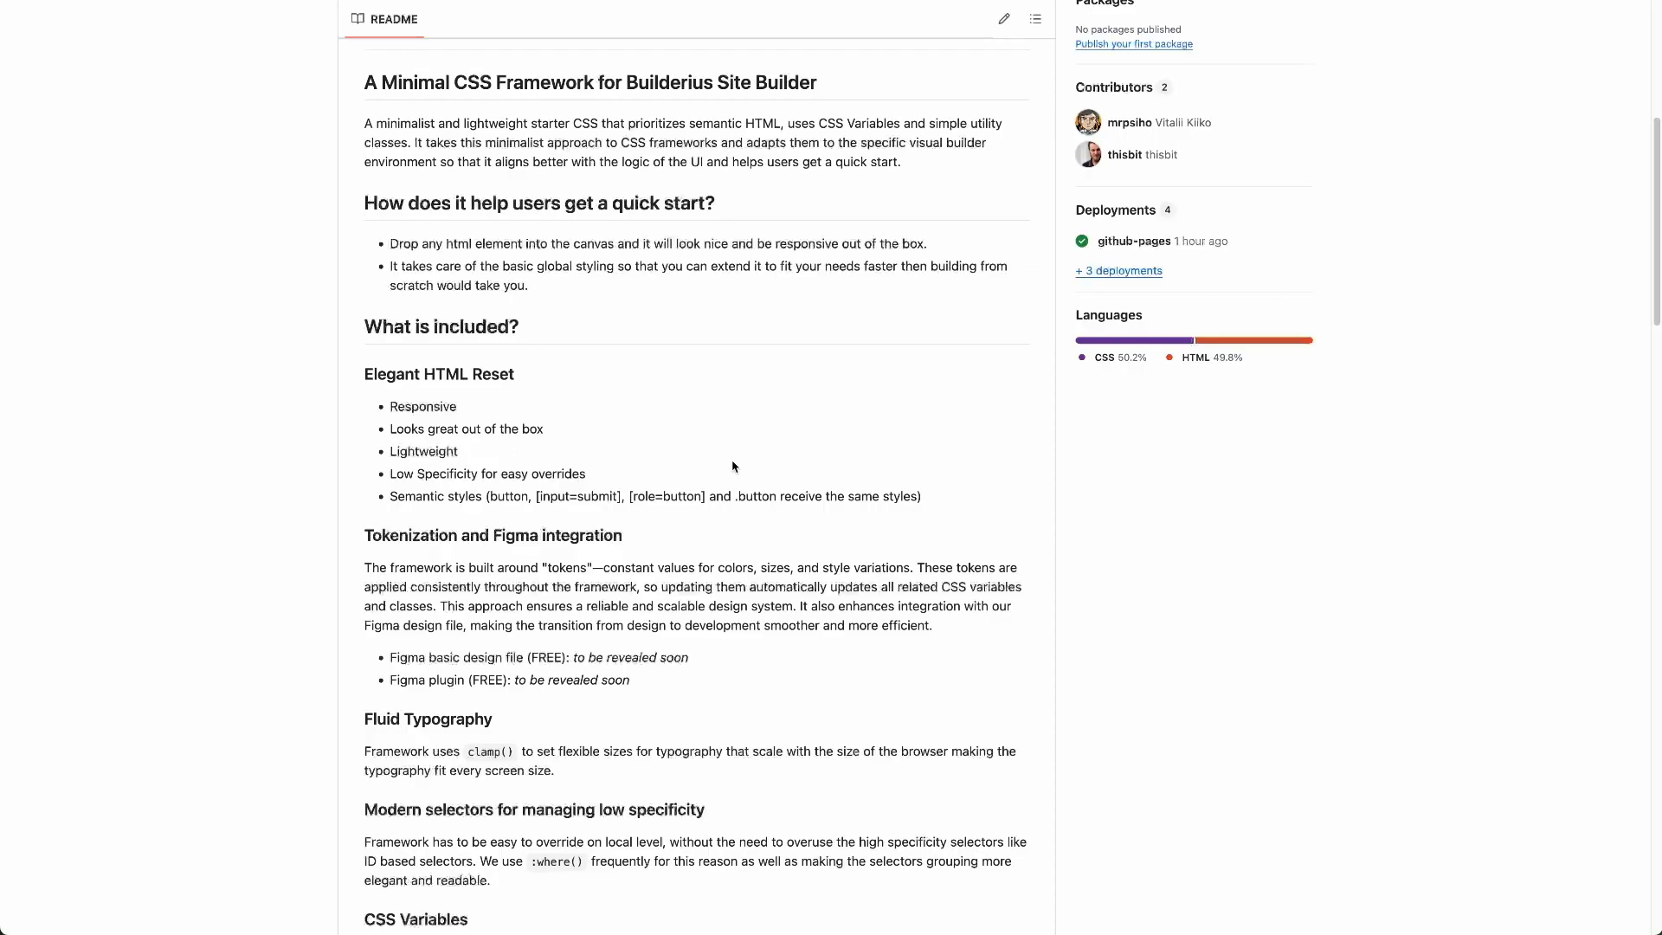
mouse_move(655, 683)
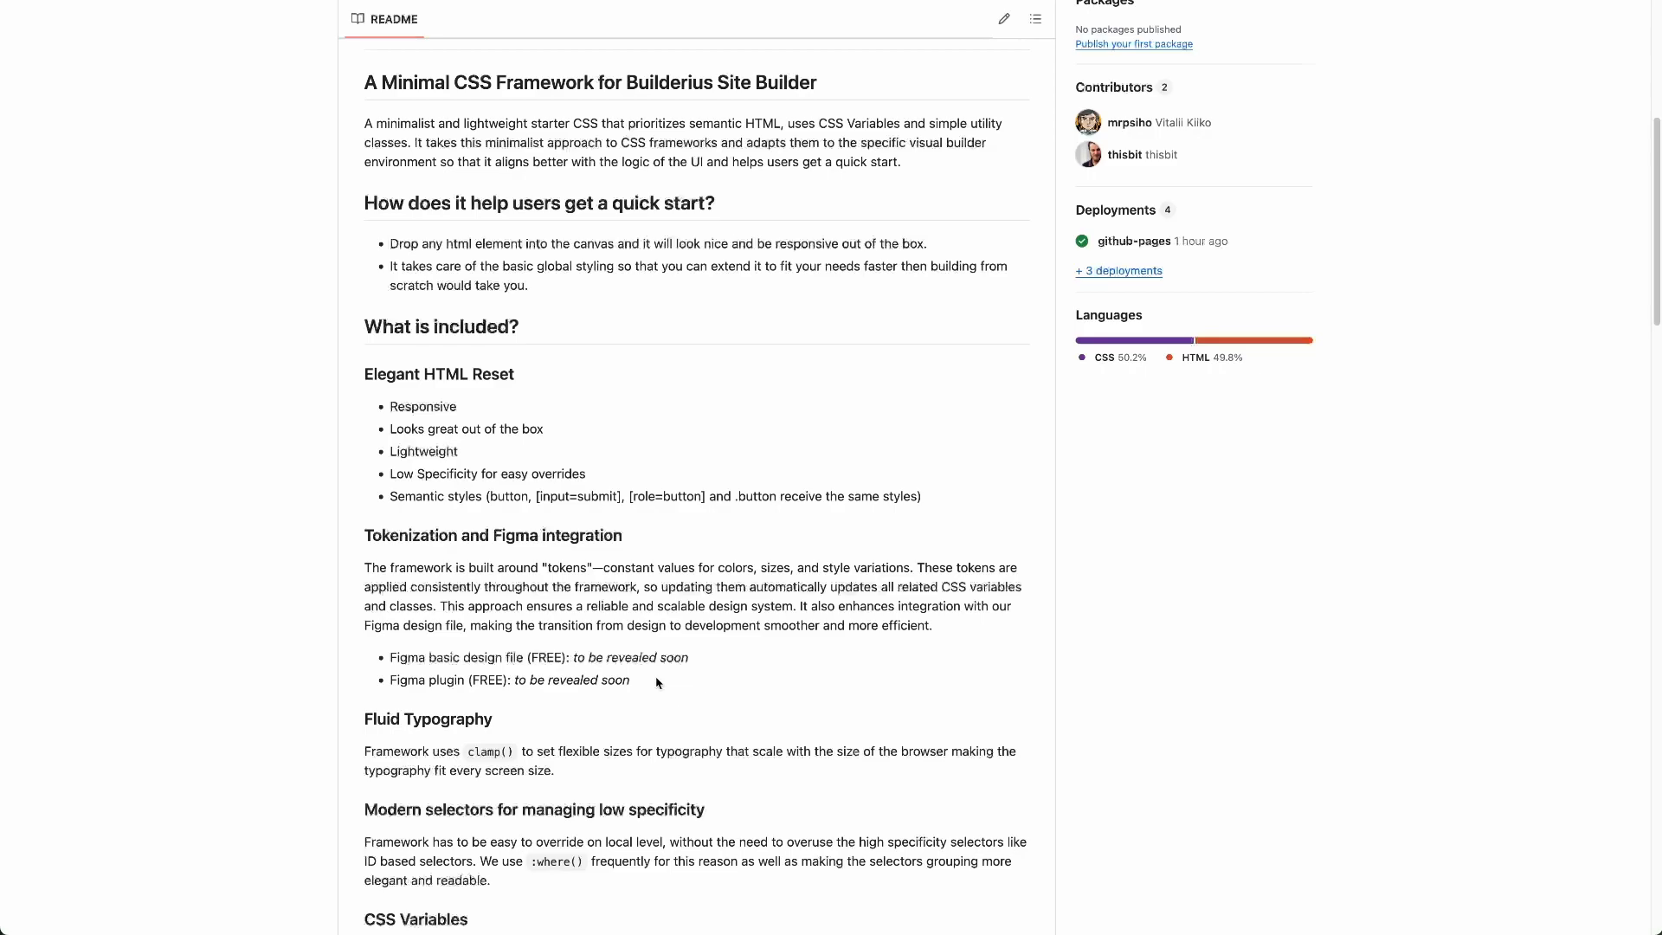
mouse_move(1035, 636)
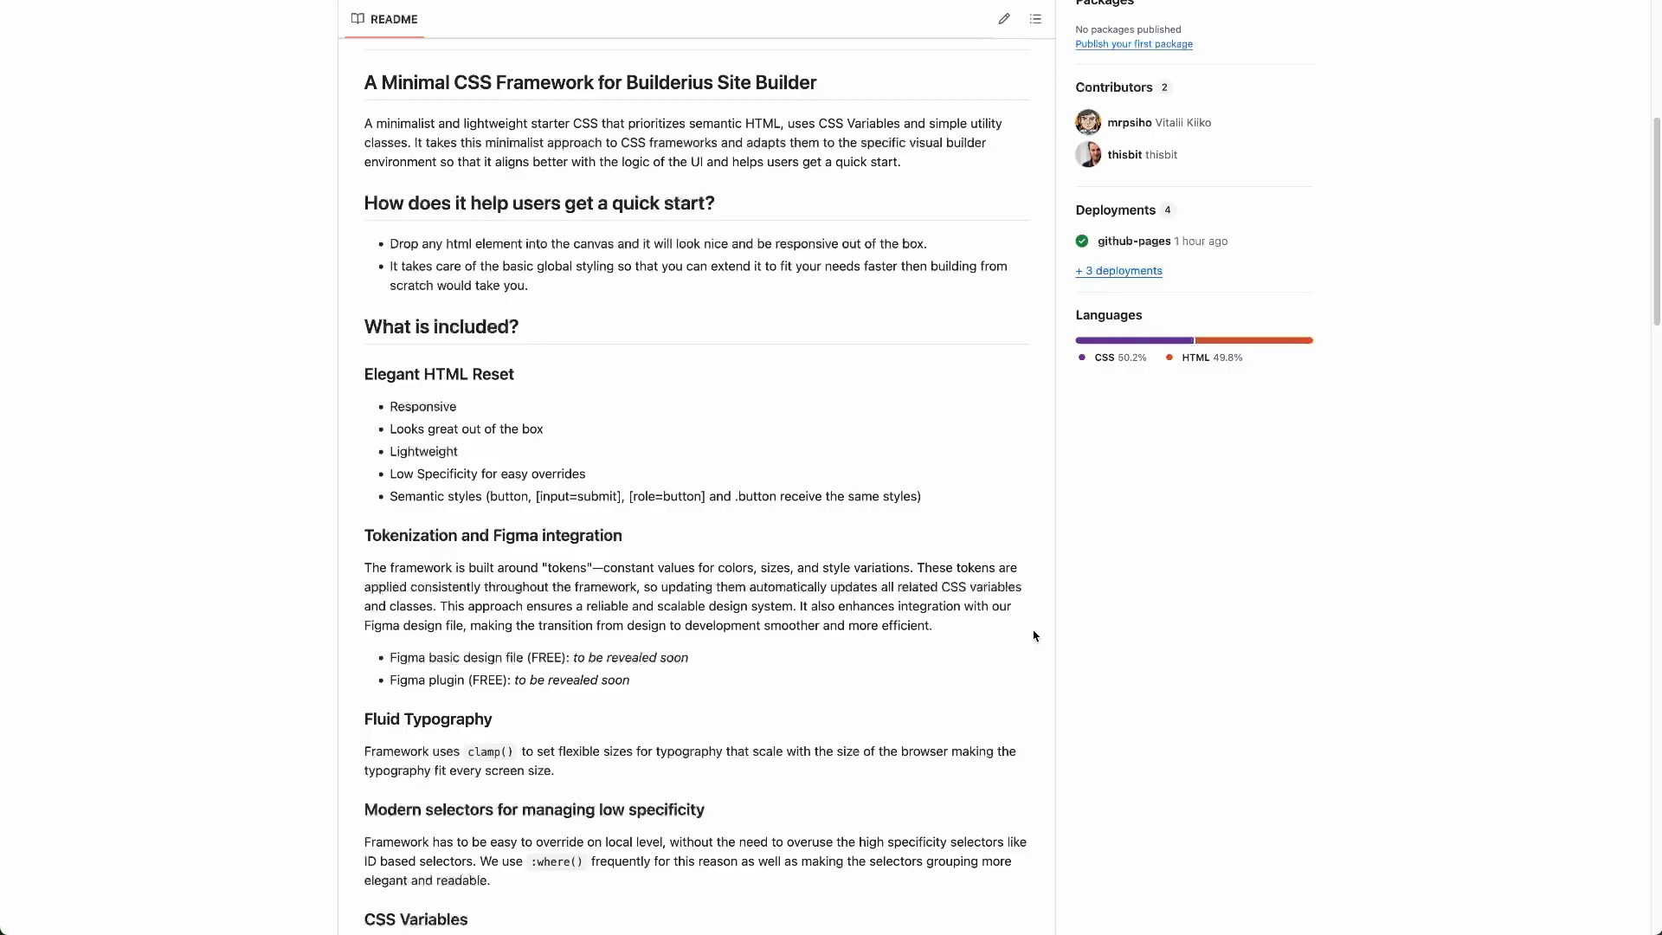
scroll(down, 3)
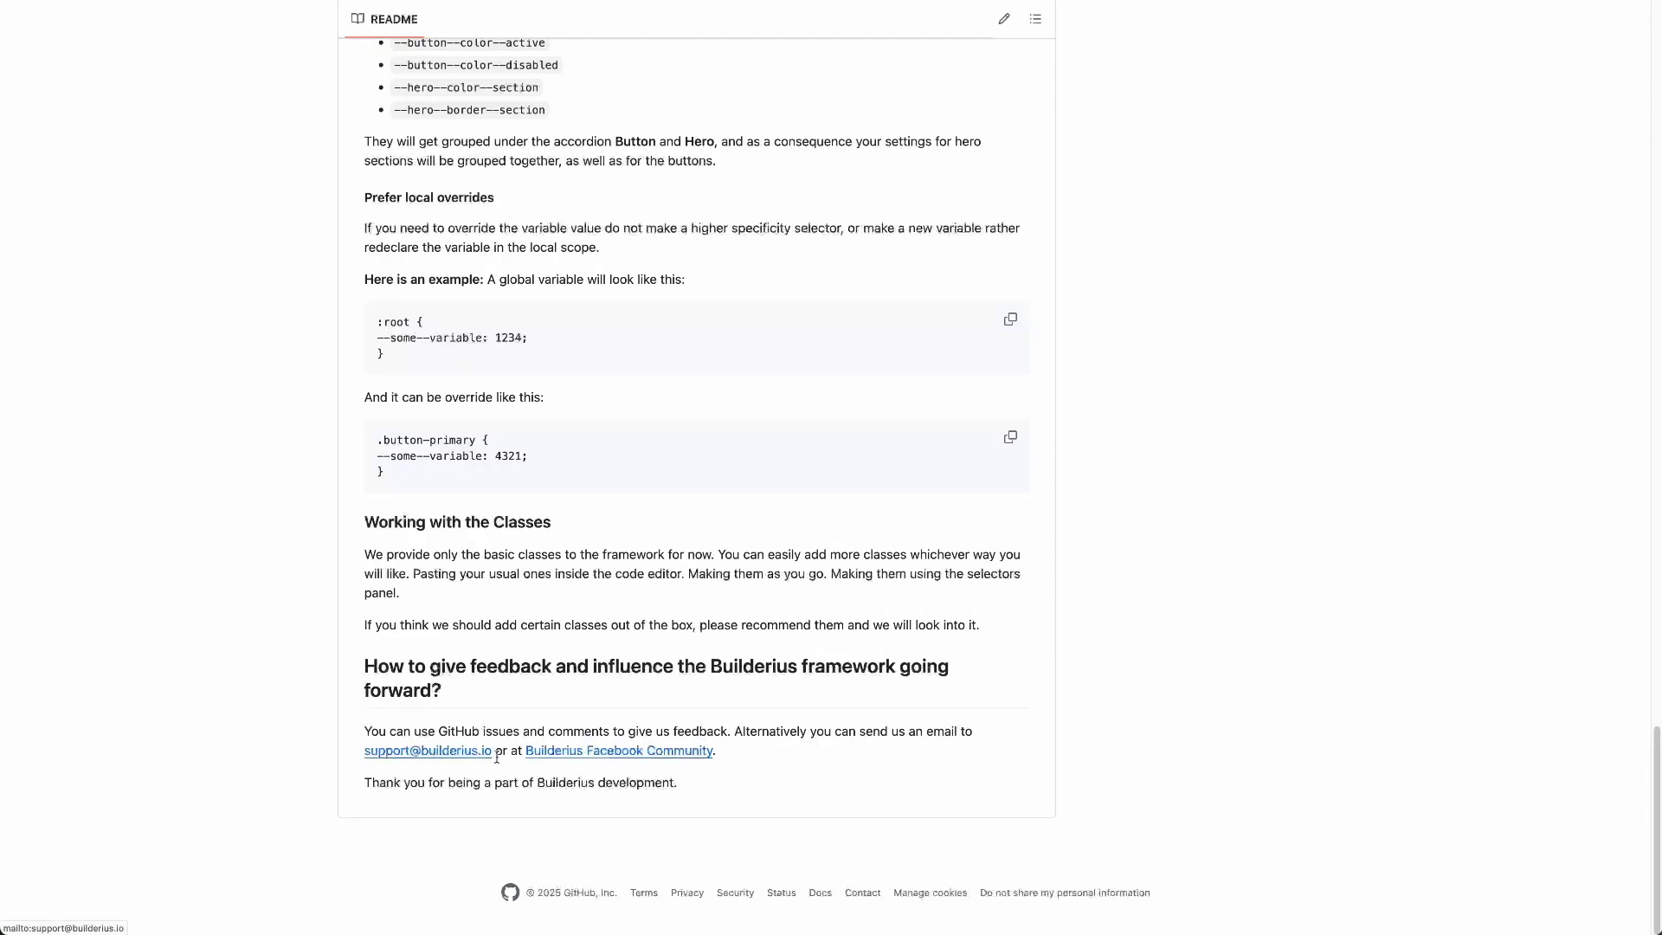
mouse_move(725, 759)
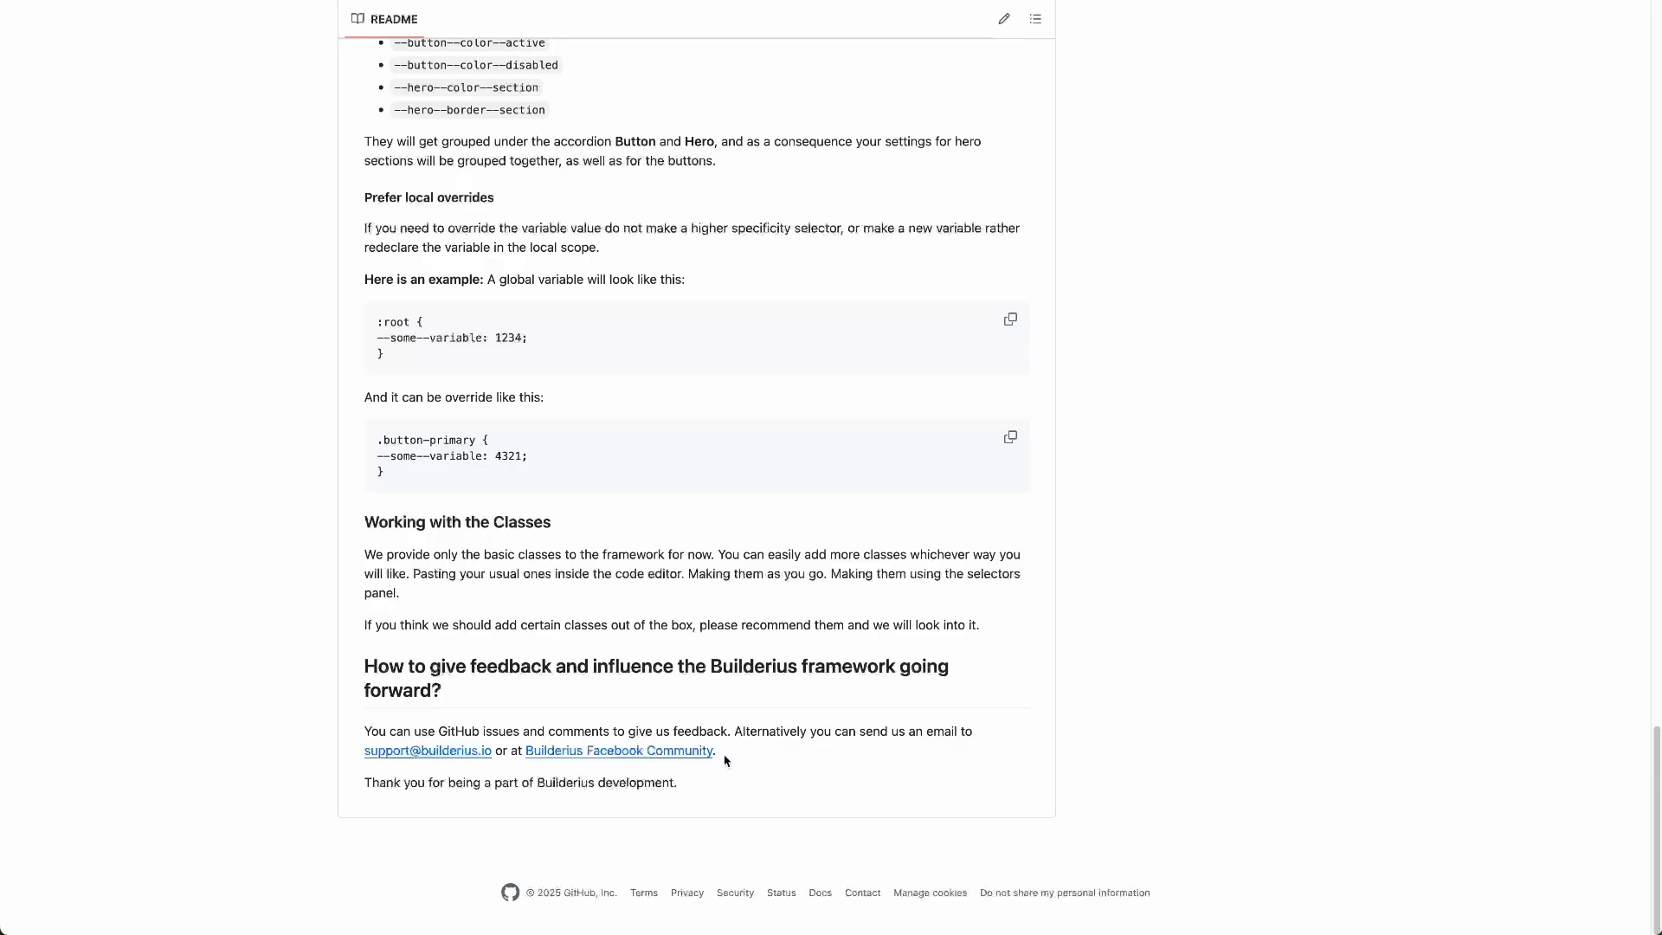